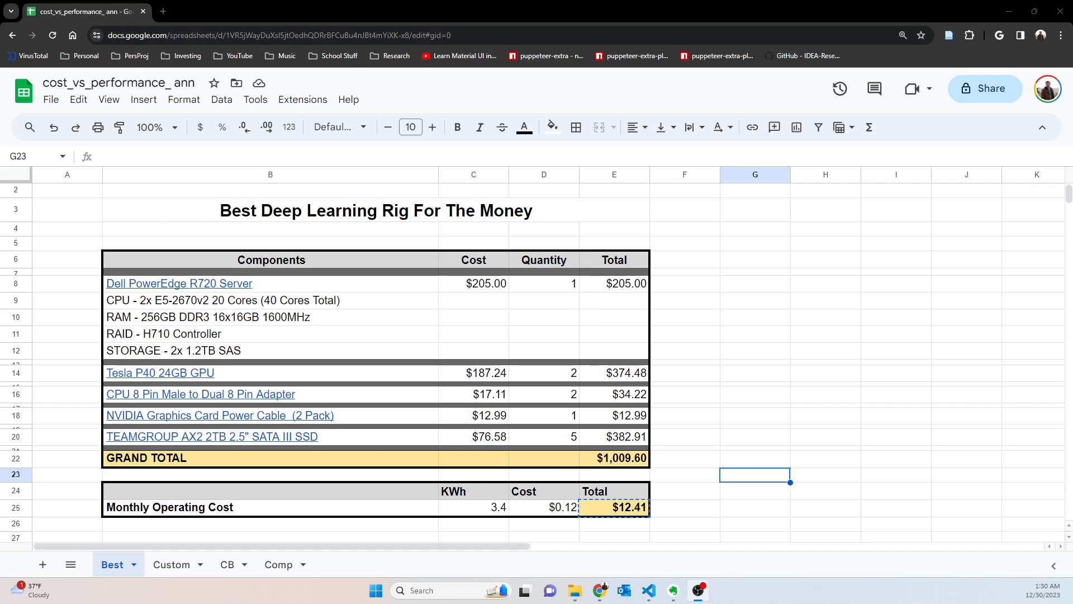
mouse_move(523, 218)
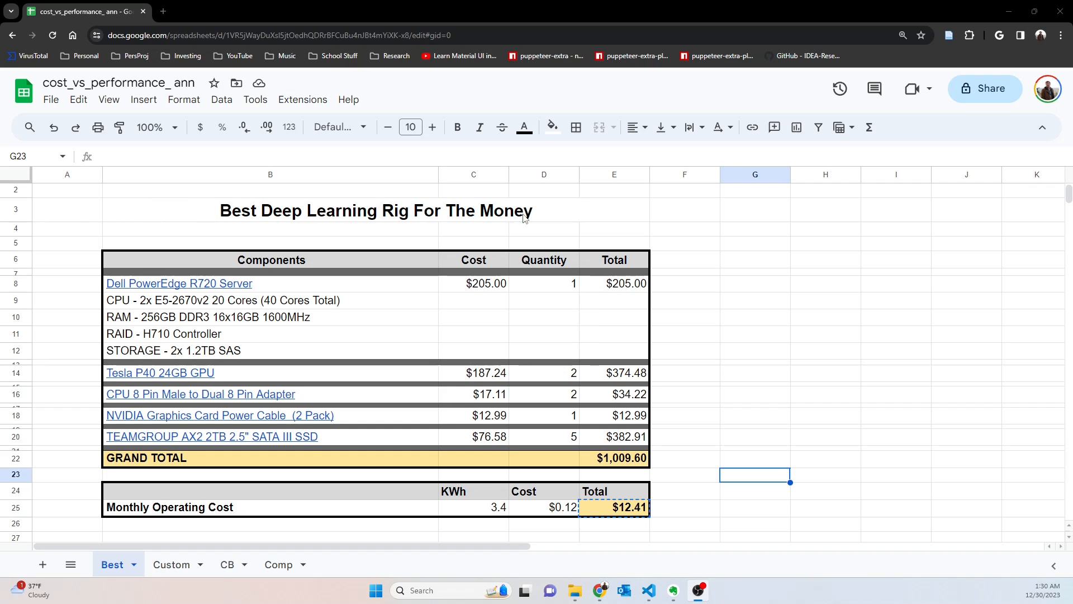
mouse_move(724, 264)
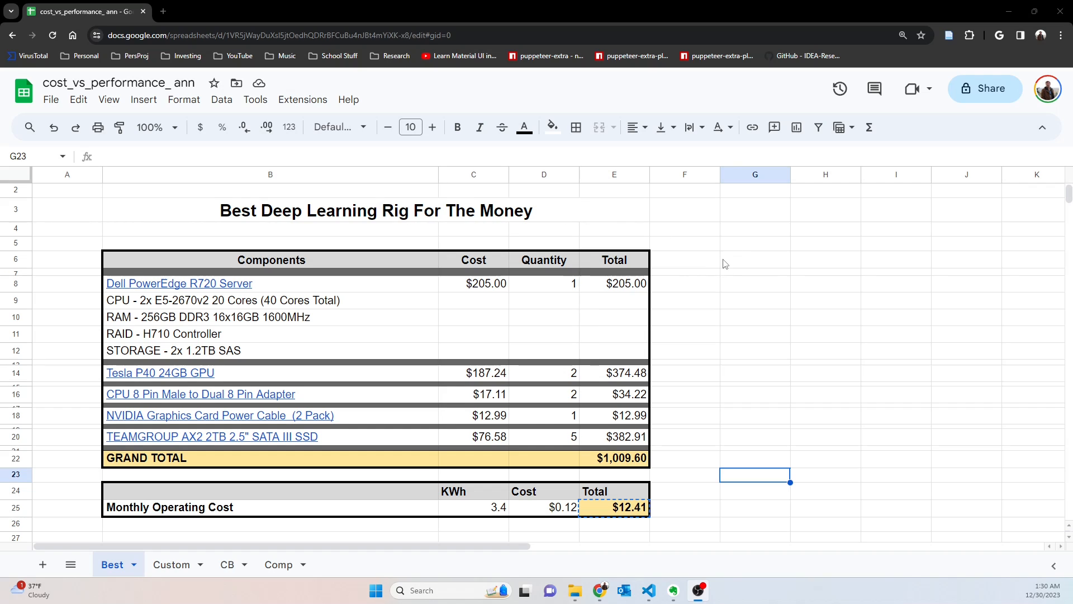
mouse_move(767, 319)
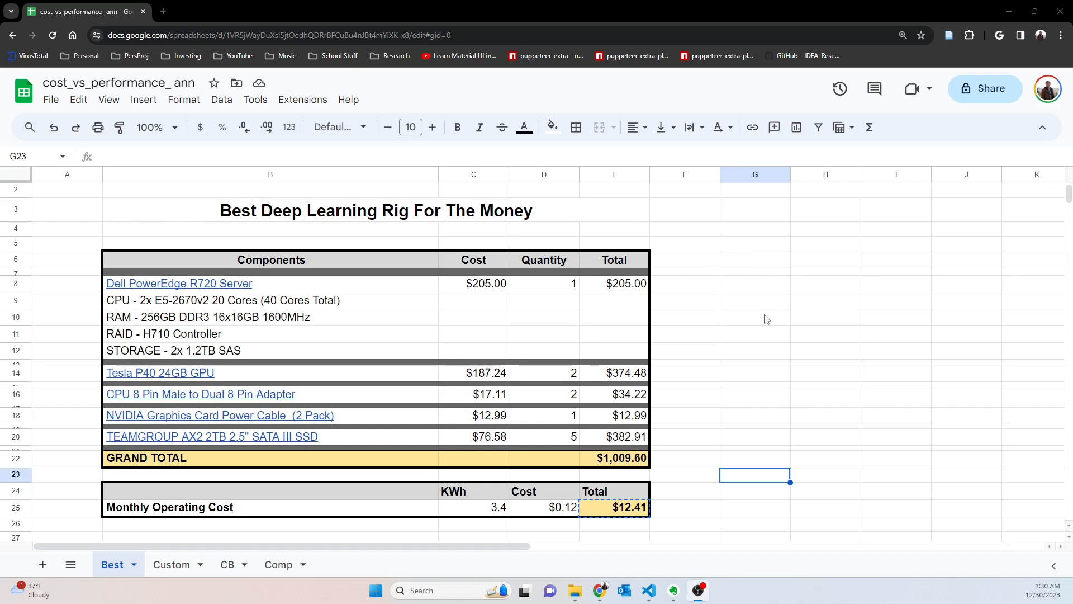
mouse_move(819, 329)
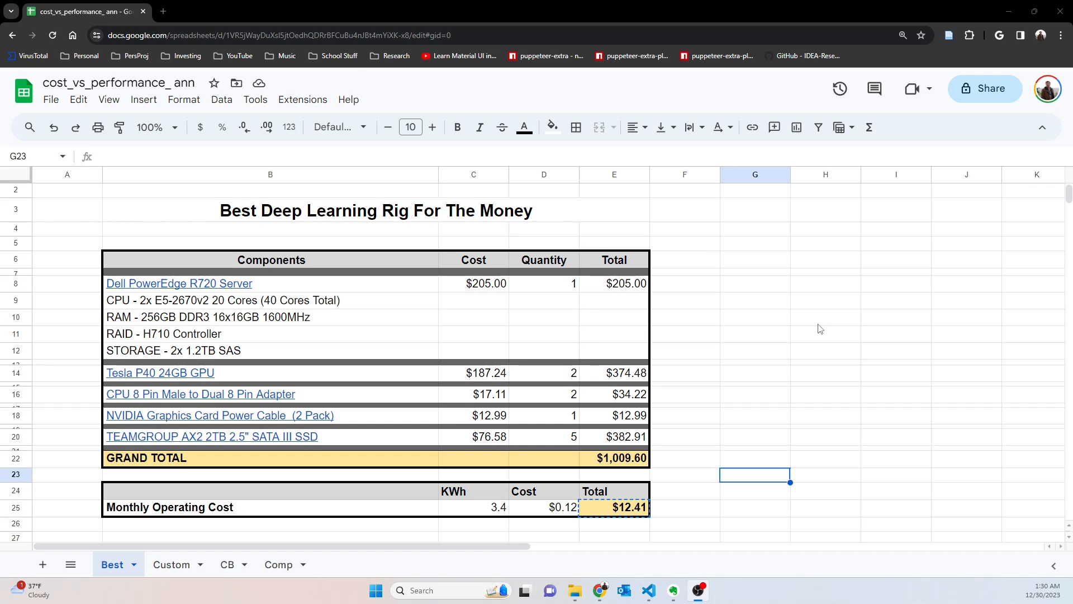
mouse_move(814, 324)
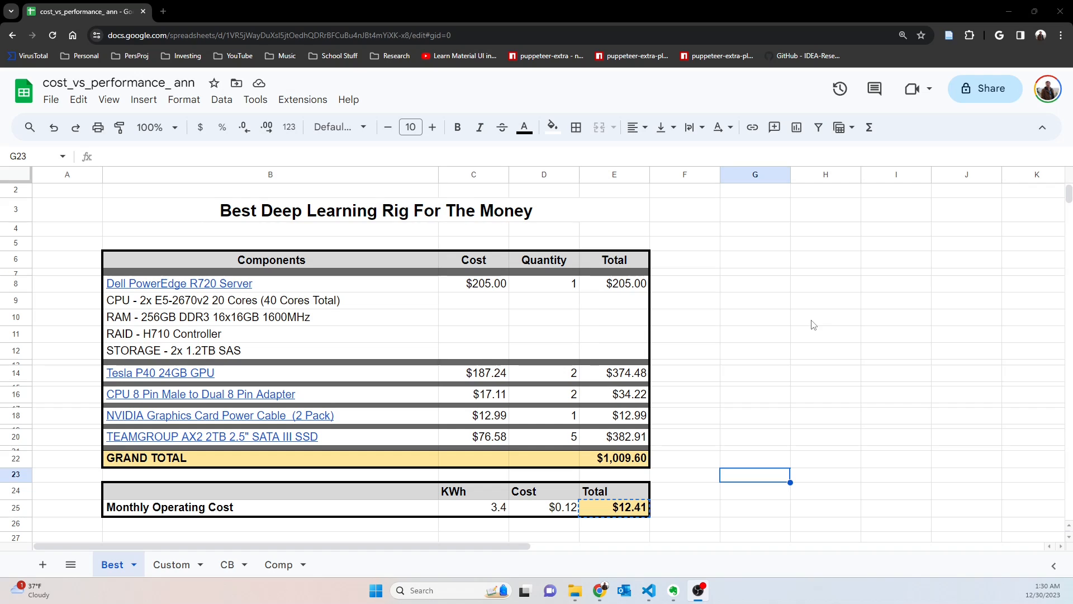
mouse_move(811, 316)
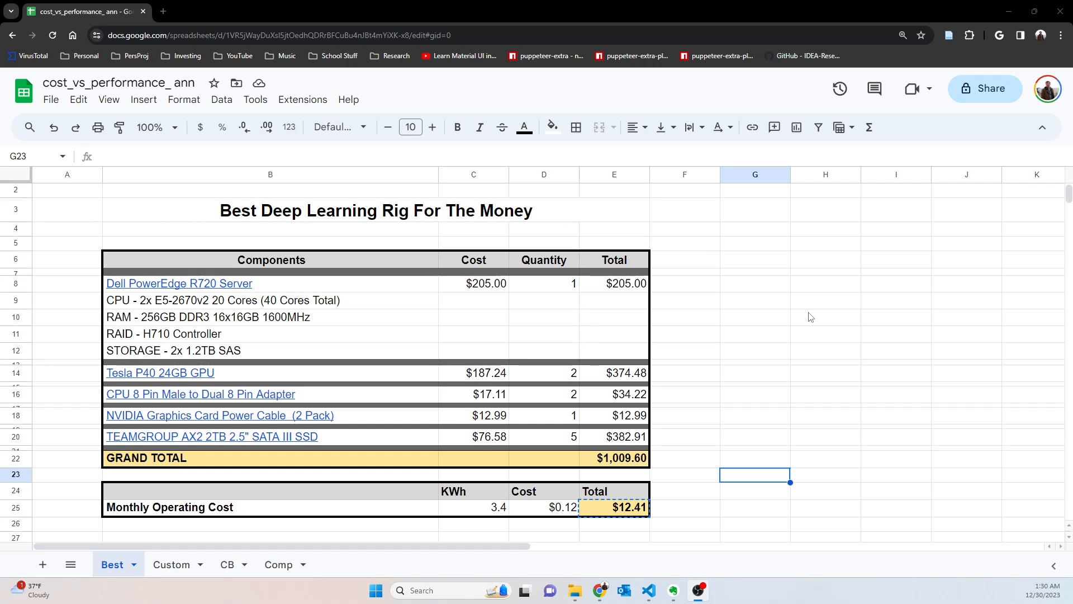
mouse_move(251, 290)
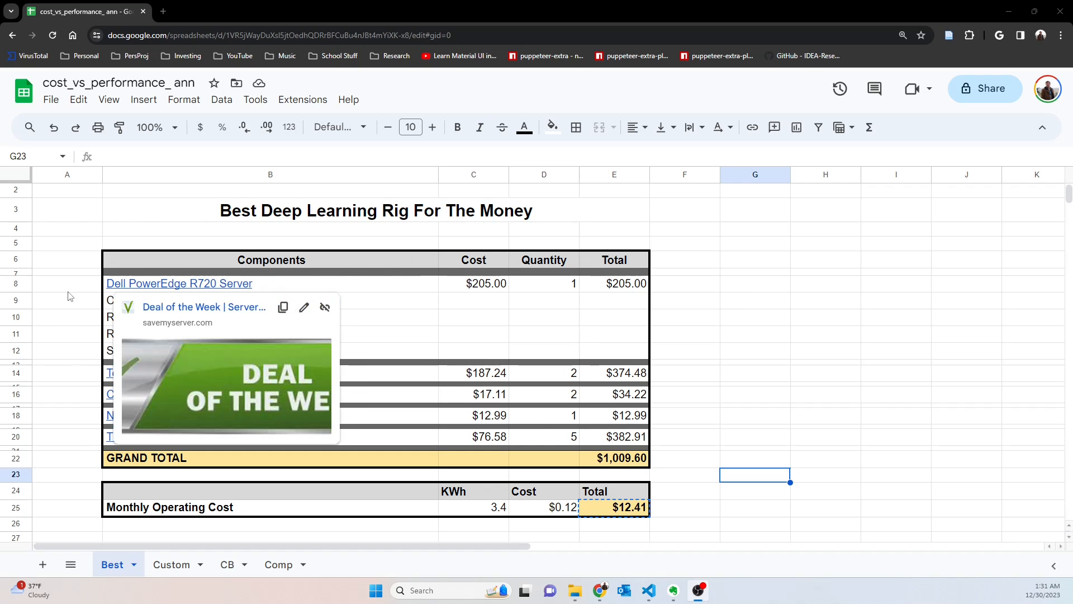
Dismiss the server and GPU link previews cluttering the Best sheet's rig table.
left_click(66, 283)
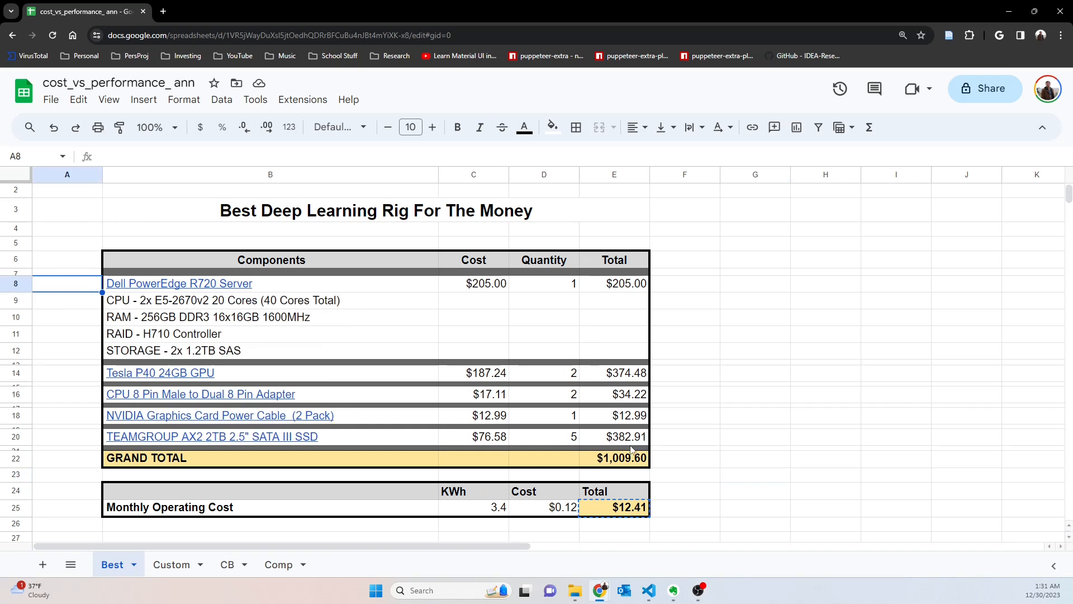
mouse_move(675, 387)
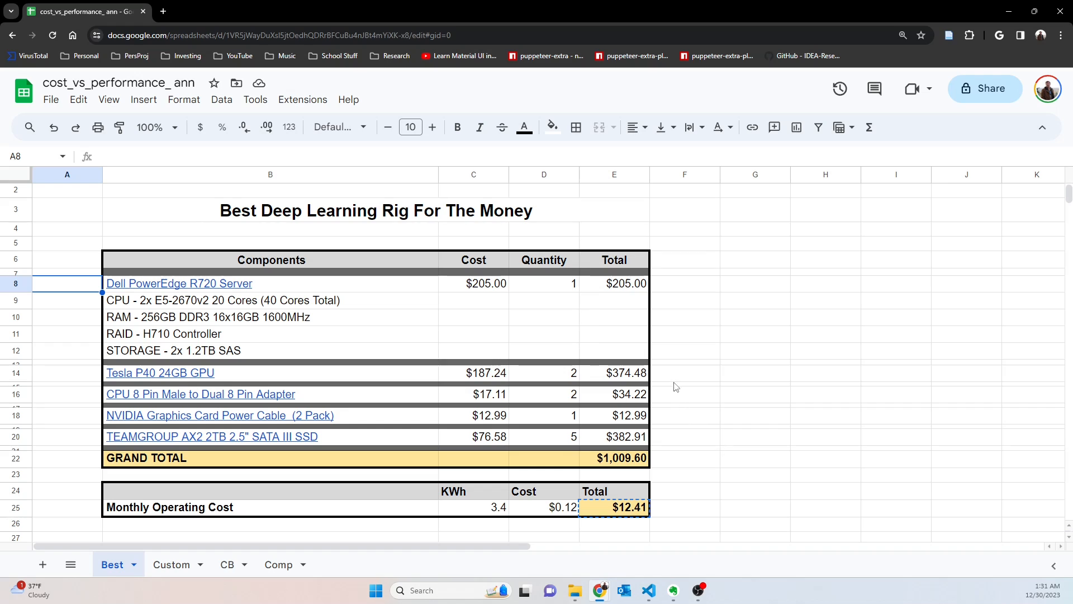
mouse_move(683, 448)
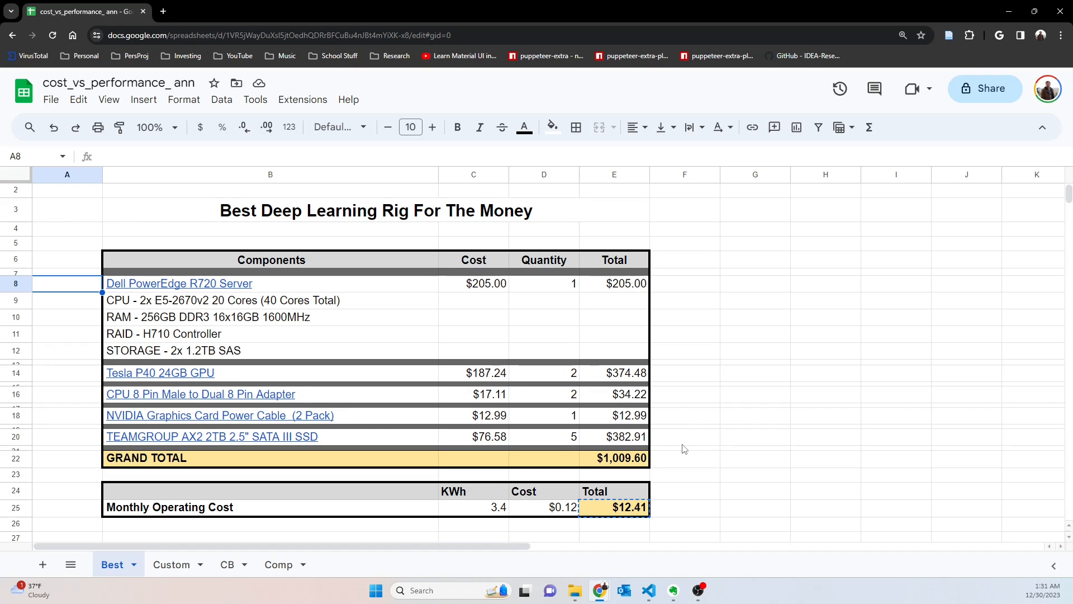
mouse_move(785, 429)
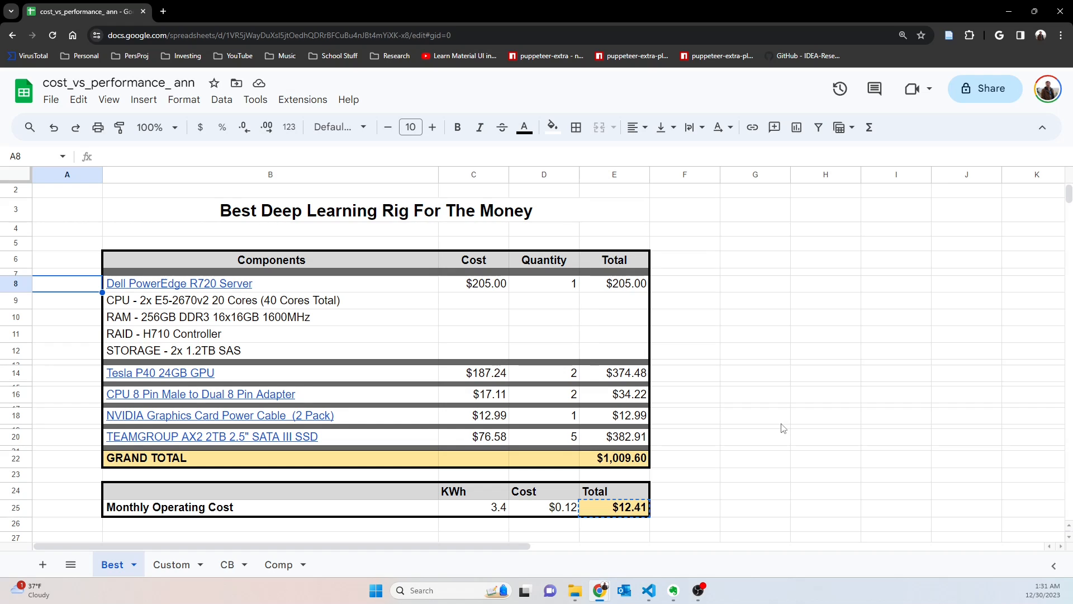
mouse_move(109, 236)
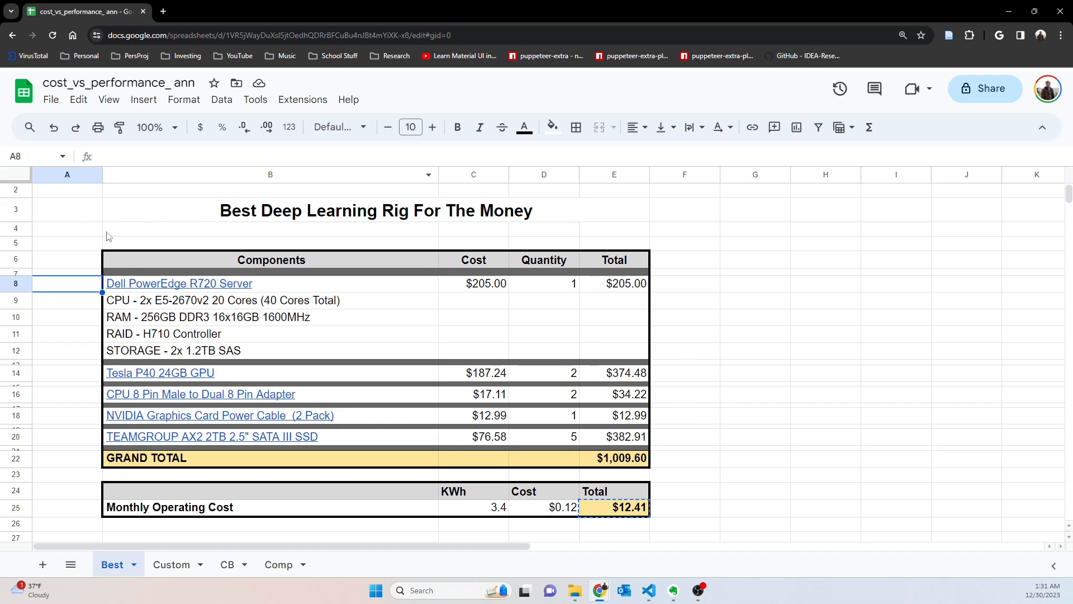
mouse_move(694, 500)
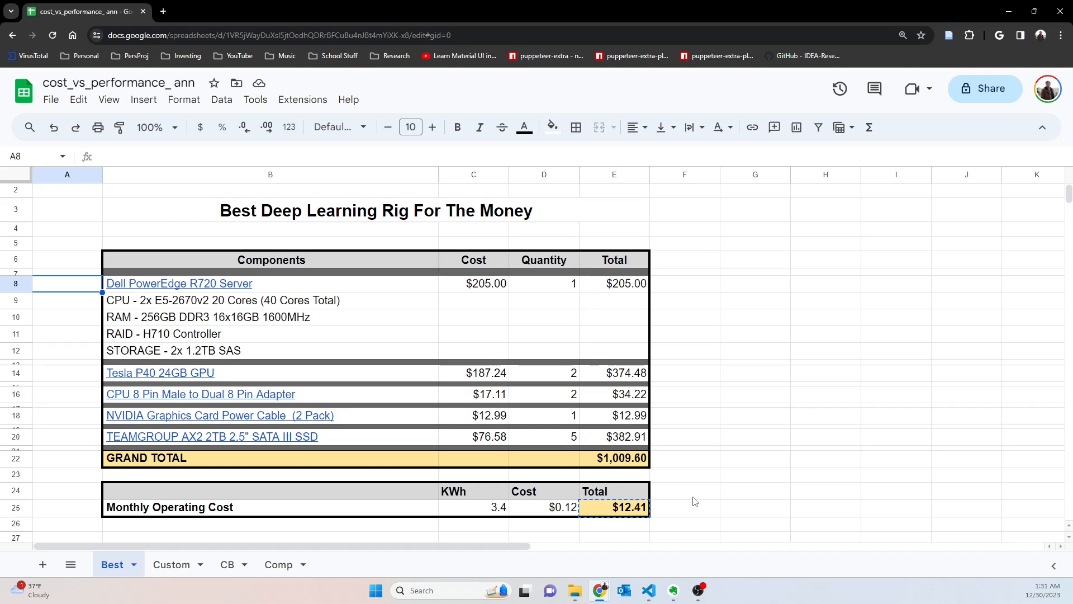
mouse_move(572, 378)
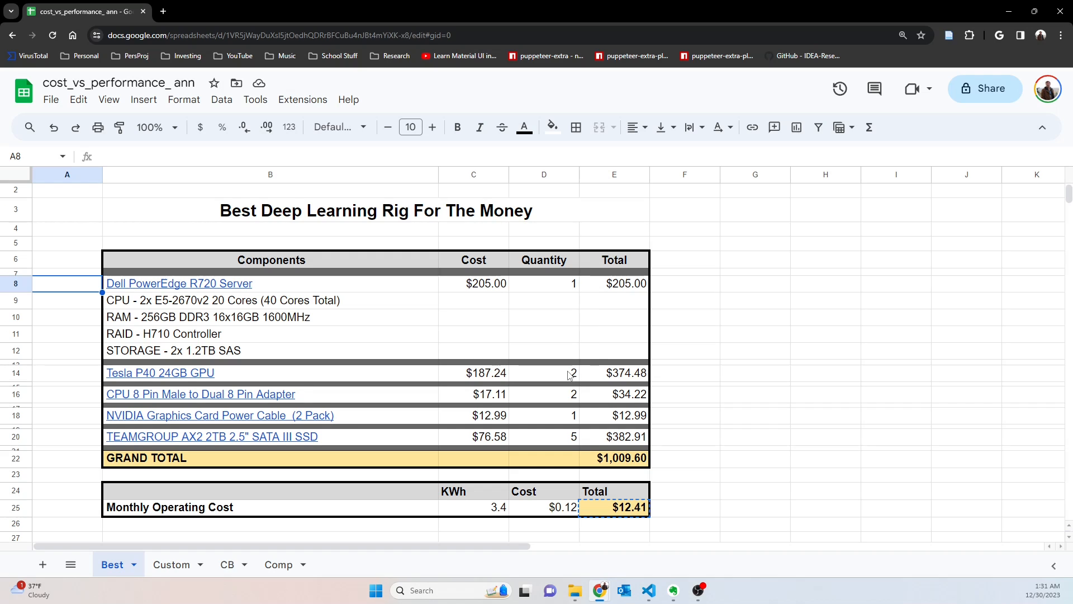
mouse_move(160, 372)
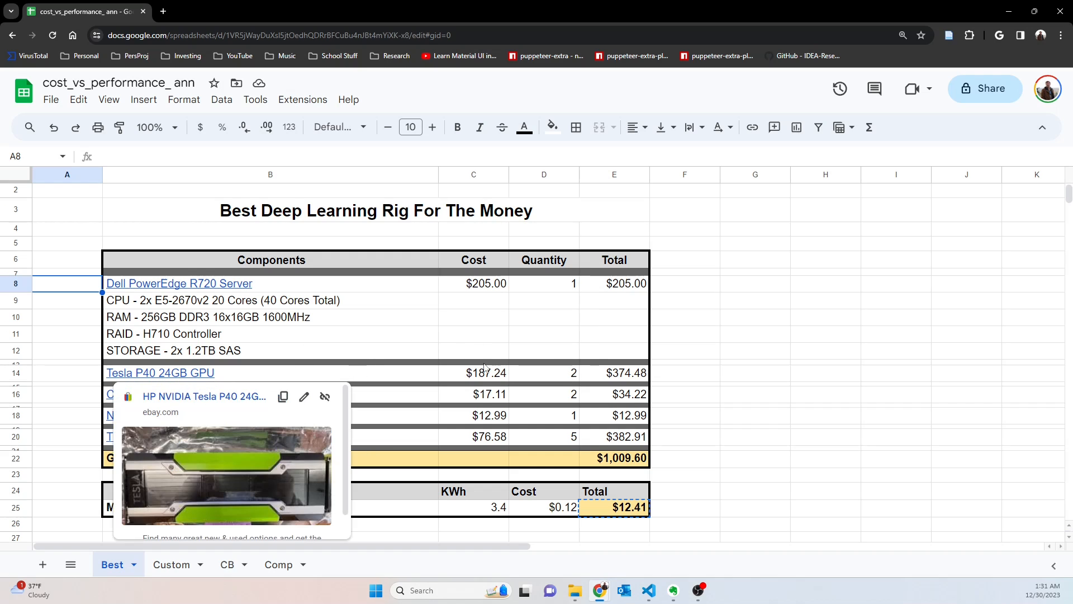
mouse_move(676, 432)
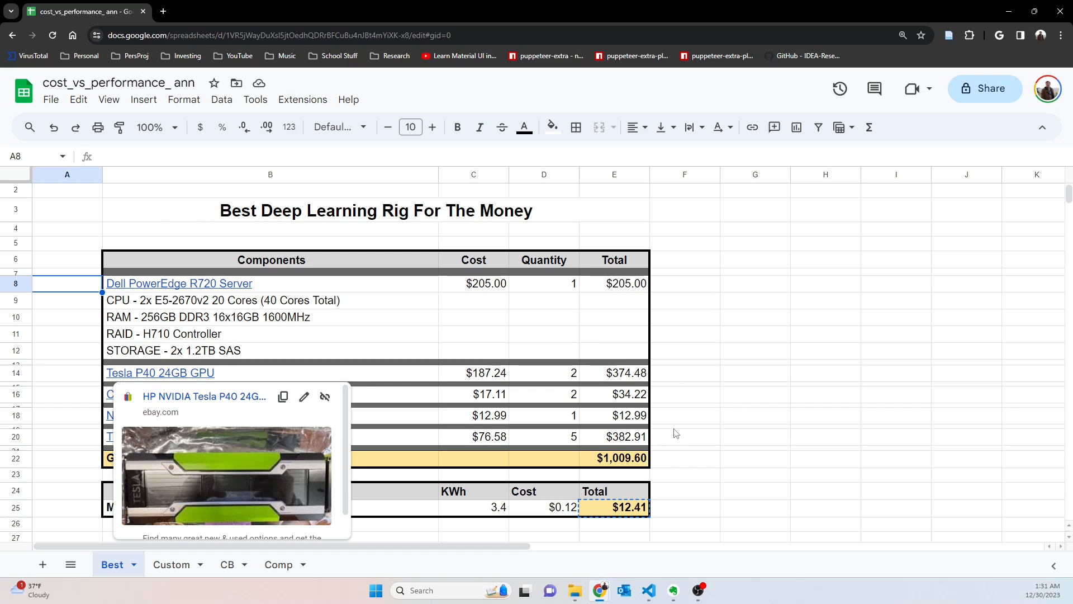
left_click(755, 394)
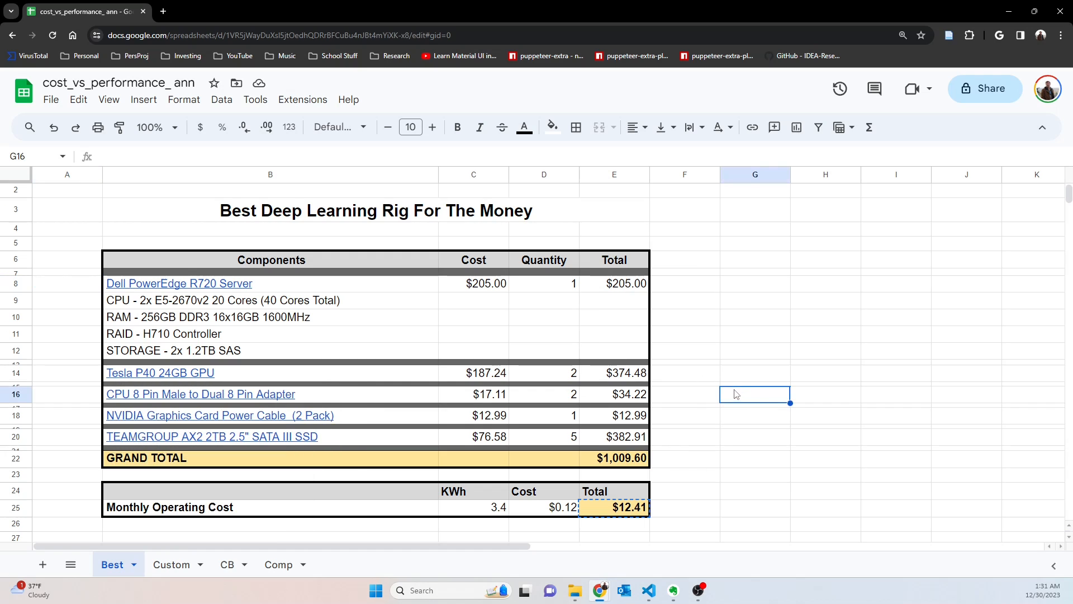
mouse_move(257, 338)
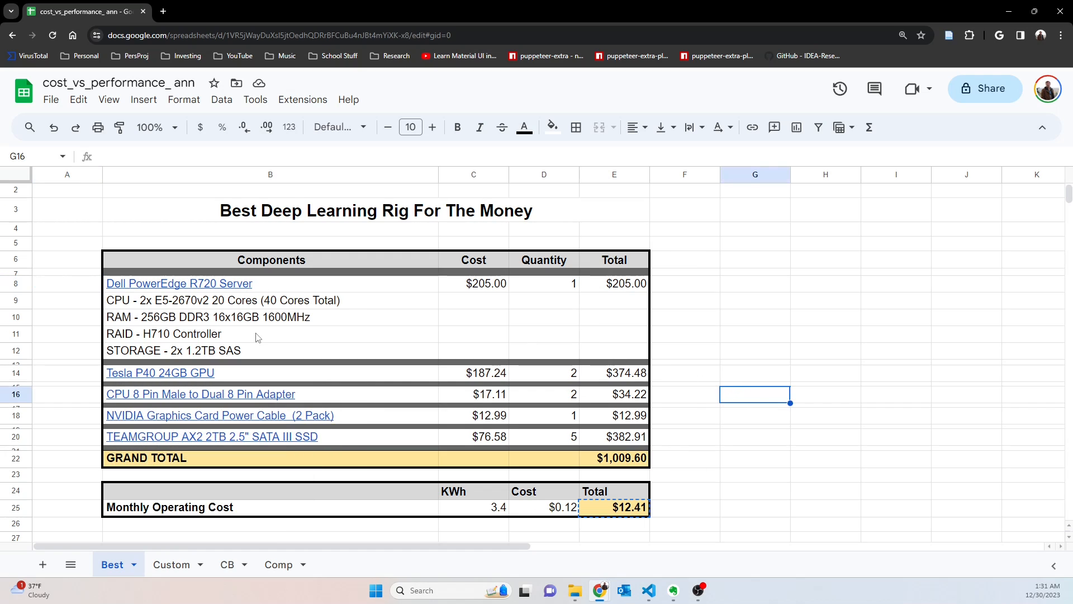
mouse_move(626, 290)
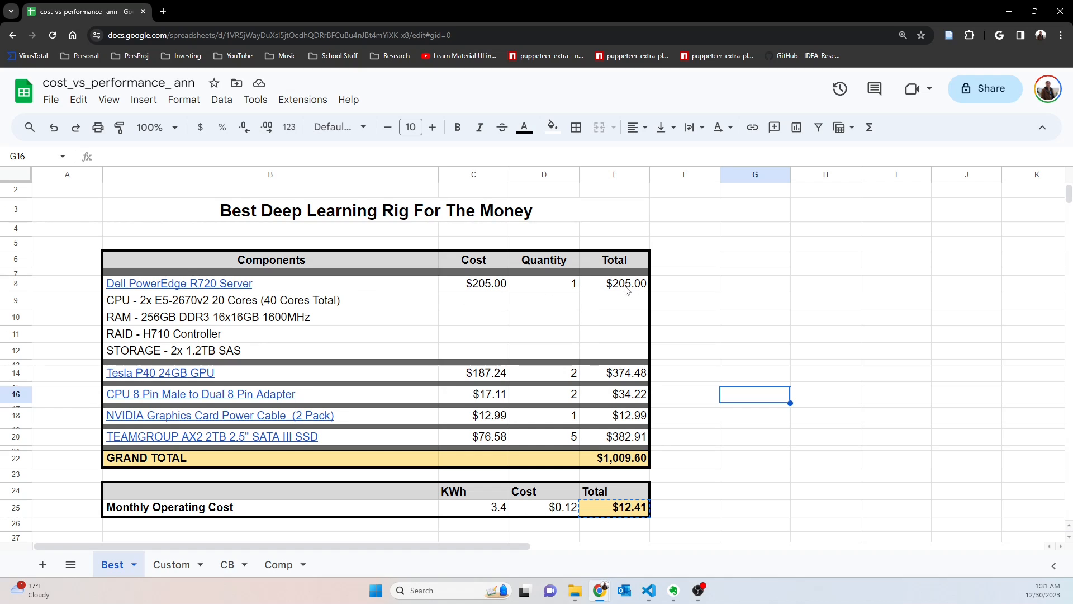
mouse_move(281, 285)
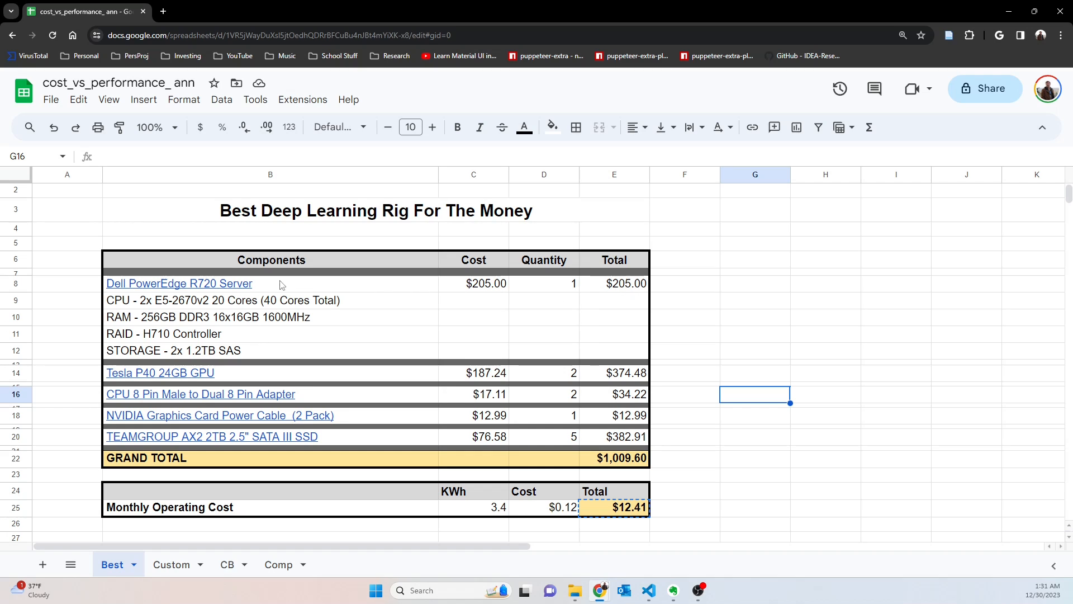
mouse_move(179, 283)
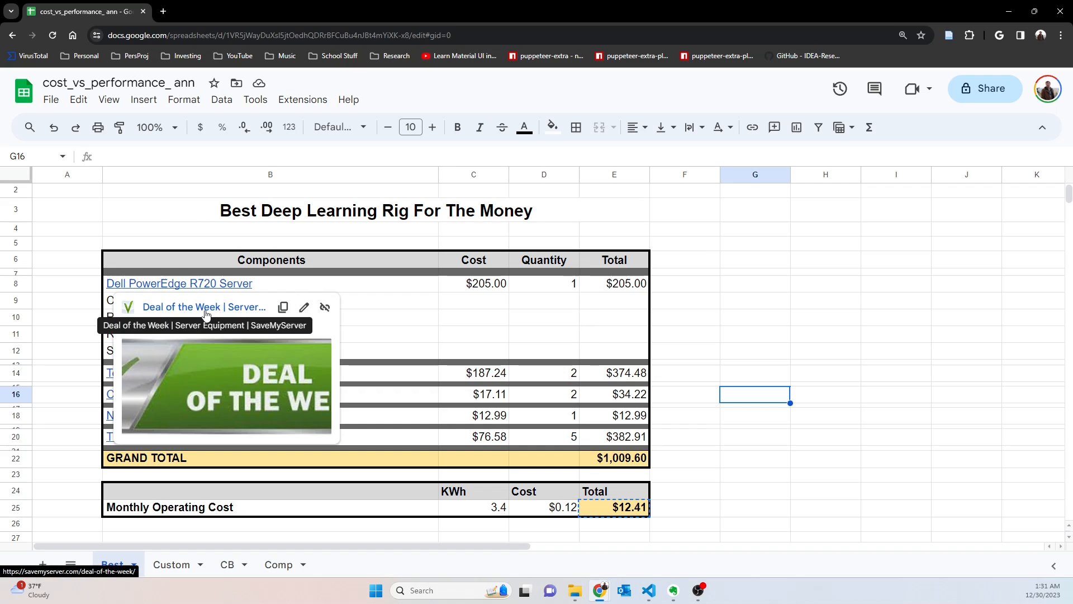
mouse_move(271, 288)
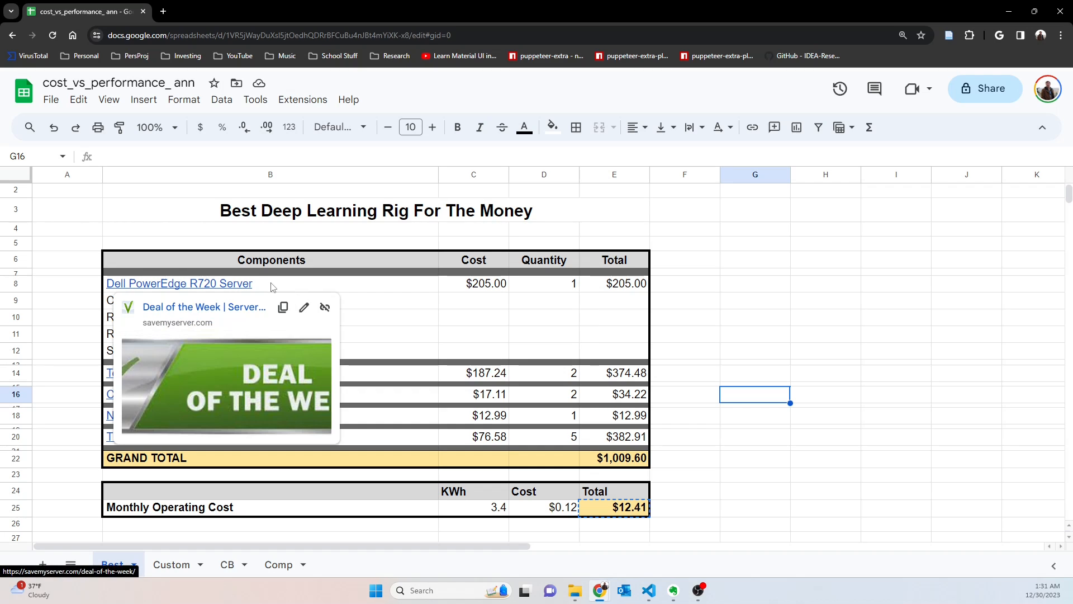
mouse_move(209, 312)
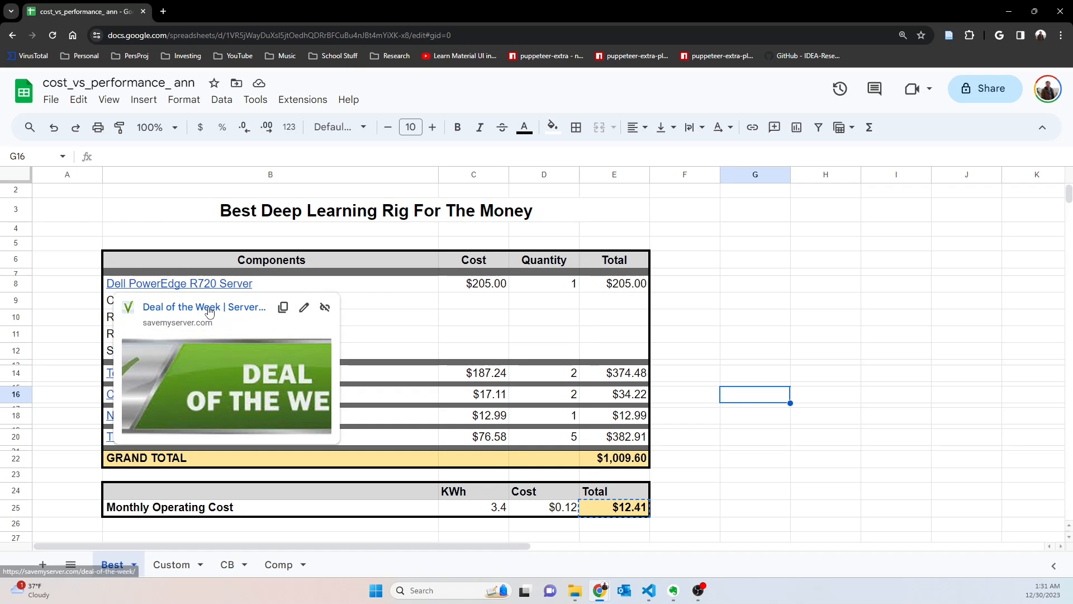
mouse_move(219, 309)
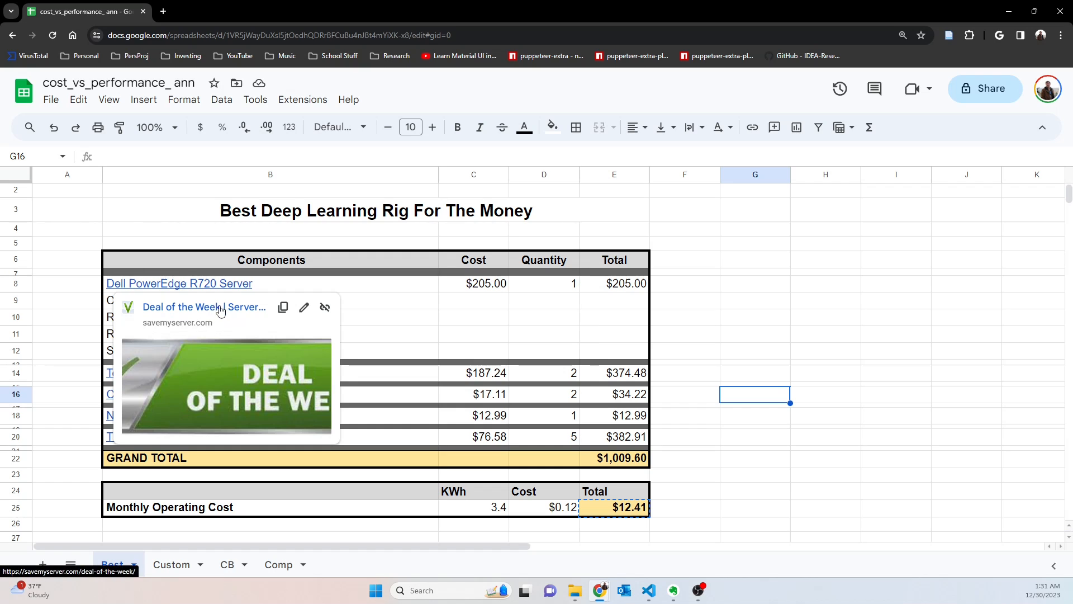
mouse_move(830, 308)
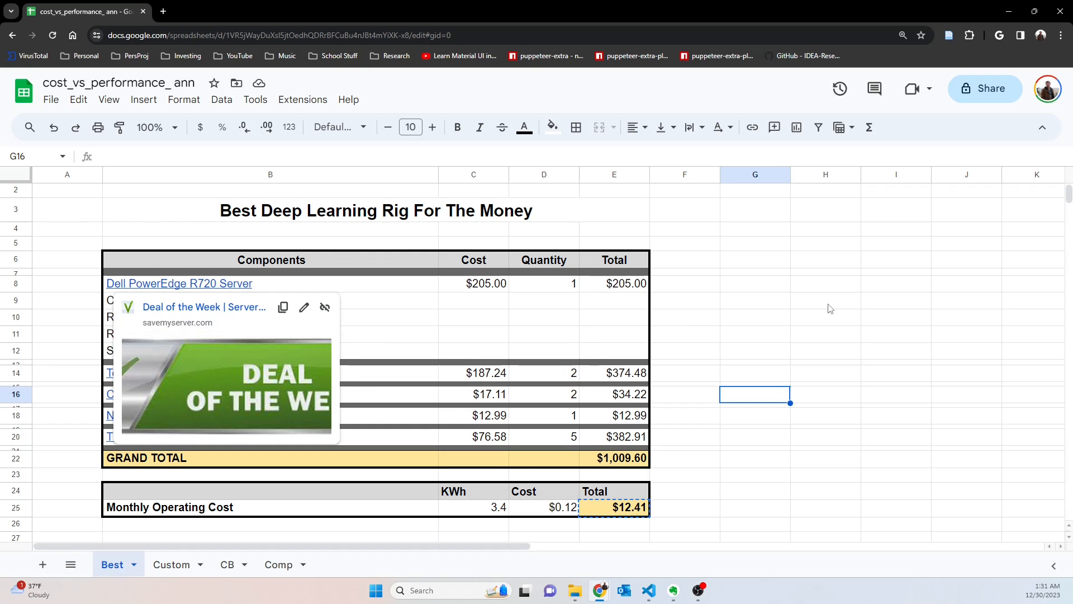
left_click(825, 300)
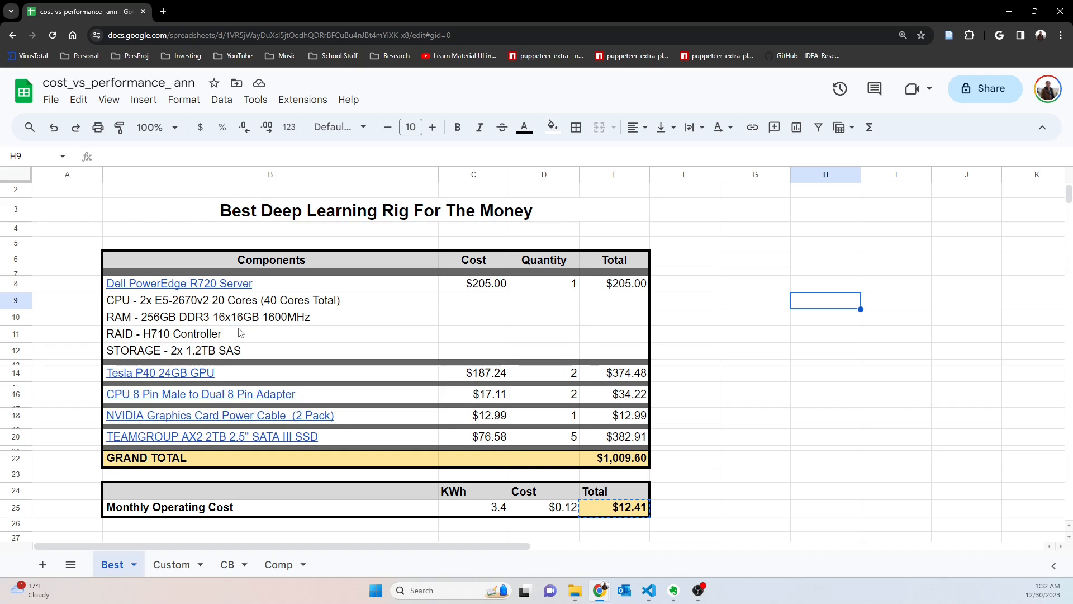
mouse_move(273, 327)
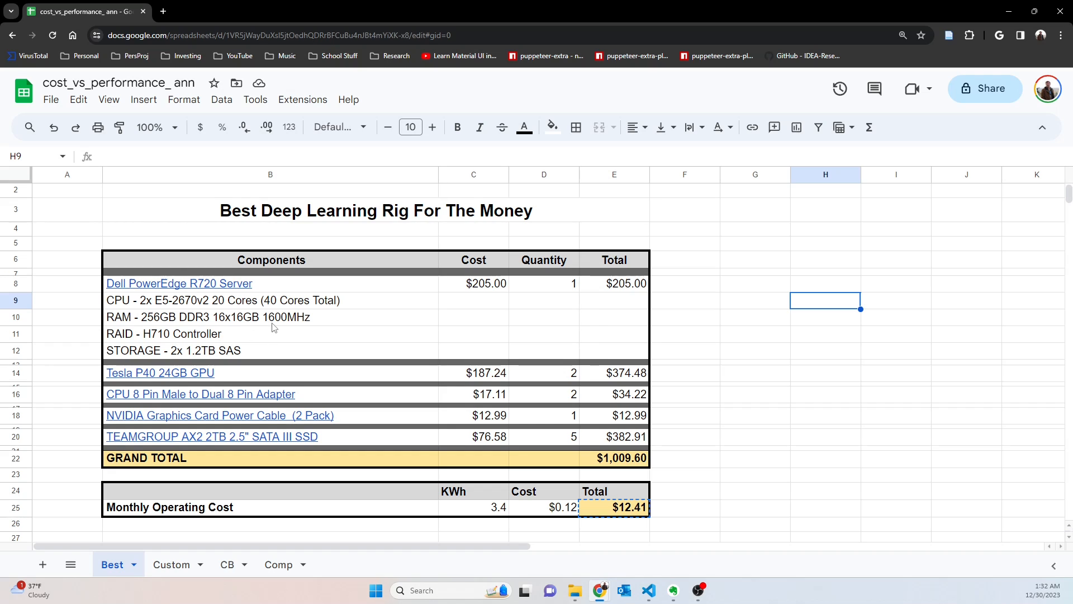
mouse_move(304, 332)
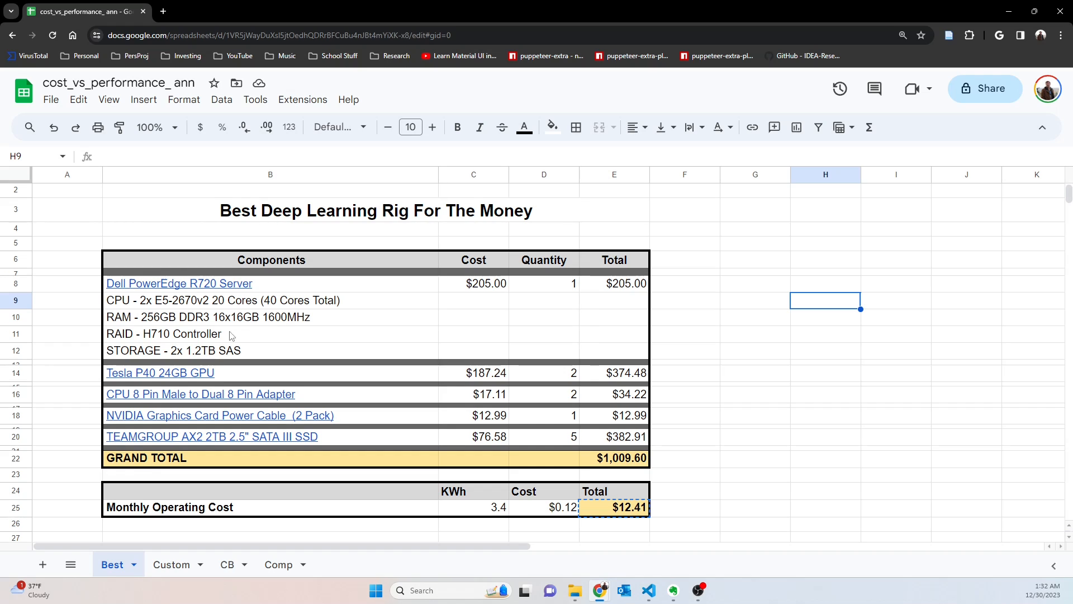
mouse_move(290, 345)
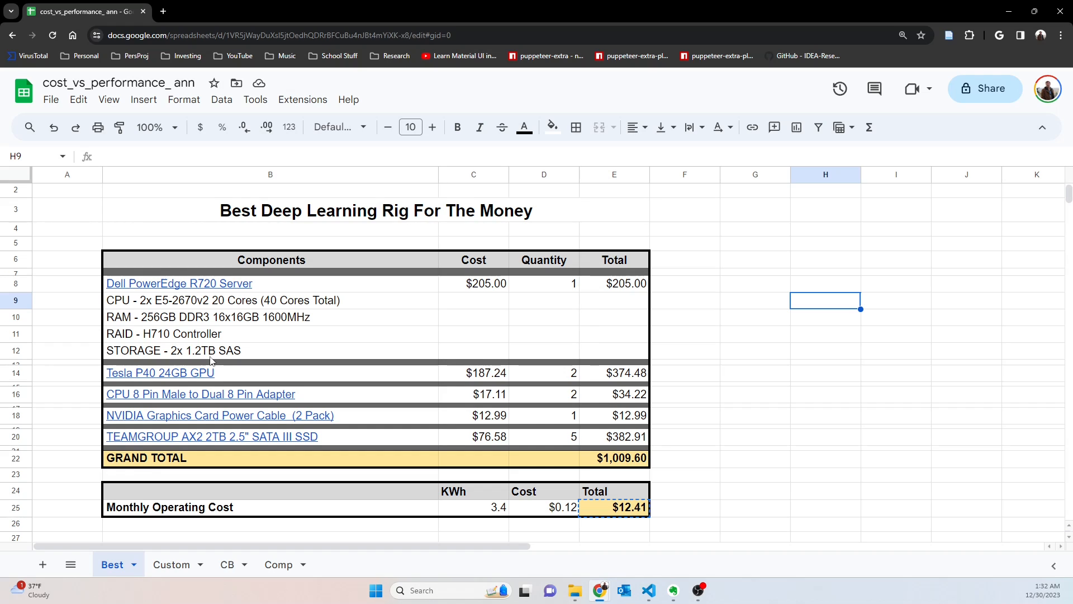
mouse_move(227, 358)
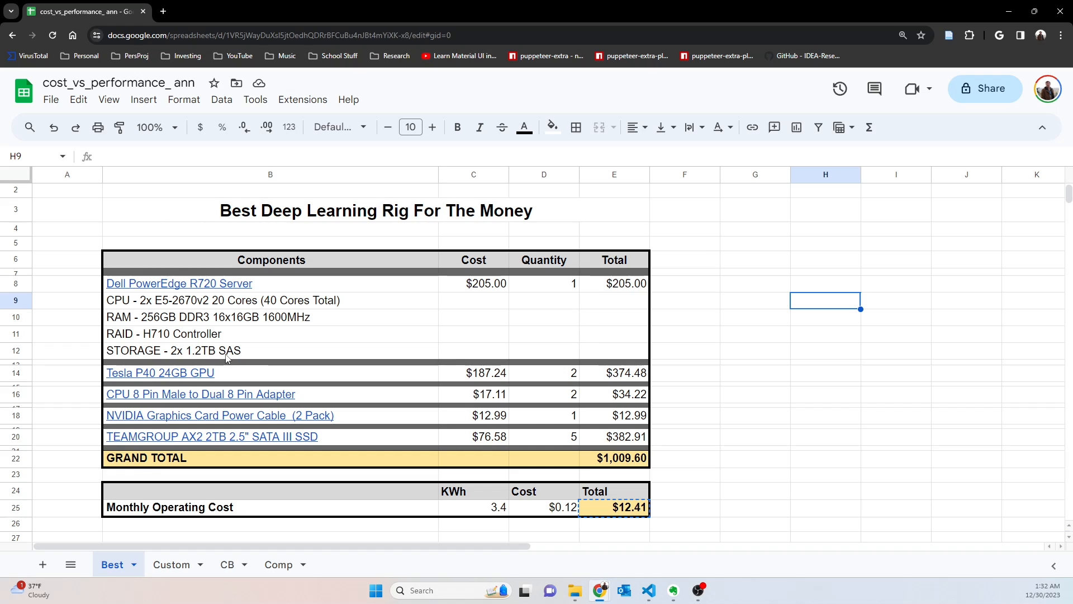
mouse_move(249, 358)
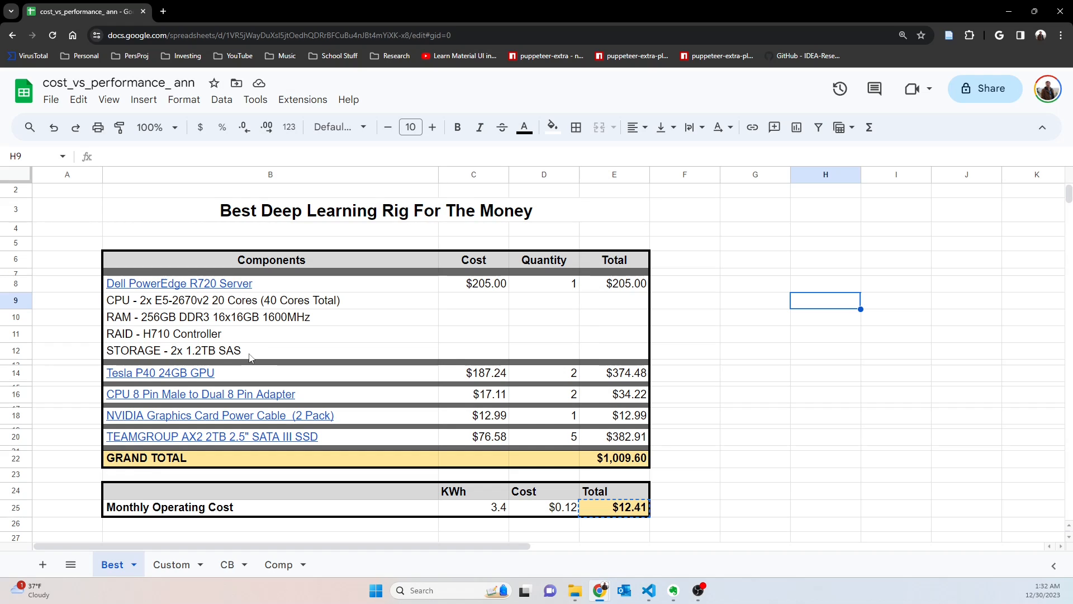
mouse_move(228, 356)
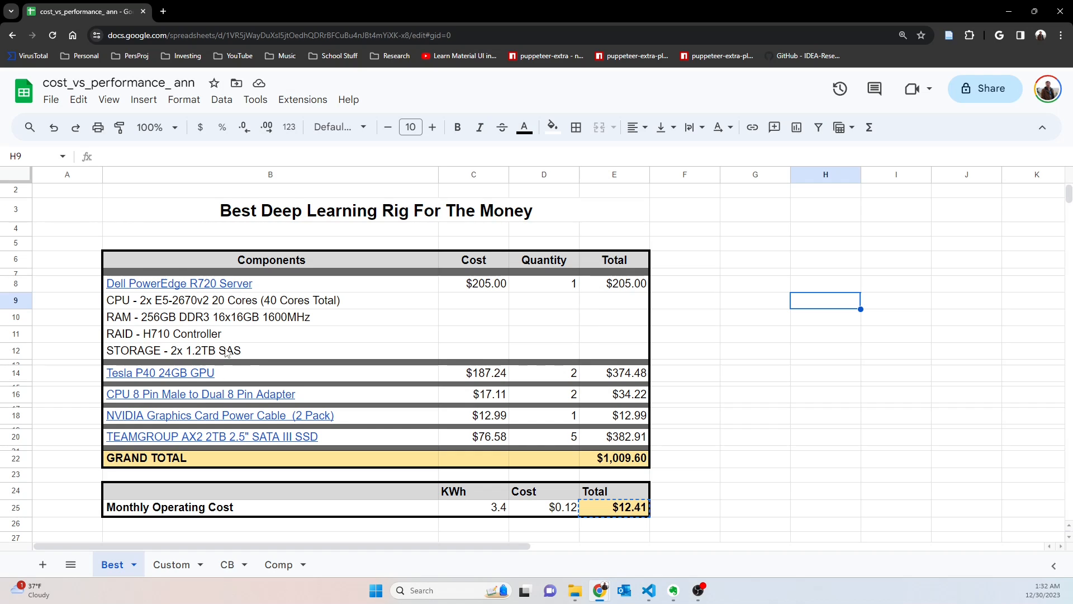
mouse_move(266, 349)
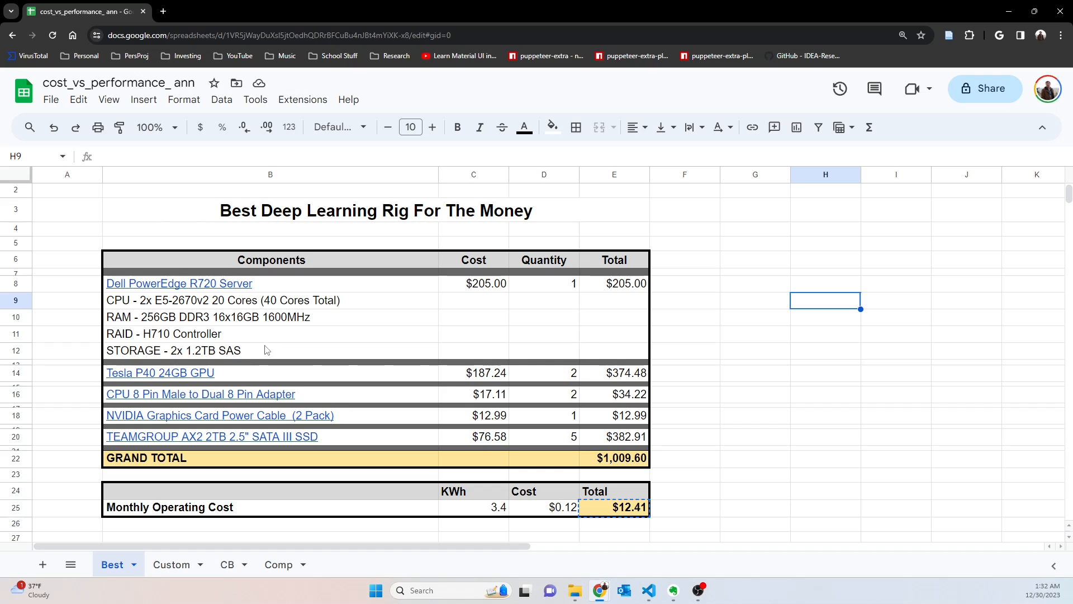
mouse_move(228, 358)
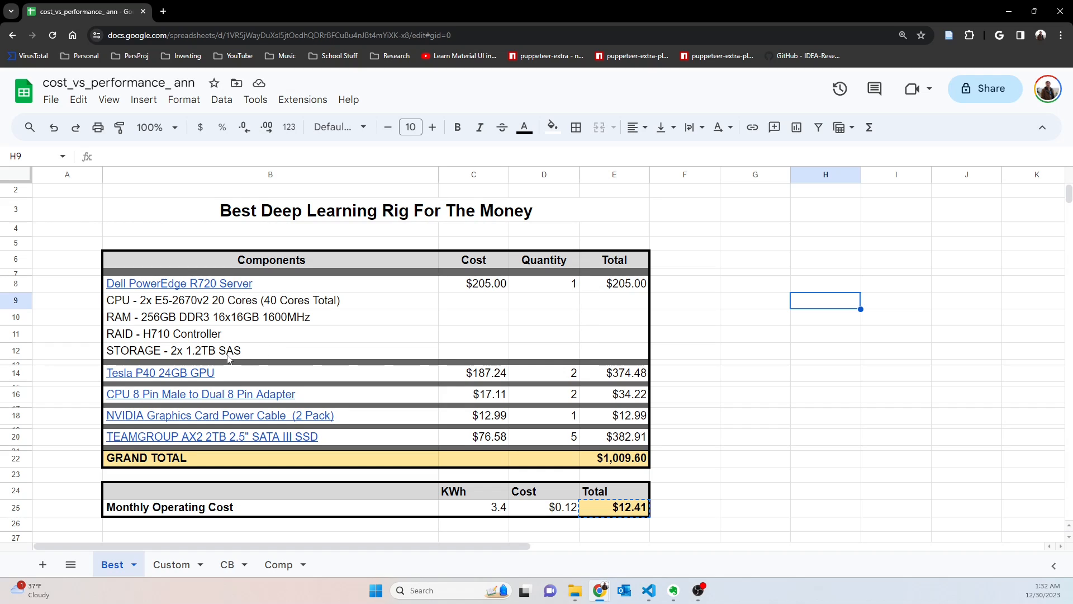
mouse_move(245, 361)
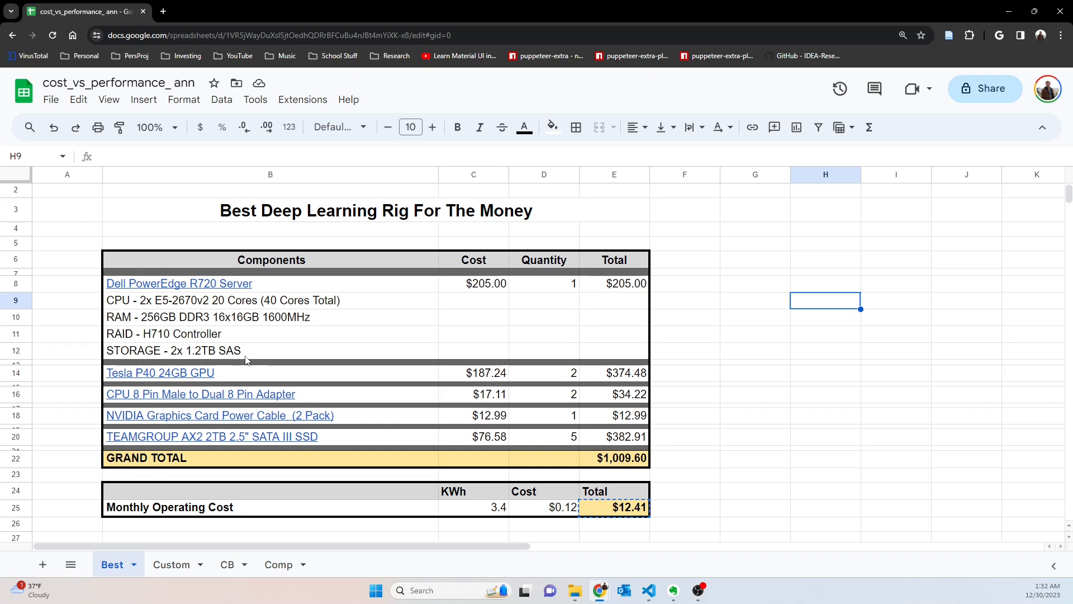
mouse_move(230, 355)
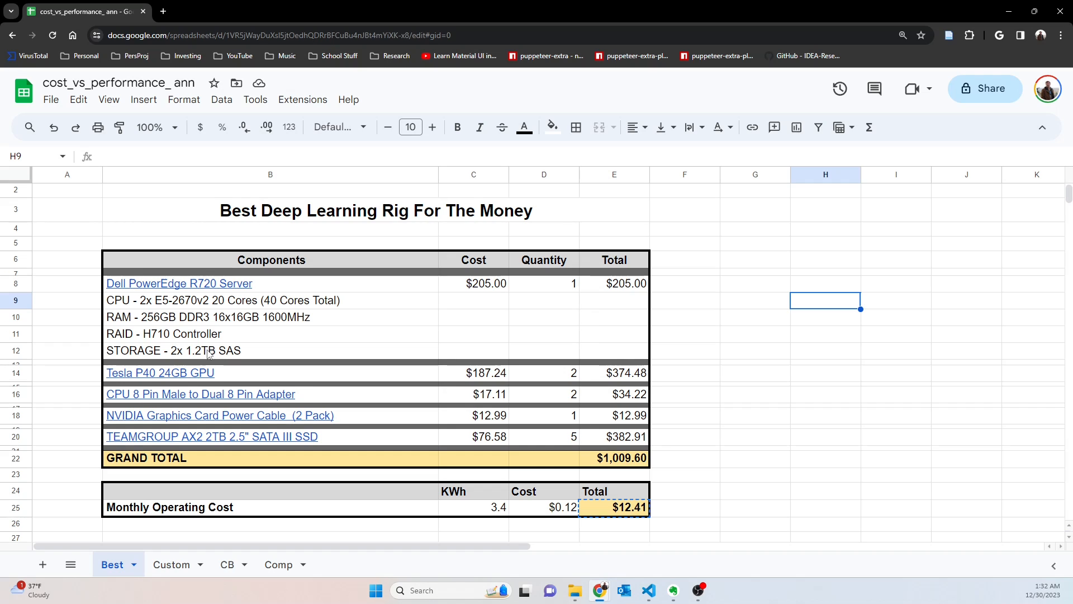
mouse_move(250, 331)
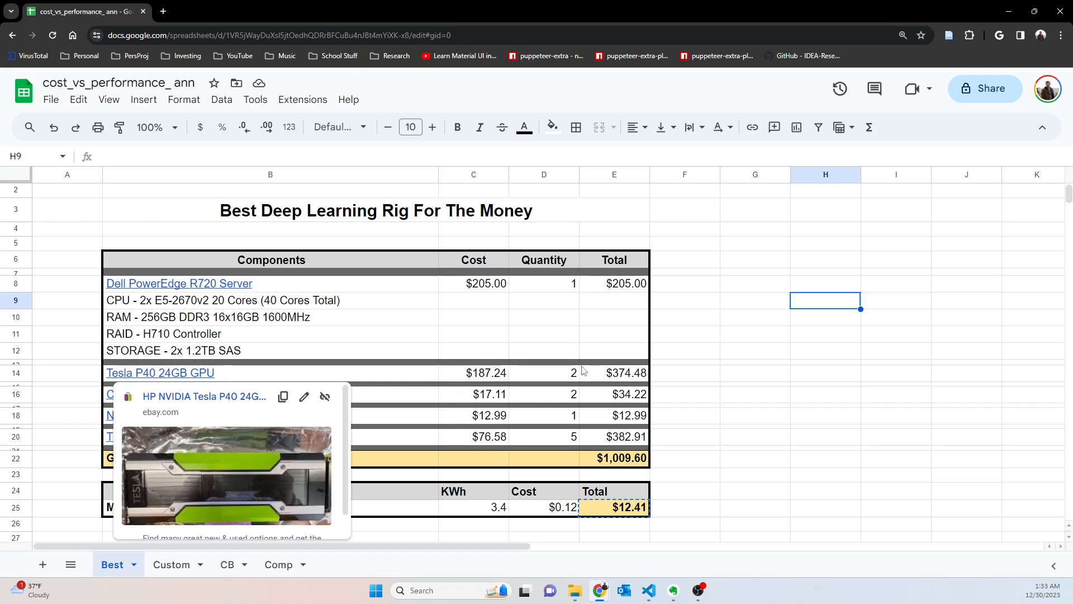
left_click(684, 363)
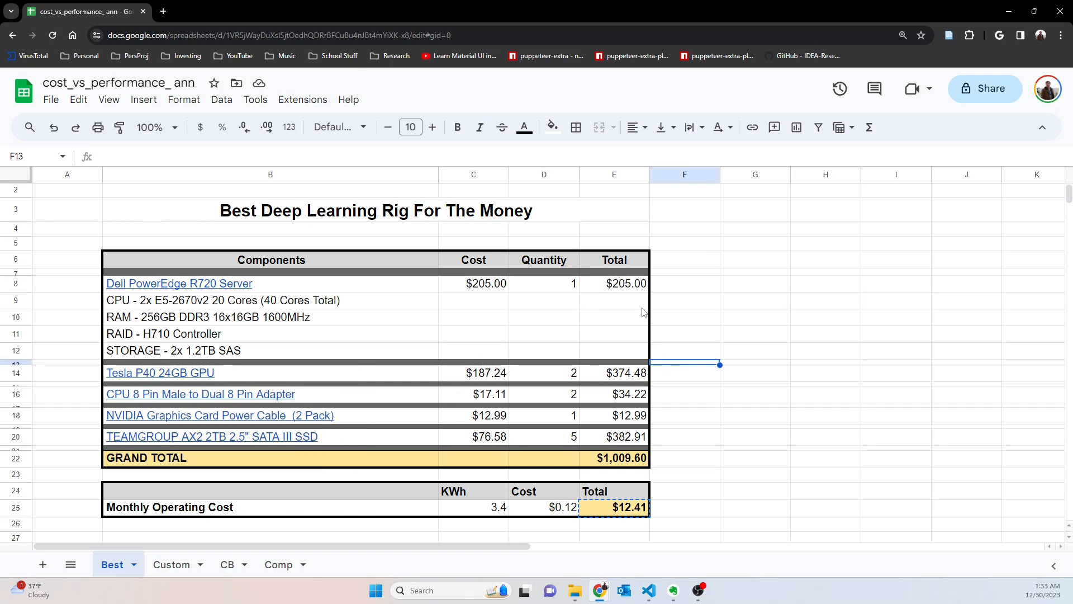
Review the formulas behind the server and GPU line totals.
left_click(614, 283)
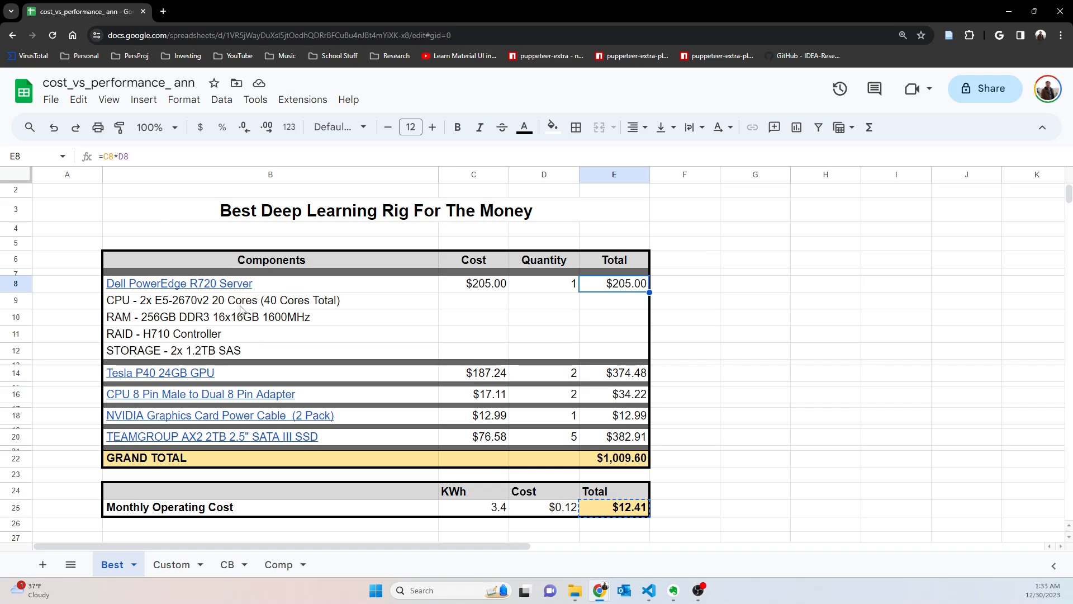
left_click(754, 373)
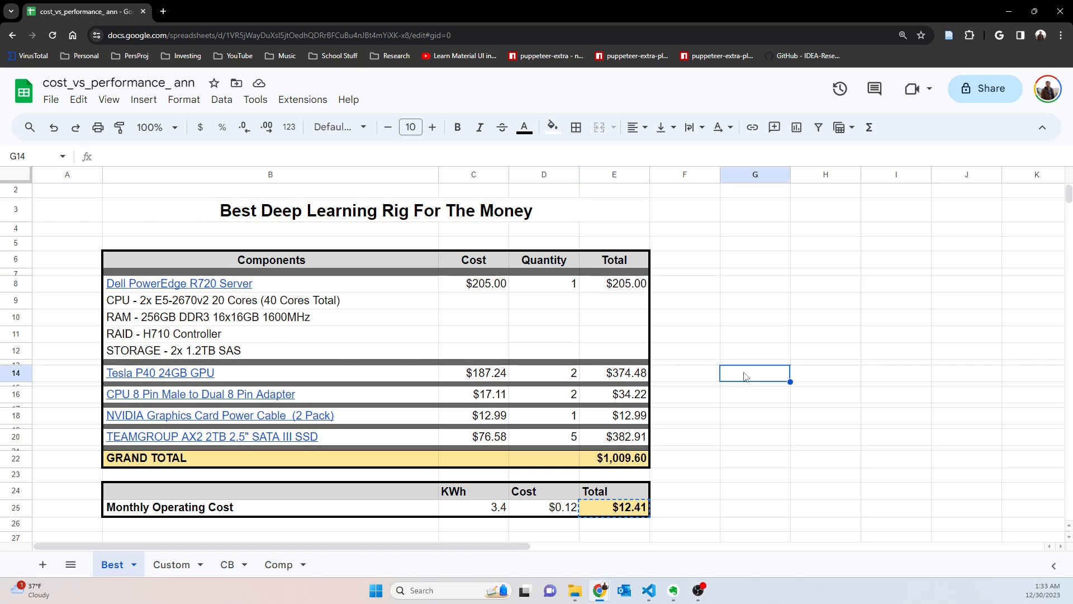
mouse_move(126, 377)
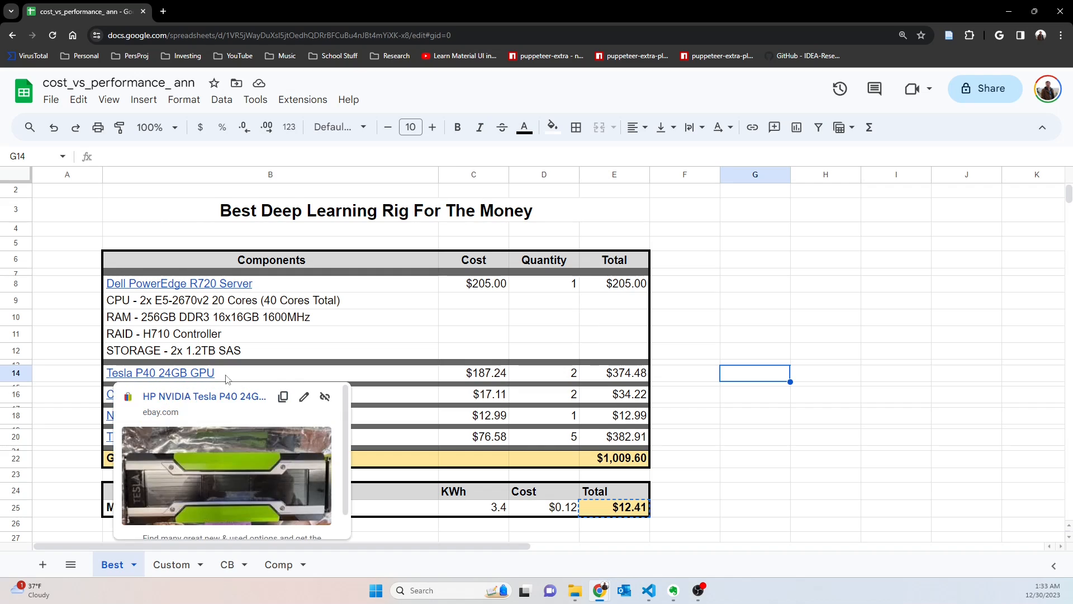
left_click(613, 372)
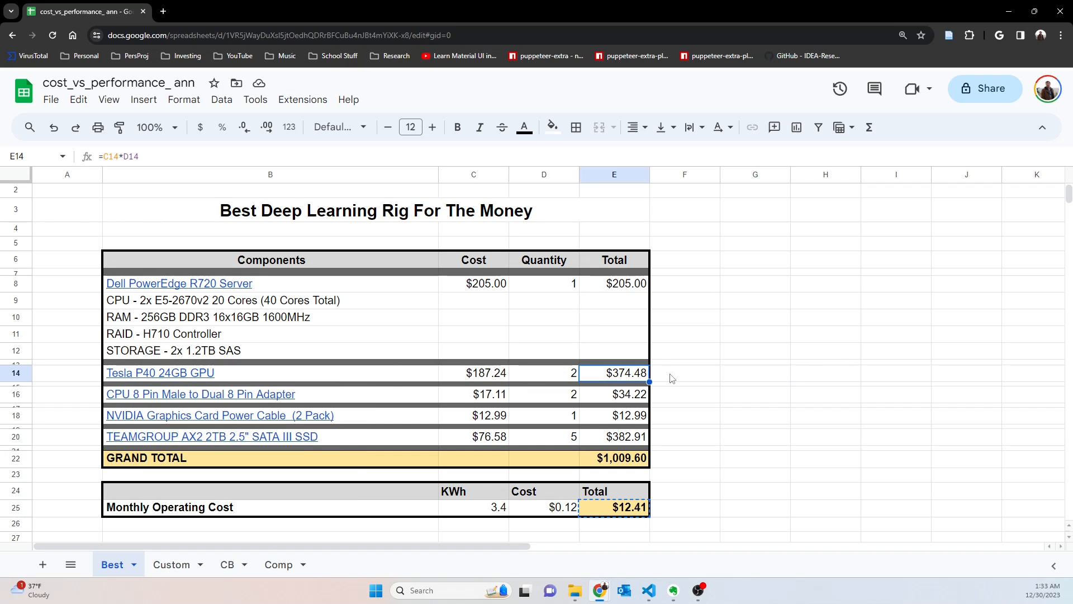
mouse_move(688, 379)
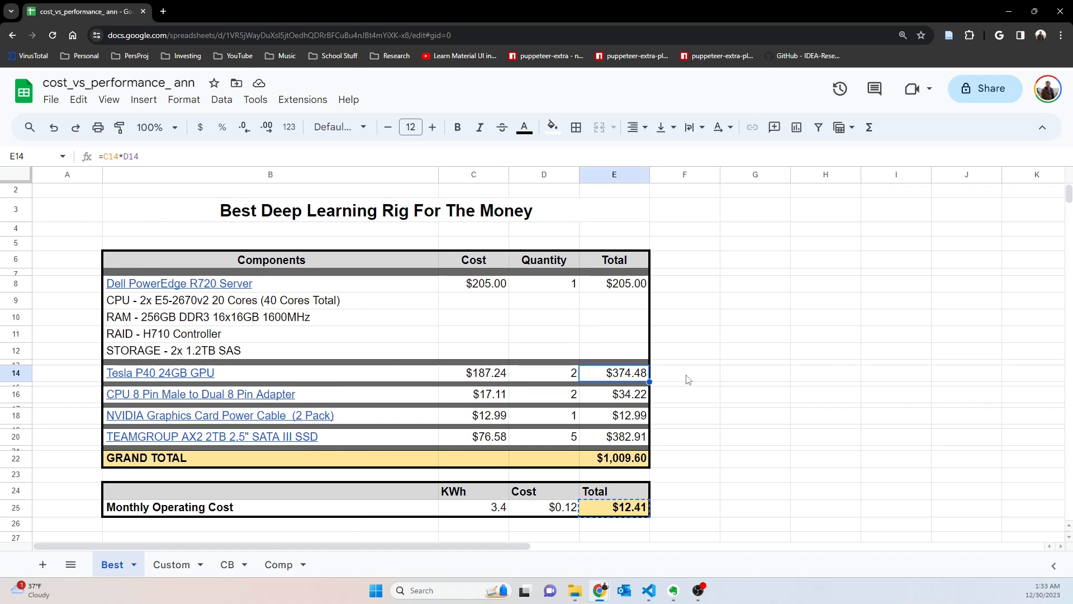
mouse_move(194, 380)
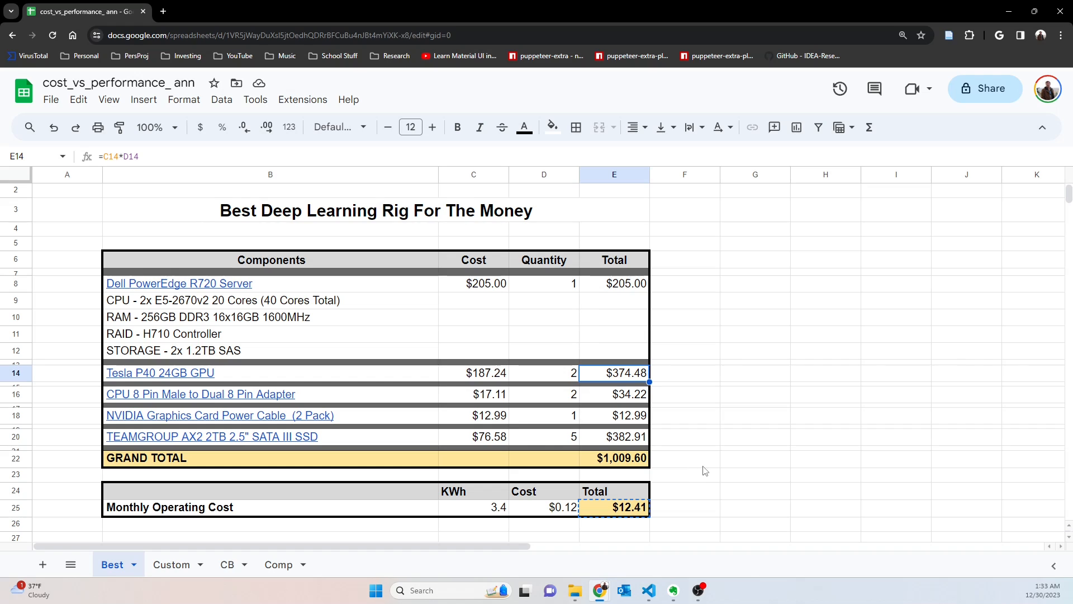
mouse_move(691, 470)
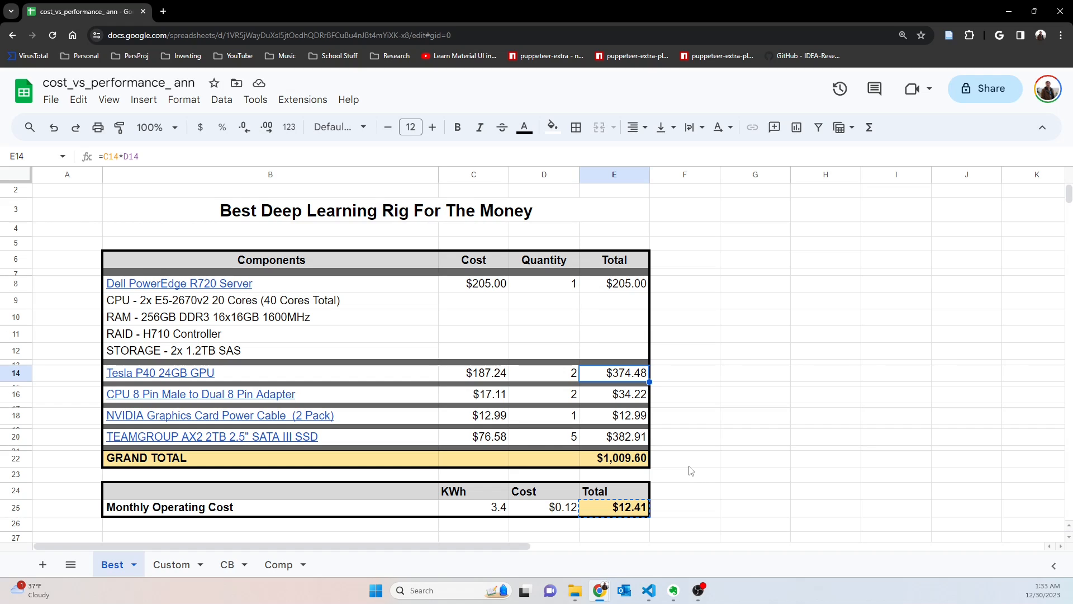
mouse_move(237, 388)
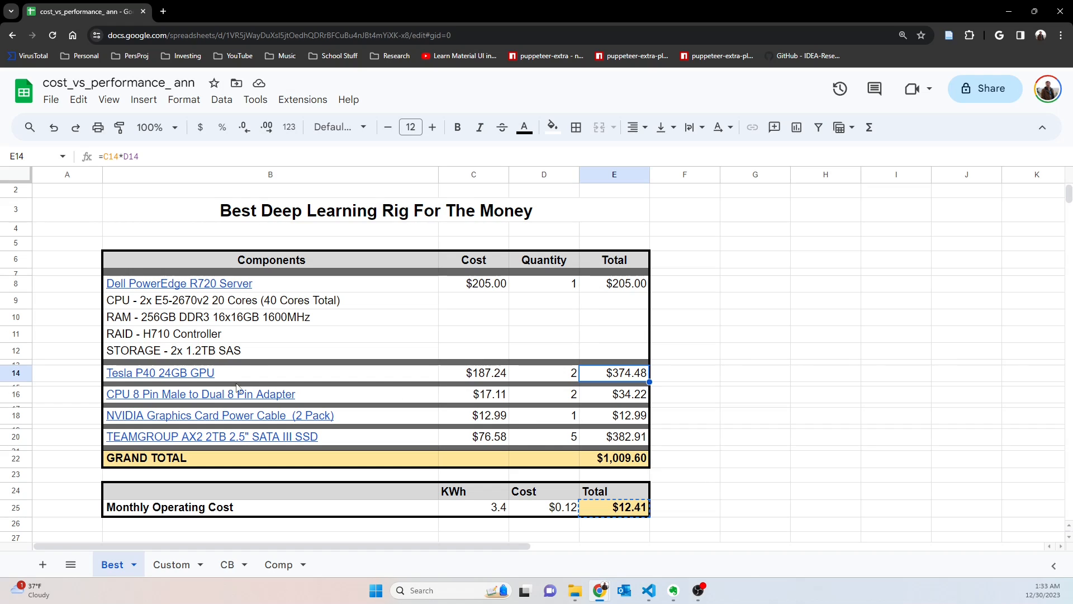
mouse_move(786, 392)
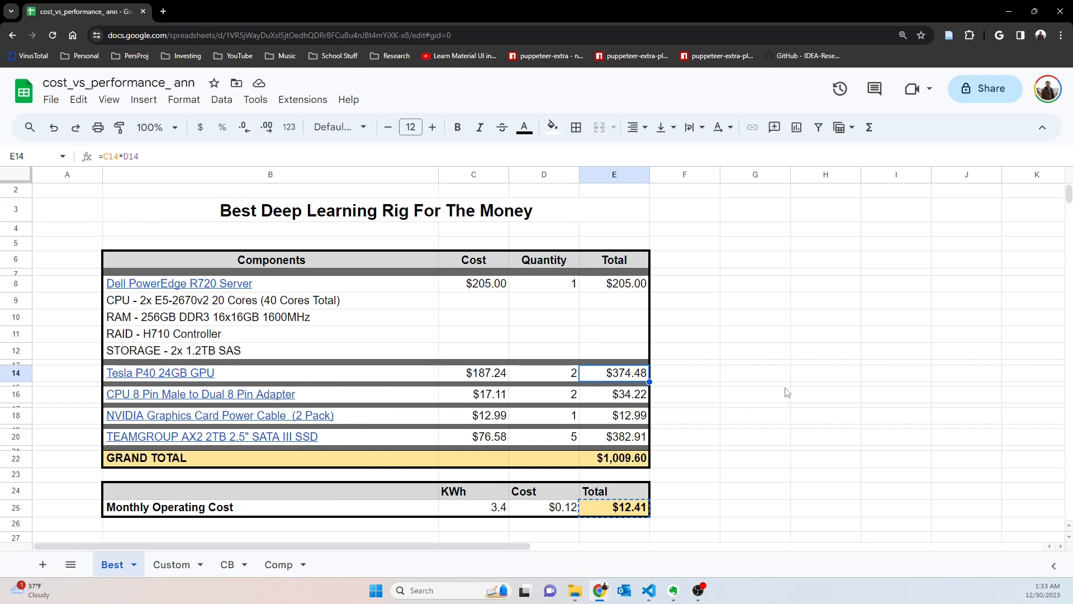
mouse_move(399, 416)
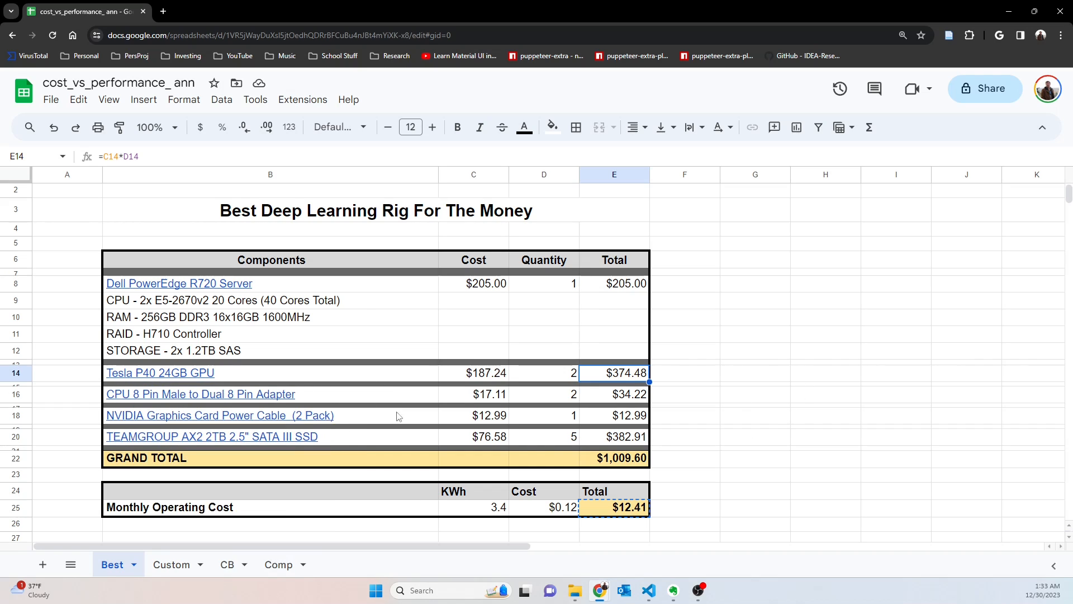
mouse_move(375, 425)
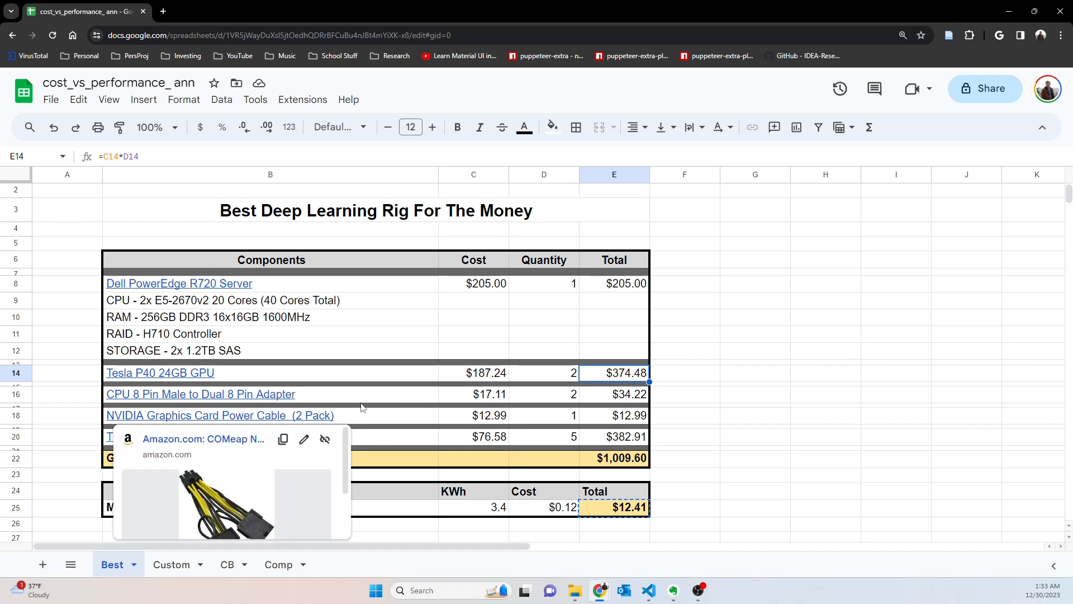
mouse_move(388, 423)
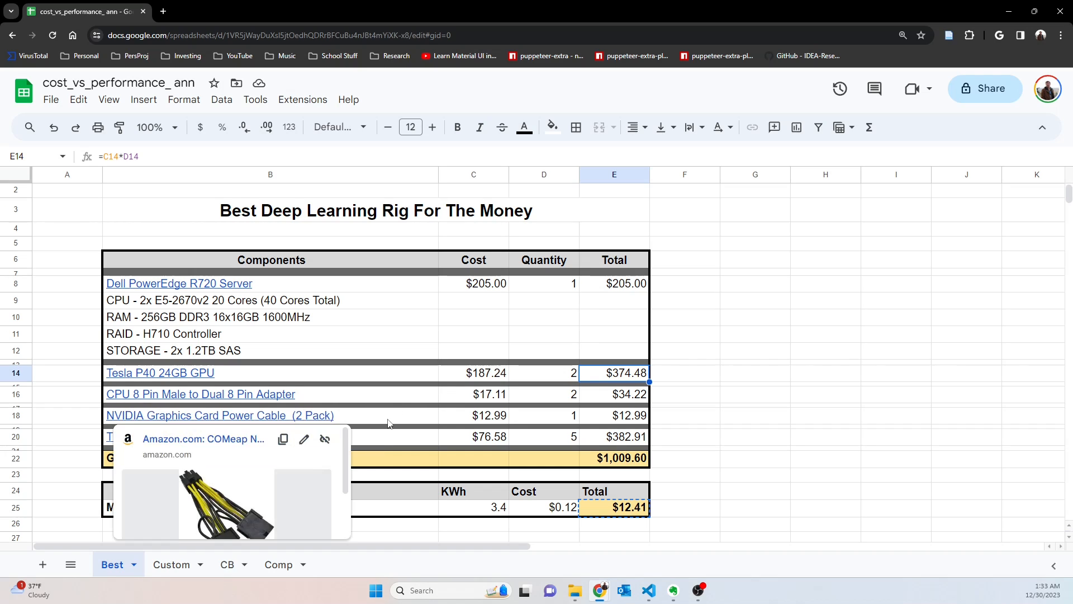
mouse_move(400, 413)
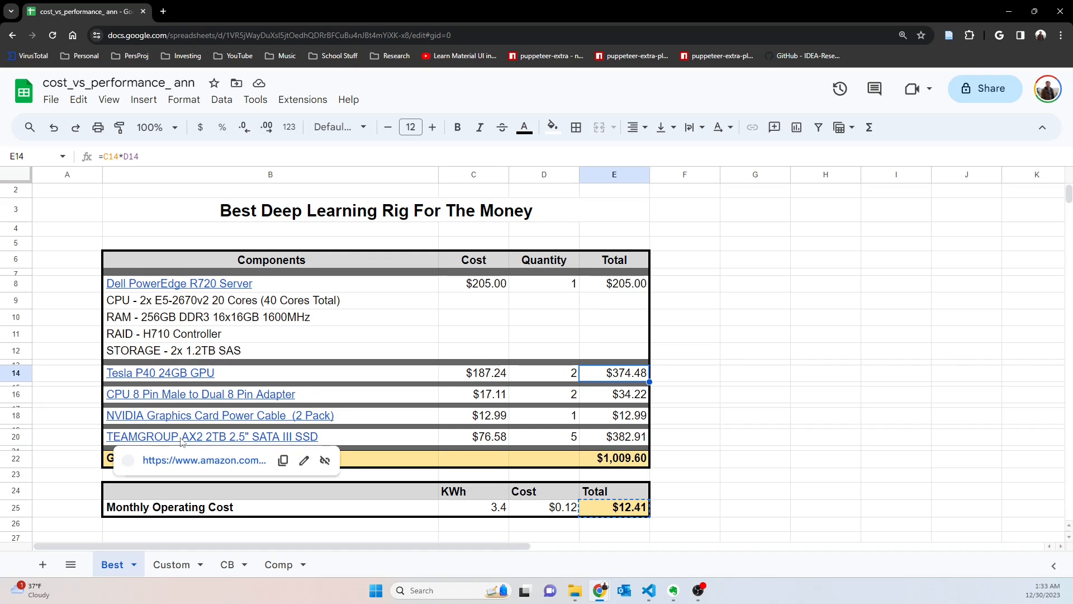
mouse_move(321, 441)
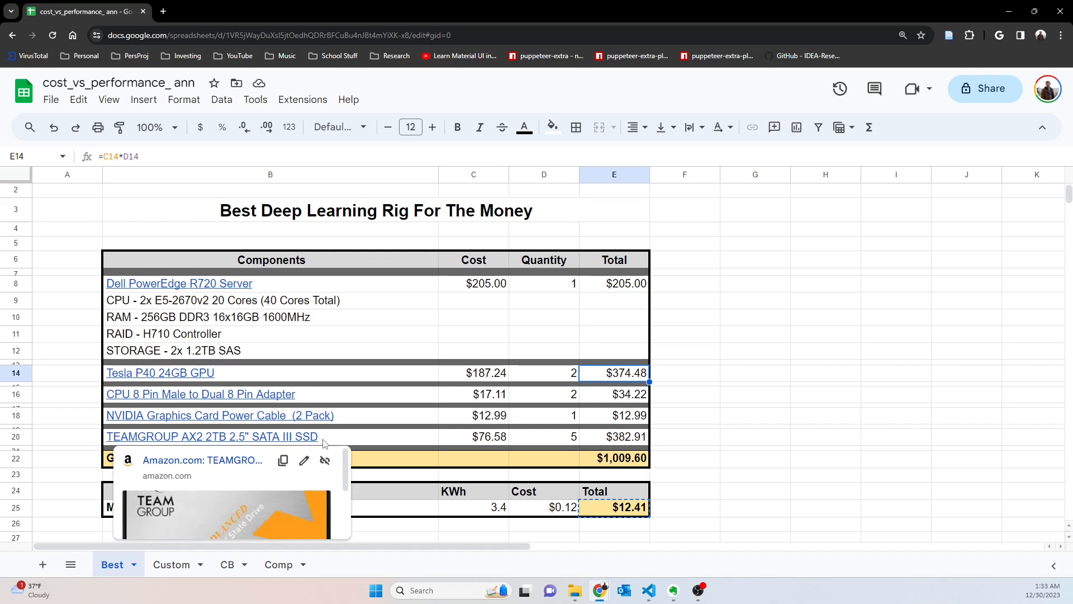
mouse_move(300, 444)
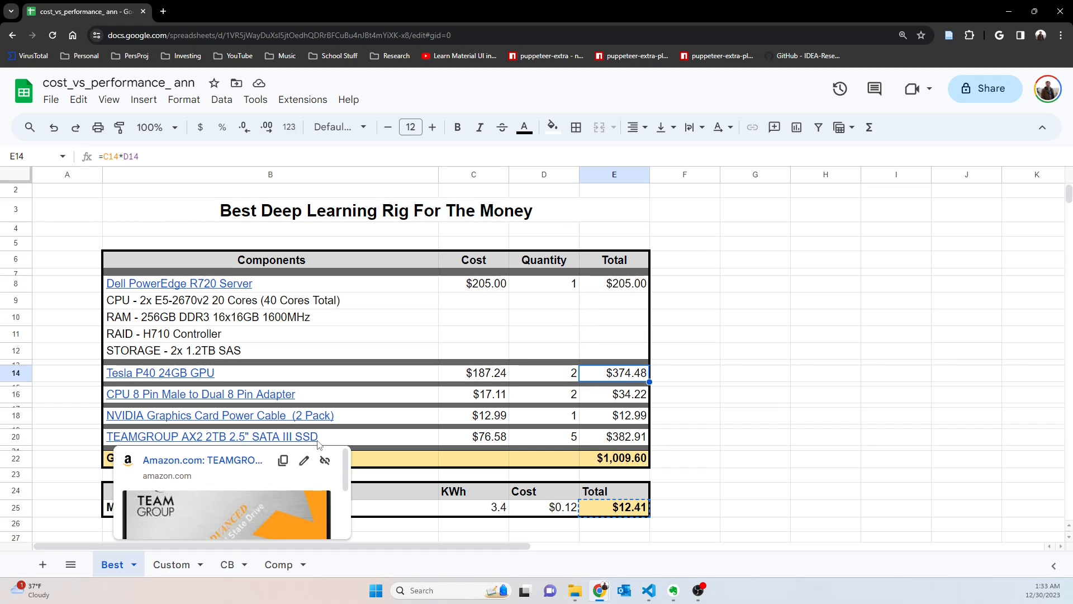
mouse_move(364, 441)
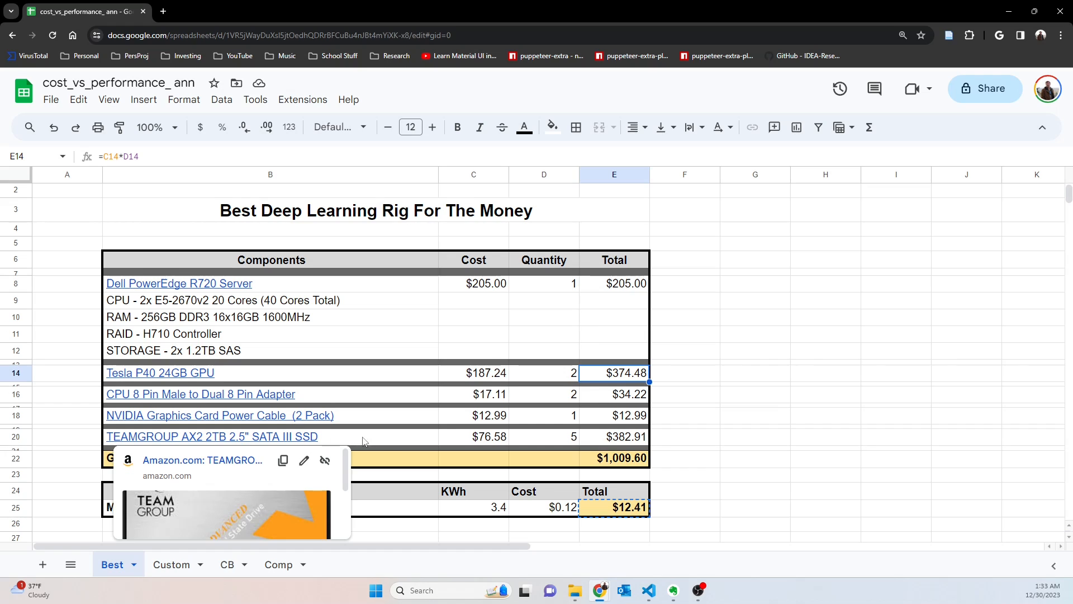
mouse_move(412, 443)
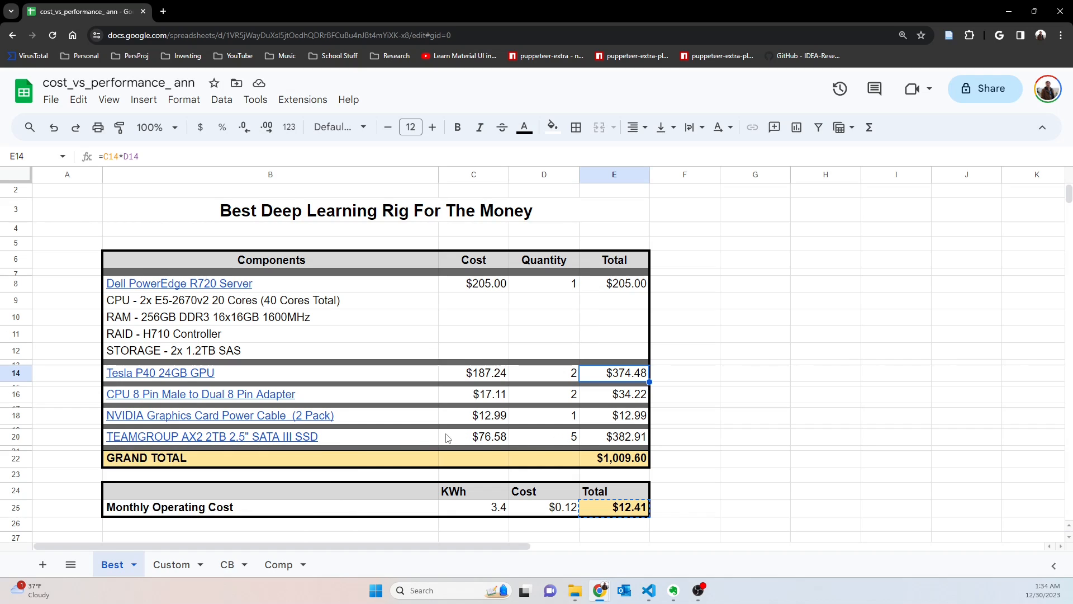
left_click(683, 474)
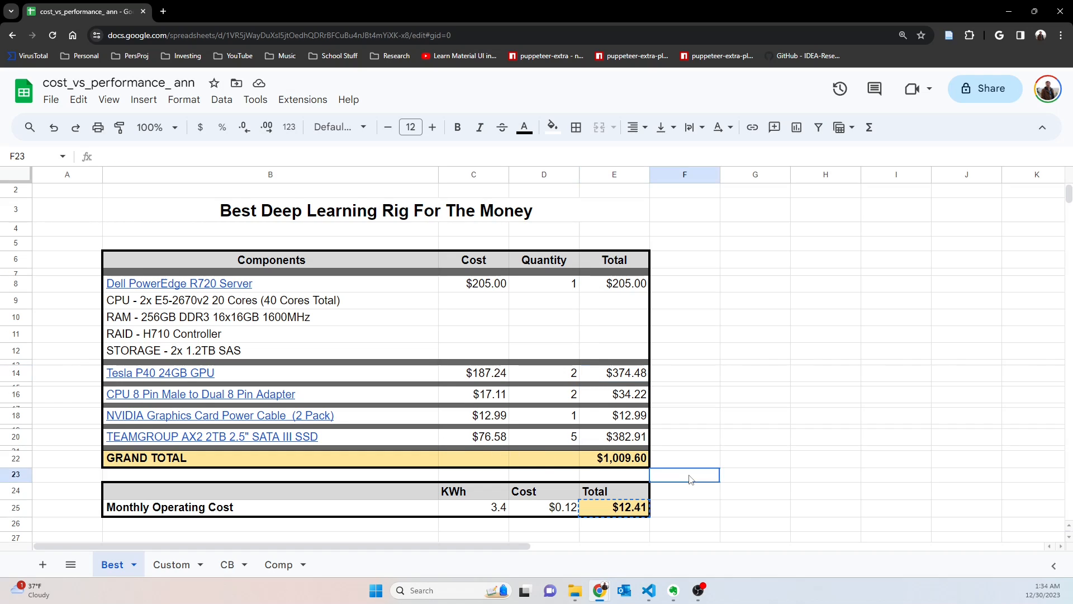
Check the SSD quantity and the grand total SUM formula.
left_click(543, 436)
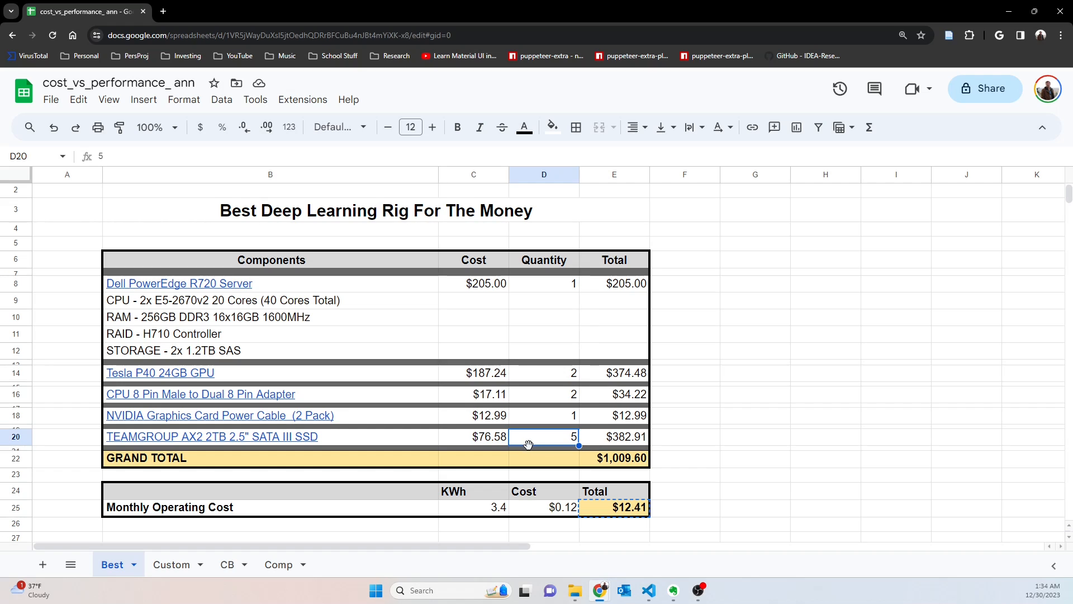
mouse_move(449, 444)
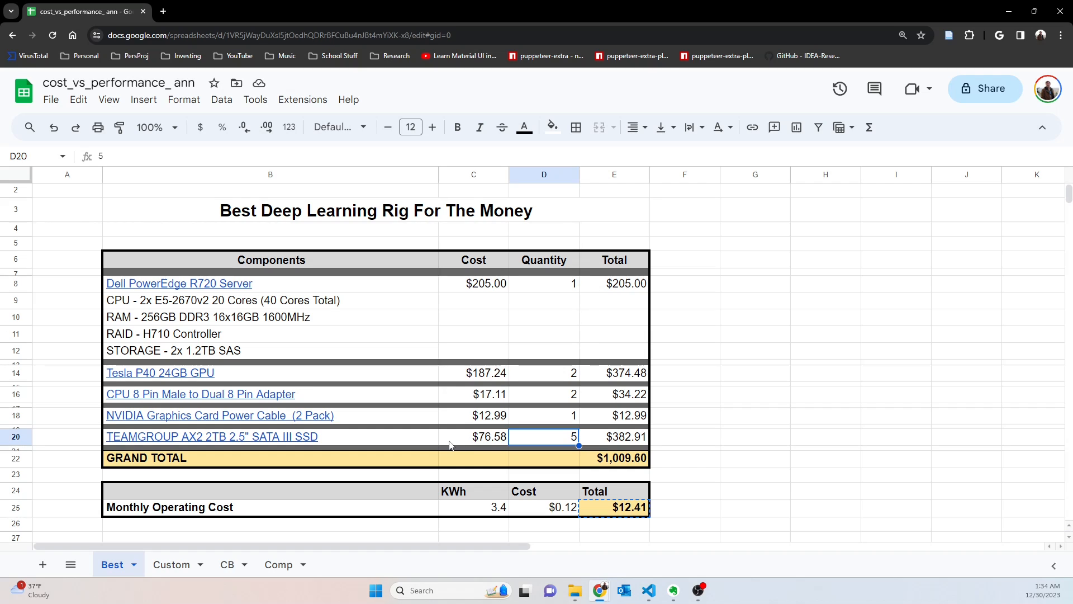
mouse_move(591, 438)
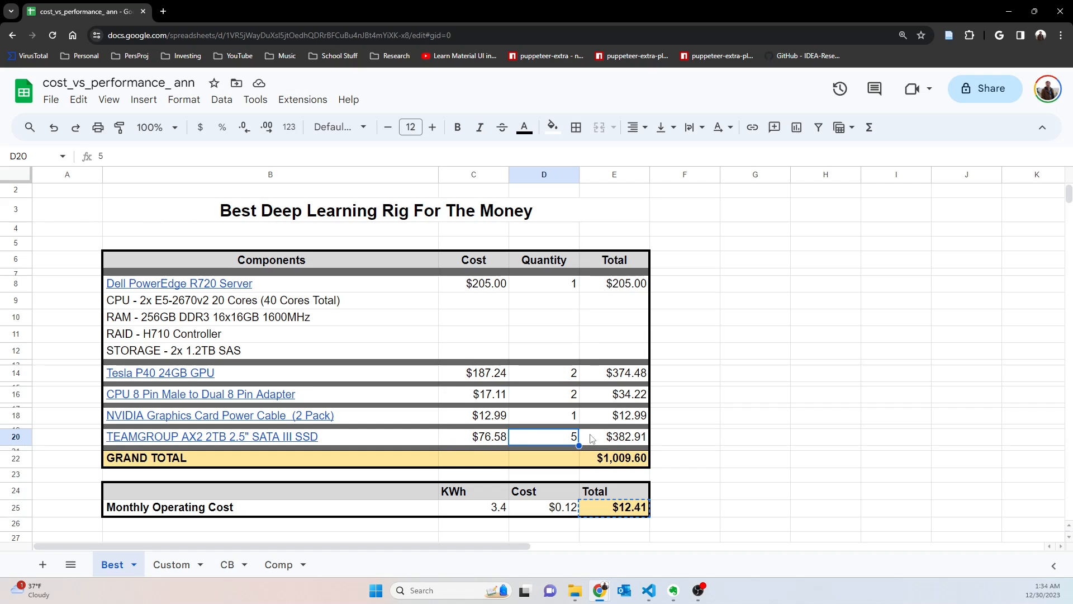
left_click(613, 457)
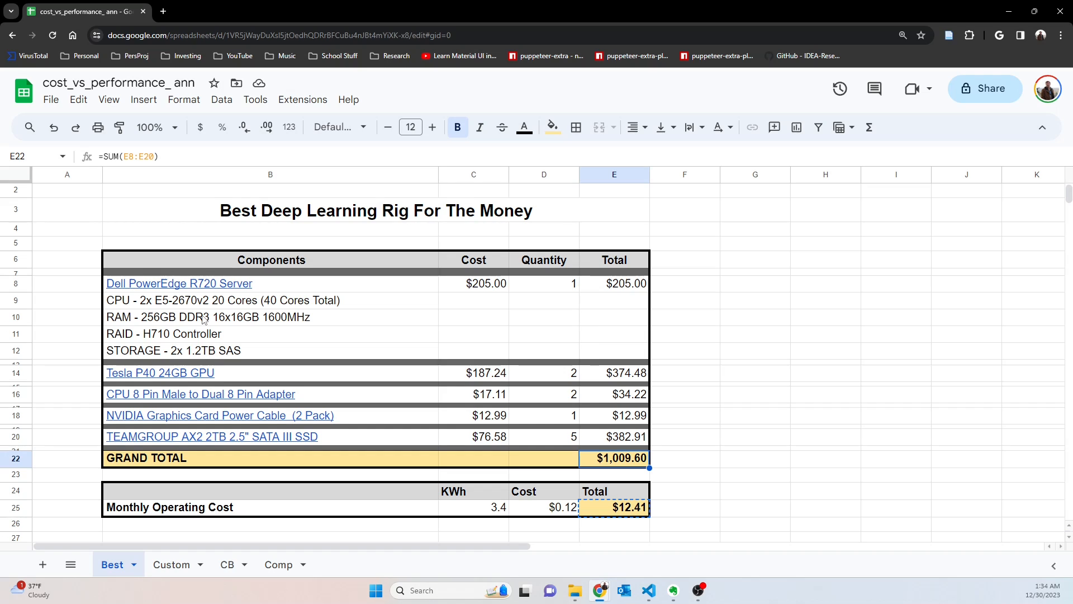
mouse_move(207, 390)
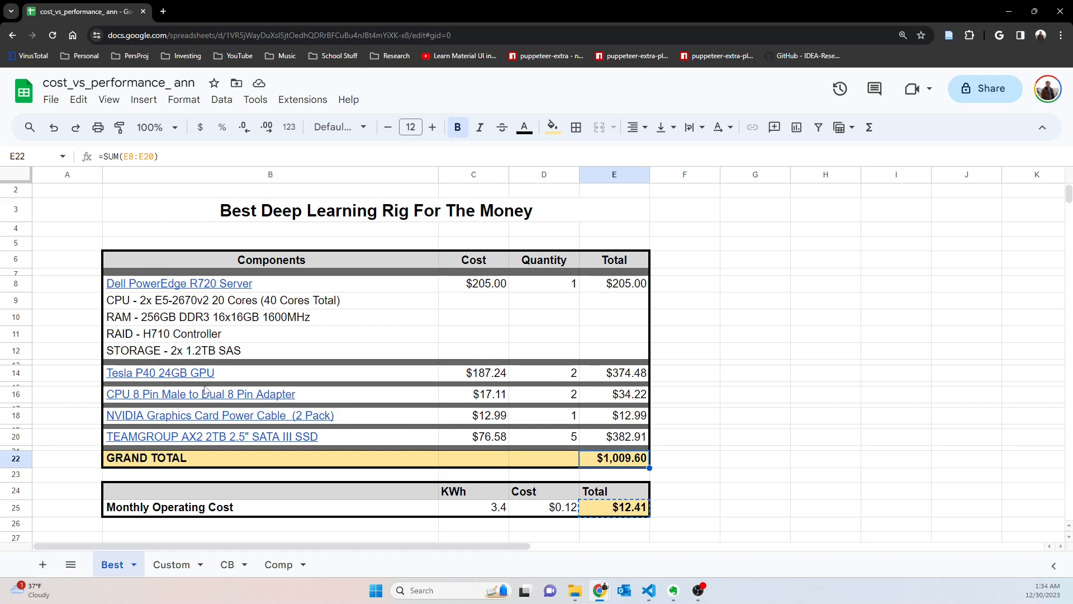
mouse_move(619, 328)
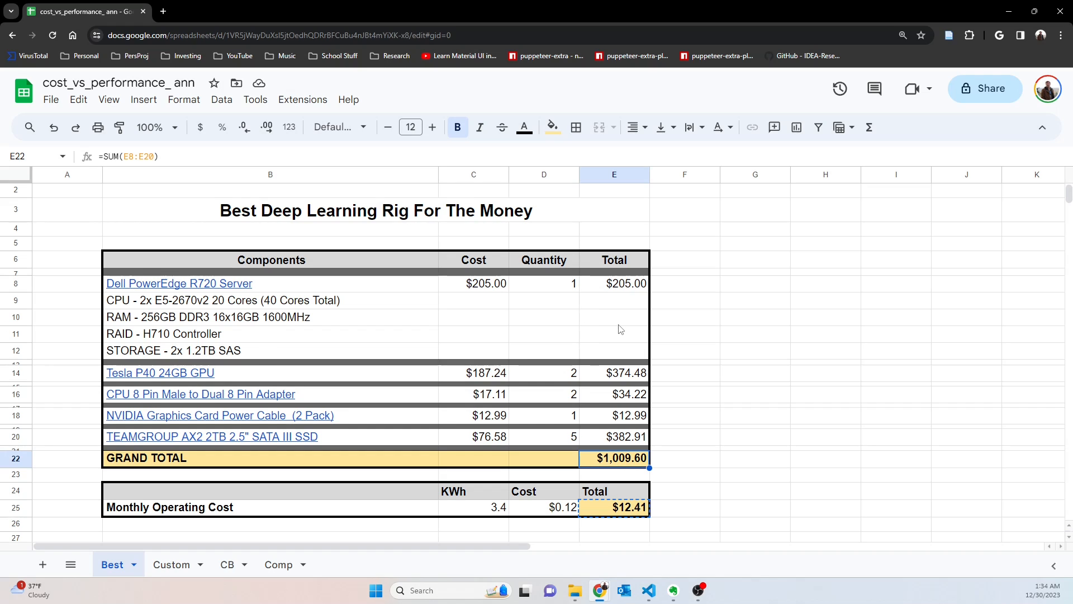
mouse_move(633, 302)
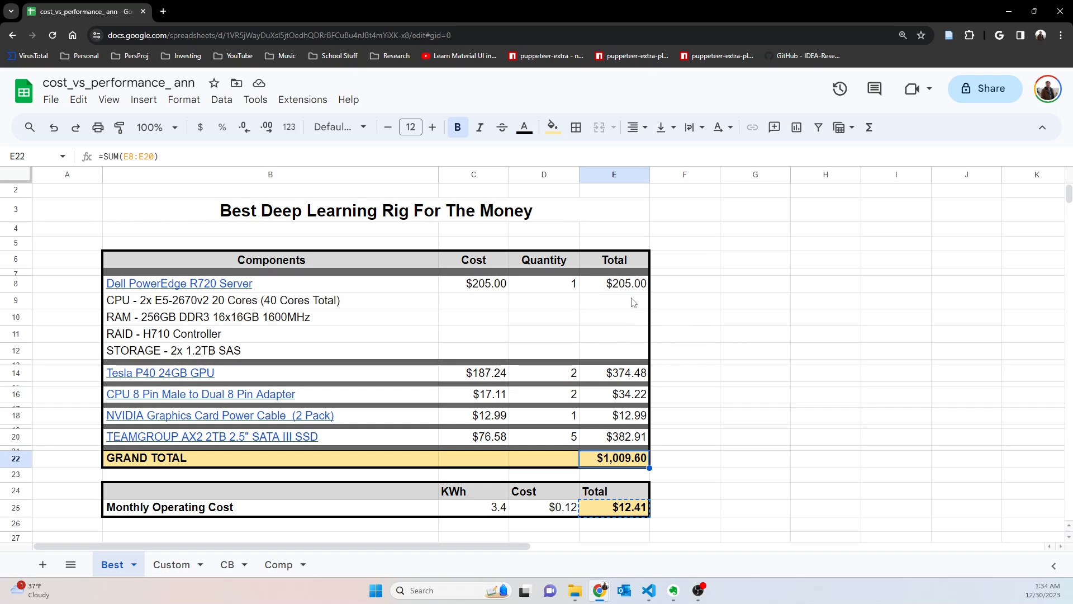
mouse_move(693, 351)
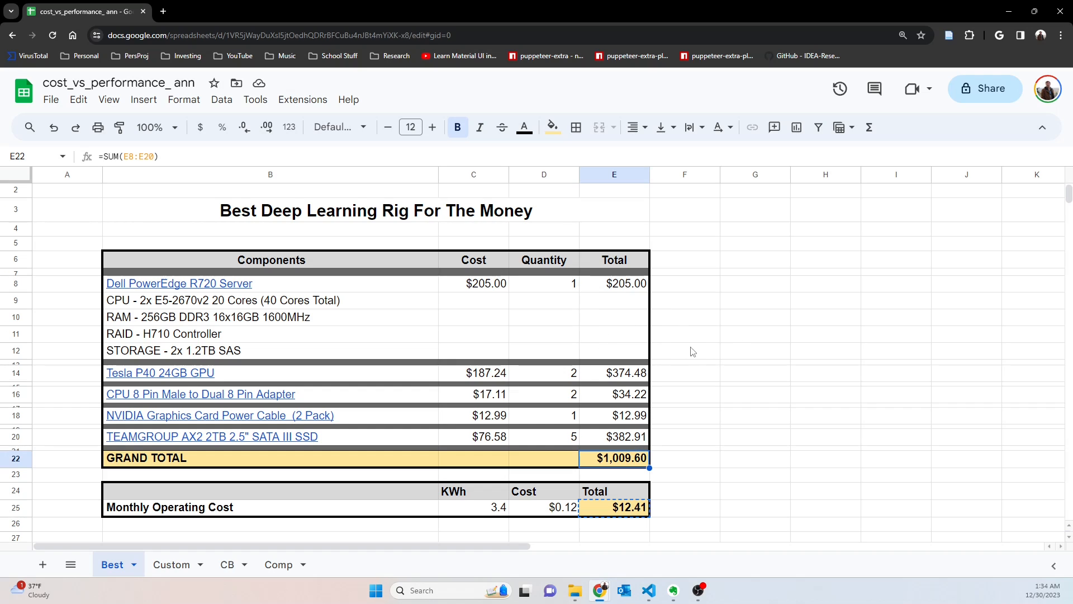
mouse_move(775, 505)
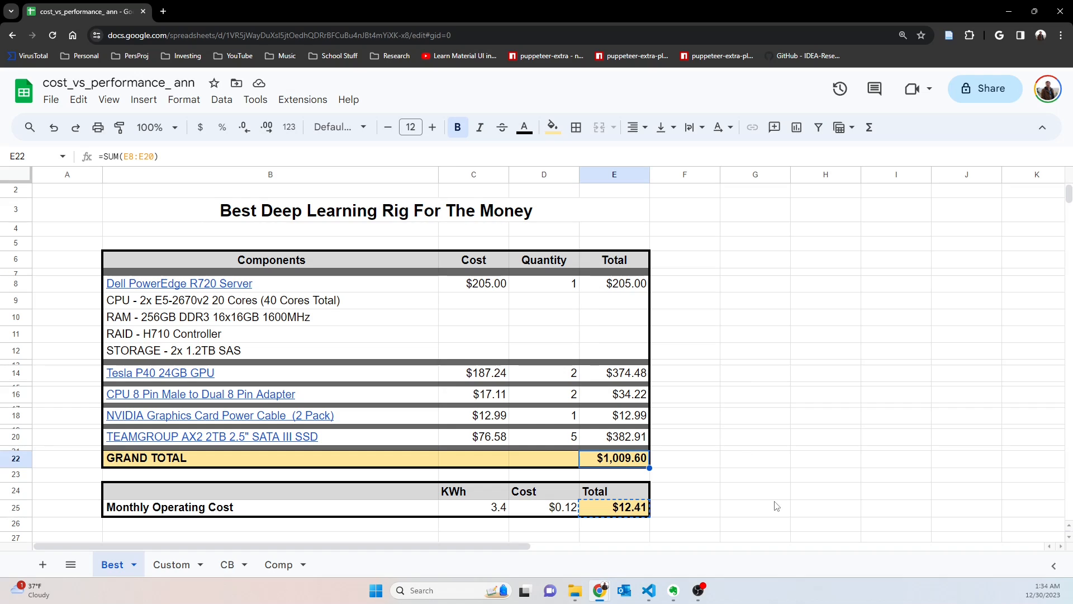
left_click(754, 508)
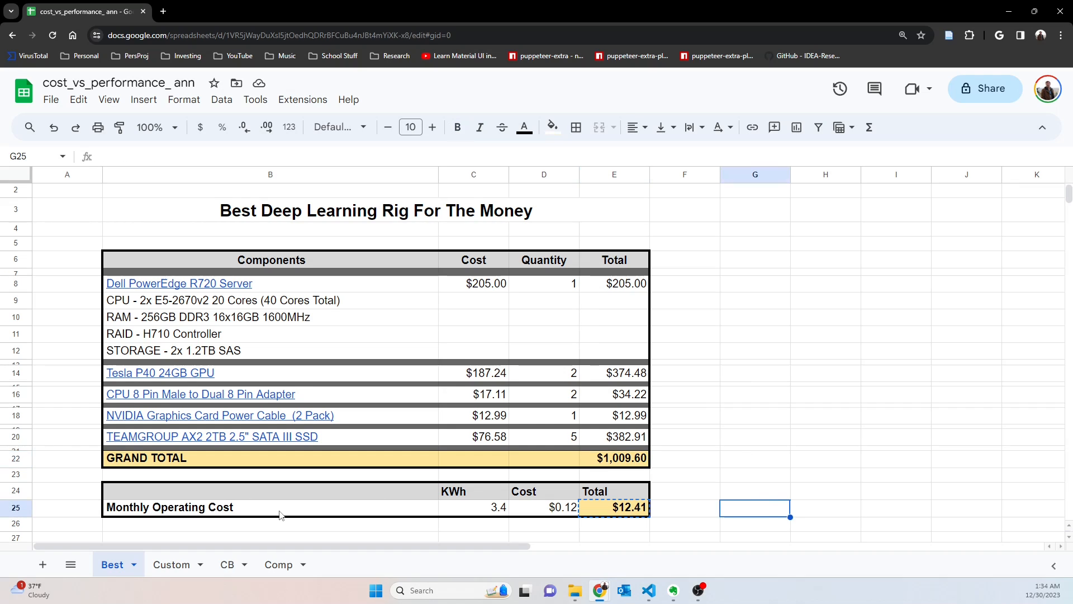
mouse_move(604, 520)
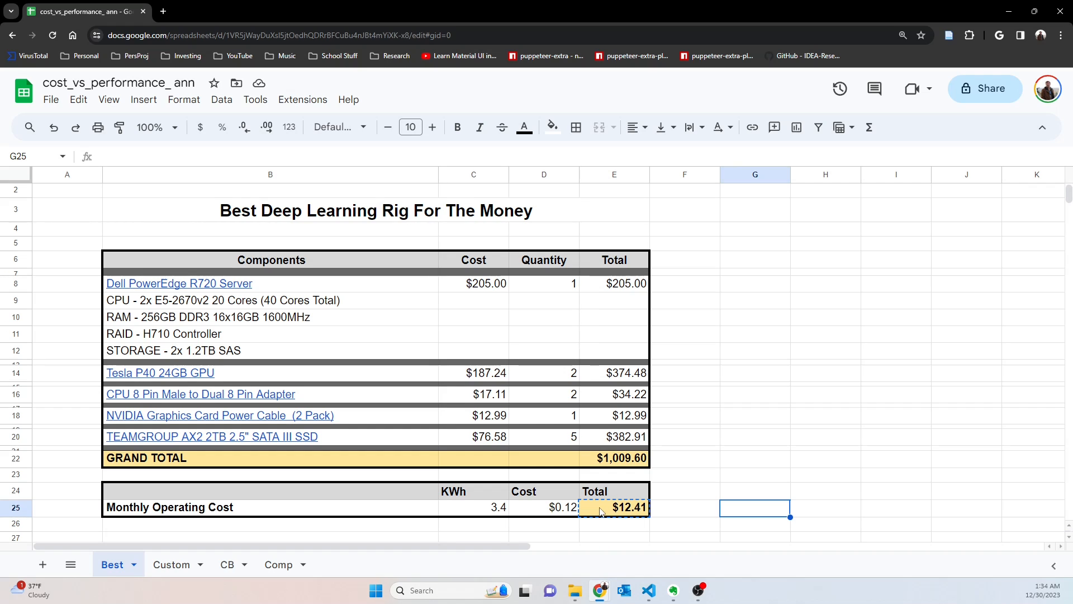
mouse_move(599, 512)
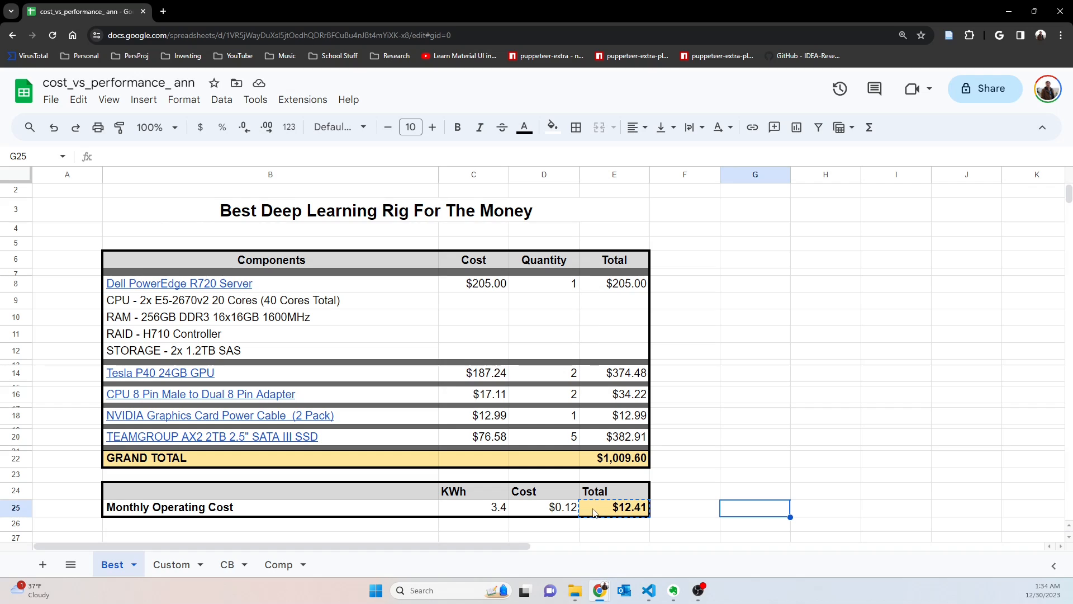
mouse_move(501, 514)
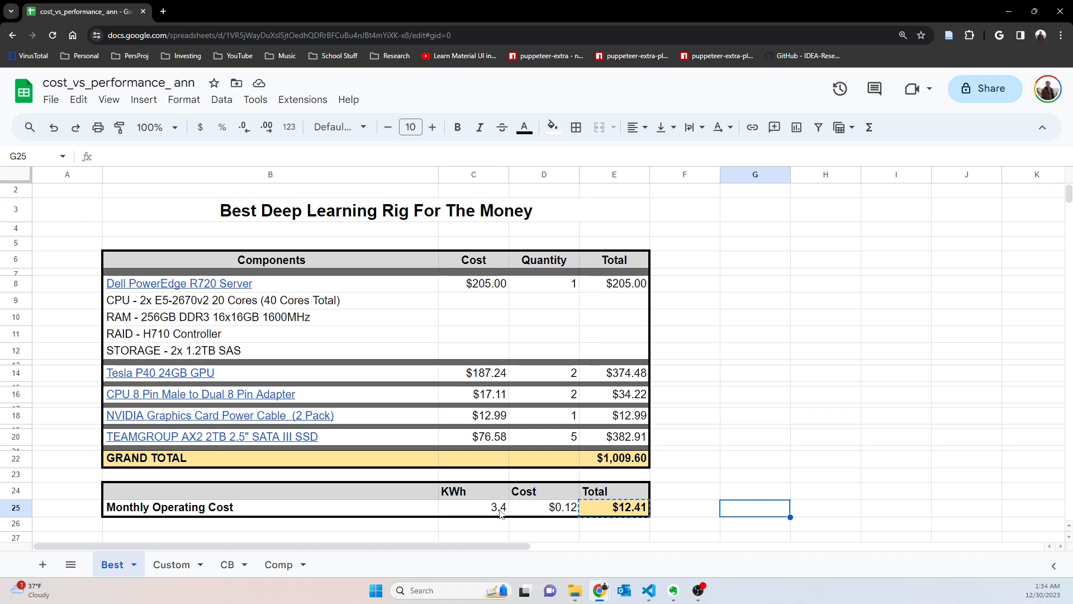
Review the 3.4 kWh figure, $0.12 electricity cost and the monthly operating total formula.
left_click(473, 506)
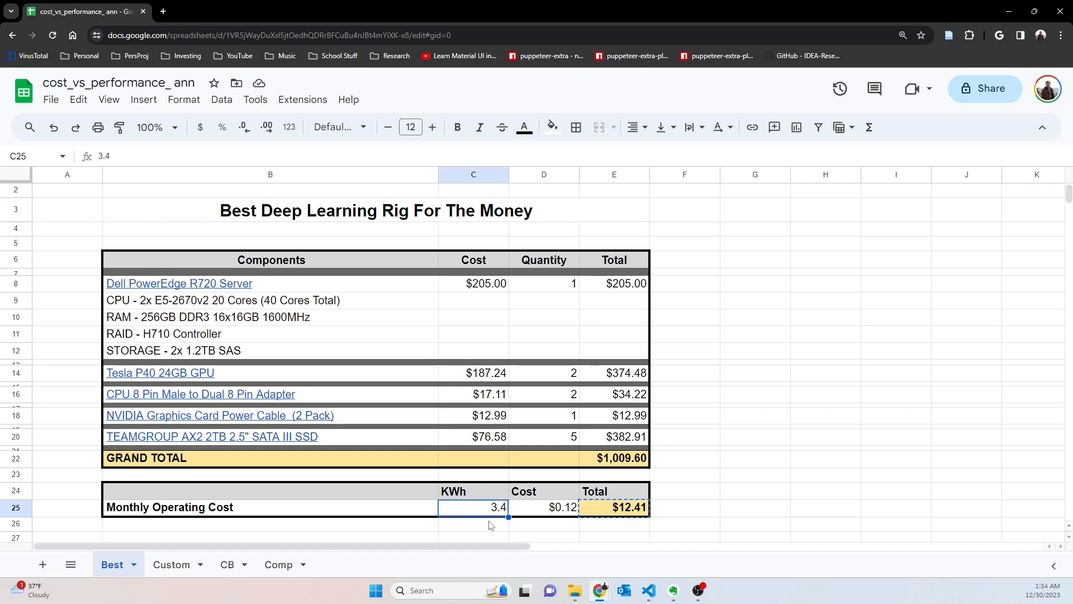
mouse_move(479, 520)
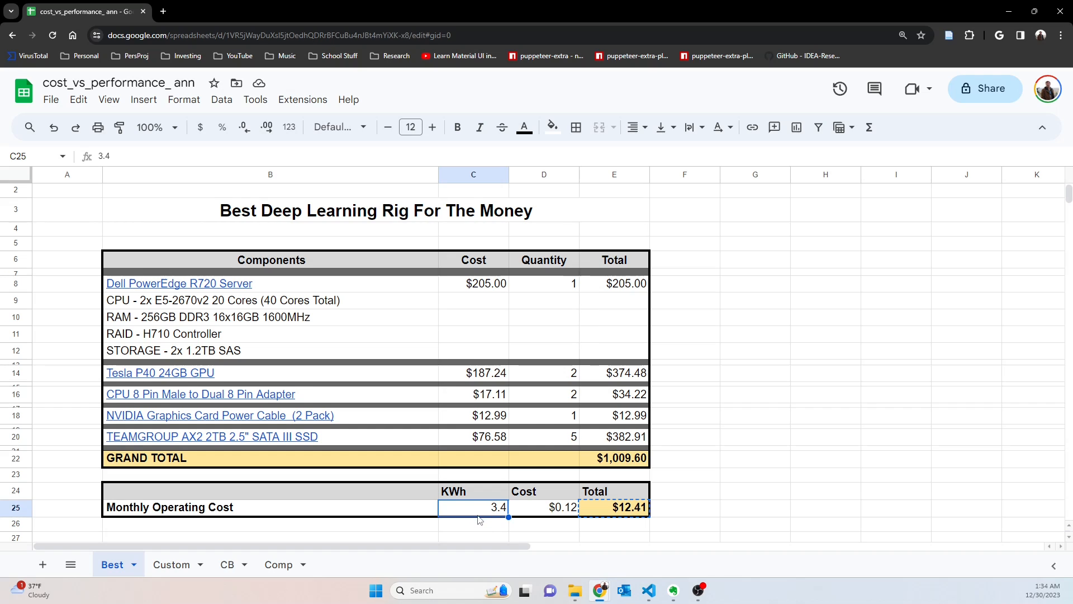
mouse_move(597, 514)
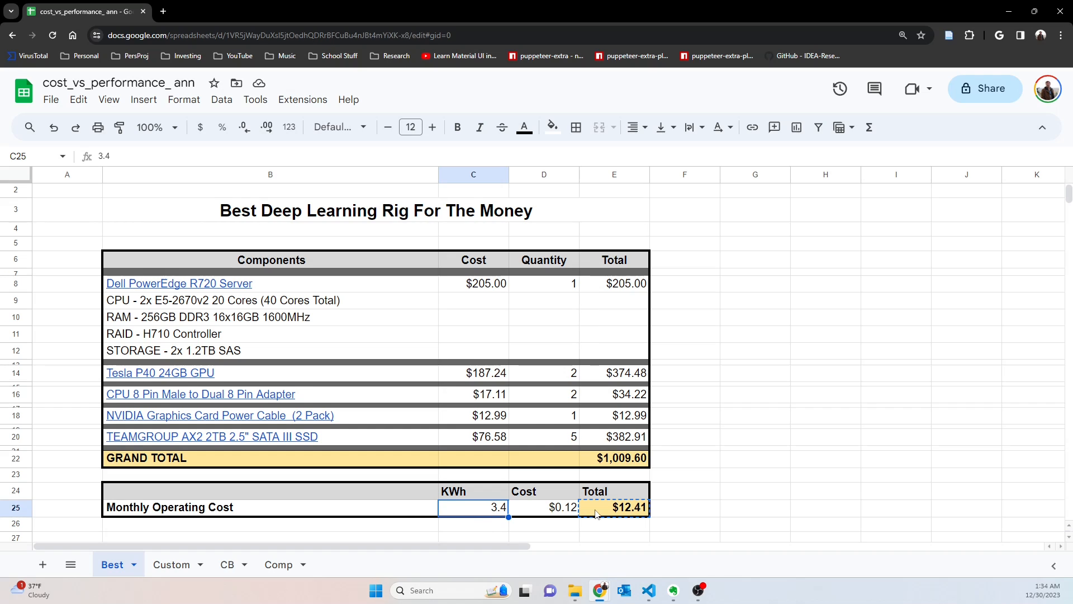
mouse_move(464, 511)
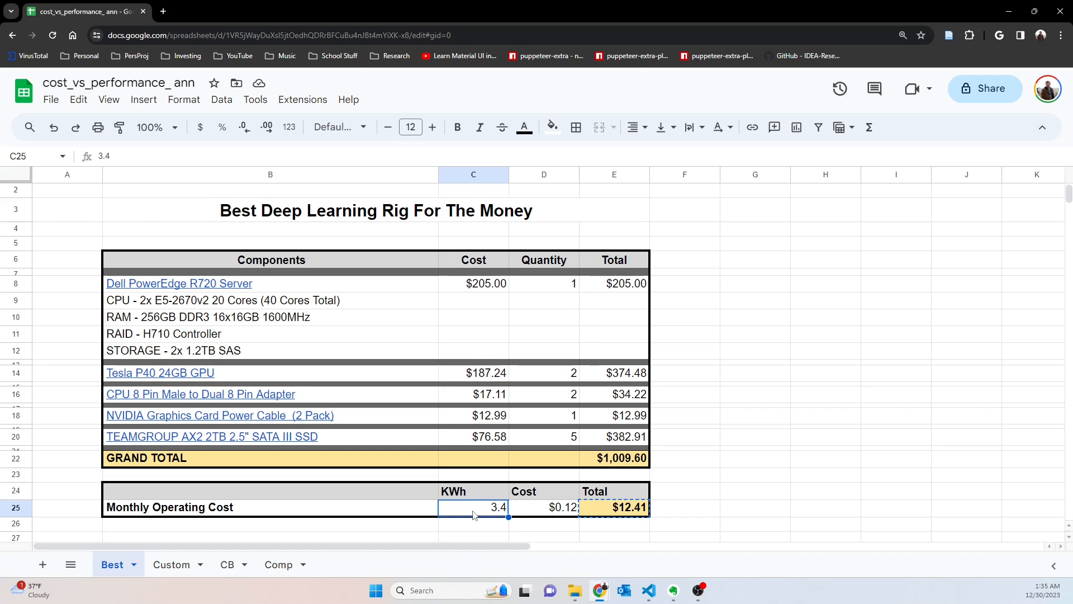
mouse_move(565, 517)
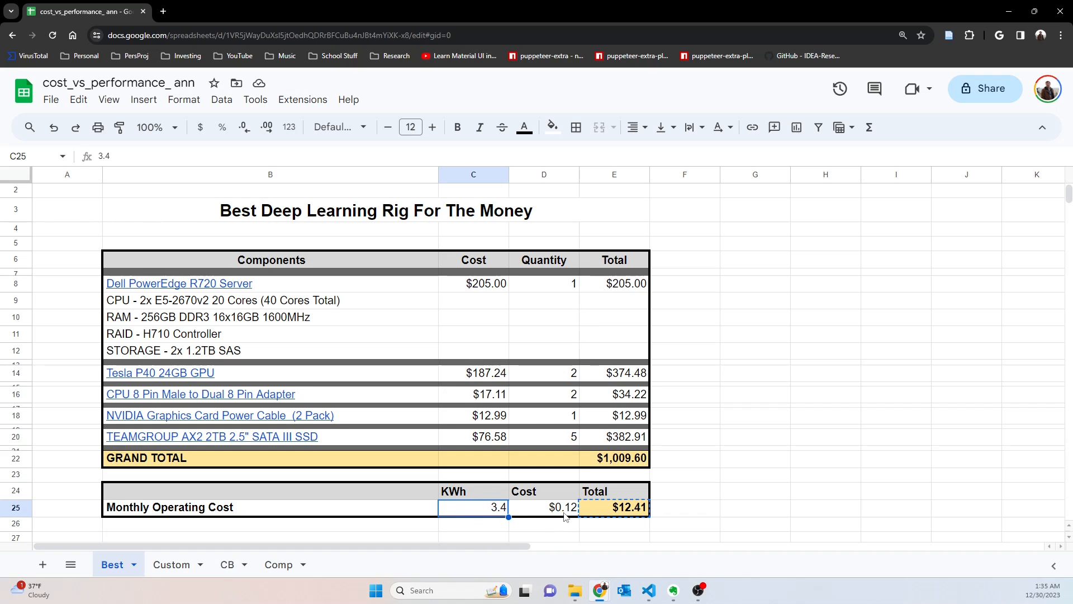
left_click(544, 506)
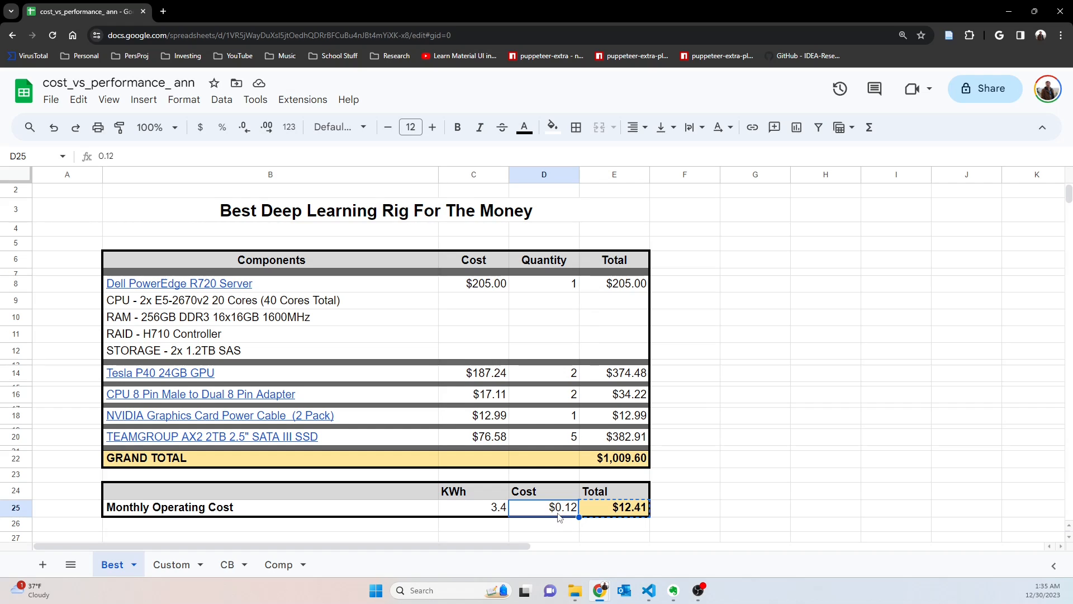
mouse_move(542, 526)
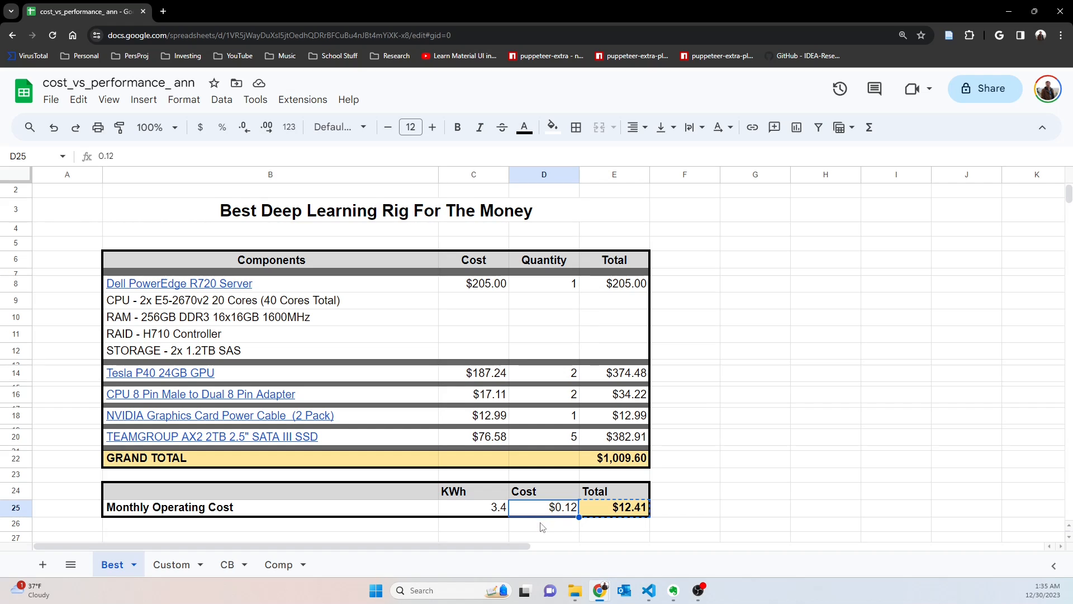
mouse_move(605, 519)
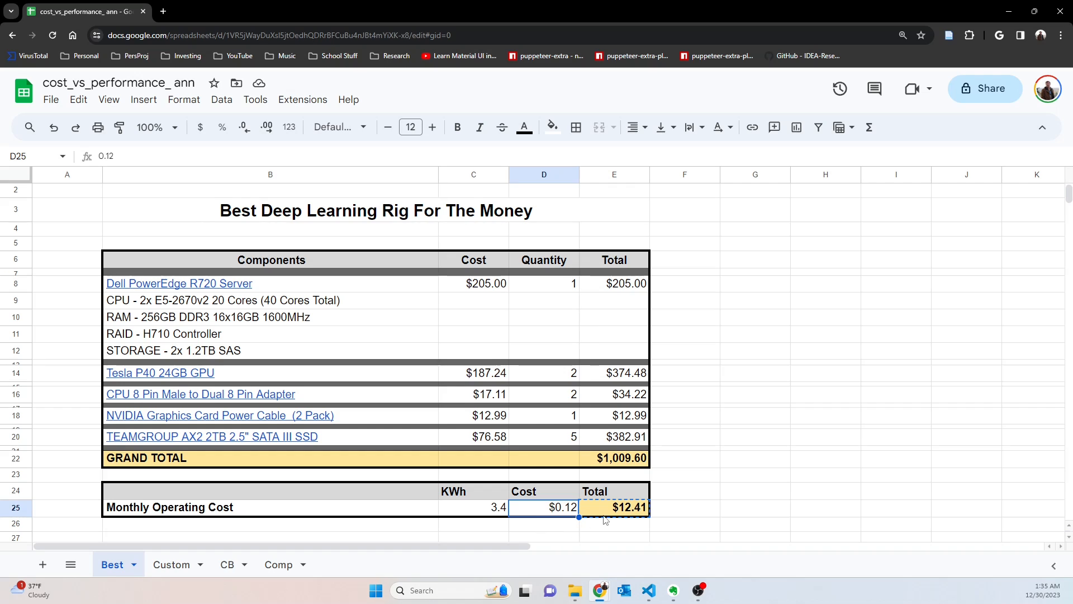
mouse_move(605, 527)
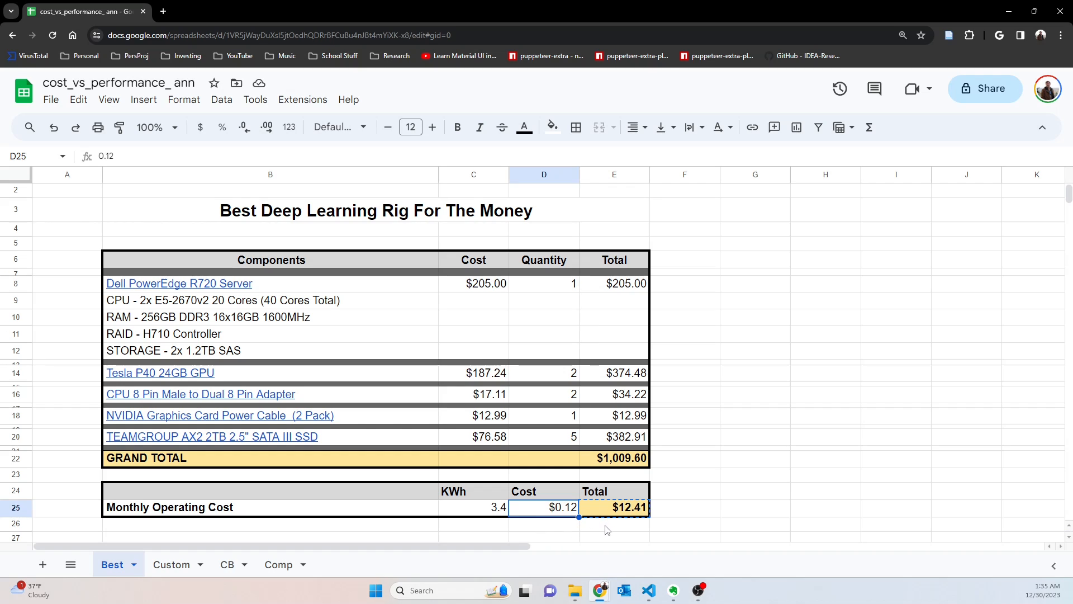
mouse_move(583, 522)
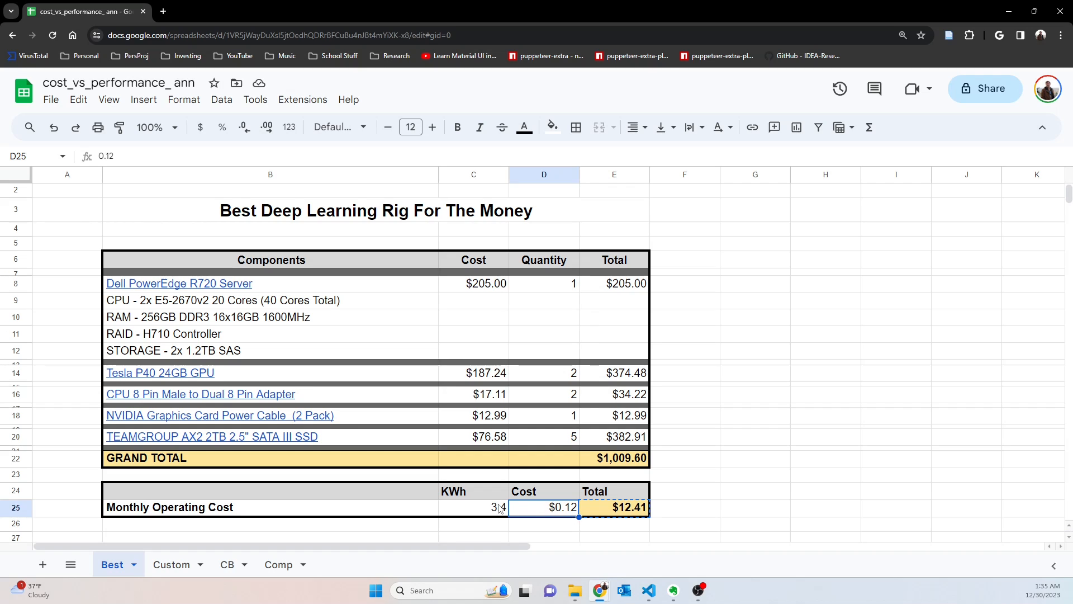
left_click(613, 507)
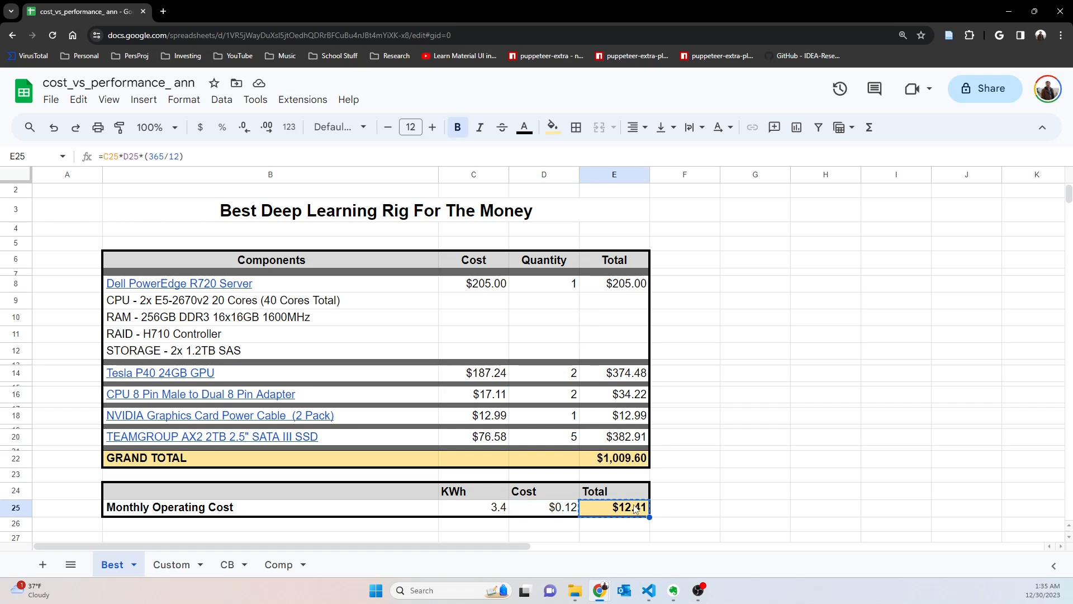
mouse_move(651, 543)
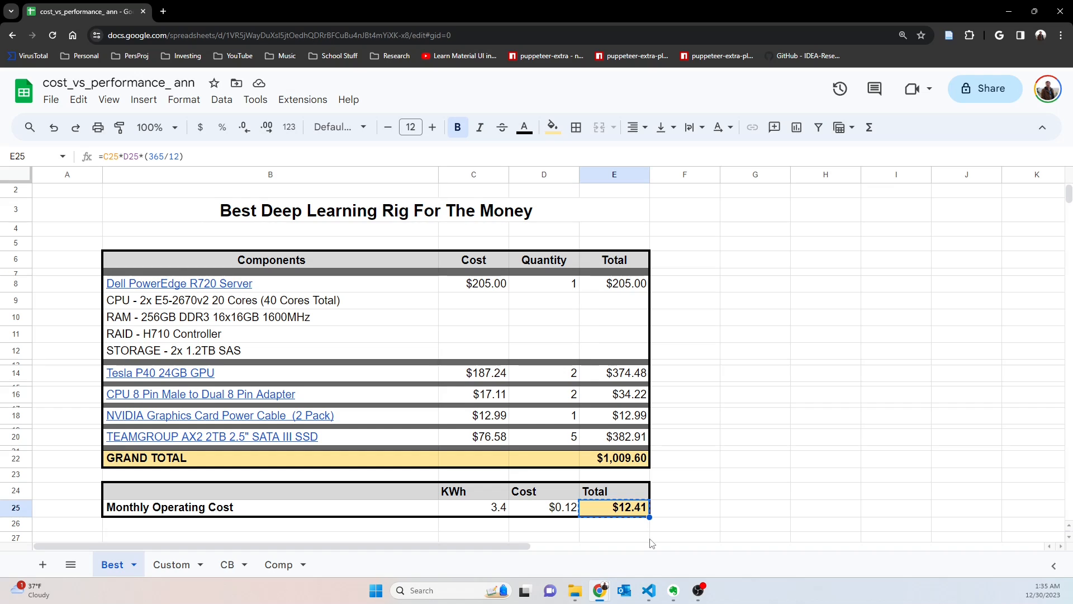
mouse_move(490, 501)
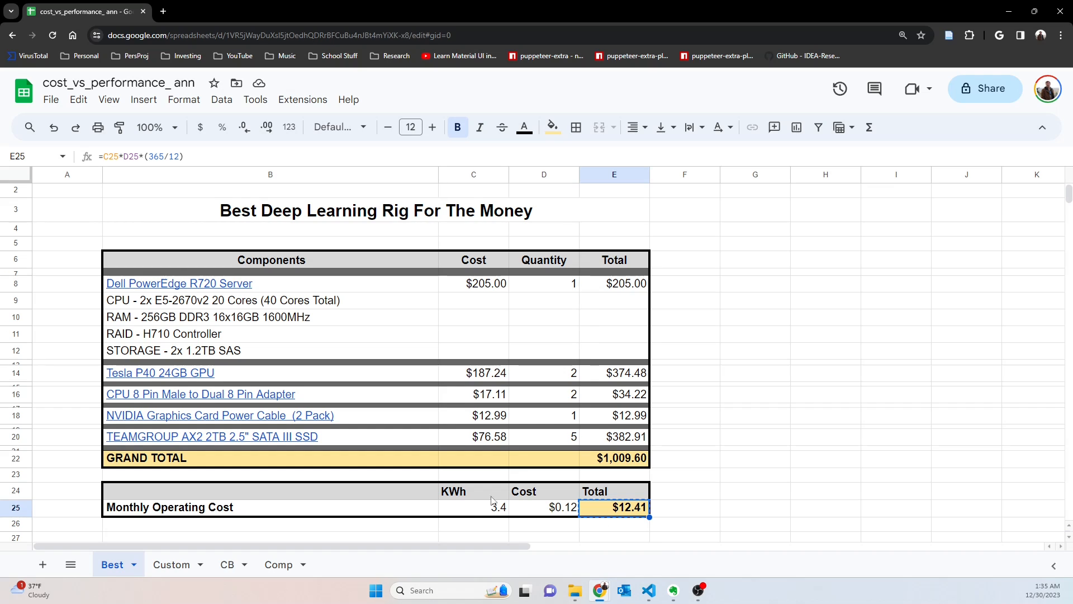
mouse_move(445, 513)
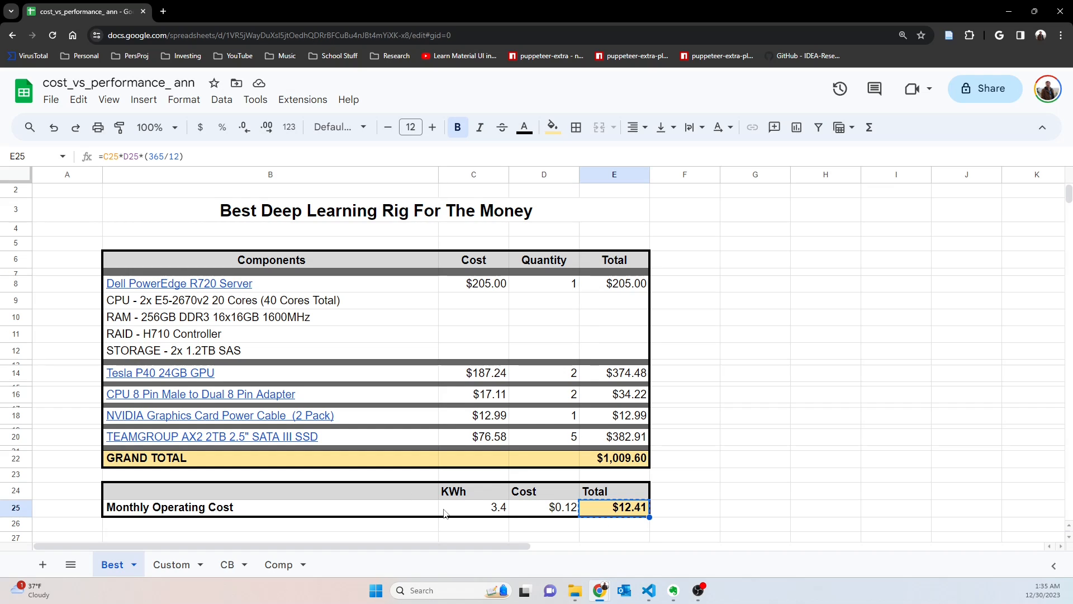
mouse_move(611, 518)
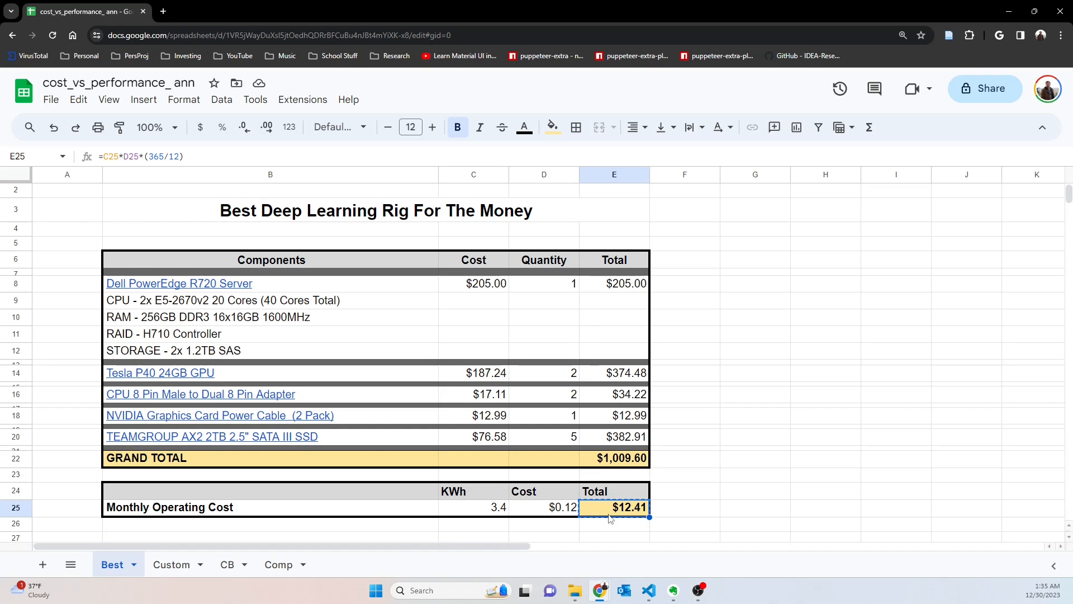
mouse_move(614, 517)
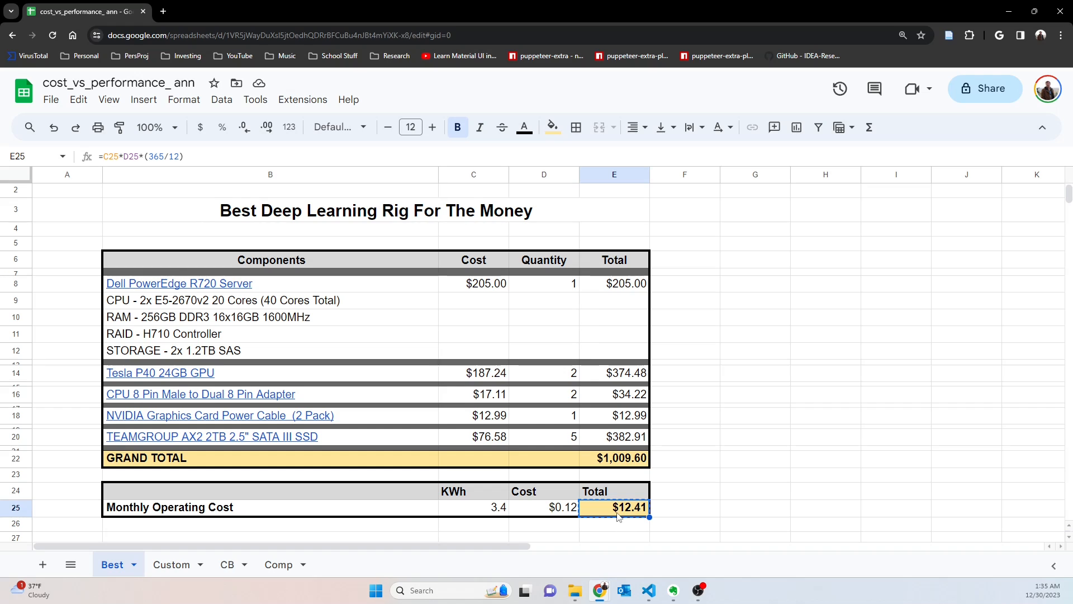
mouse_move(525, 522)
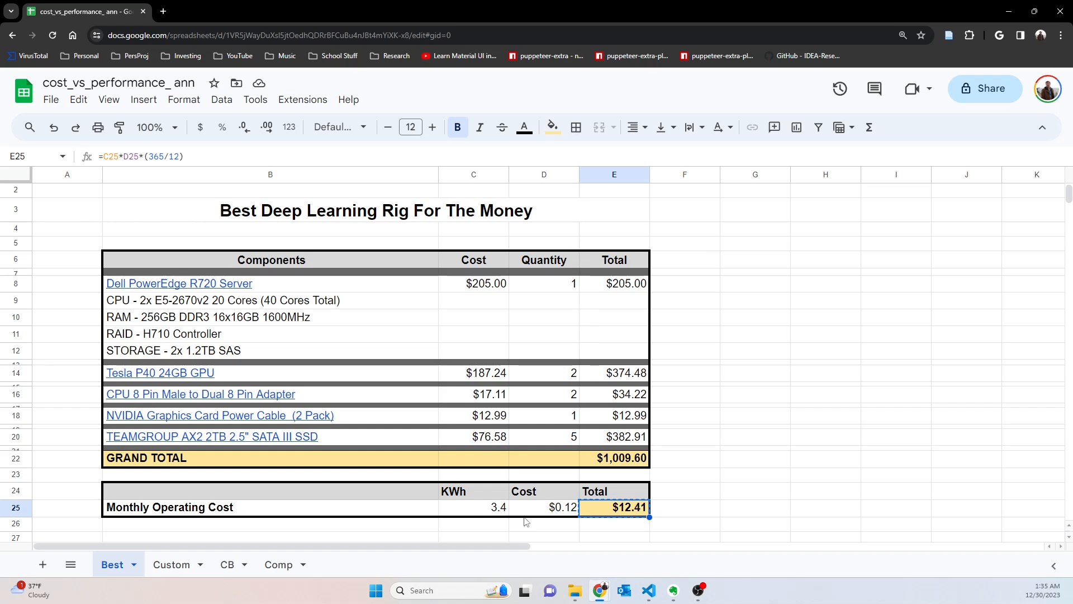
mouse_move(473, 174)
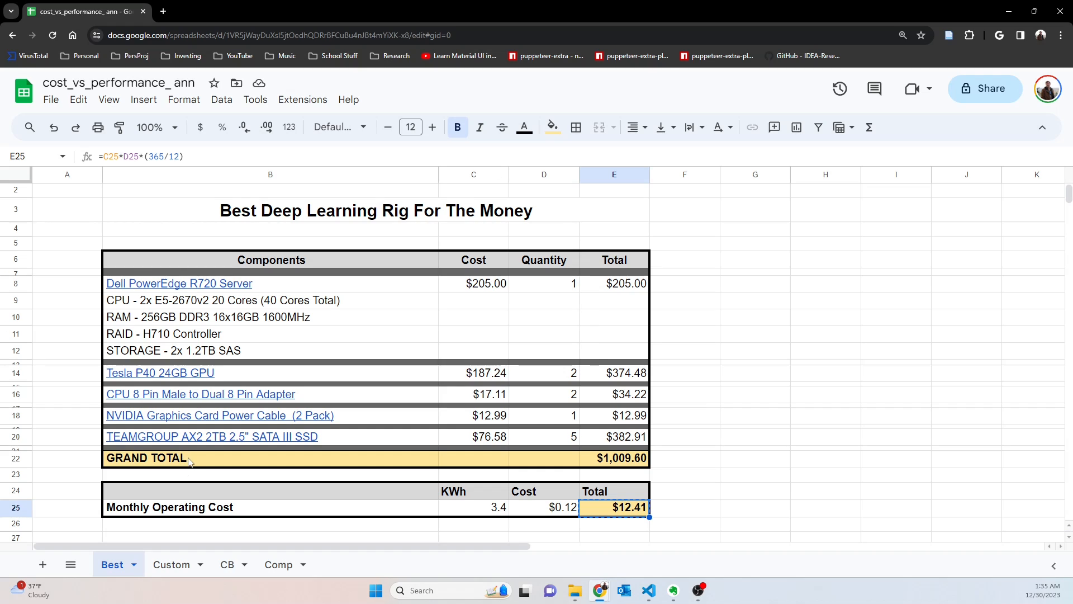
mouse_move(335, 527)
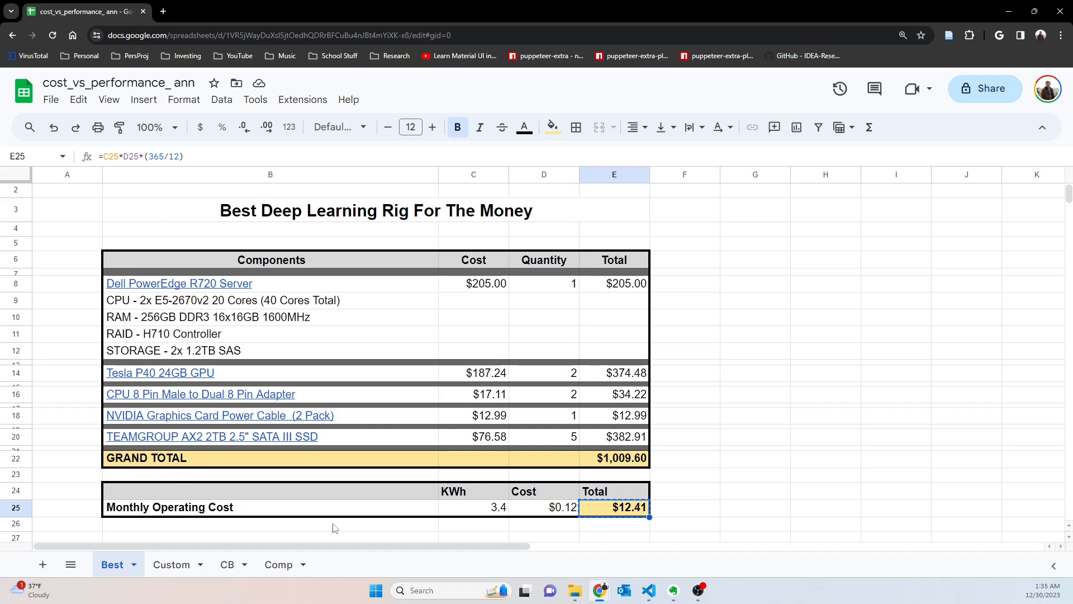
mouse_move(477, 525)
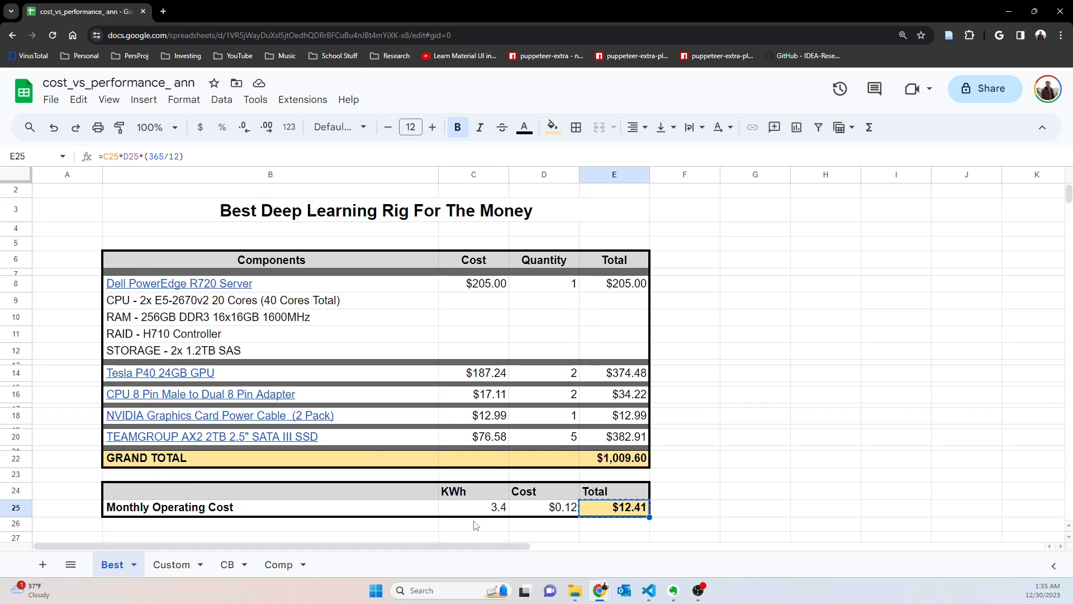
mouse_move(671, 526)
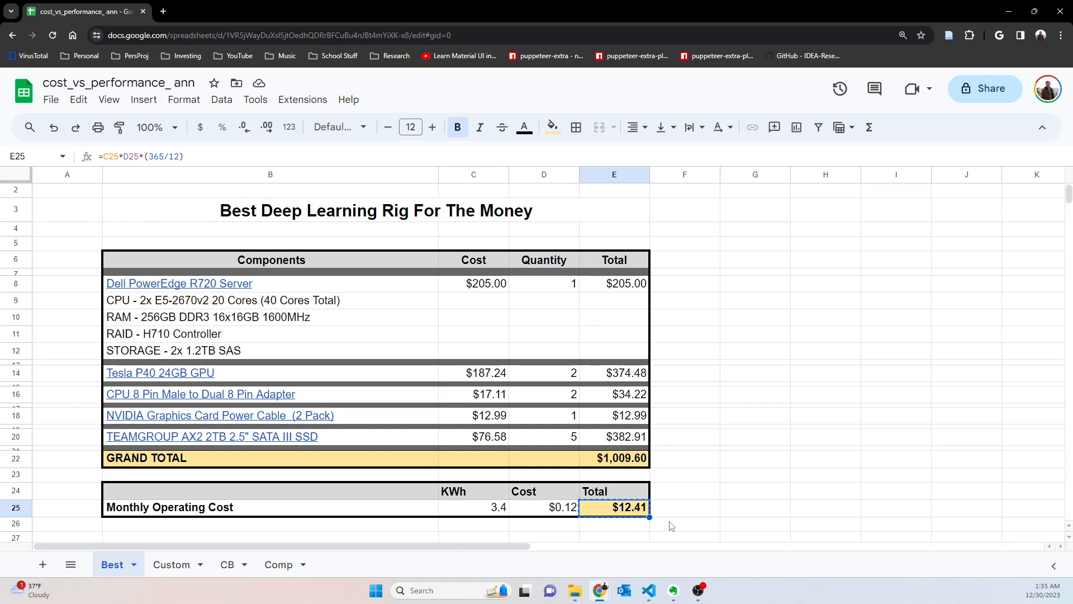
mouse_move(319, 505)
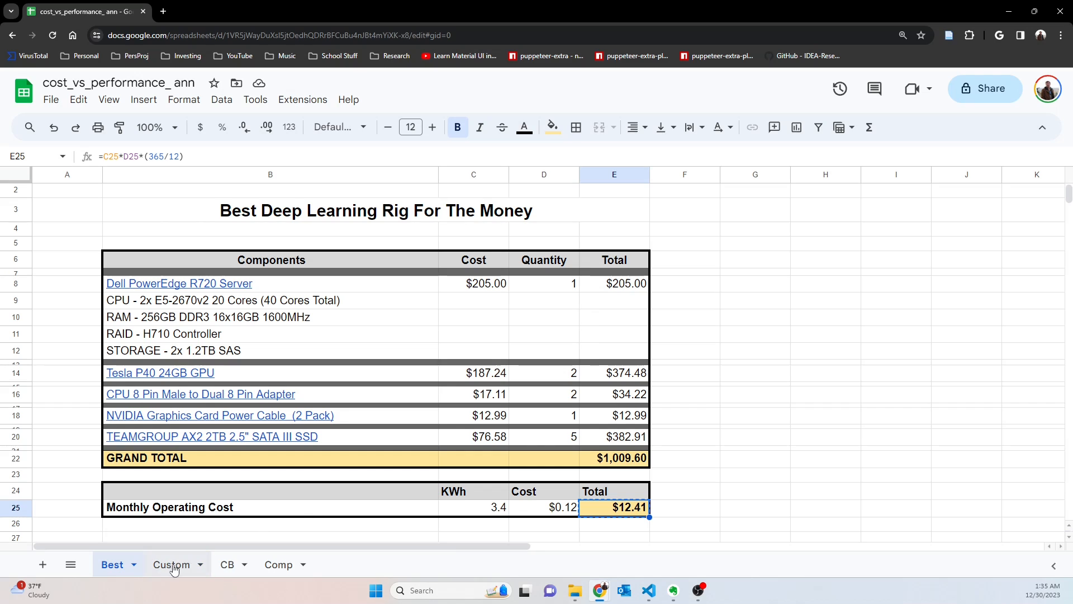
From the Custom sheet, open the PCPartPicker part list totalling $1055.38 in a new tab.
left_click(171, 563)
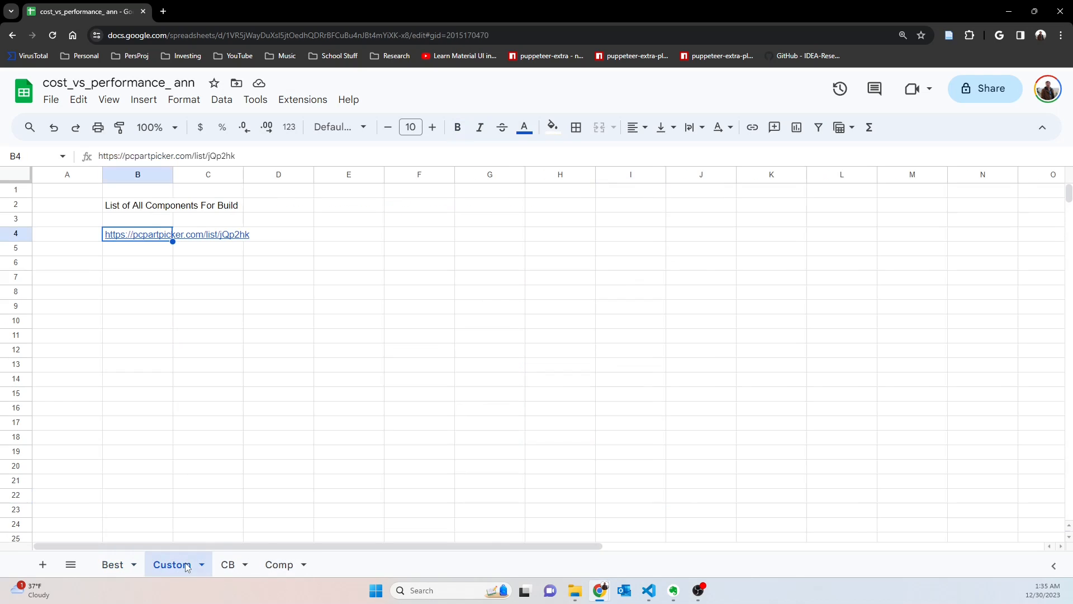
mouse_move(184, 216)
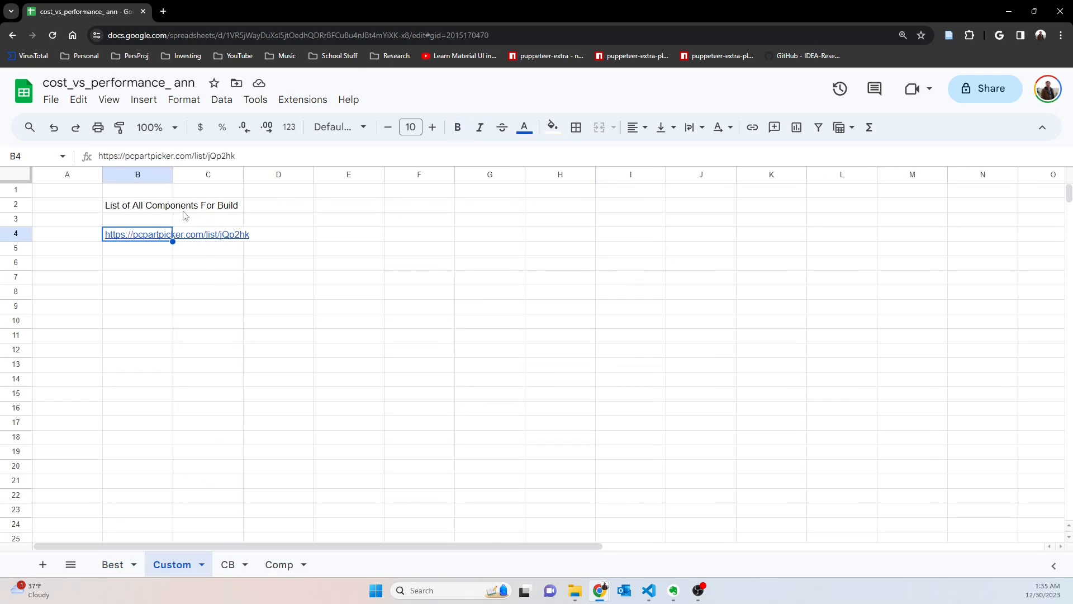
mouse_move(182, 543)
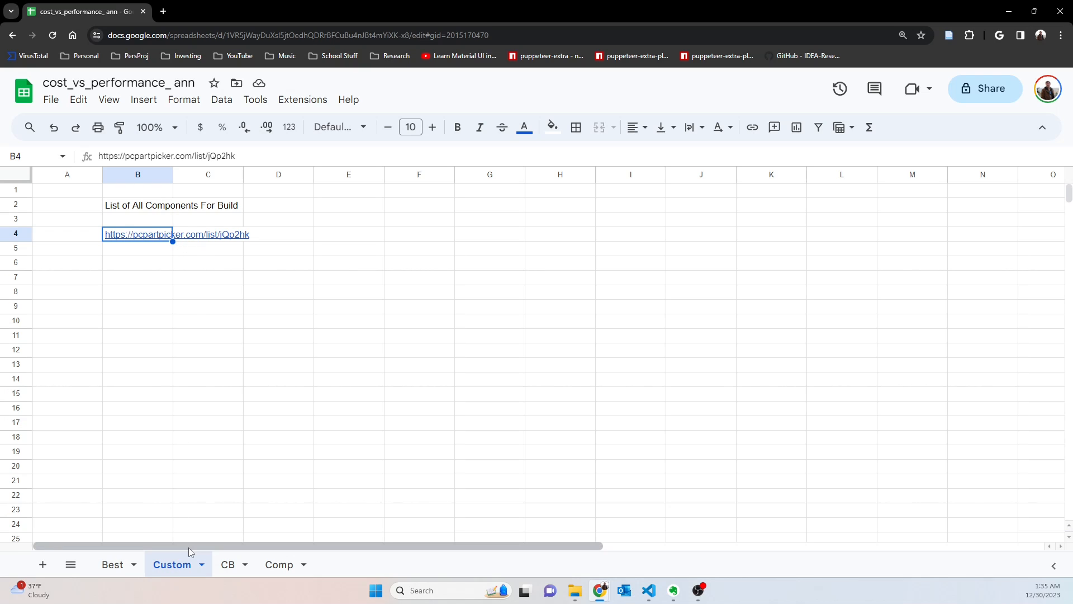
mouse_move(180, 528)
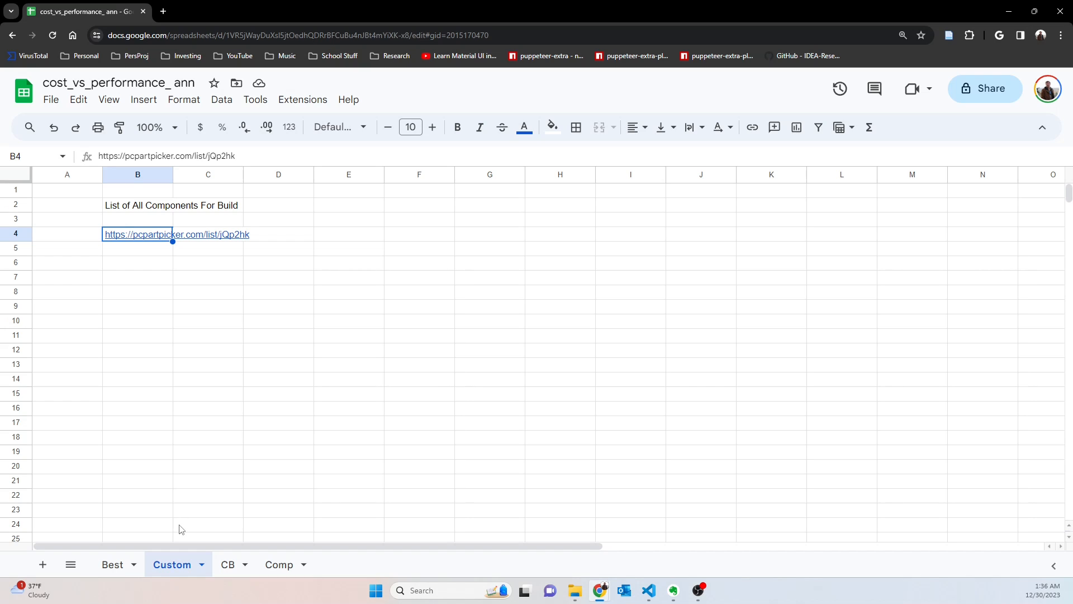
mouse_move(211, 447)
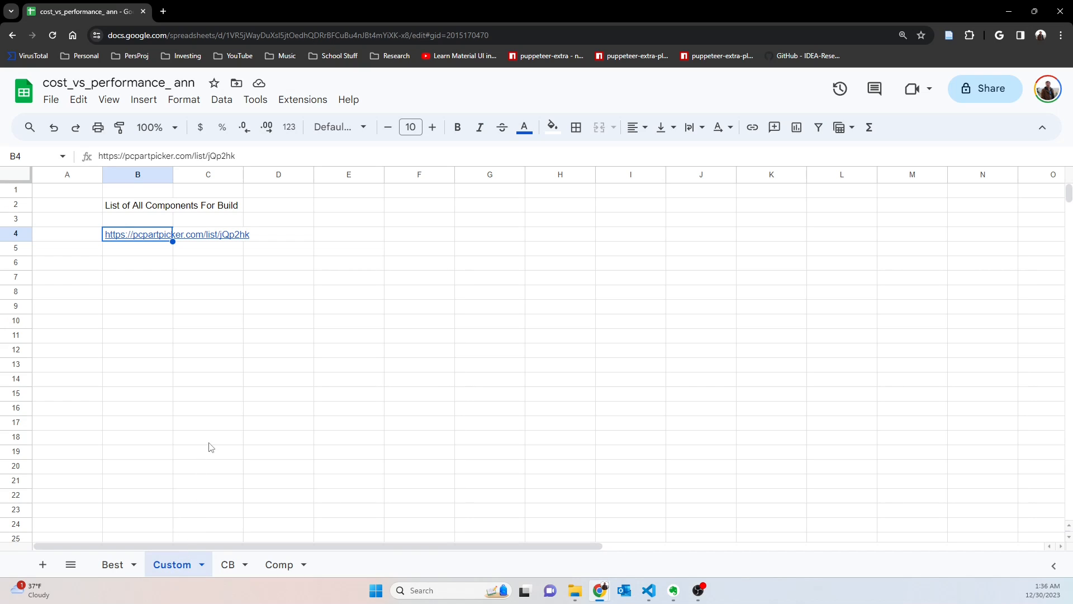
left_click(208, 234)
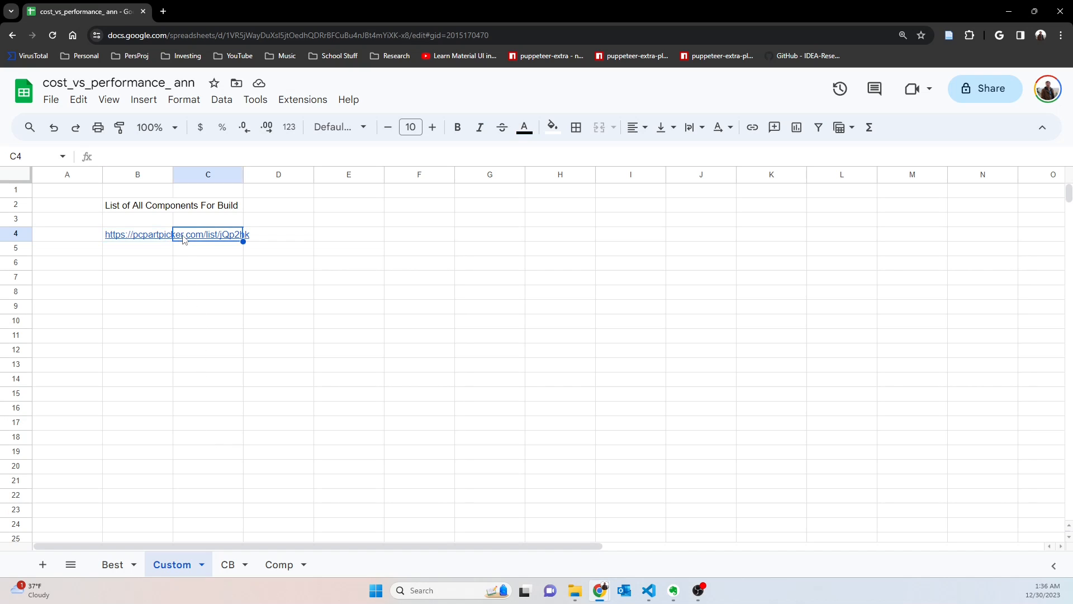
left_click(175, 233)
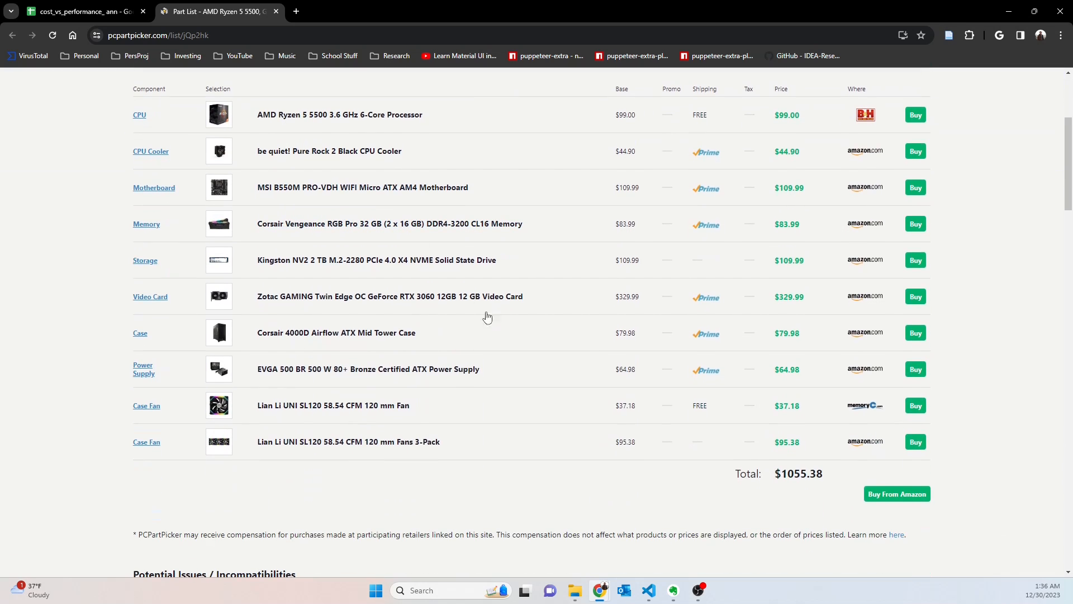
mouse_move(544, 404)
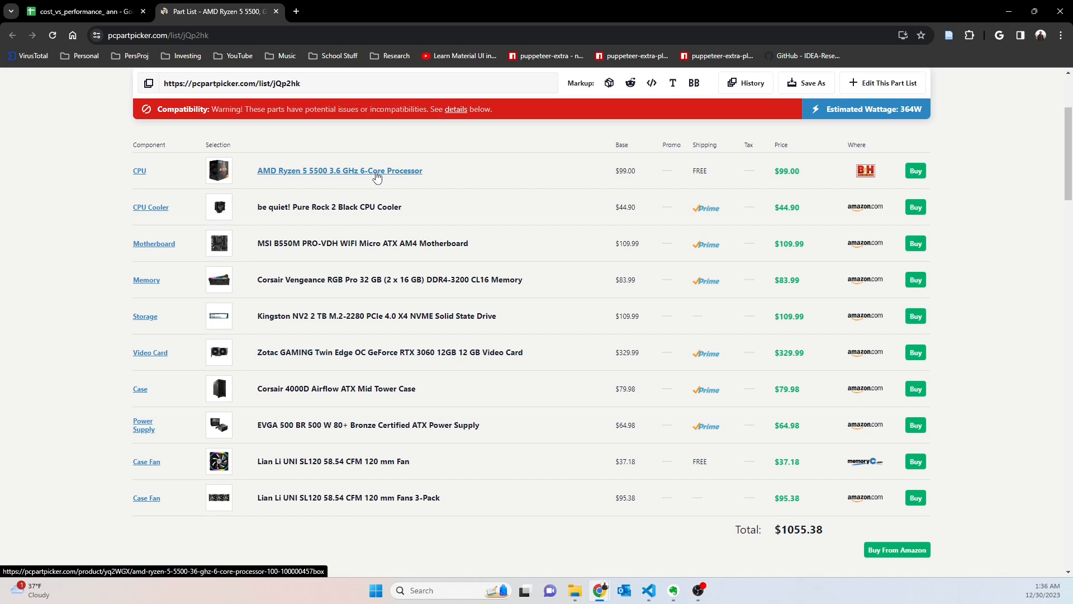
mouse_move(335, 178)
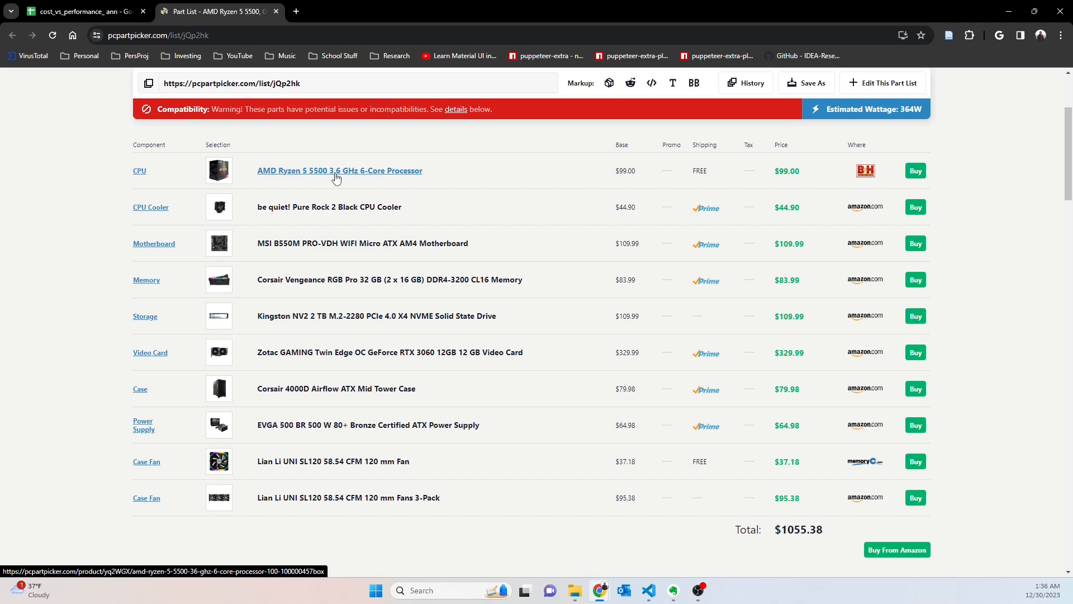
mouse_move(410, 230)
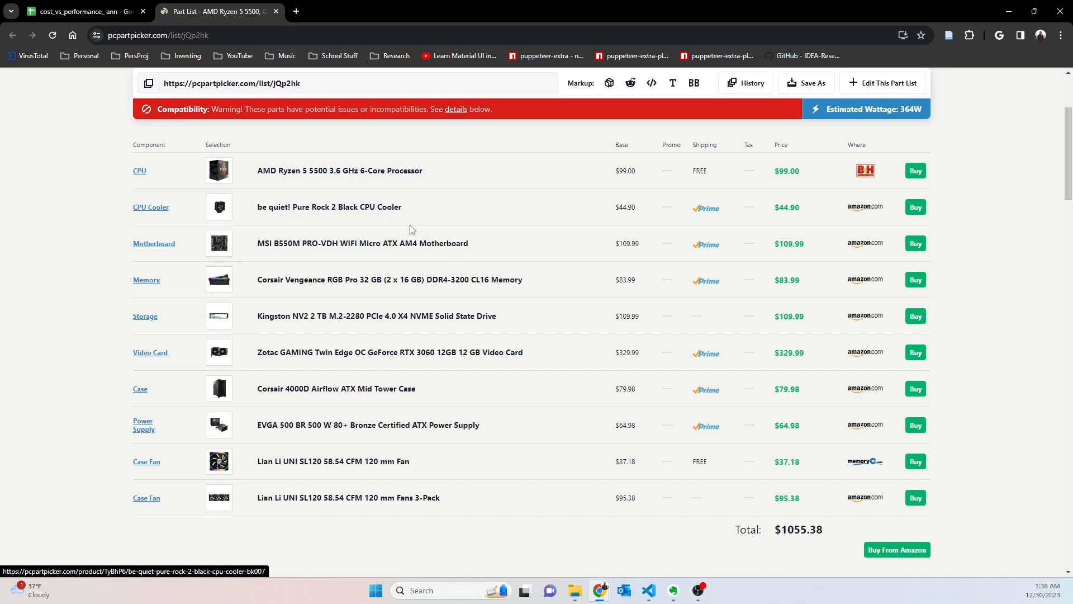
mouse_move(389, 279)
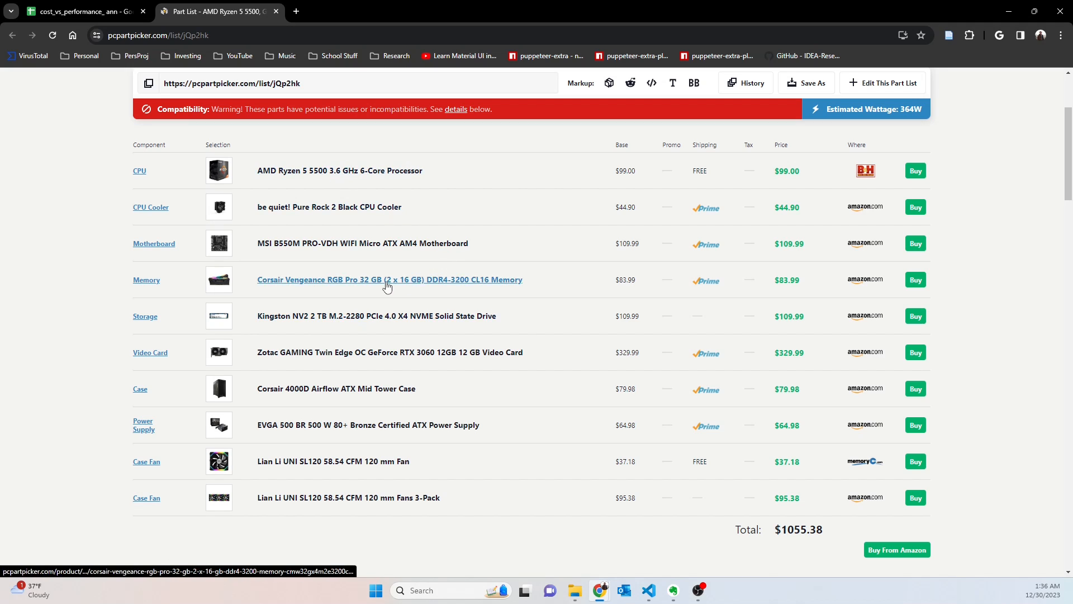
mouse_move(373, 288)
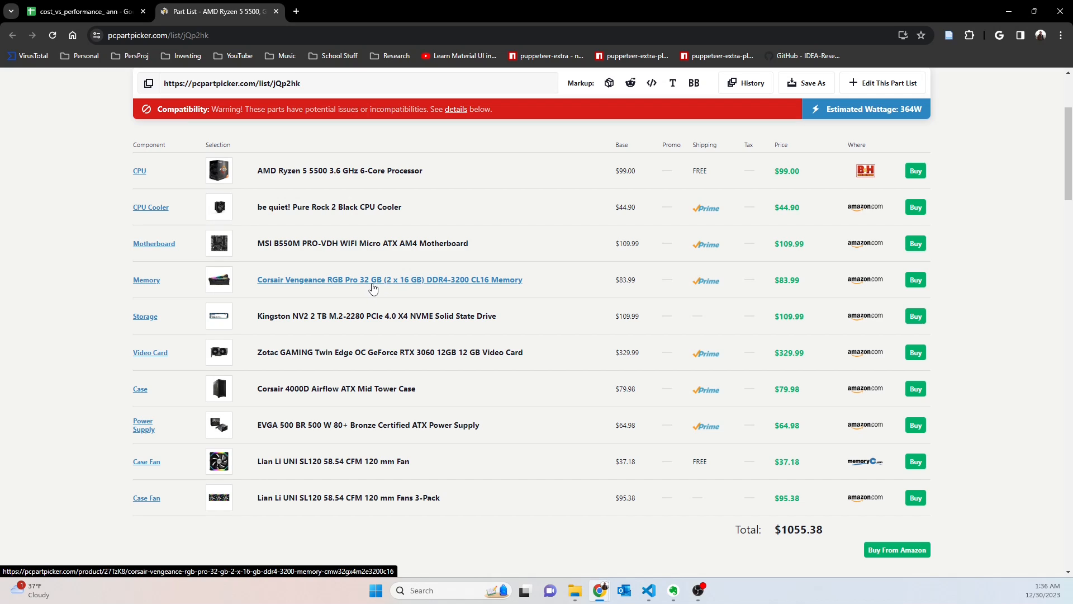
mouse_move(404, 291)
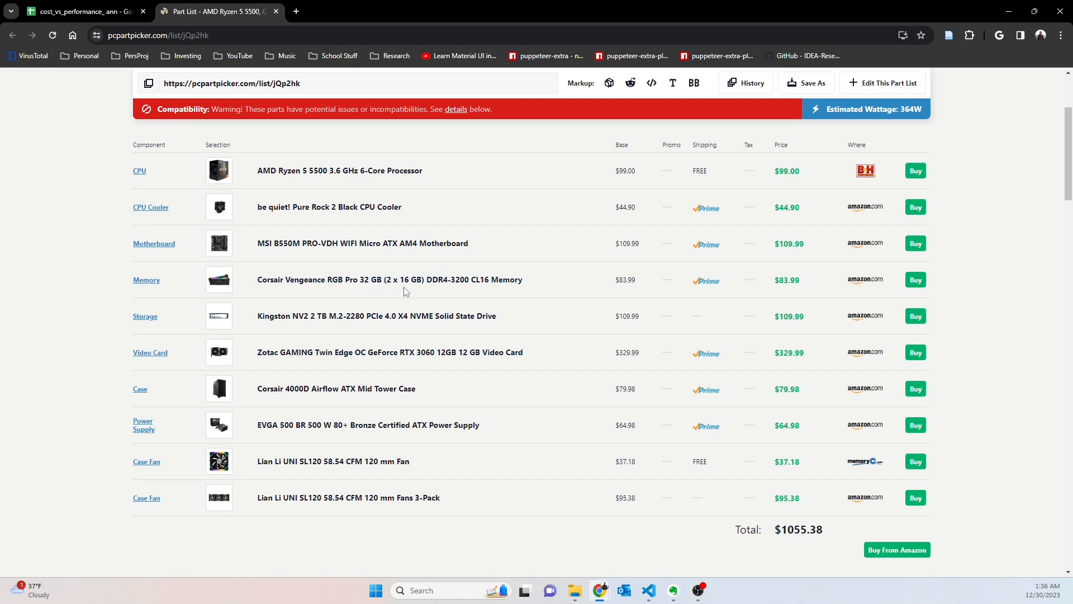
mouse_move(389, 280)
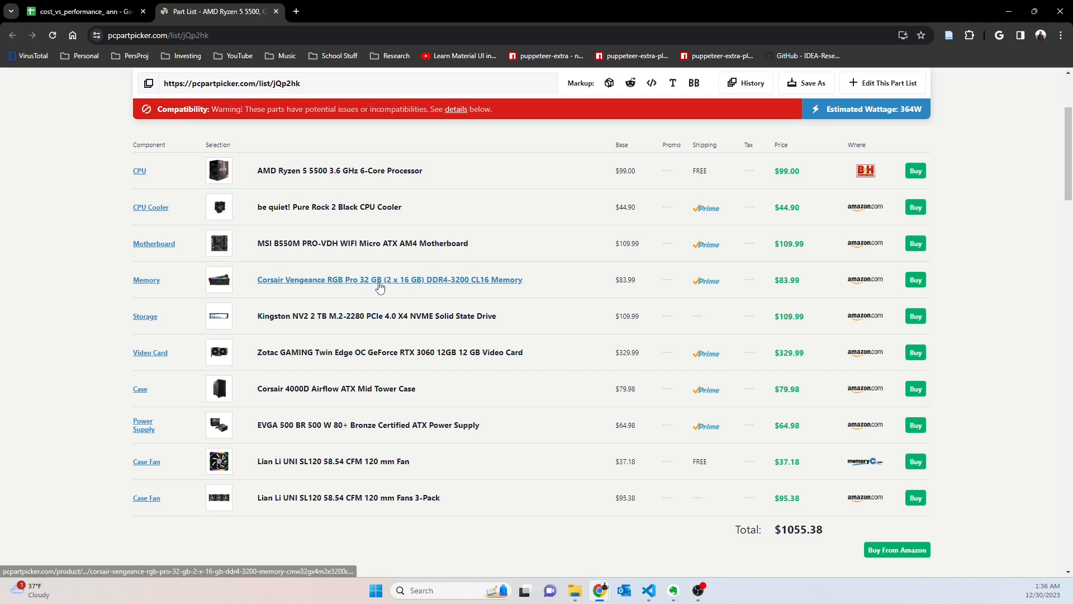
mouse_move(306, 322)
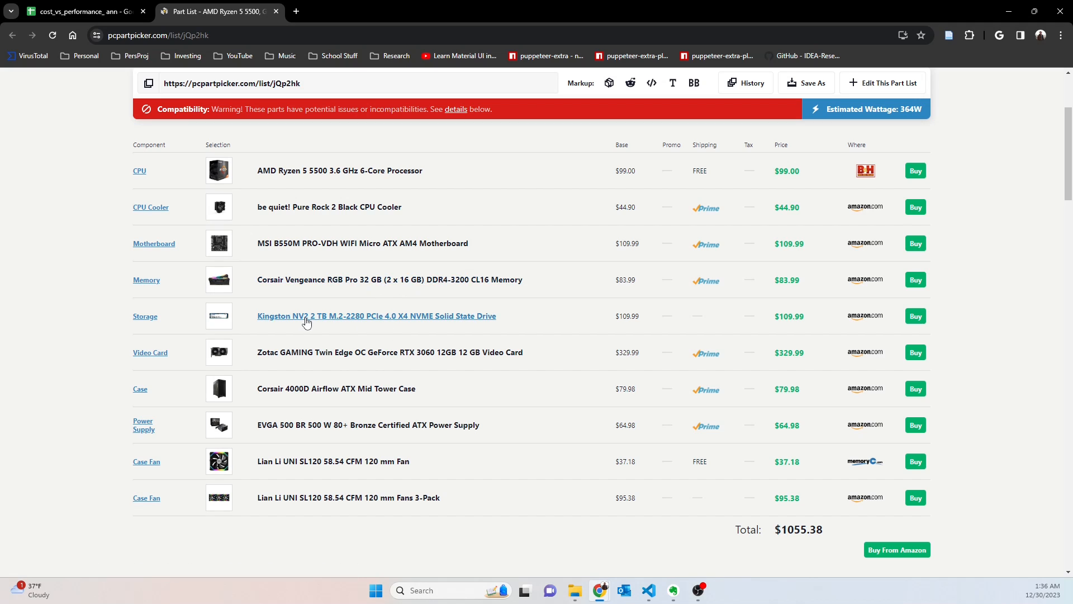
mouse_move(390, 325)
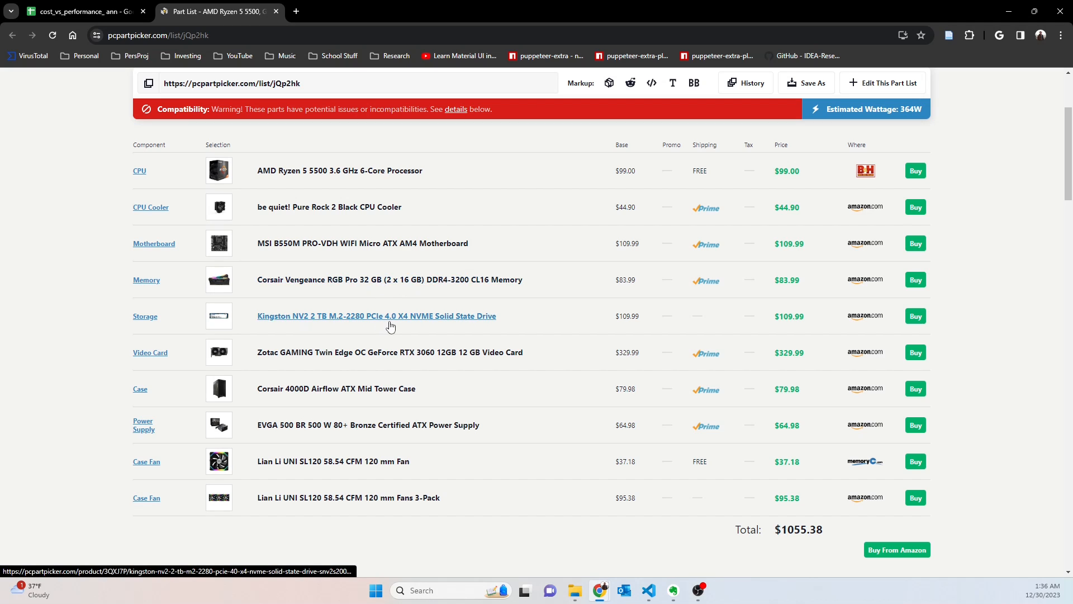
mouse_move(408, 328)
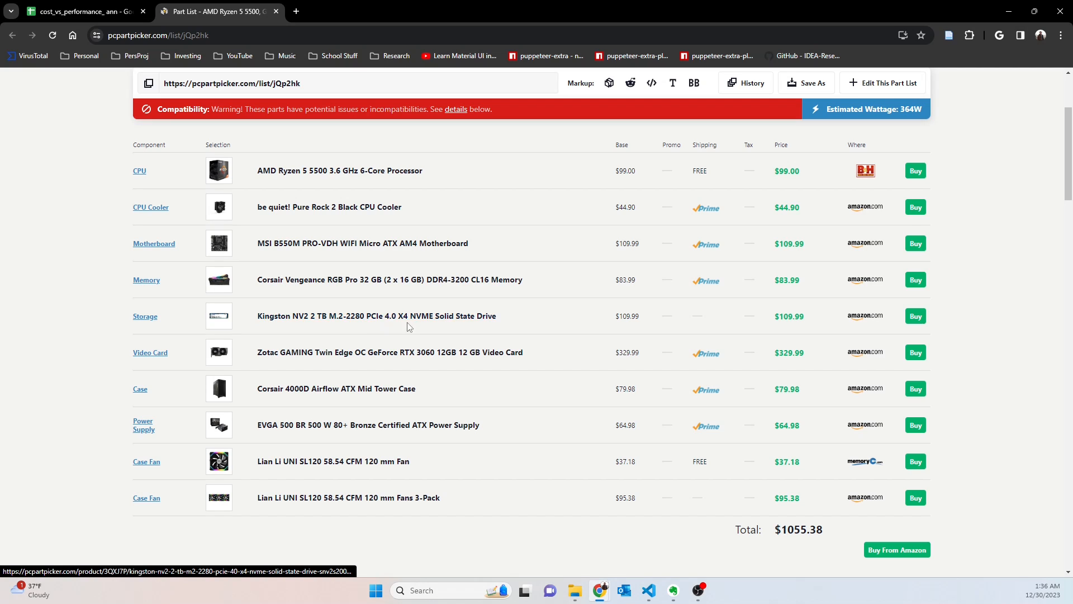
mouse_move(377, 315)
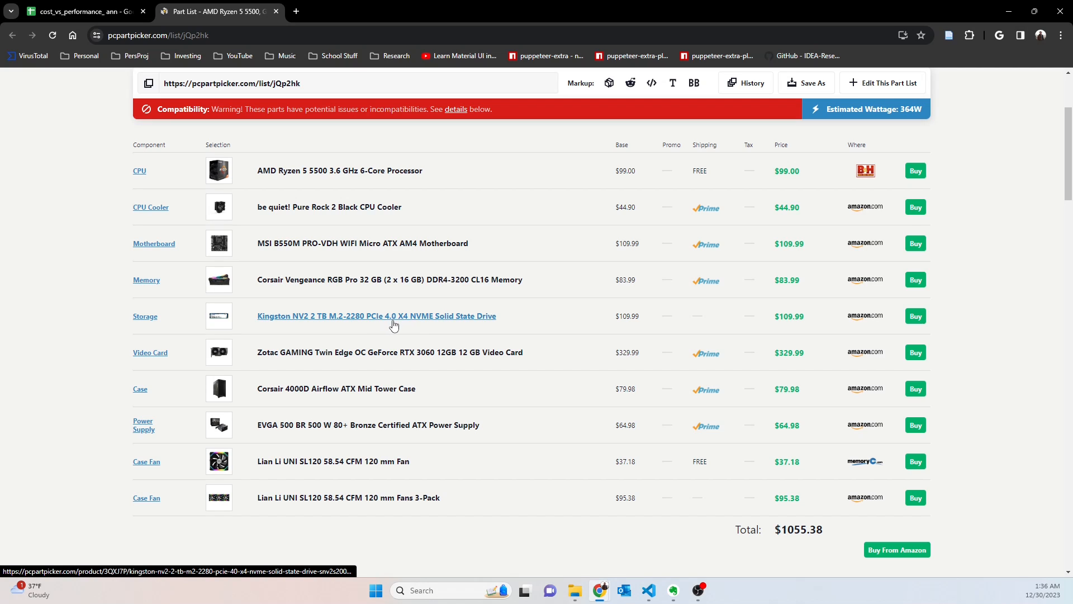
mouse_move(446, 322)
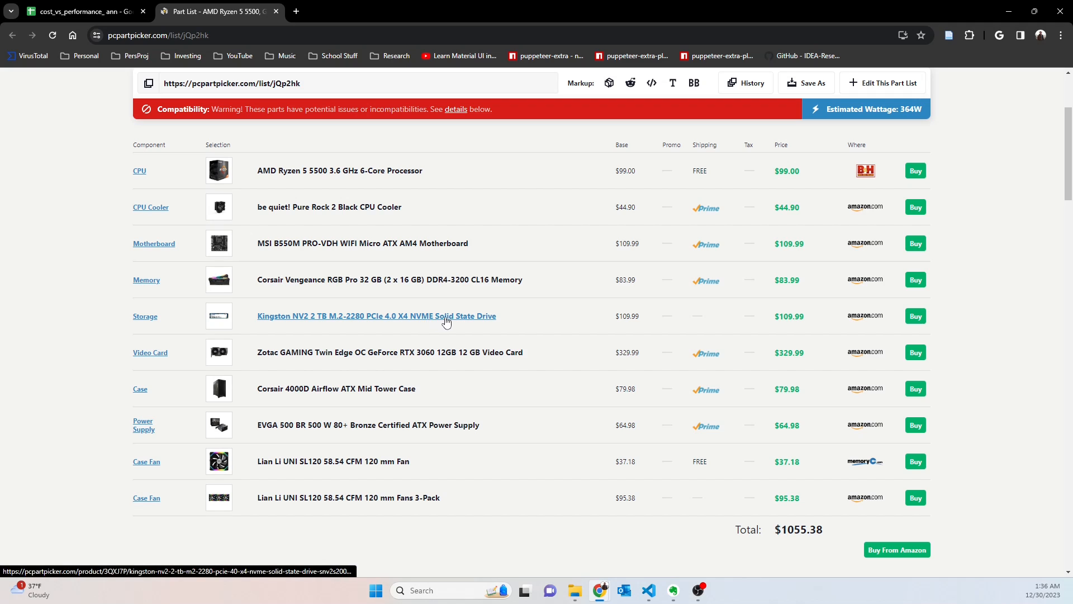
mouse_move(351, 211)
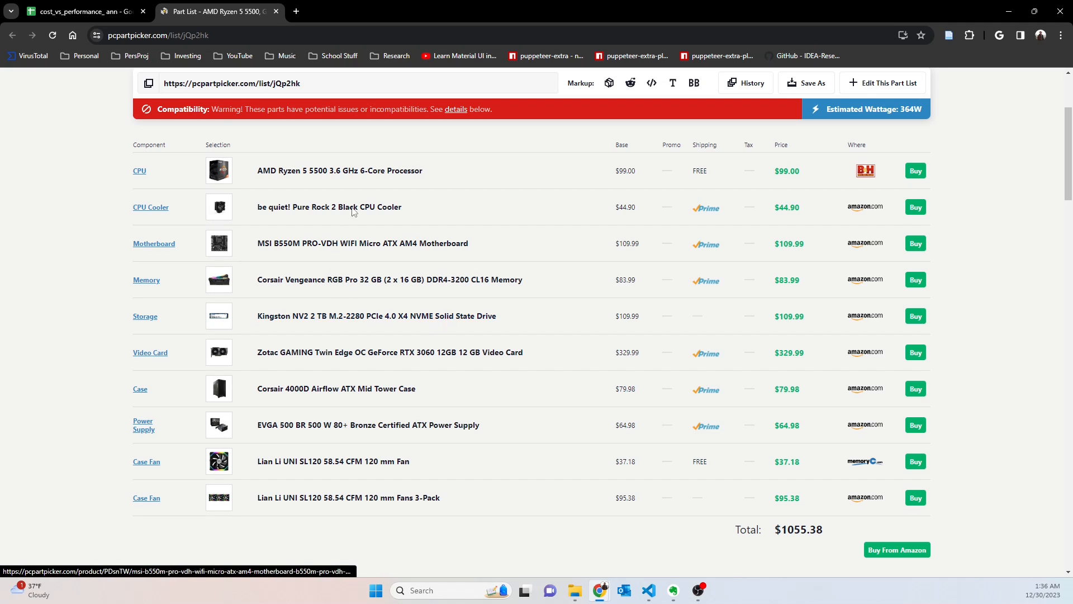
mouse_move(281, 164)
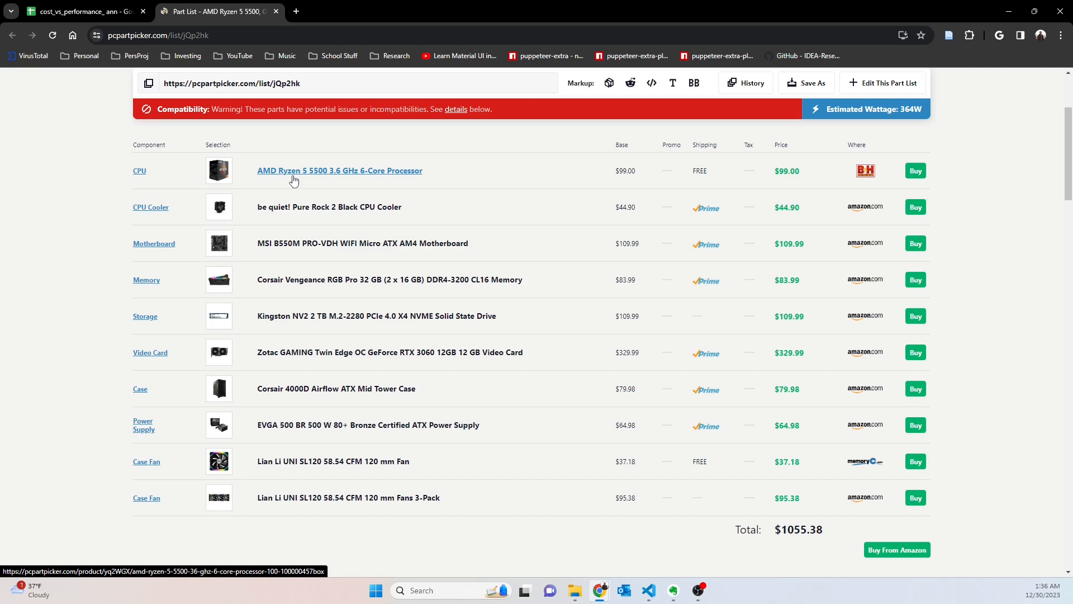
mouse_move(296, 178)
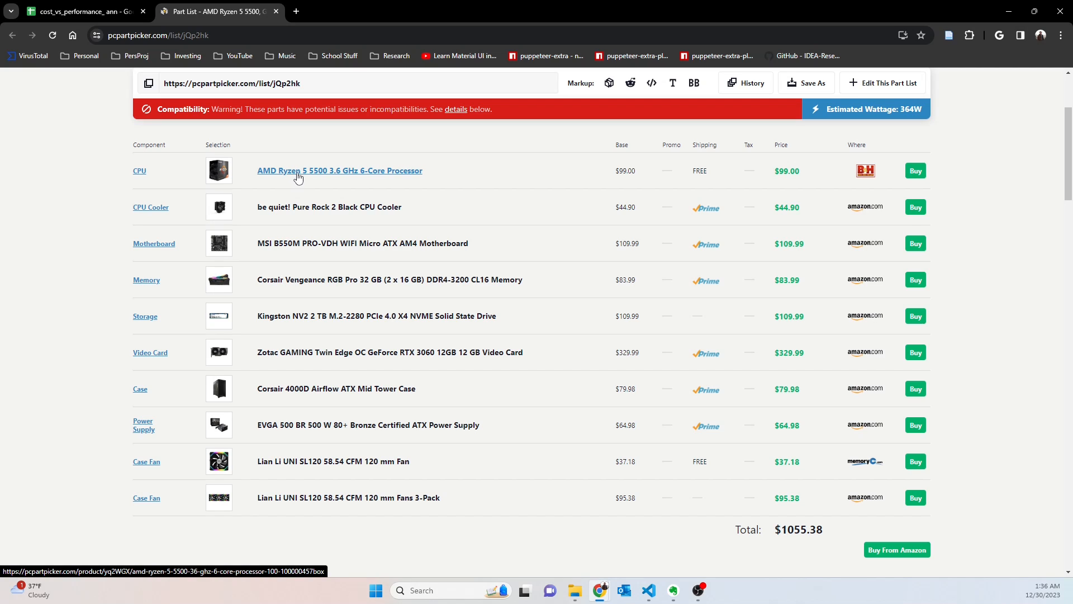
mouse_move(309, 189)
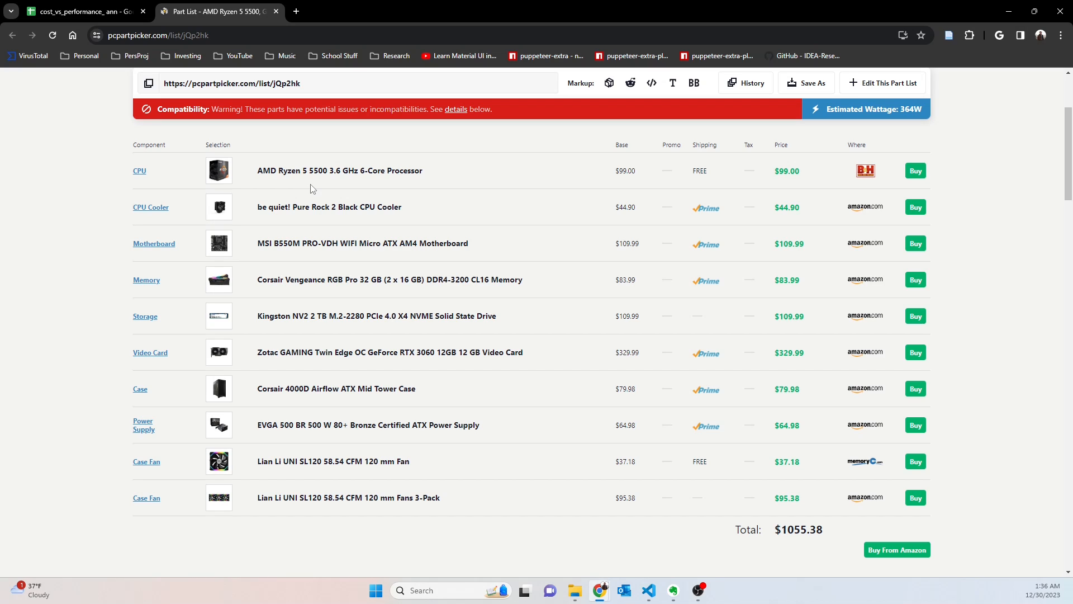
mouse_move(585, 373)
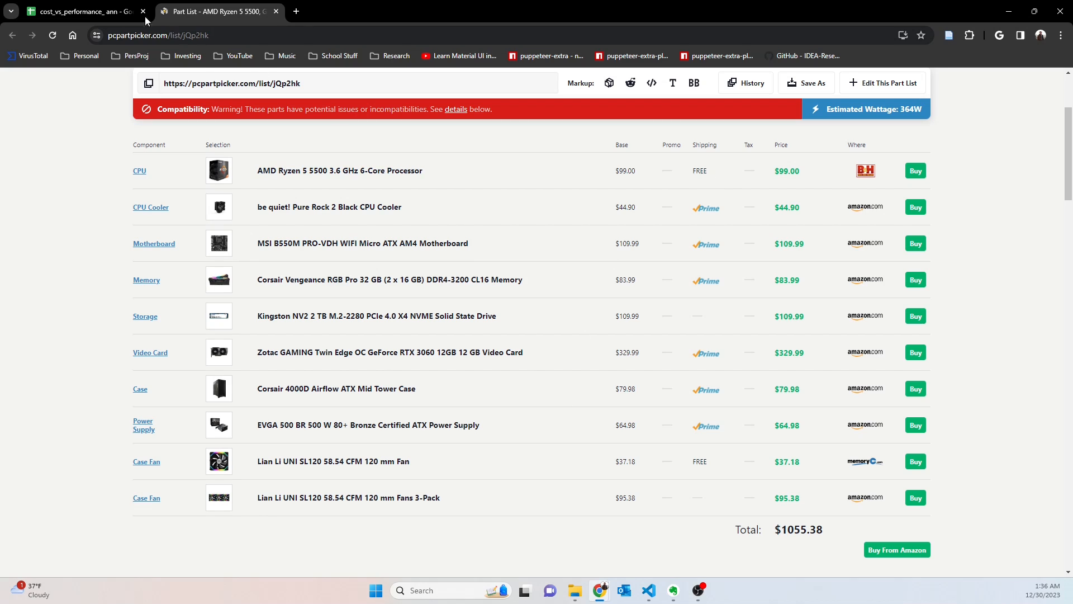
left_click(82, 11)
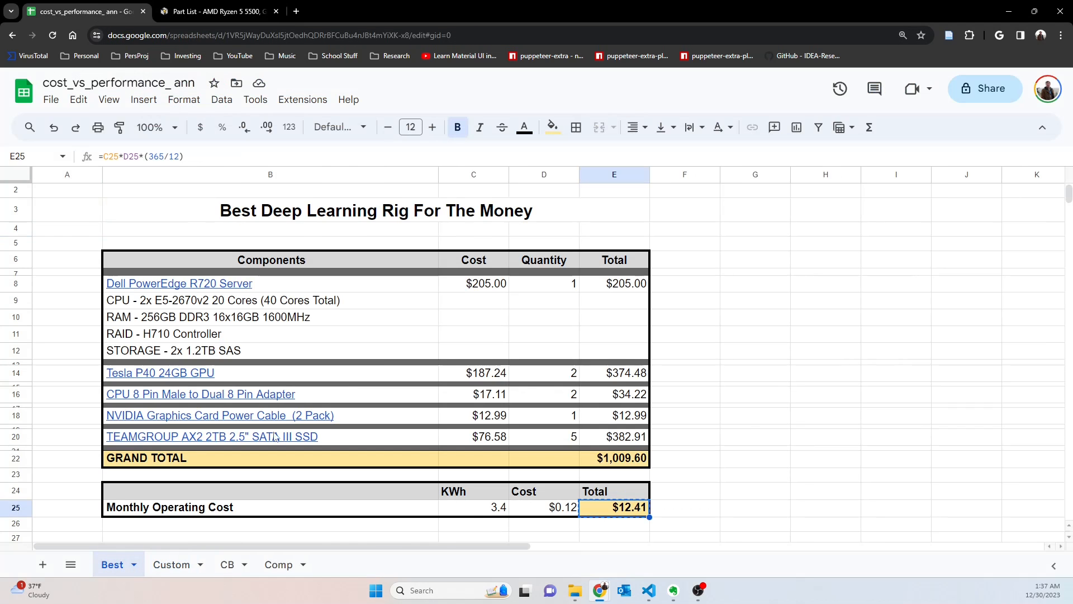
mouse_move(197, 535)
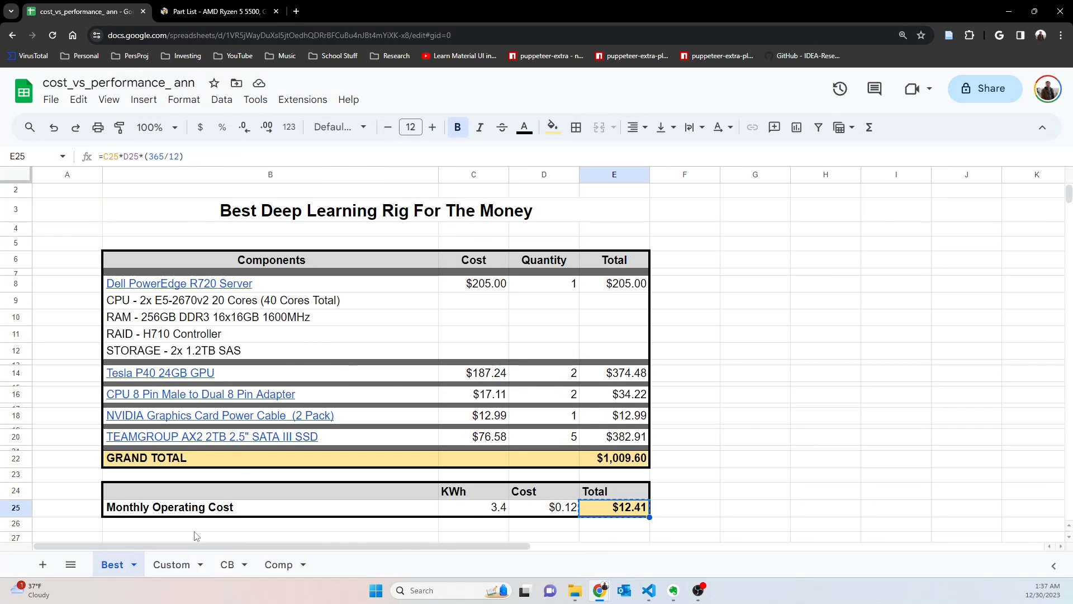
left_click(171, 563)
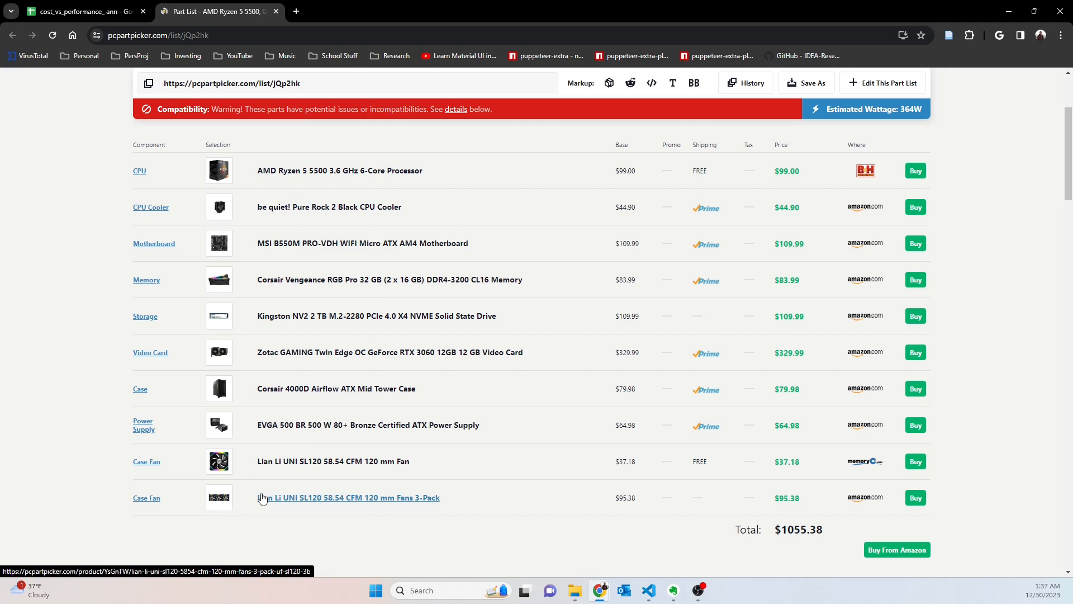
mouse_move(417, 489)
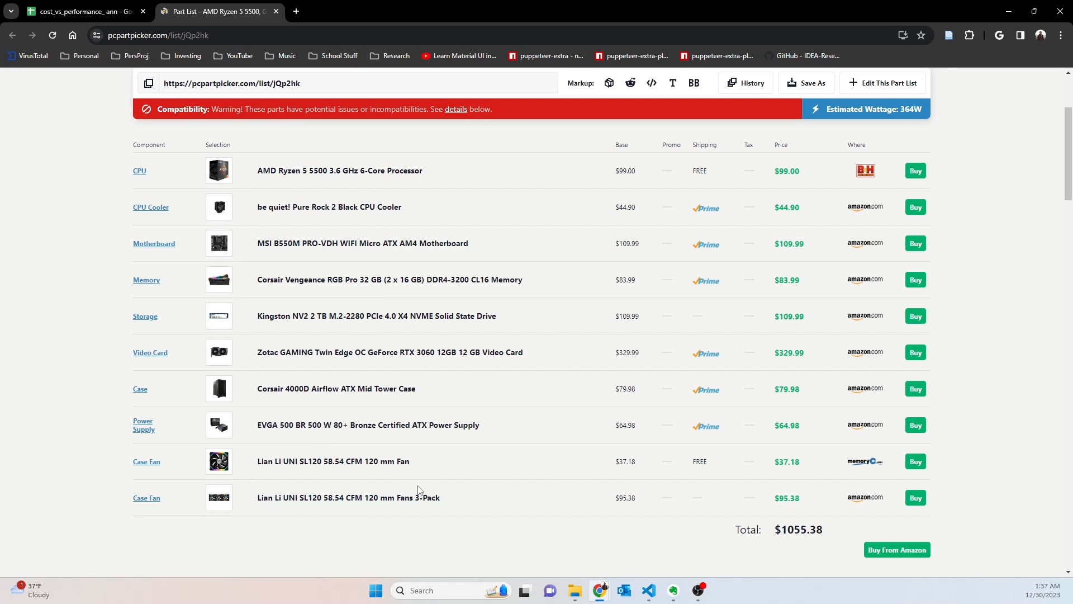
mouse_move(471, 276)
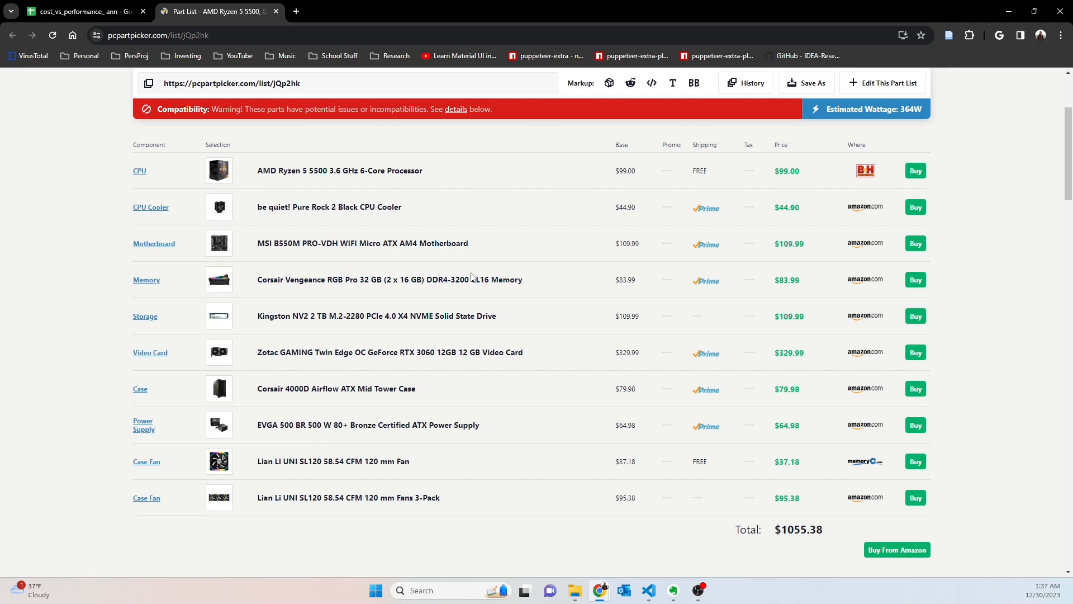
mouse_move(527, 315)
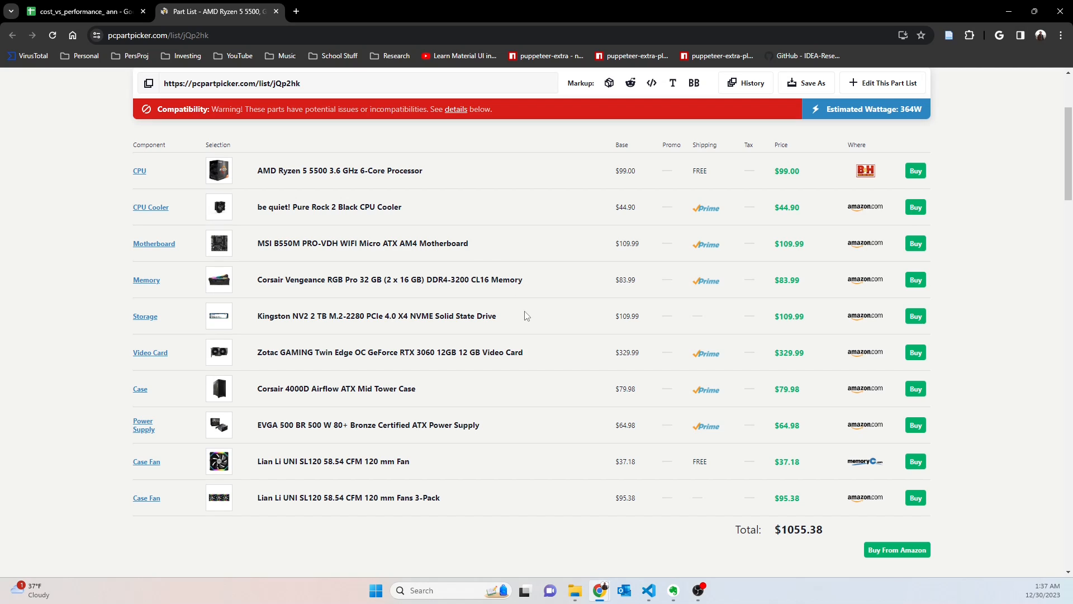
mouse_move(566, 361)
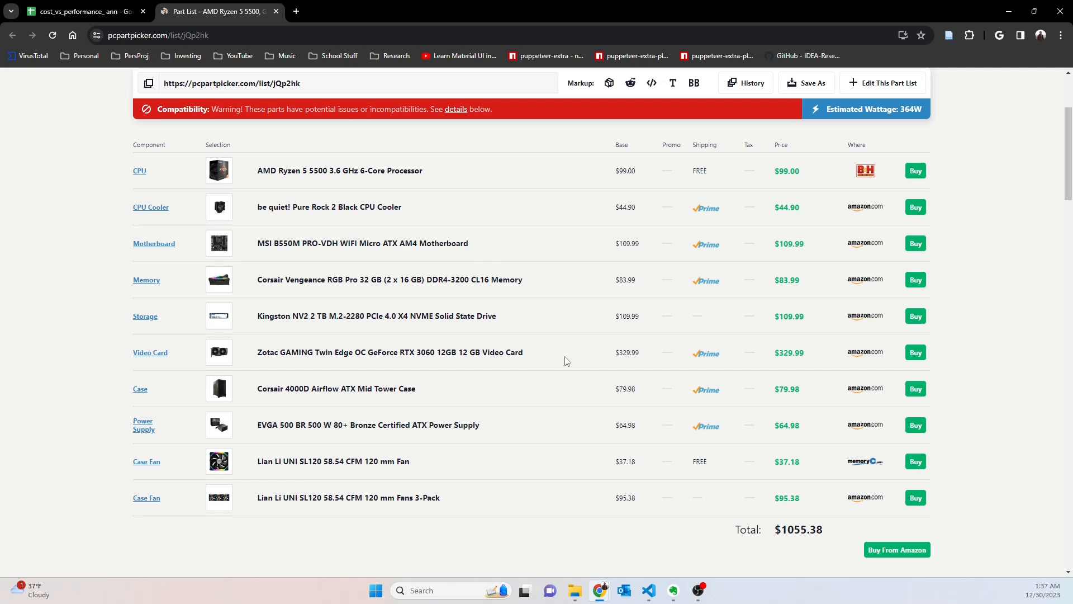
mouse_move(592, 340)
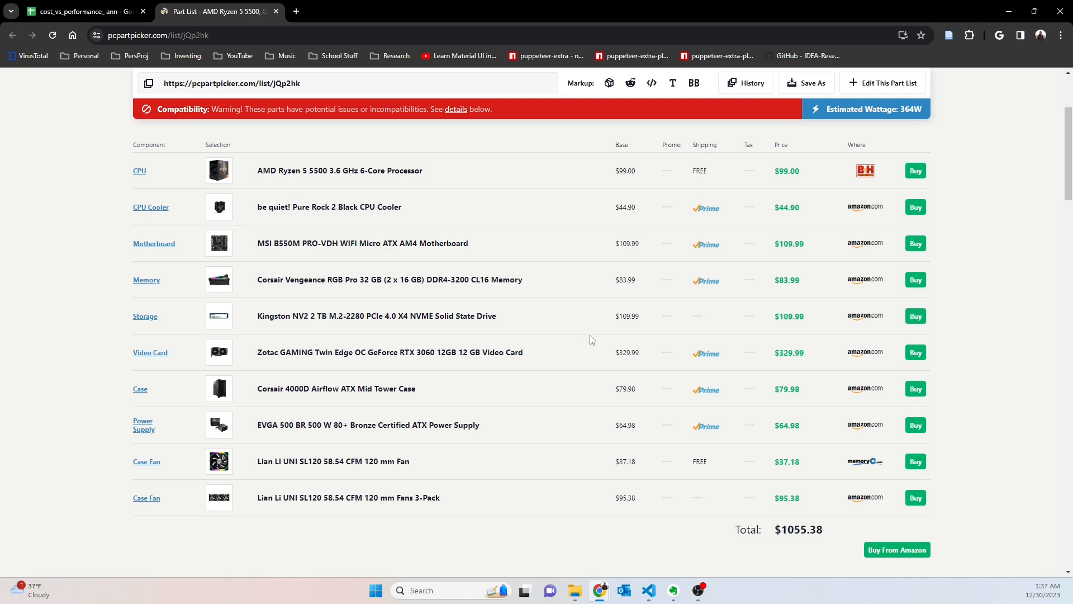
mouse_move(575, 340)
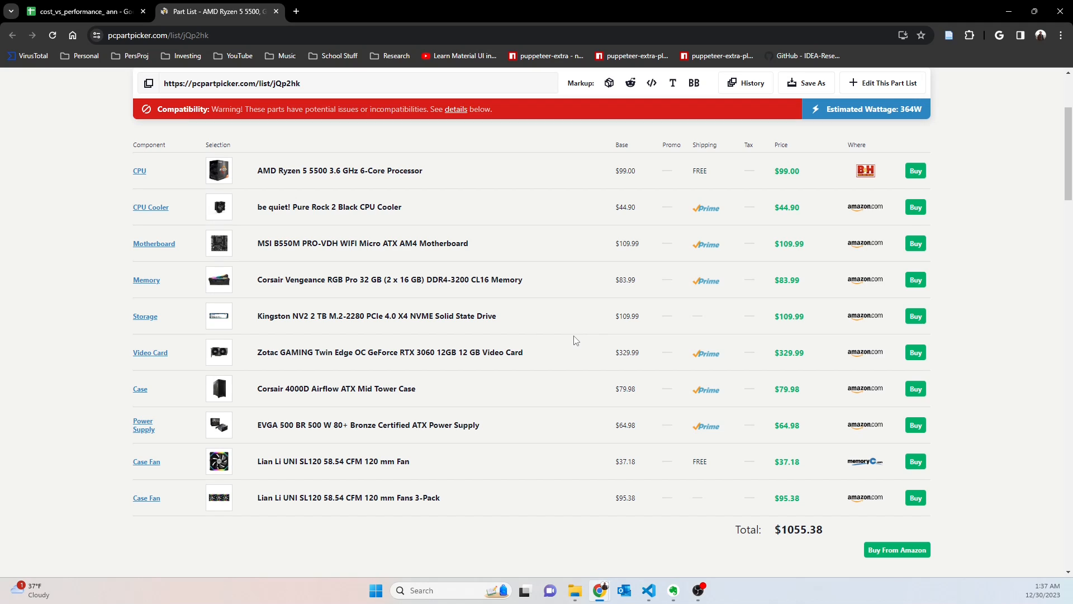
mouse_move(544, 347)
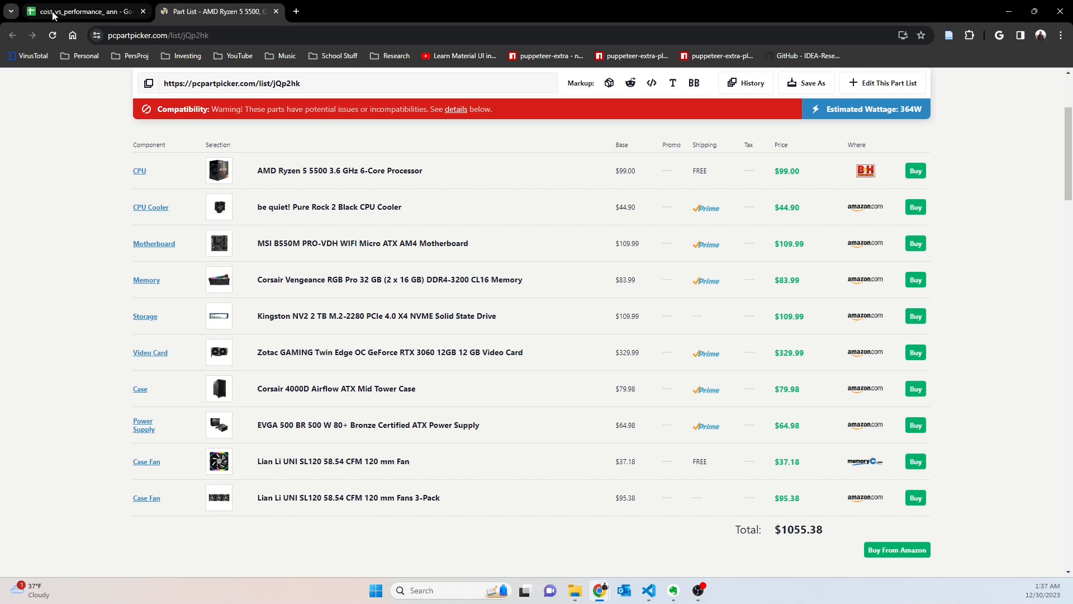
Return to the Best sheet and clear the power cable and SSD link previews.
left_click(78, 11)
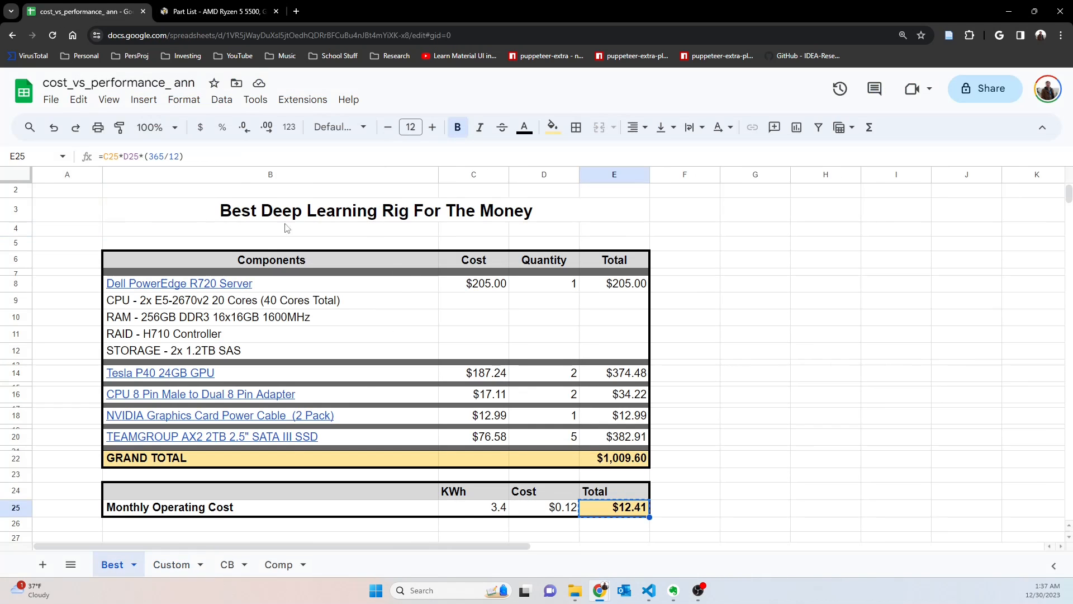
mouse_move(335, 547)
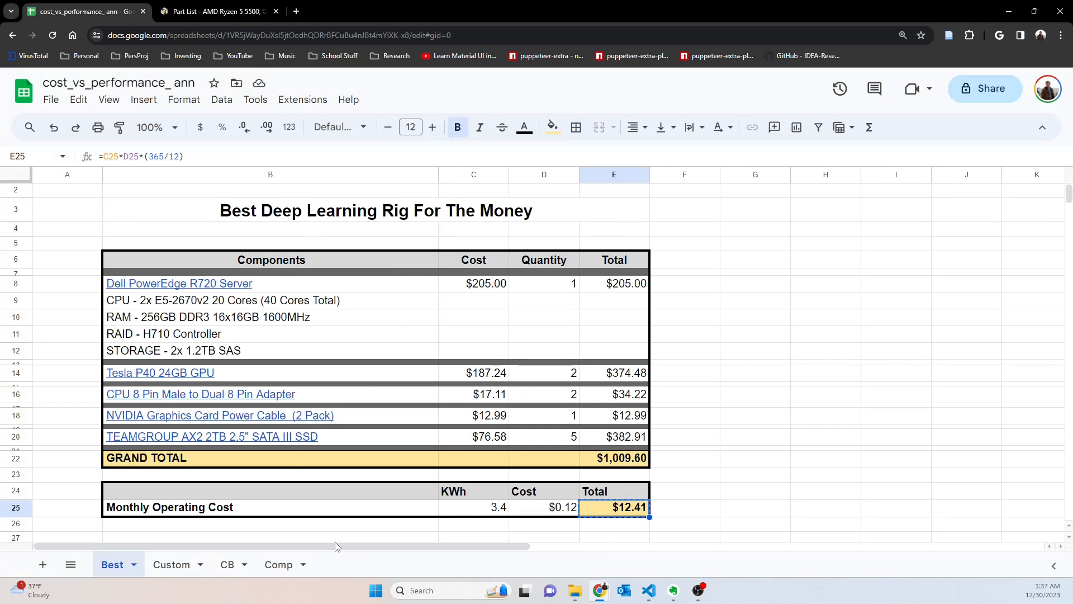
mouse_move(219, 416)
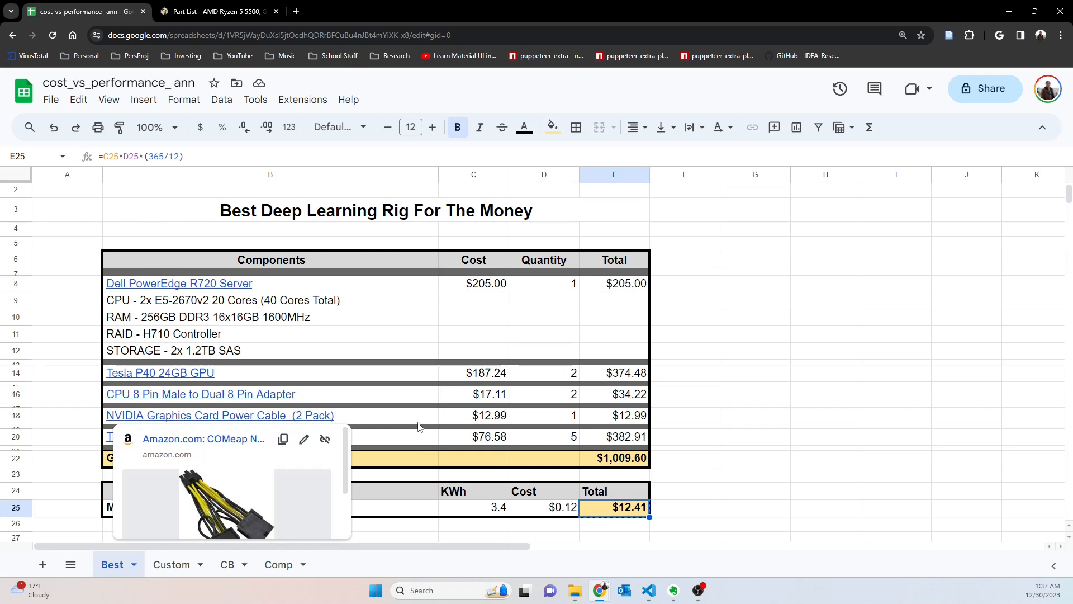
left_click(684, 415)
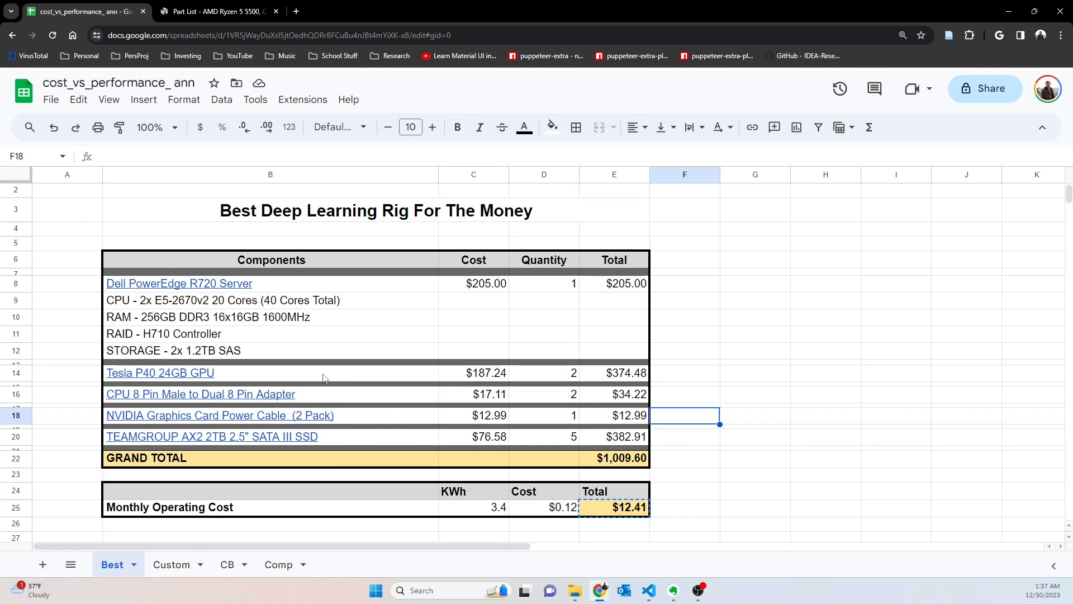
mouse_move(208, 379)
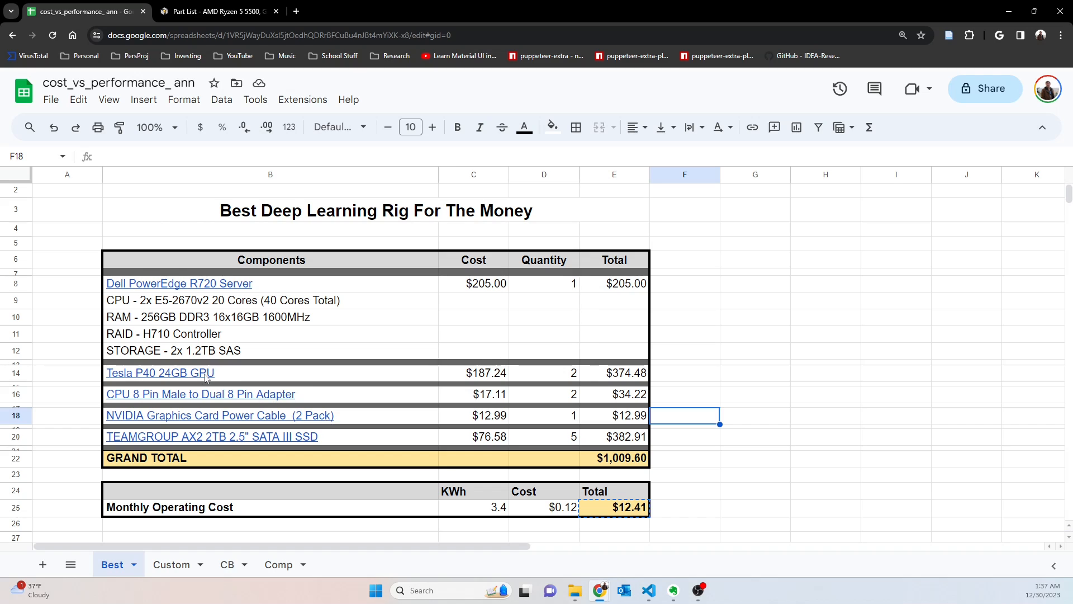
left_click(684, 437)
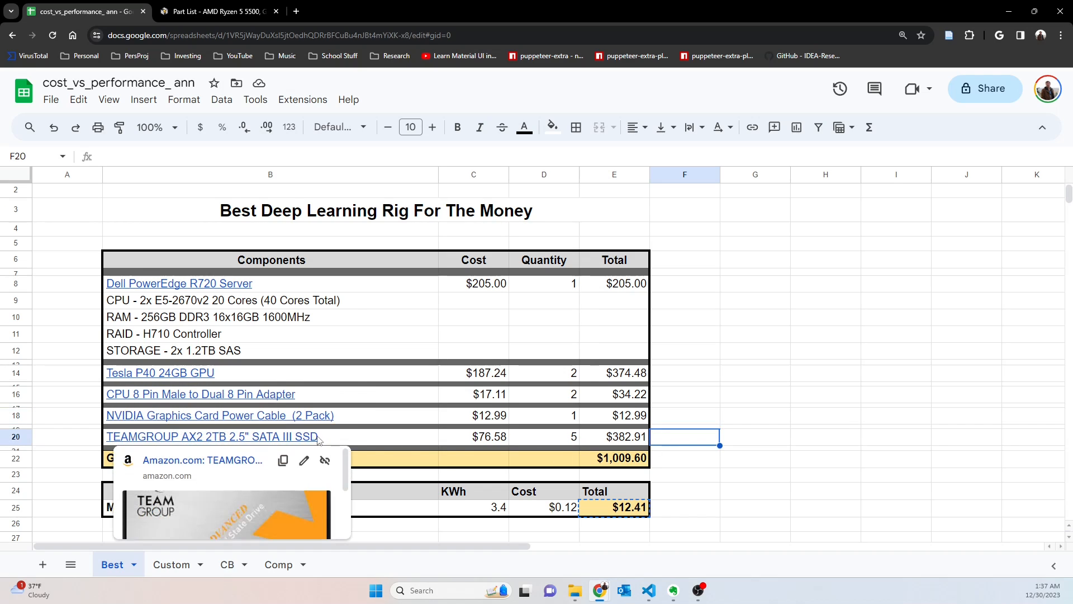
mouse_move(380, 438)
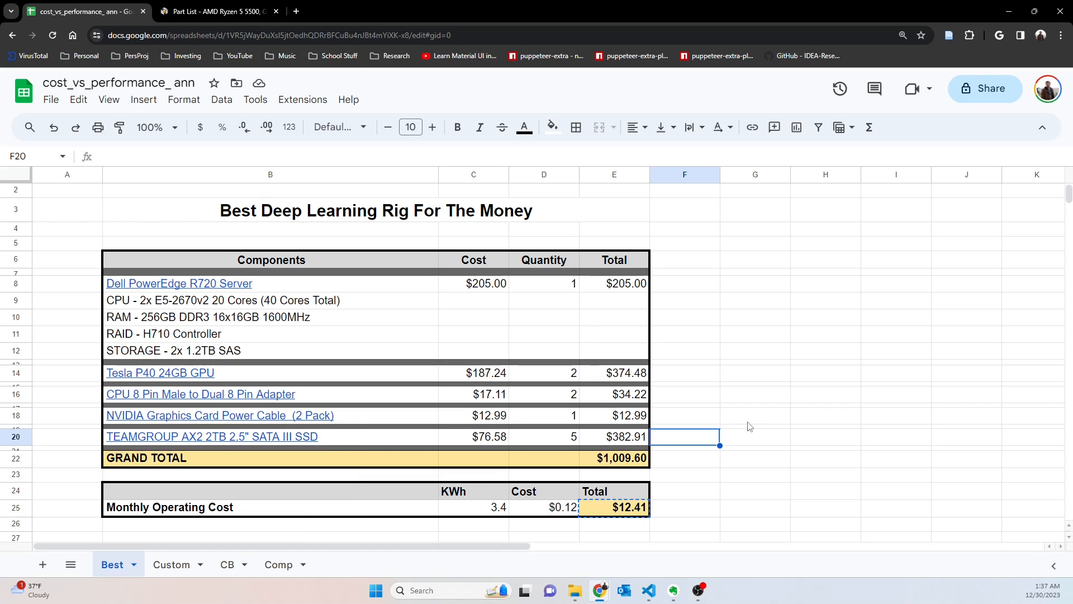
mouse_move(361, 373)
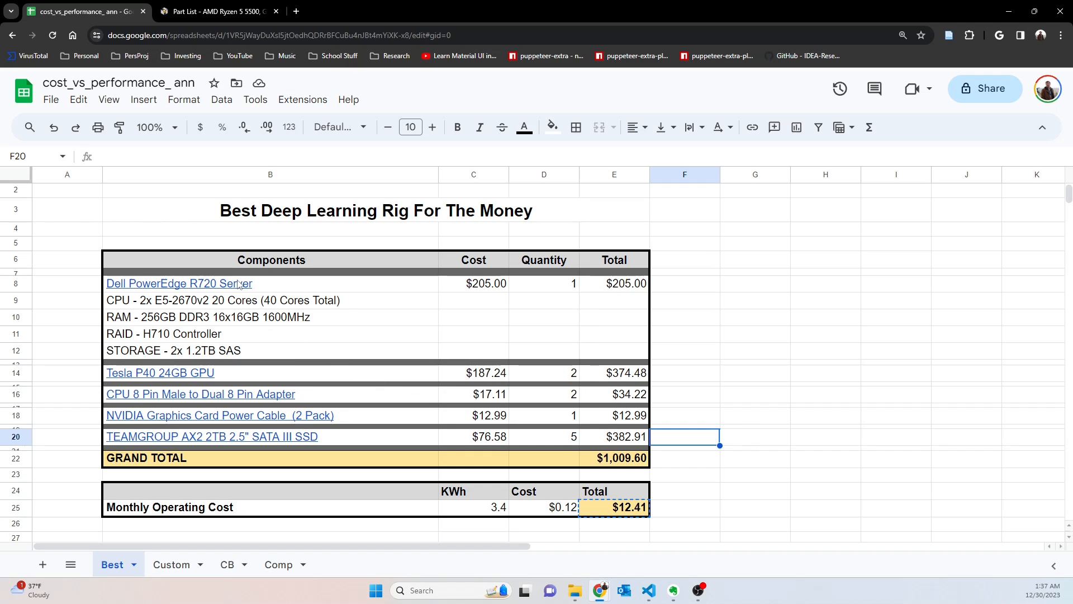
mouse_move(212, 436)
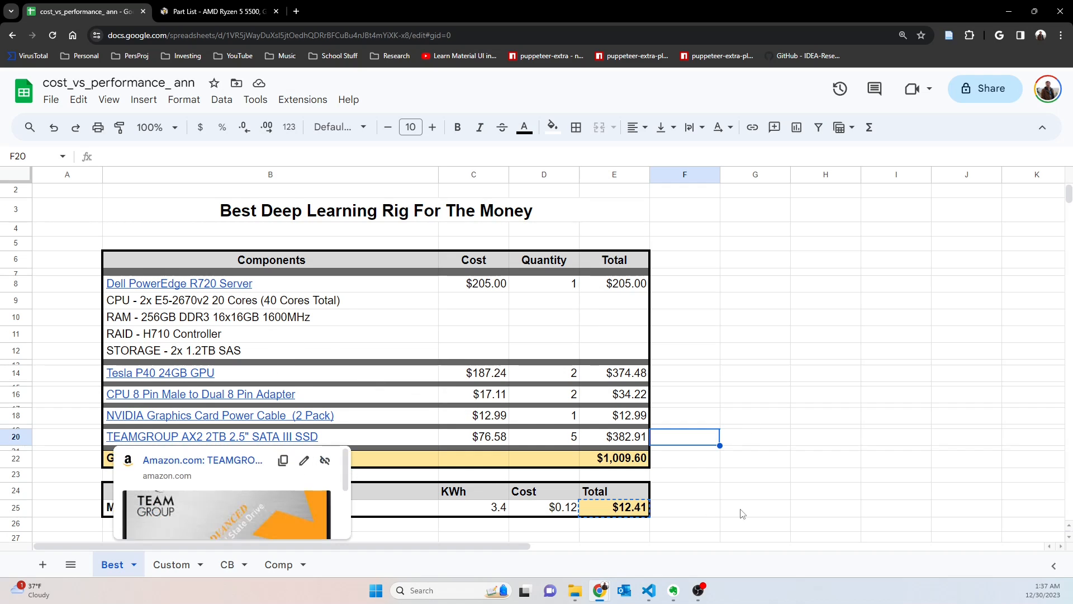
left_click(755, 508)
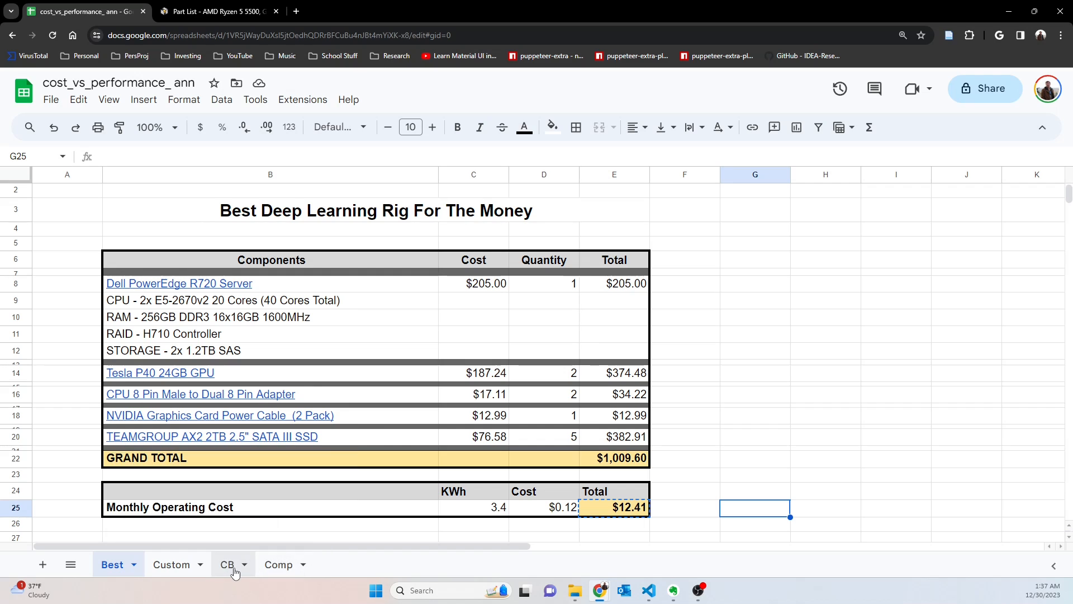
From the CB sheet's B4 link, open Linode's GPU Plans pricing page.
left_click(227, 563)
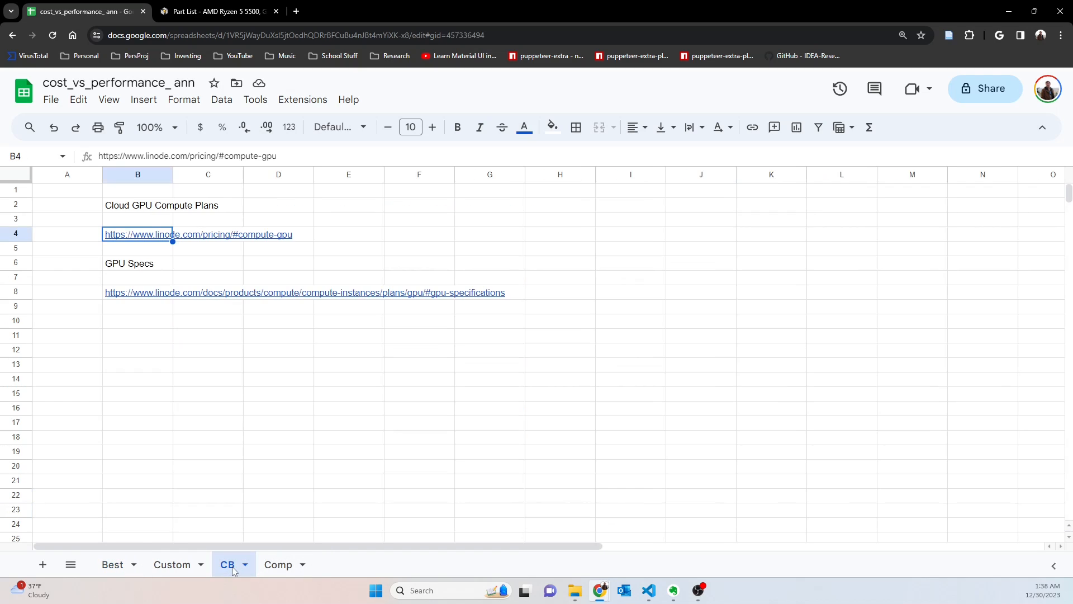
mouse_move(159, 348)
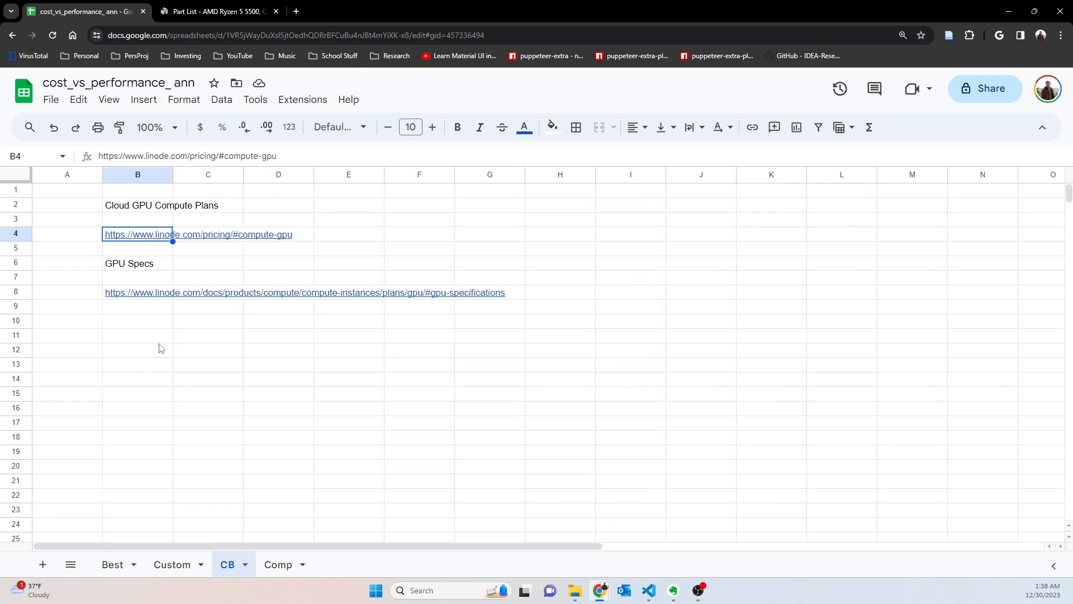
mouse_move(190, 239)
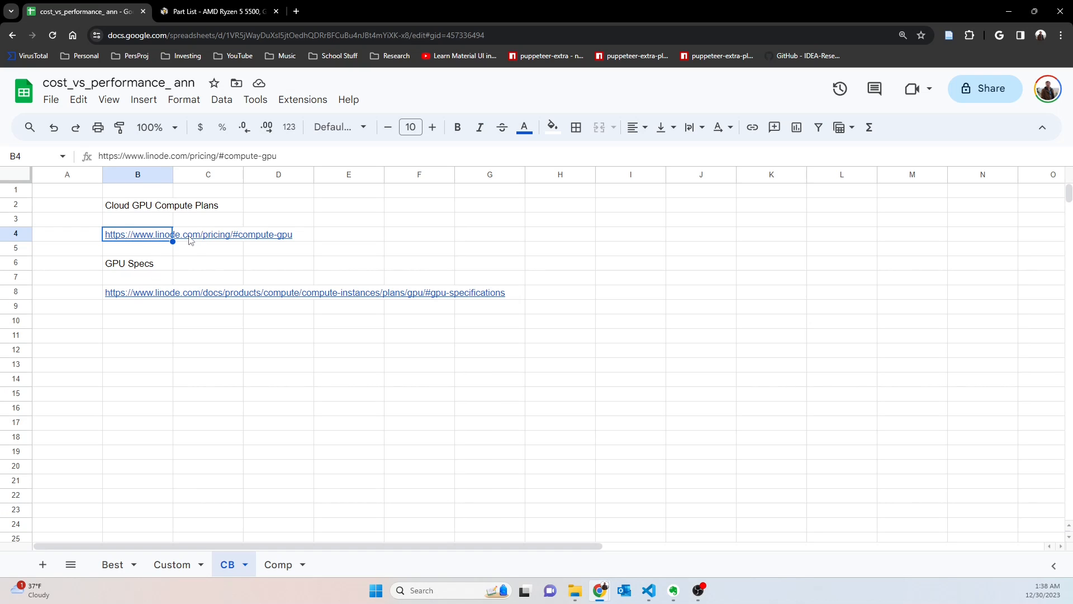
left_click(198, 234)
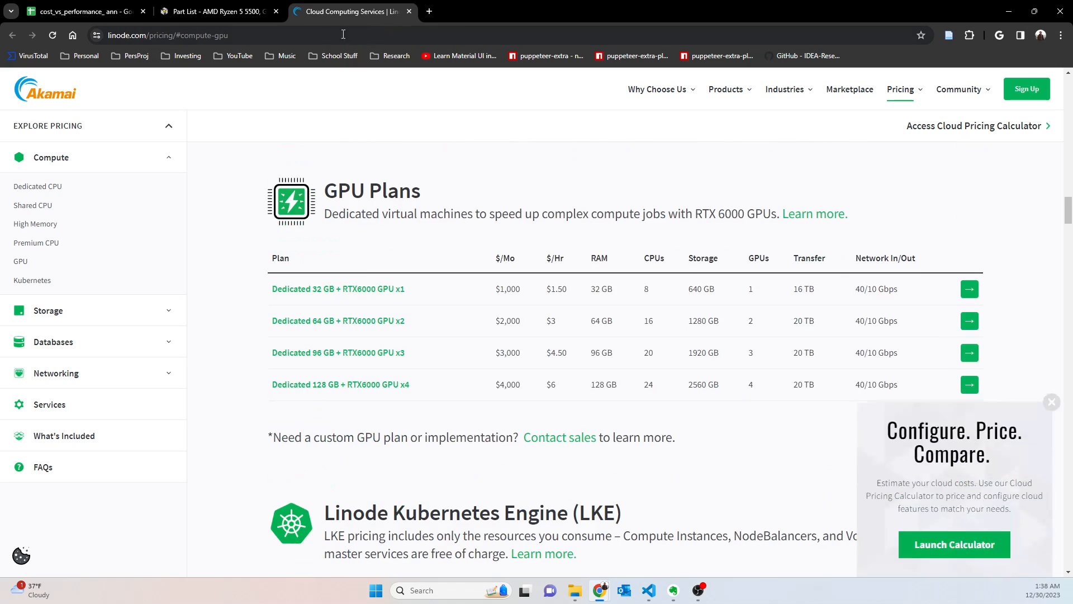
Open the CB sheet's GPU specs link, then return to the Linode GPU Plans pricing tab.
left_click(79, 11)
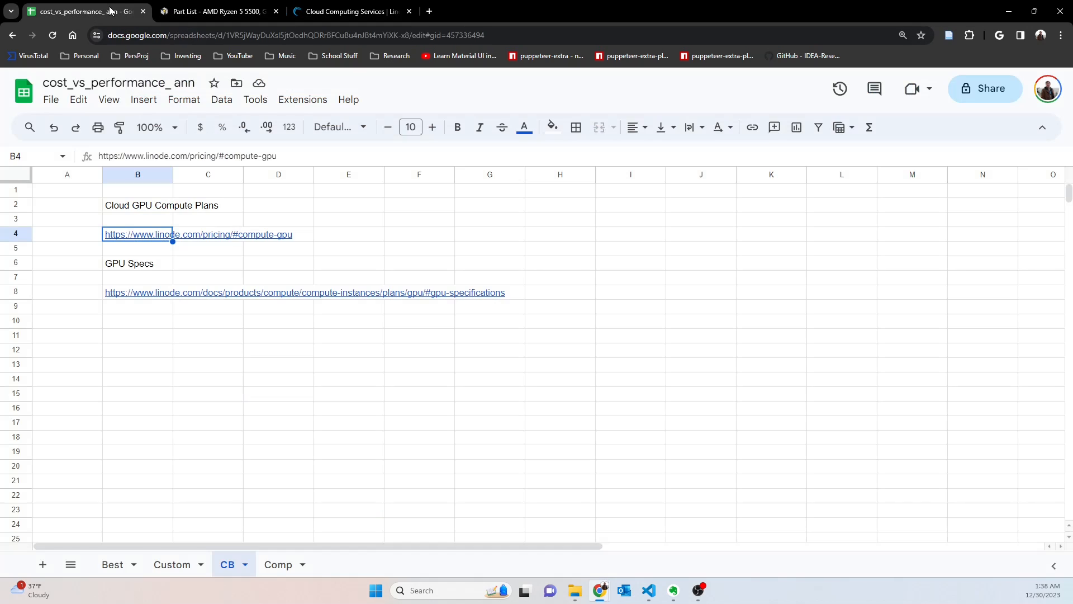
mouse_move(155, 299)
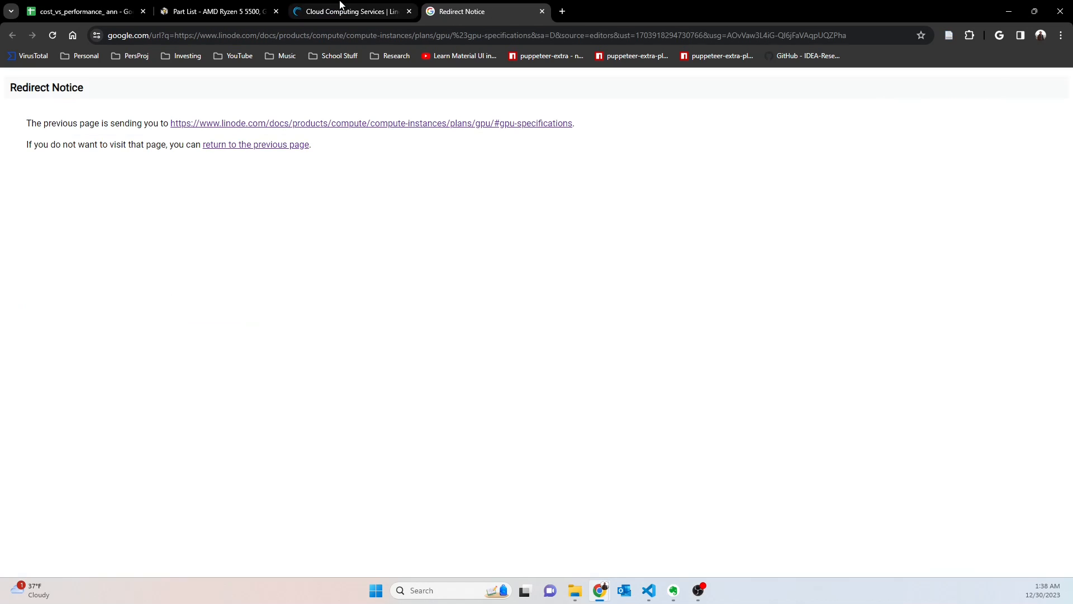
left_click(350, 11)
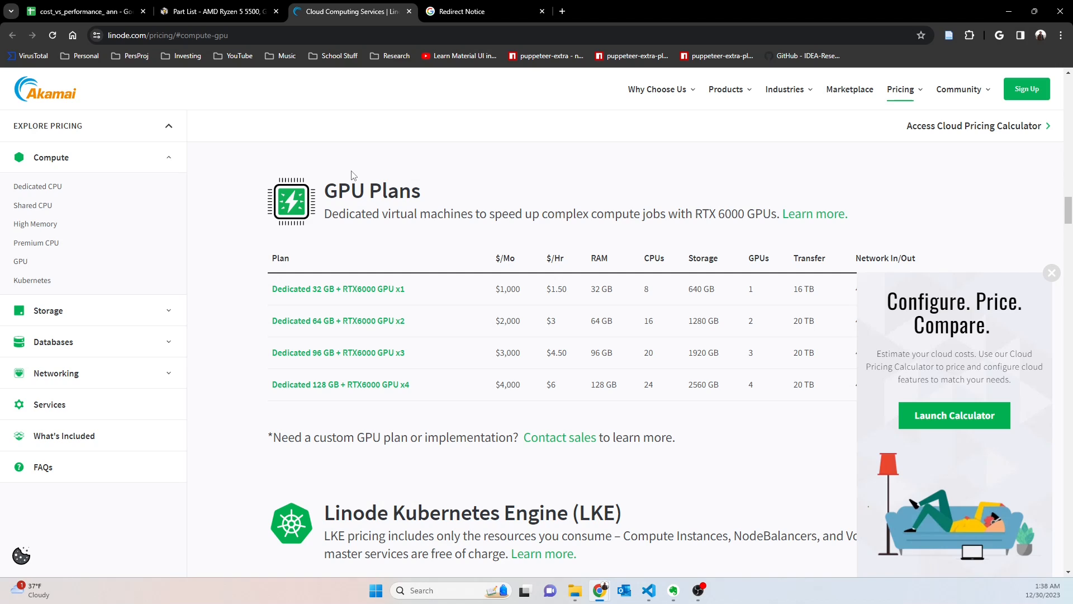
mouse_move(350, 174)
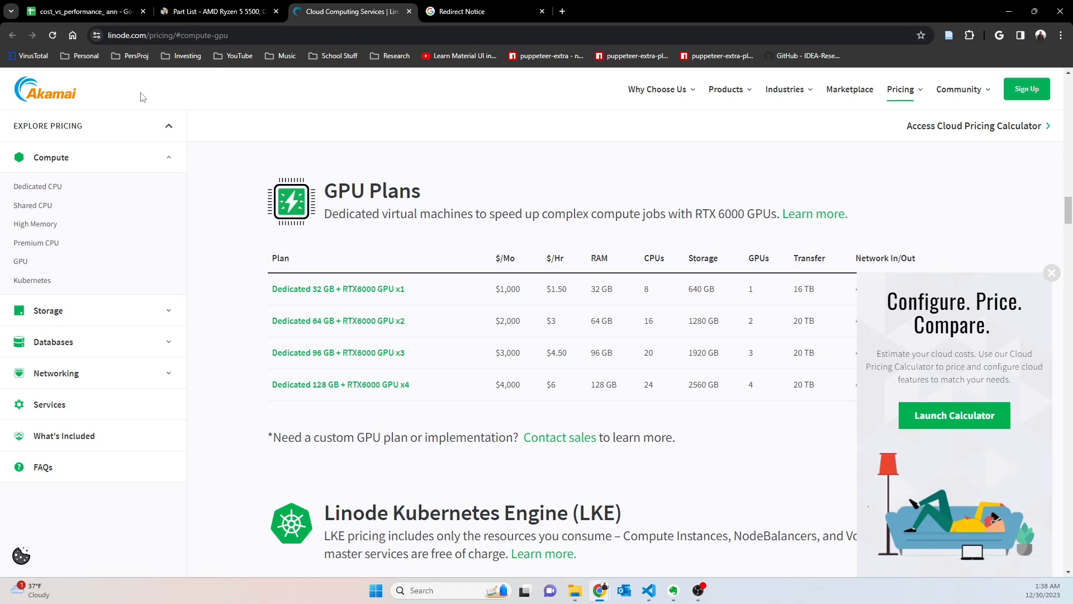
mouse_move(215, 324)
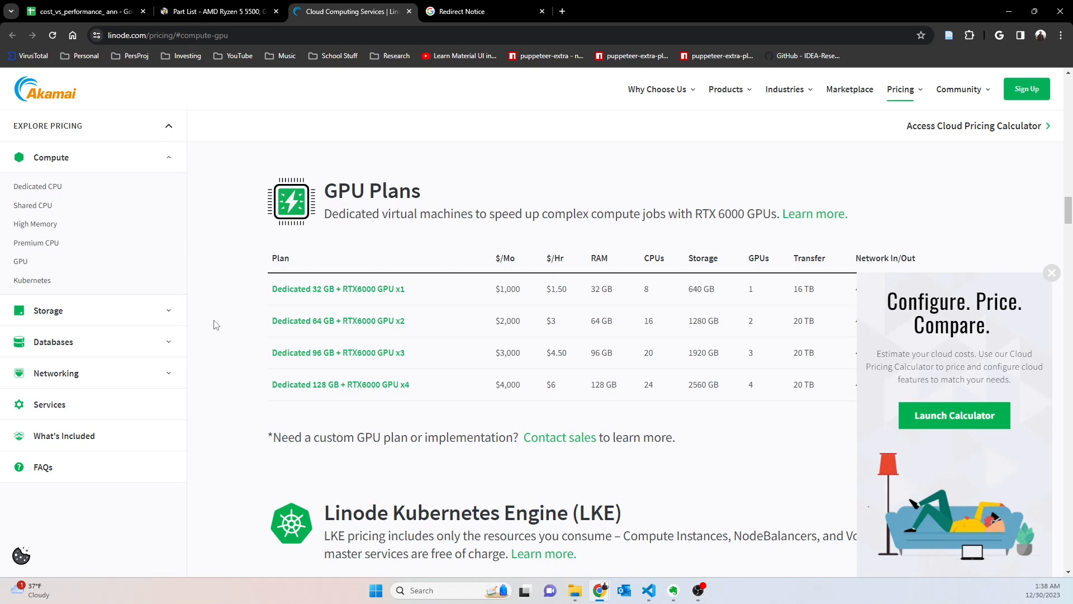
mouse_move(81, 102)
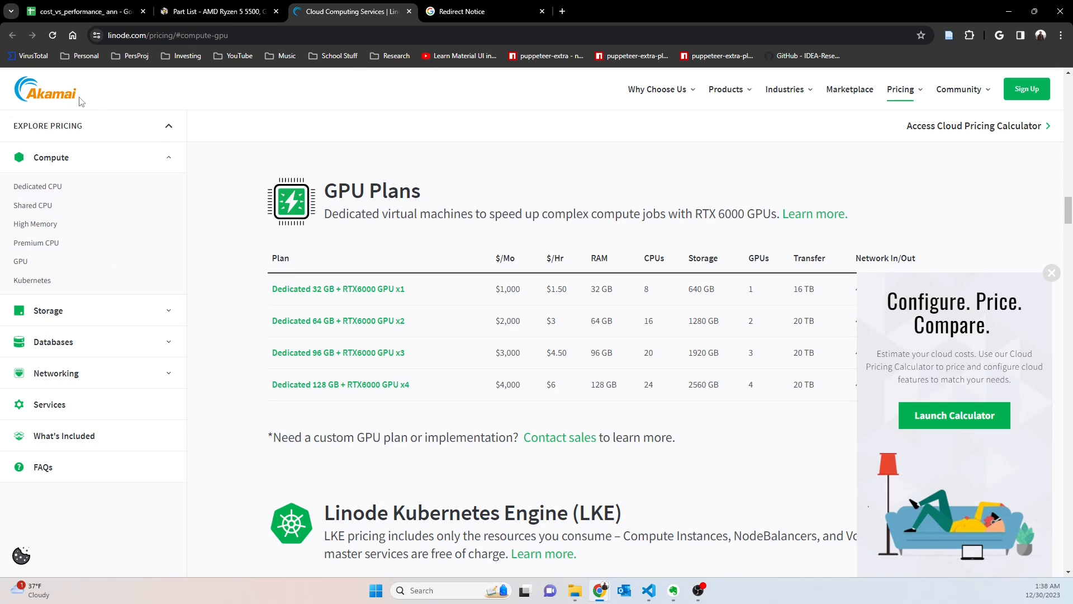
mouse_move(227, 123)
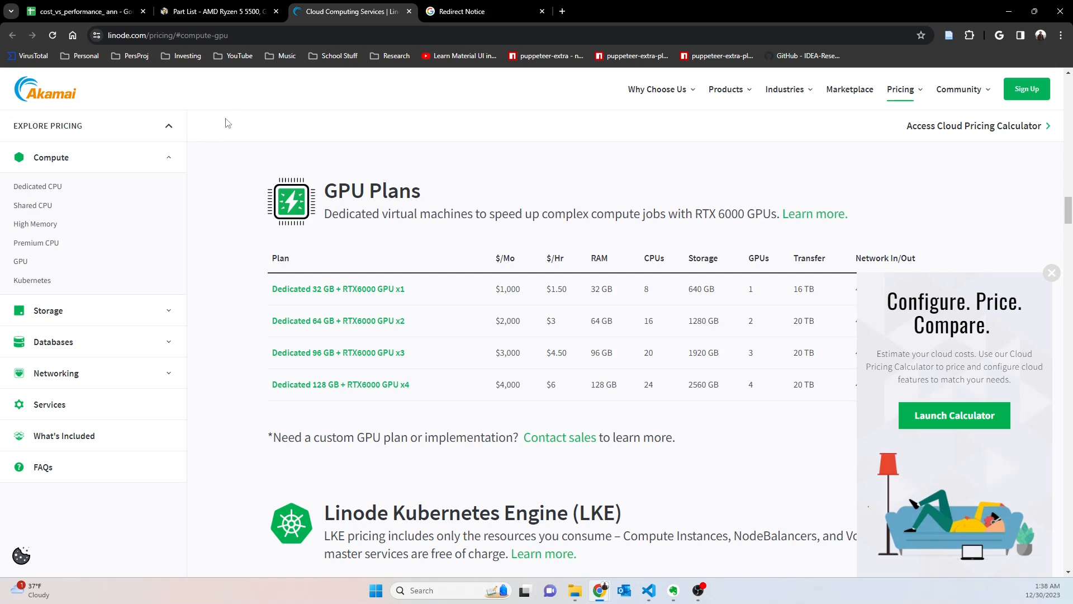
mouse_move(216, 178)
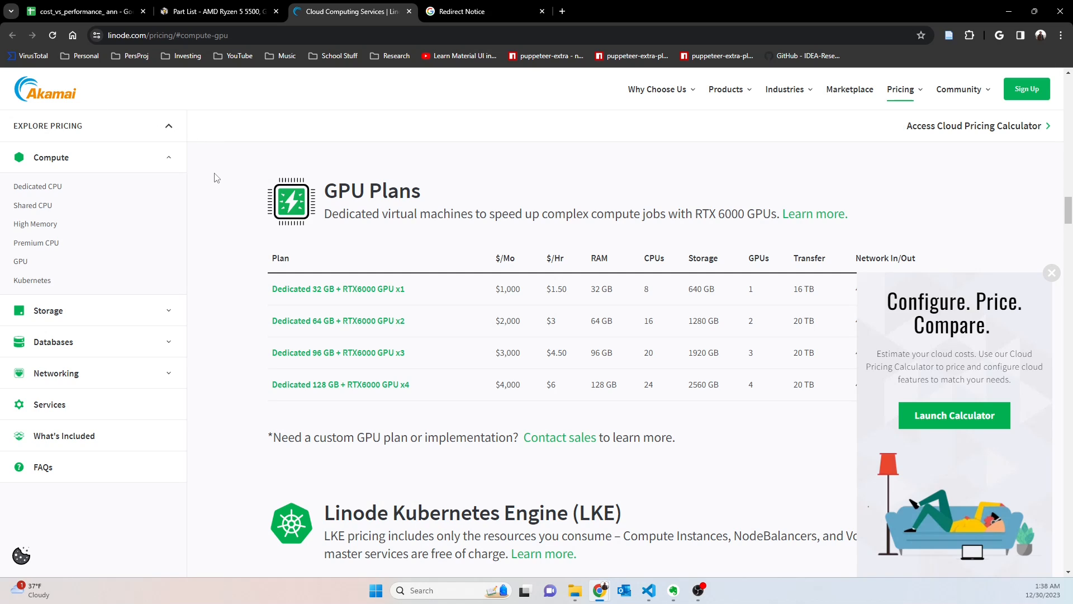
mouse_move(507, 188)
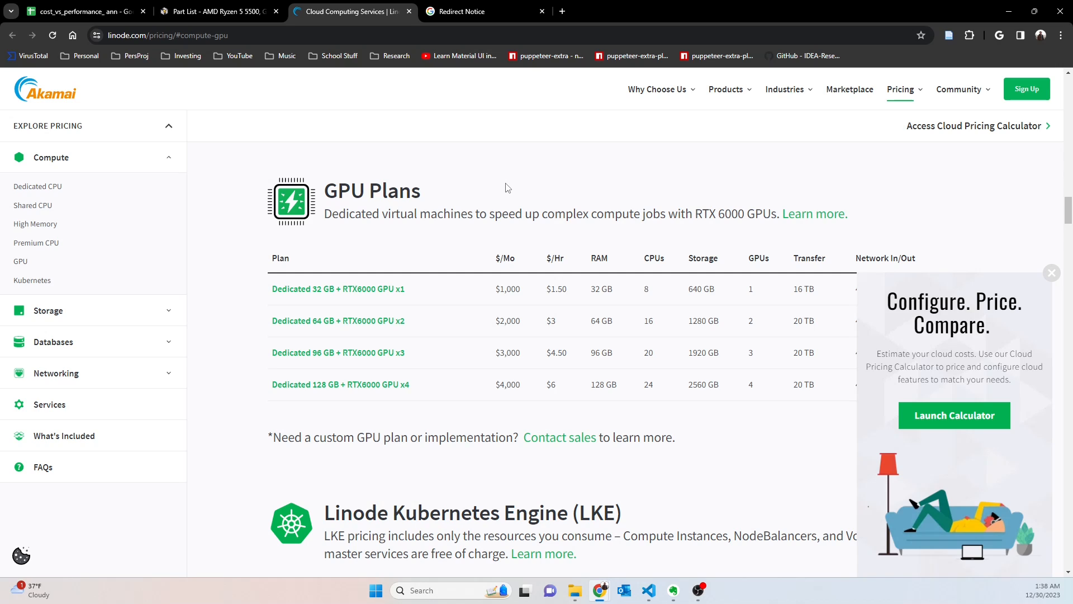
mouse_move(495, 176)
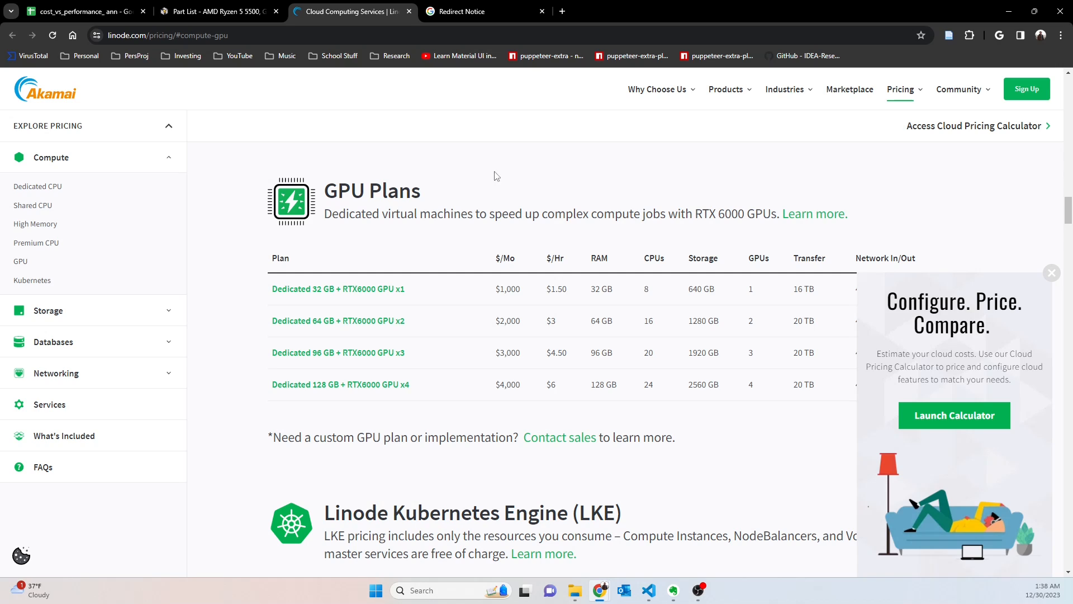
mouse_move(374, 172)
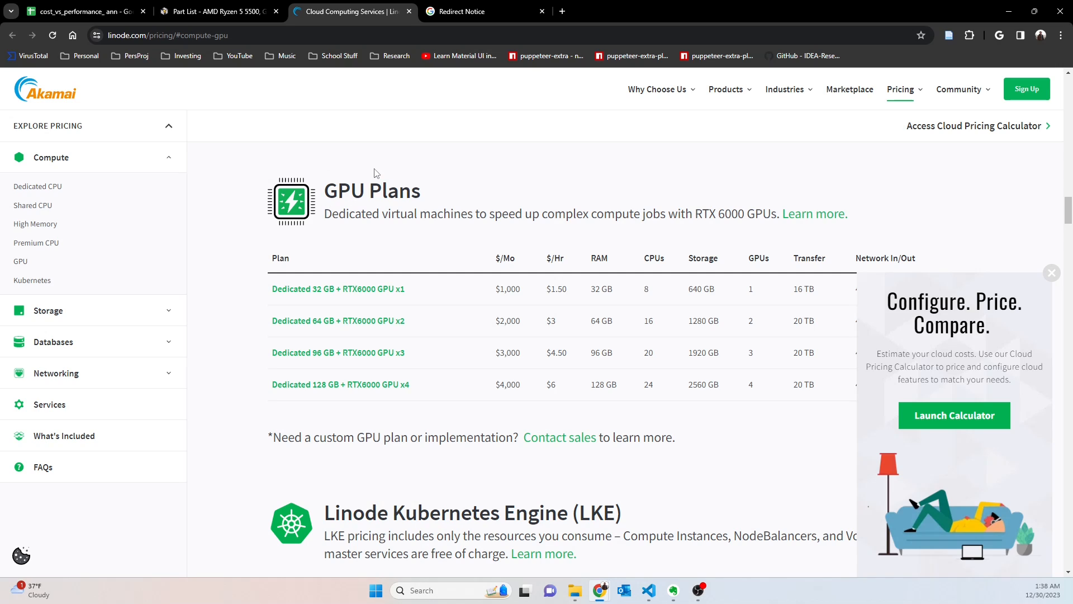
mouse_move(283, 170)
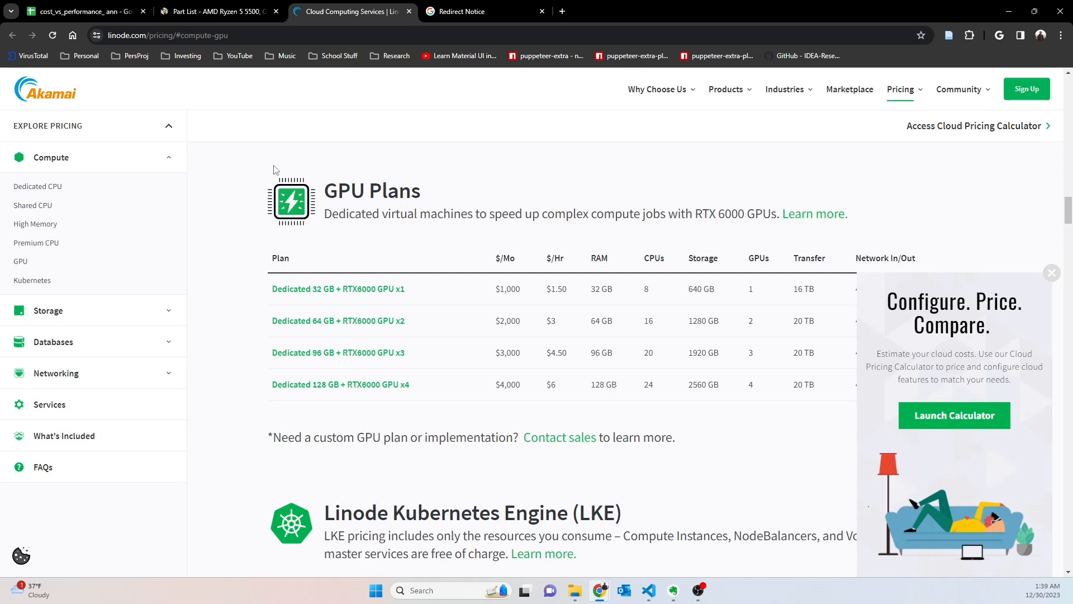
mouse_move(472, 228)
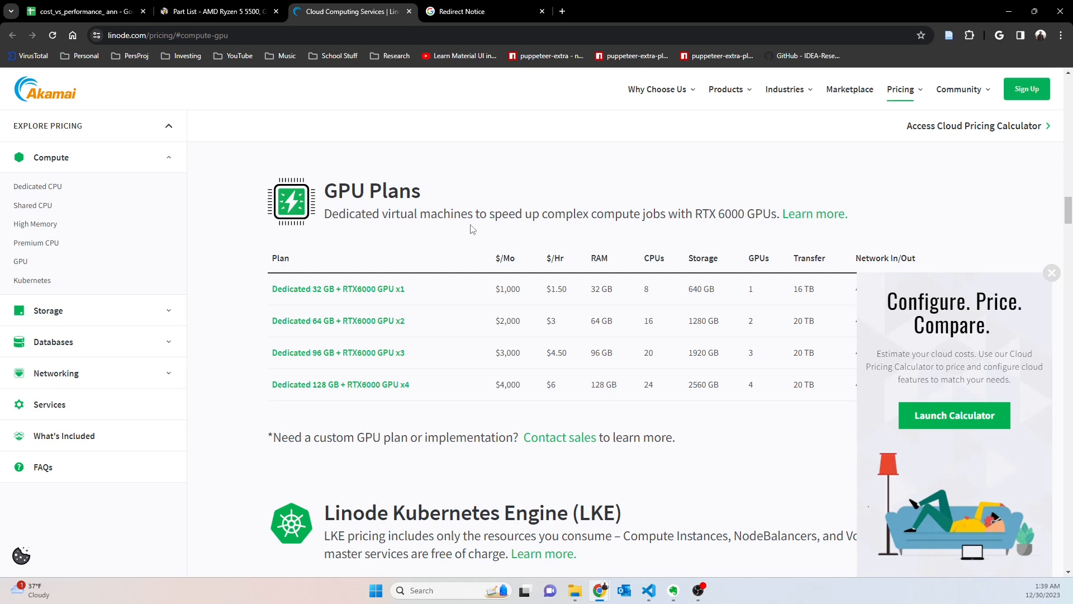
mouse_move(465, 219)
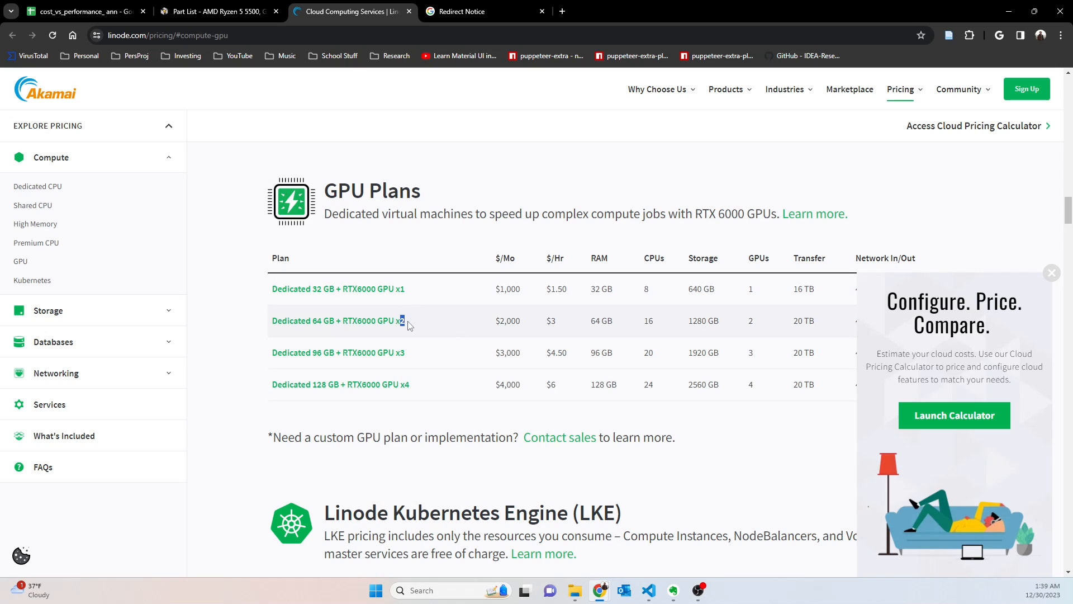
double_click(366, 320)
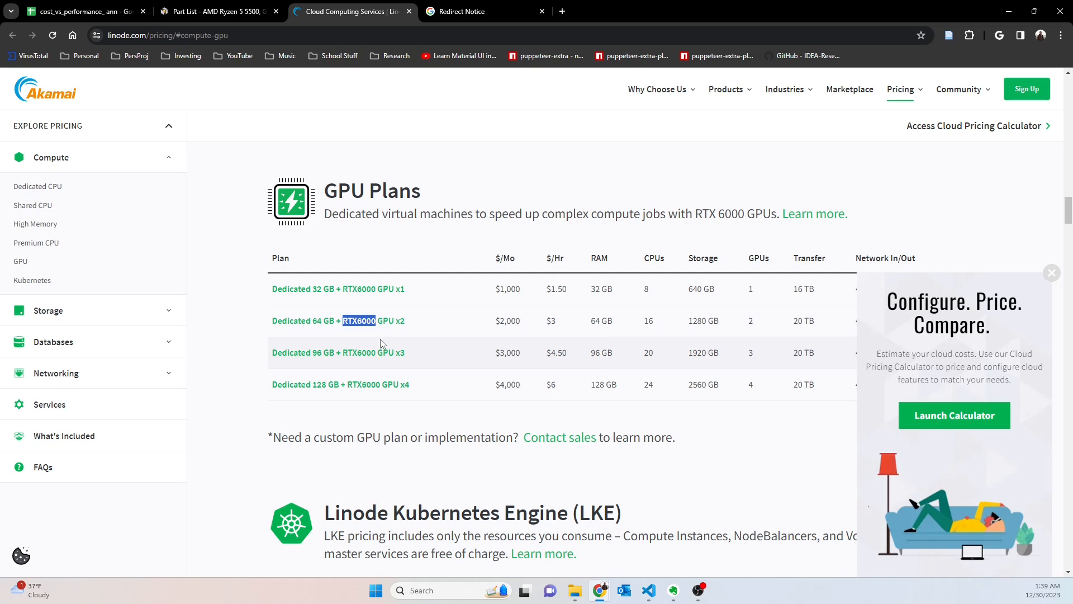
mouse_move(413, 347)
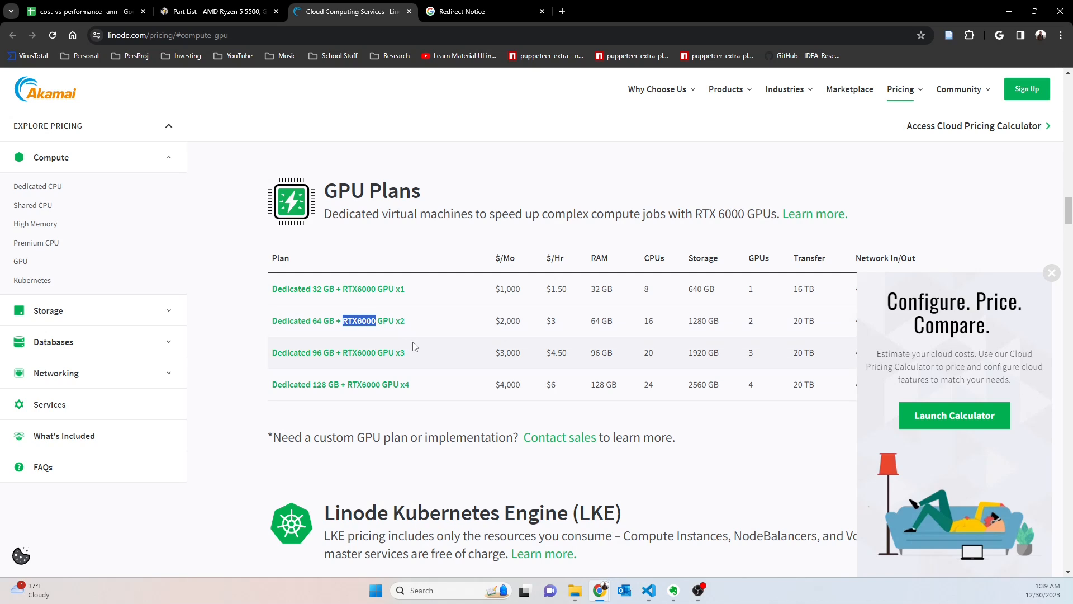
mouse_move(503, 338)
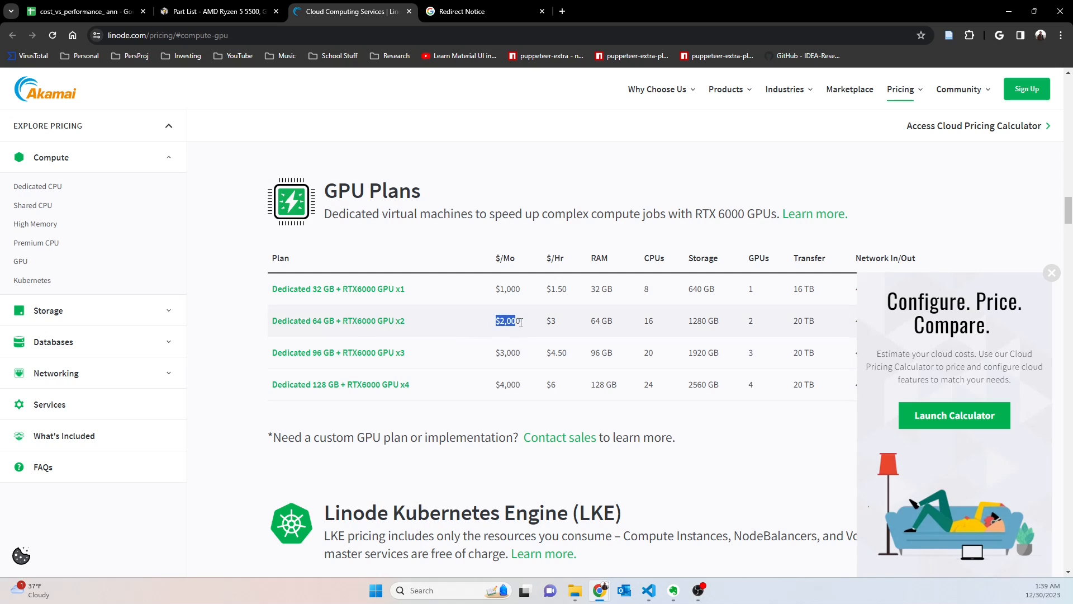
mouse_move(554, 349)
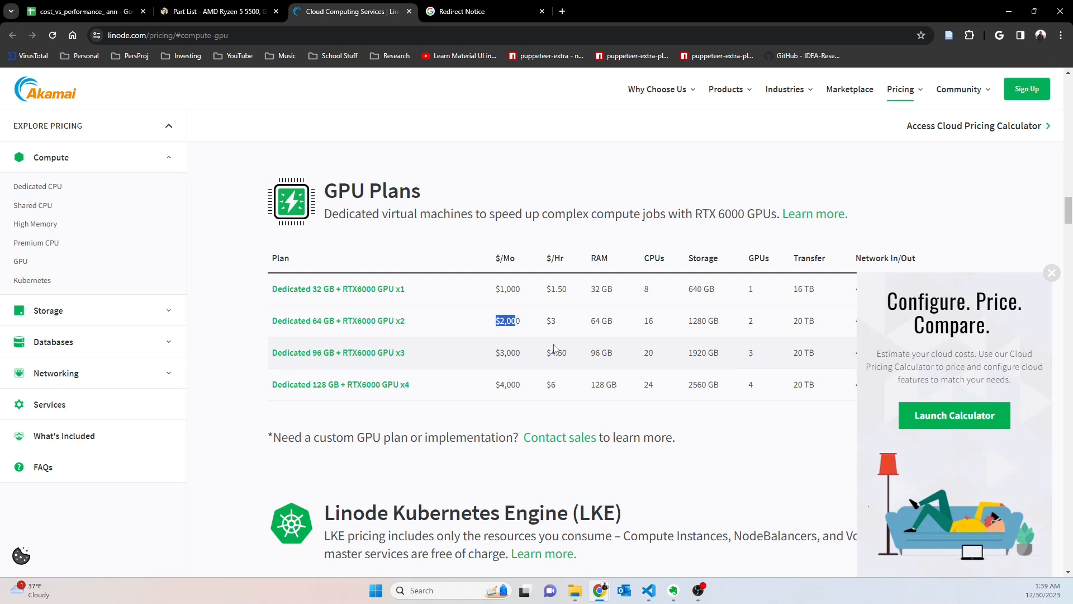
left_click(1052, 272)
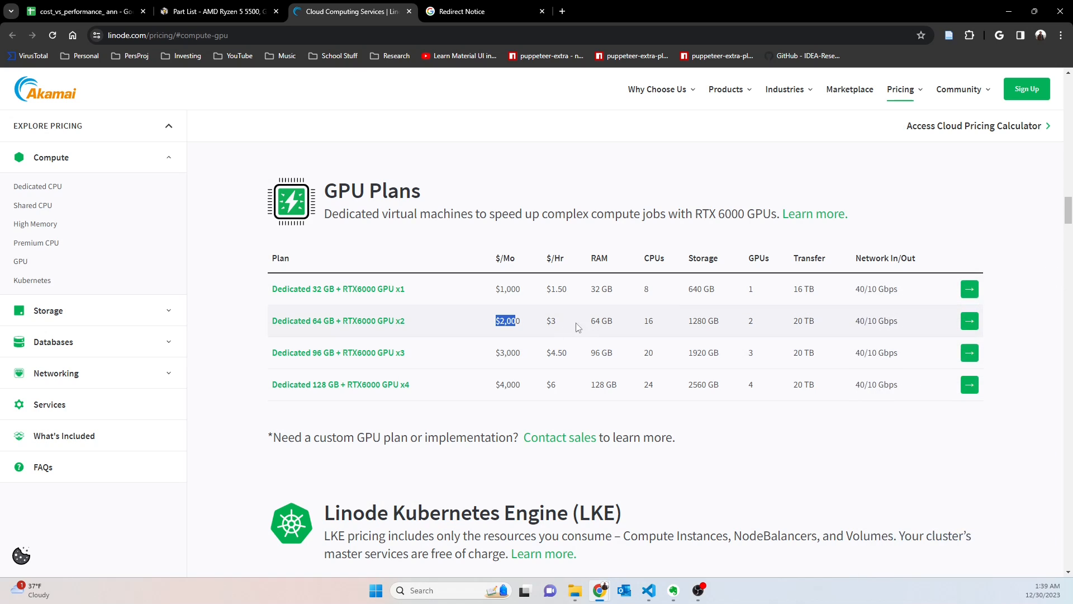
mouse_move(389, 321)
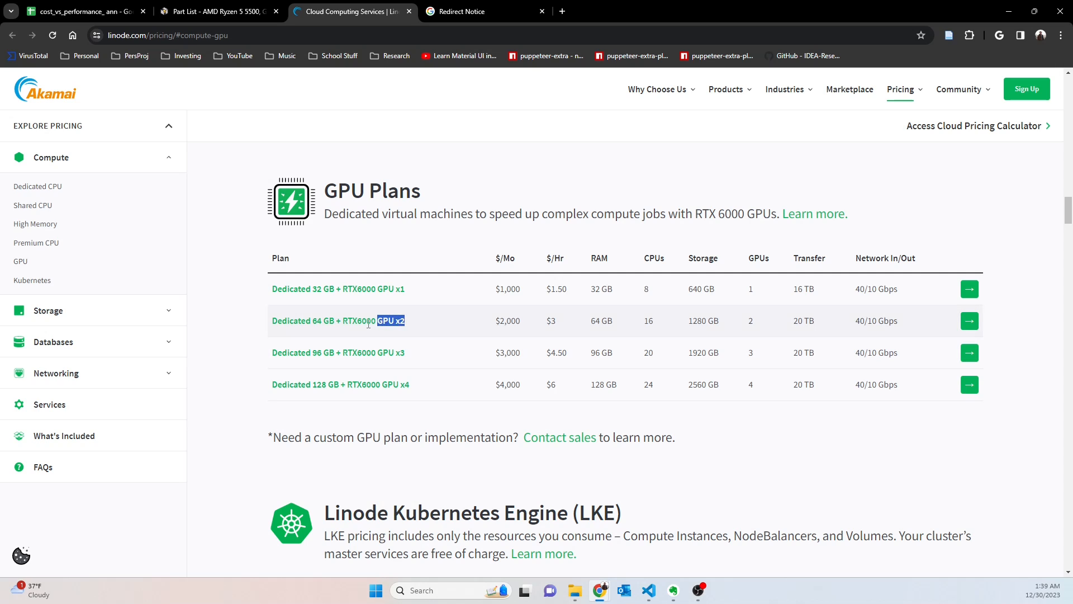
mouse_move(416, 334)
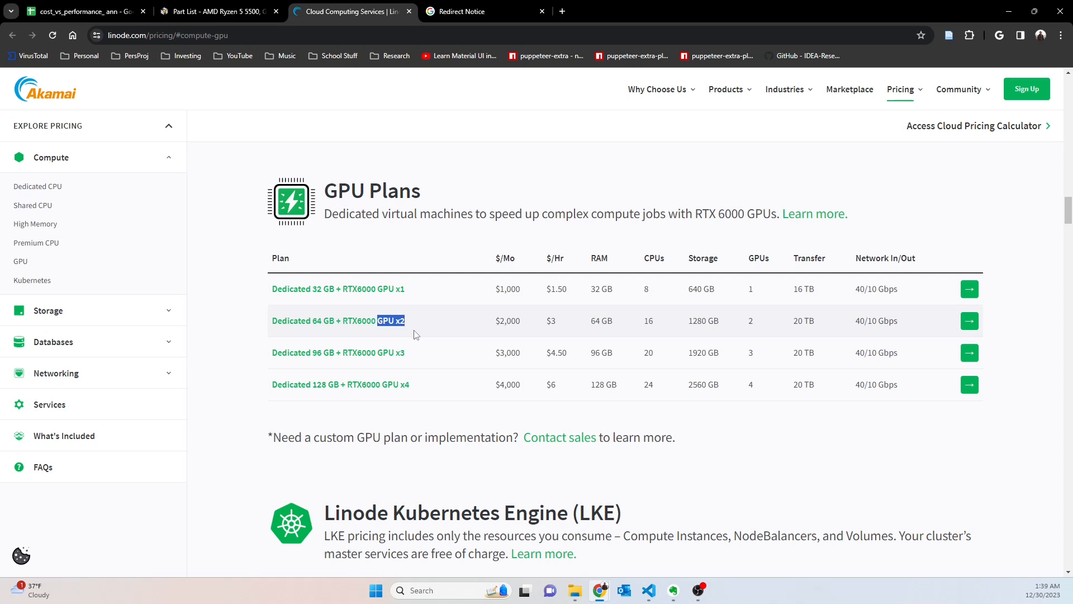
mouse_move(550, 321)
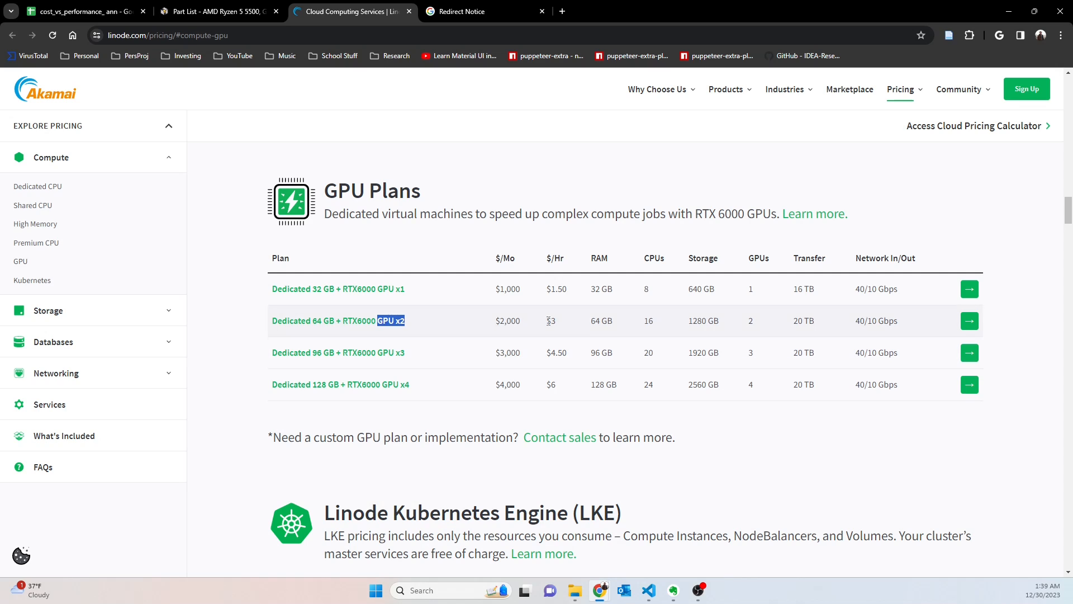
mouse_move(612, 333)
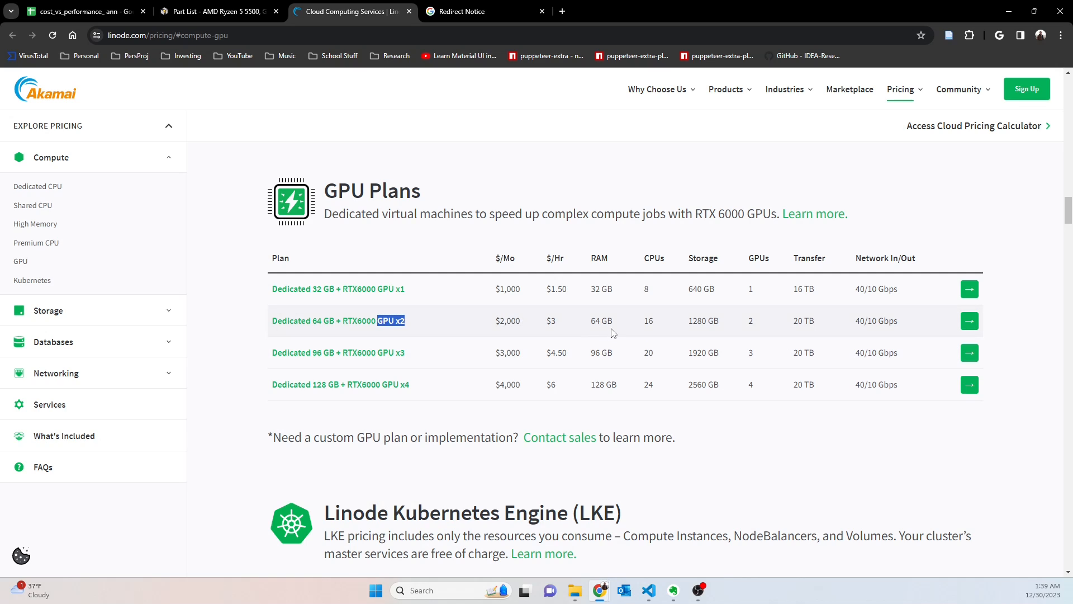
mouse_move(819, 312)
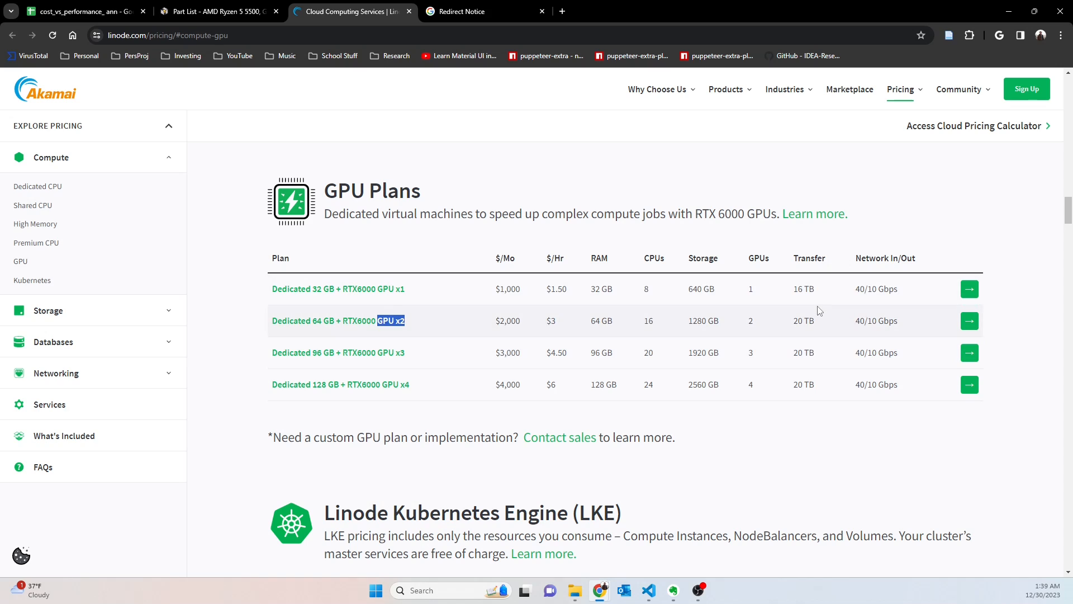
mouse_move(844, 352)
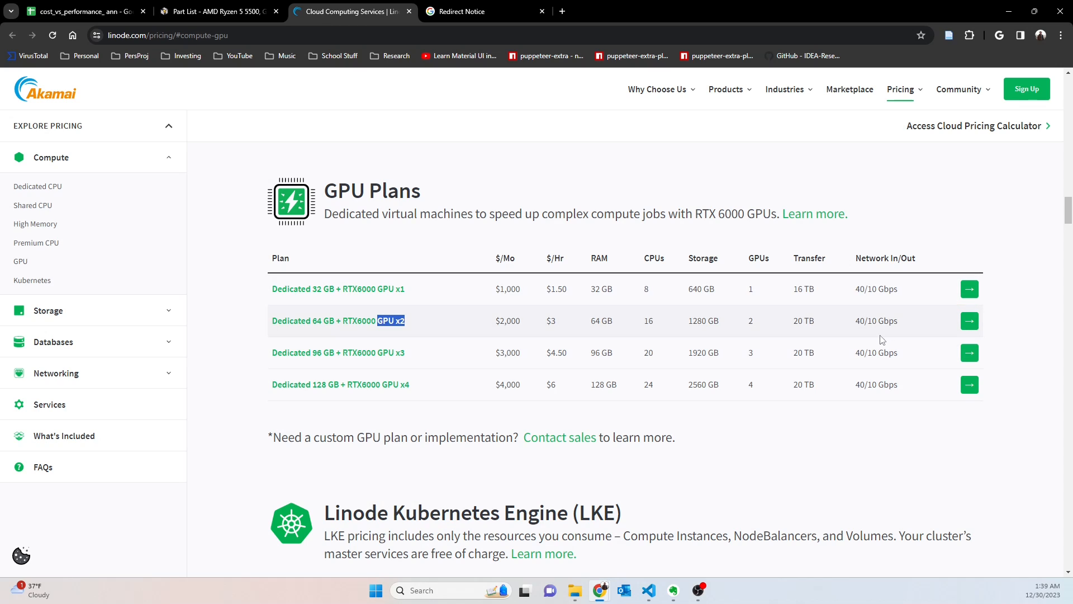
mouse_move(632, 246)
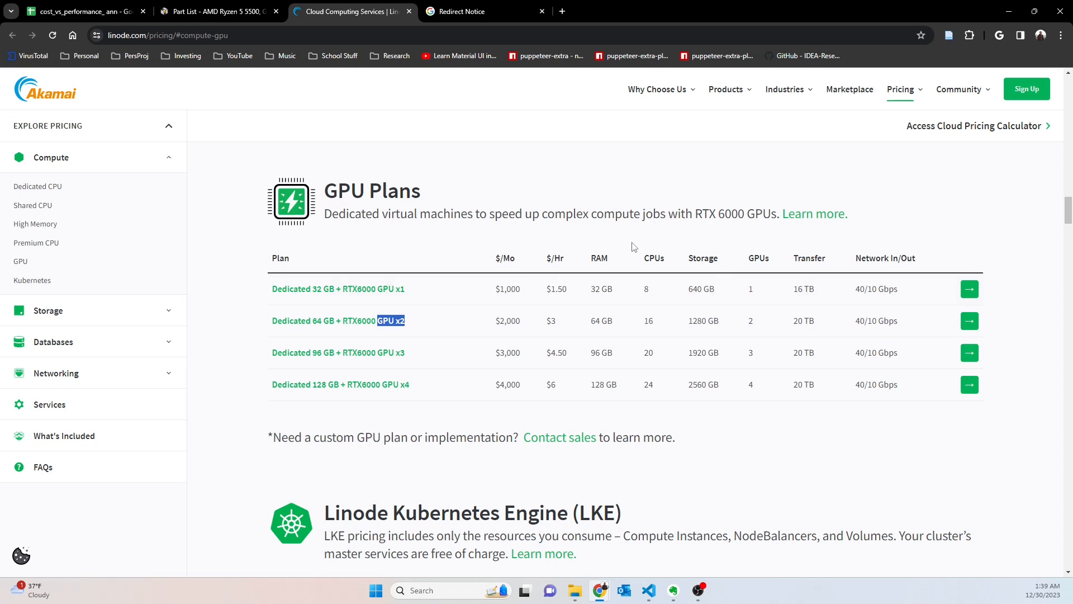
mouse_move(571, 299)
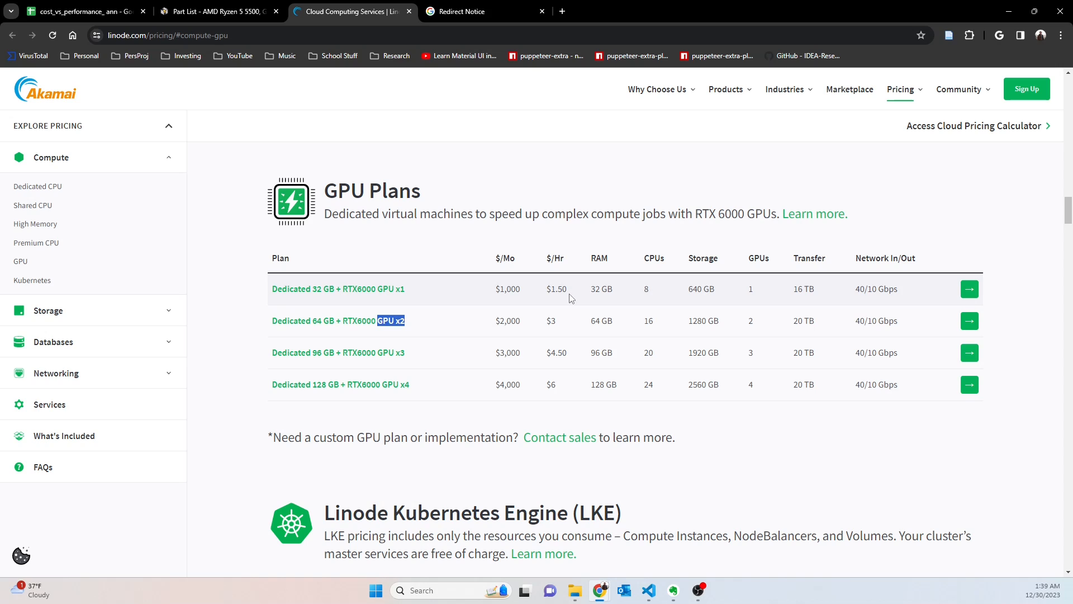
mouse_move(559, 273)
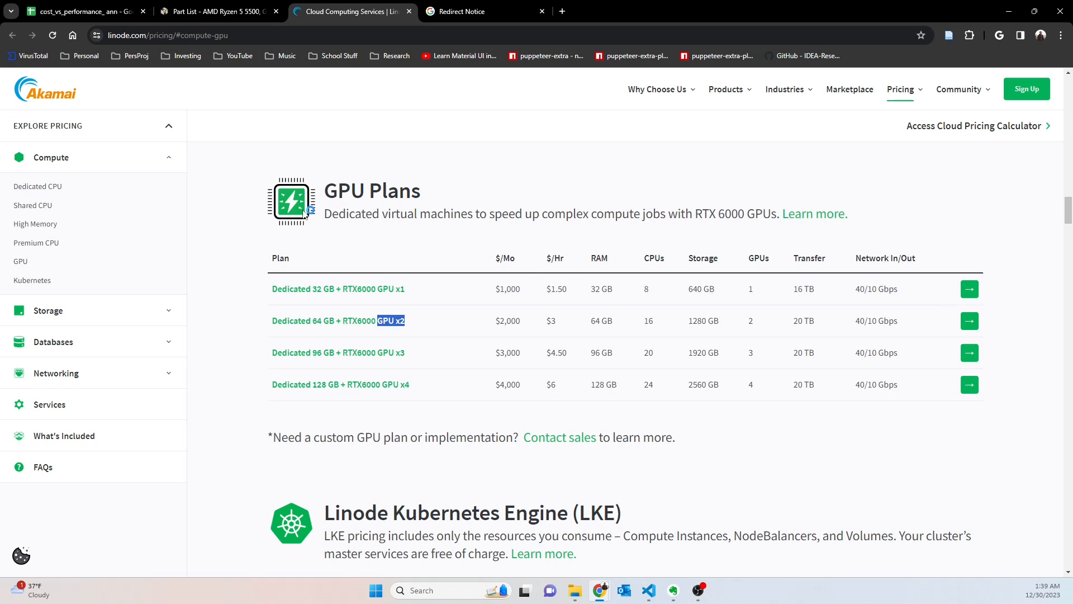
mouse_move(361, 181)
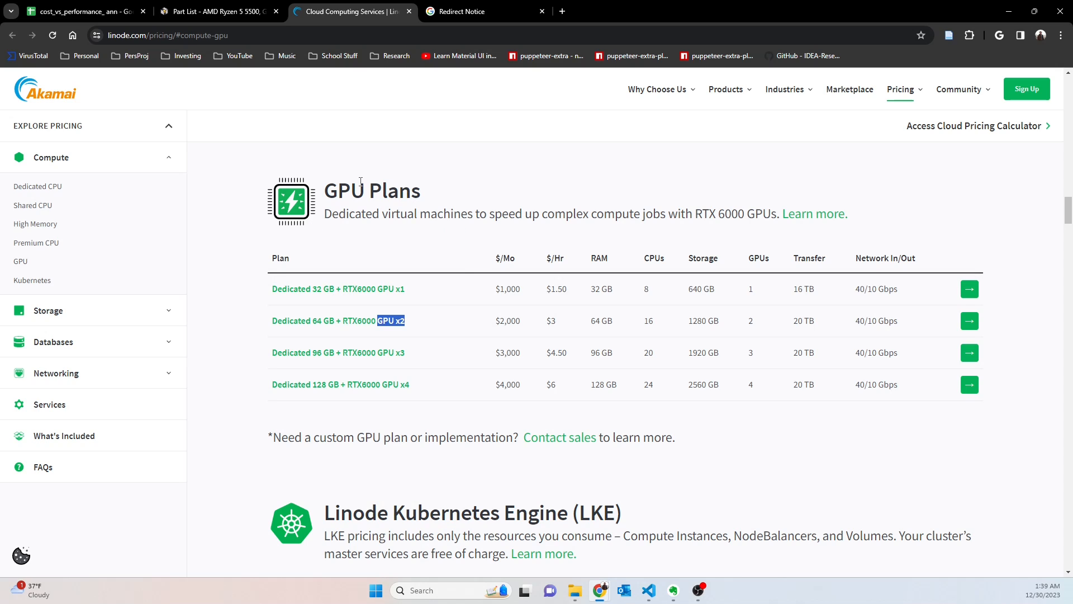
mouse_move(333, 156)
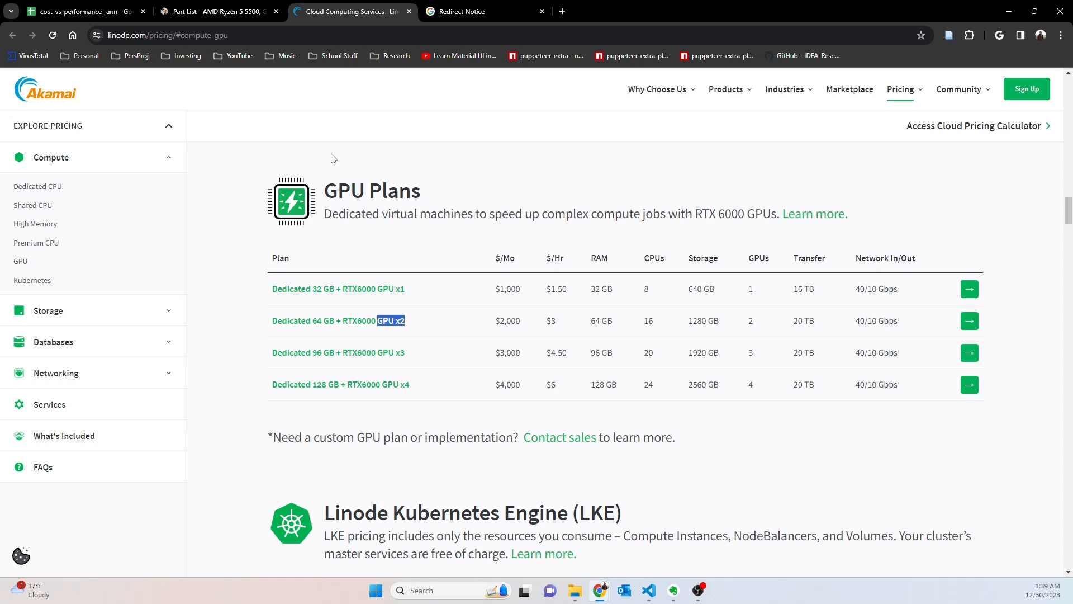
mouse_move(78, 11)
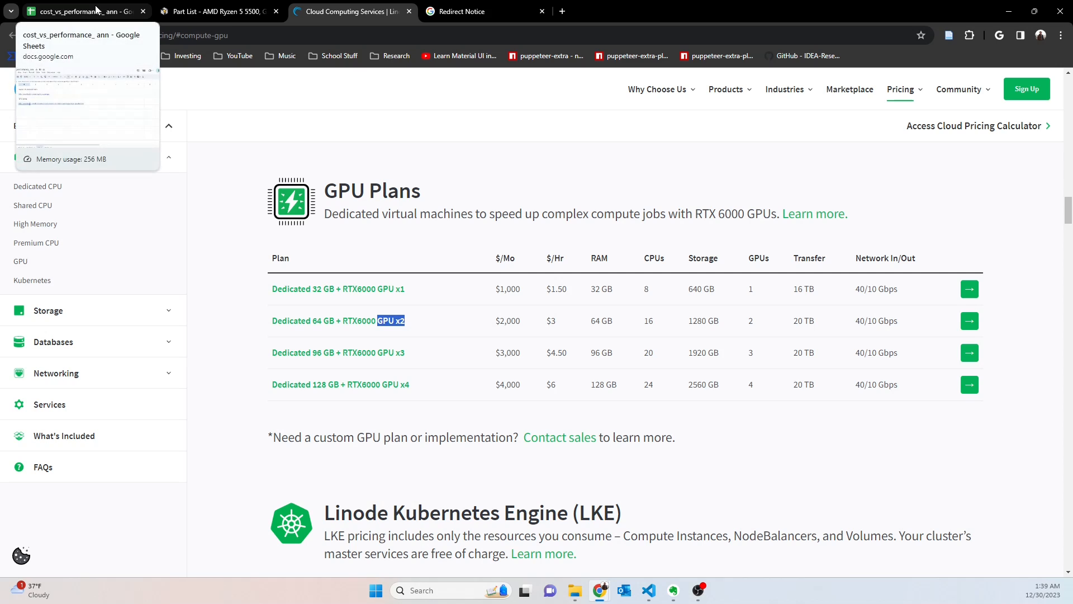
Switch back to the cost_vs_performance spreadsheet's CB sheet.
left_click(79, 12)
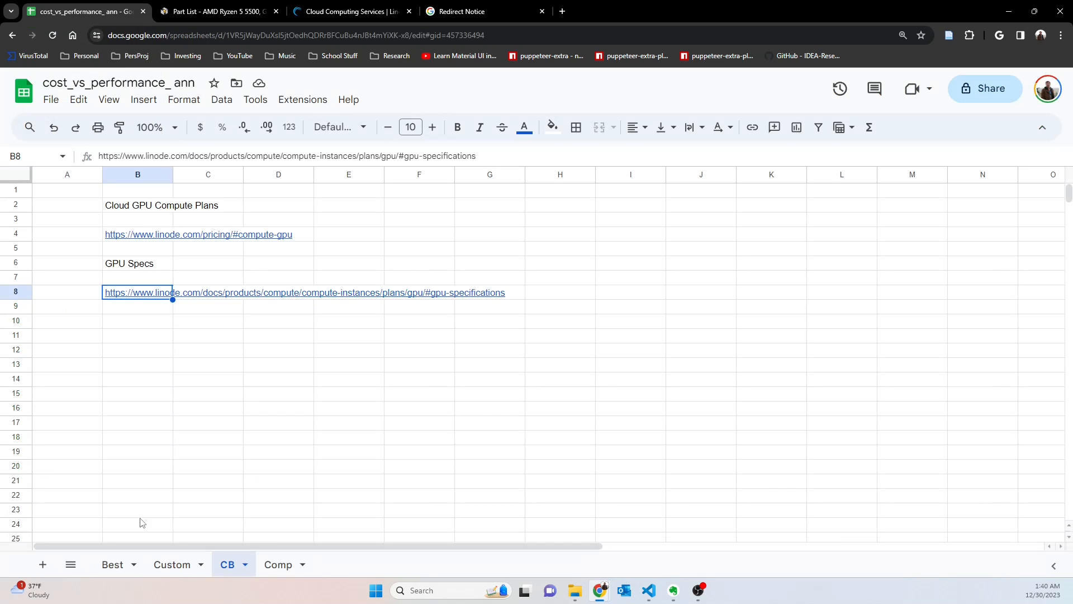
mouse_move(229, 541)
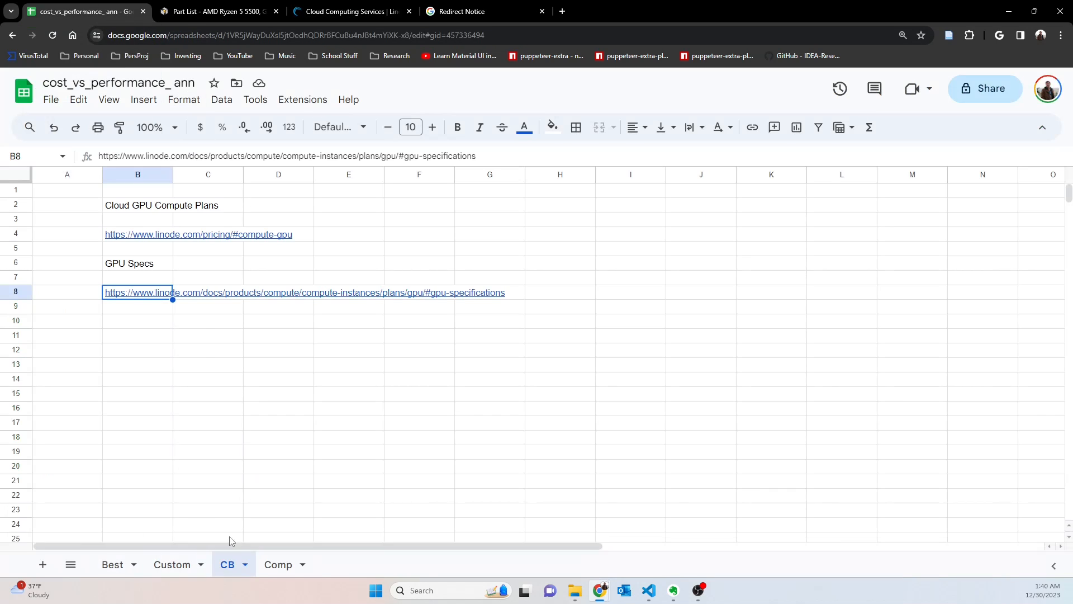
mouse_move(287, 277)
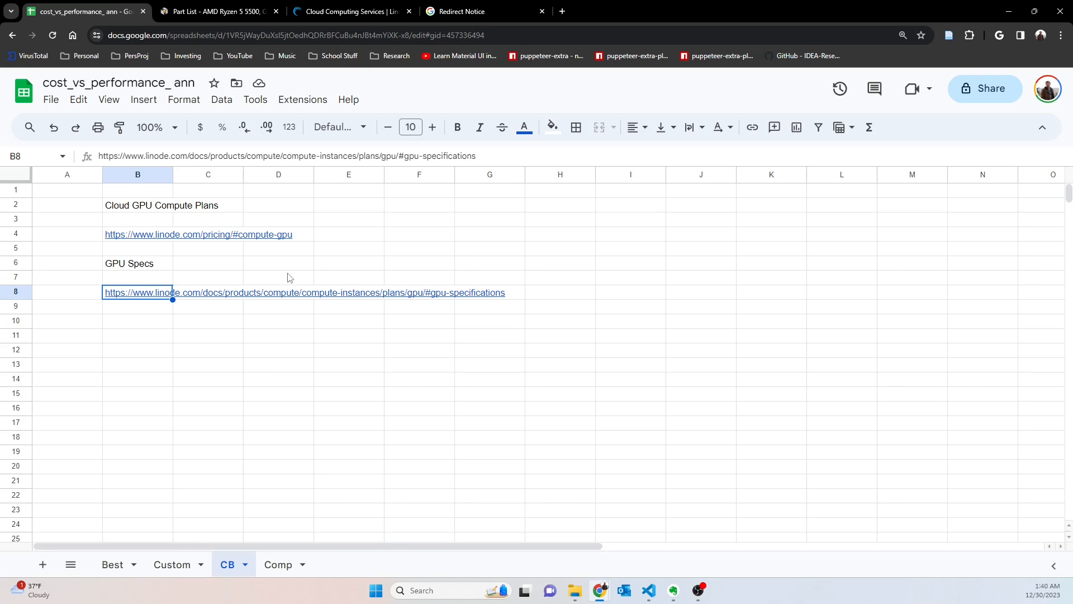
mouse_move(158, 297)
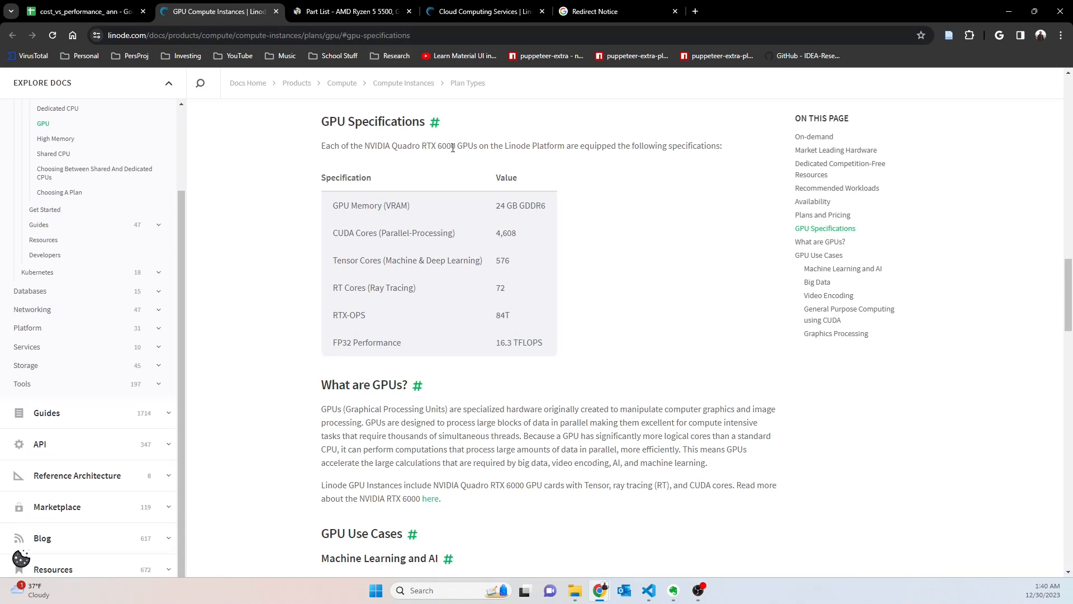
mouse_move(499, 205)
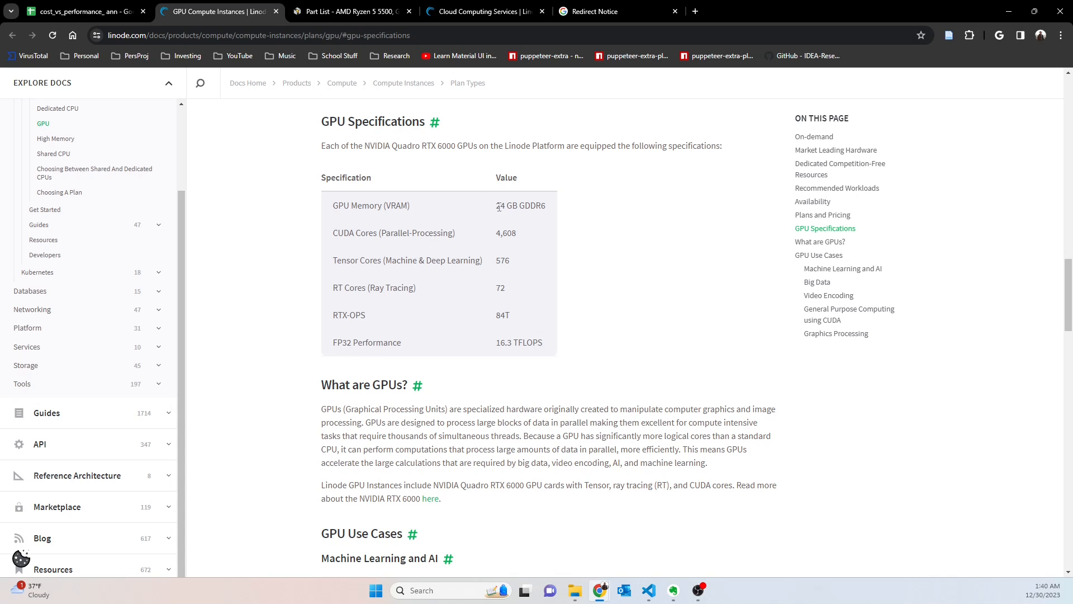
Highlight the RTX 6000 specs: 24 GB GDDR6, 4,608 CUDA cores and 16.3 TFLOPS FP32.
double_click(499, 205)
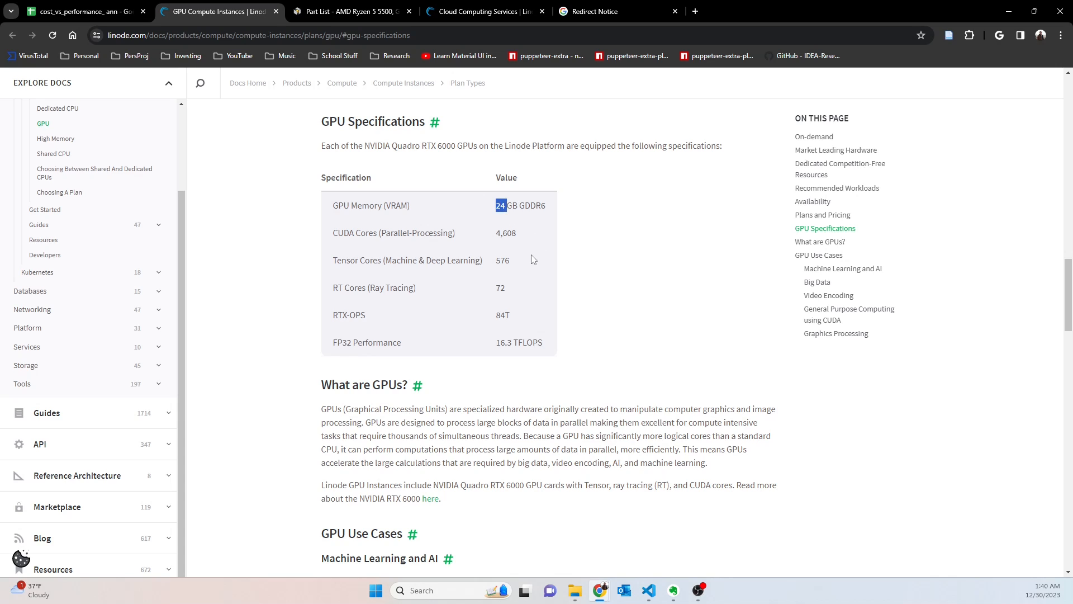
mouse_move(477, 241)
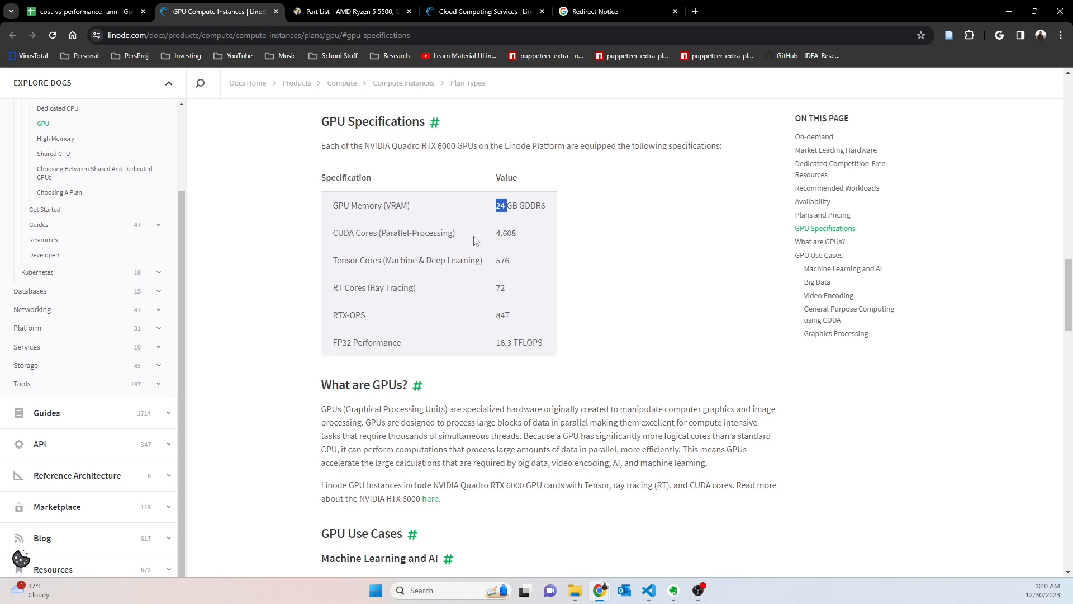
double_click(505, 232)
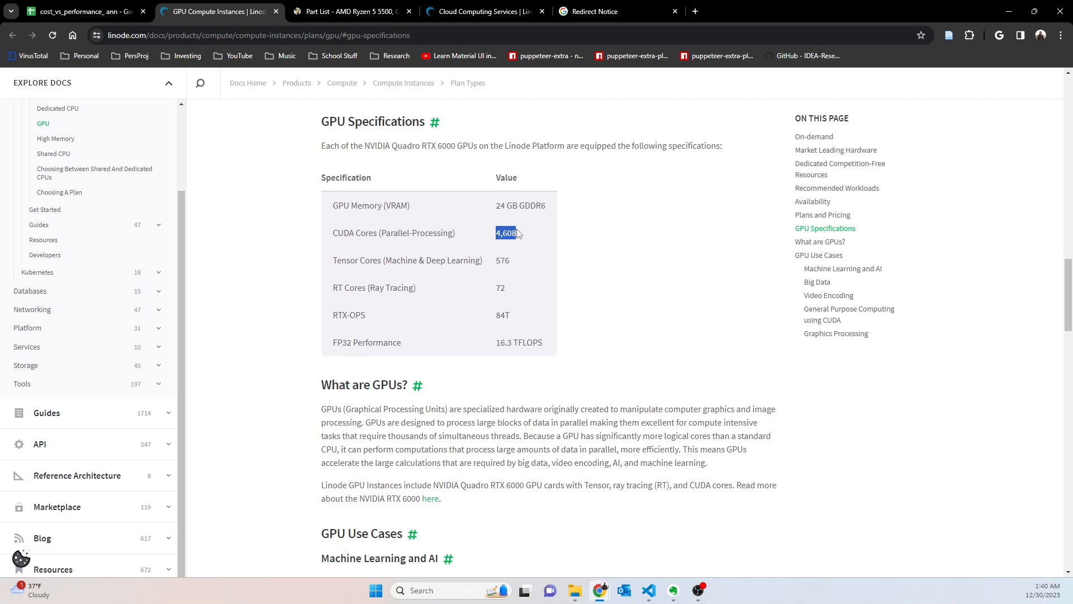
mouse_move(525, 261)
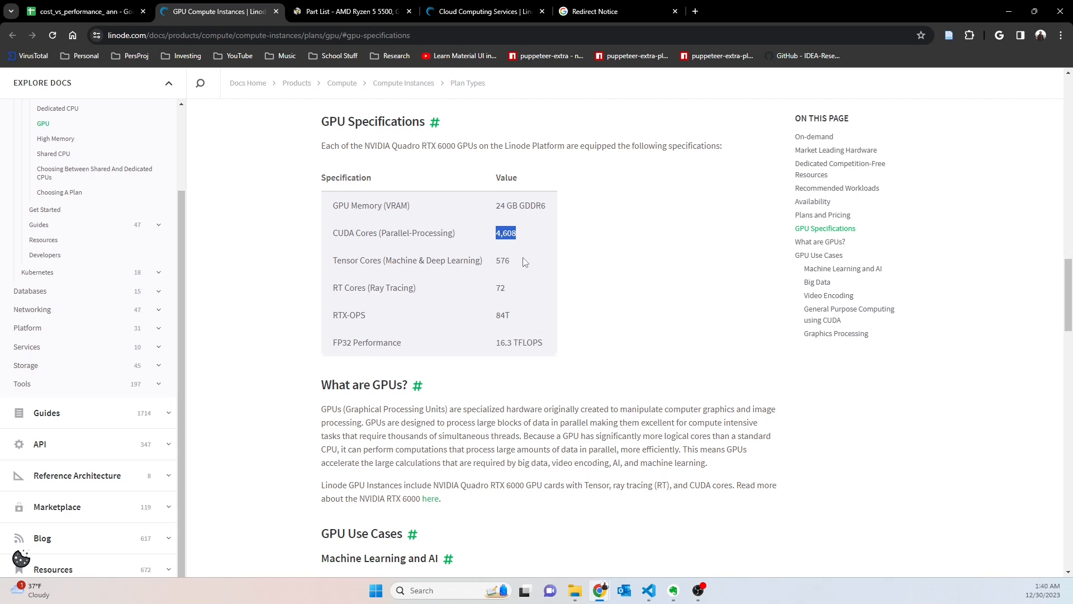
mouse_move(513, 275)
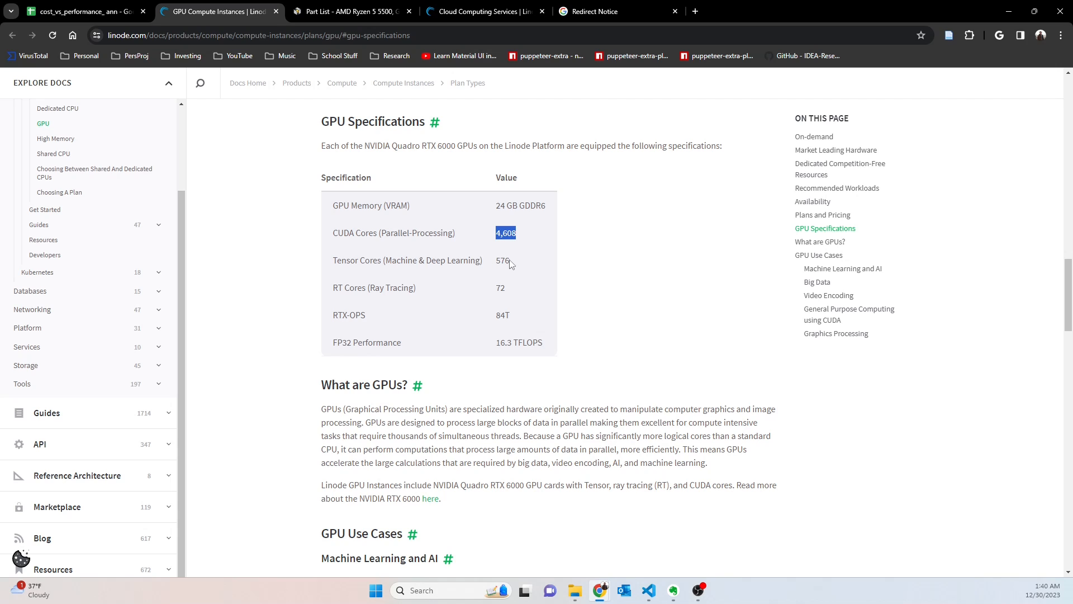
double_click(502, 260)
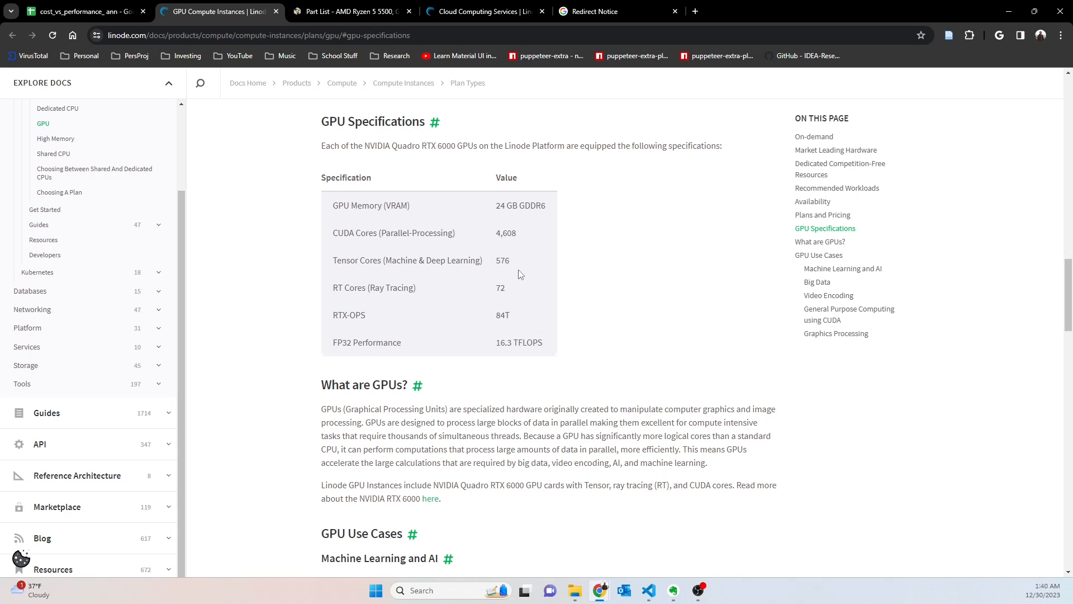
double_click(502, 342)
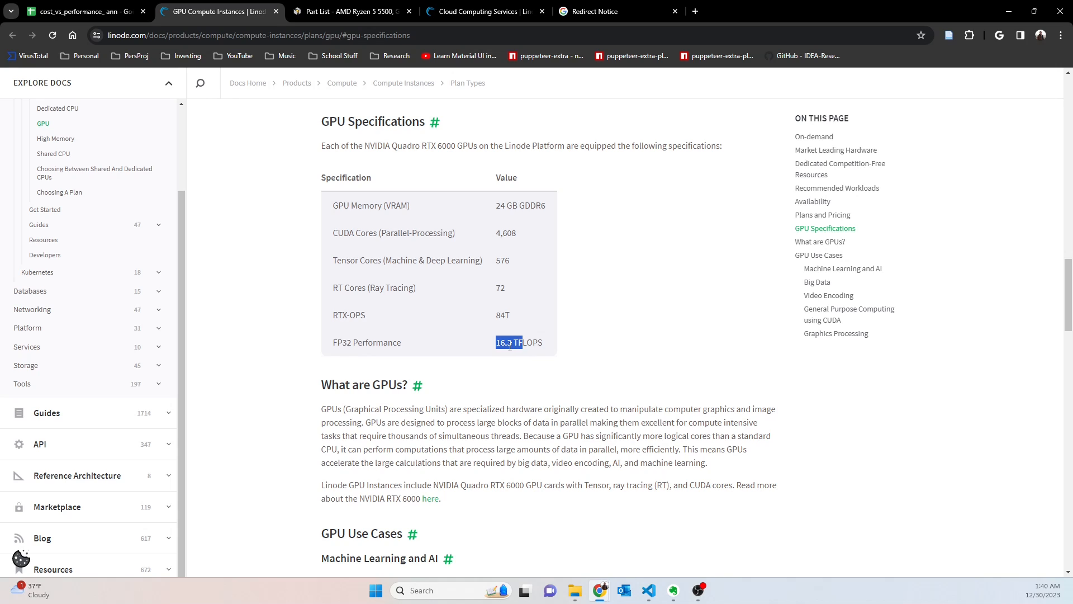
left_click(527, 342)
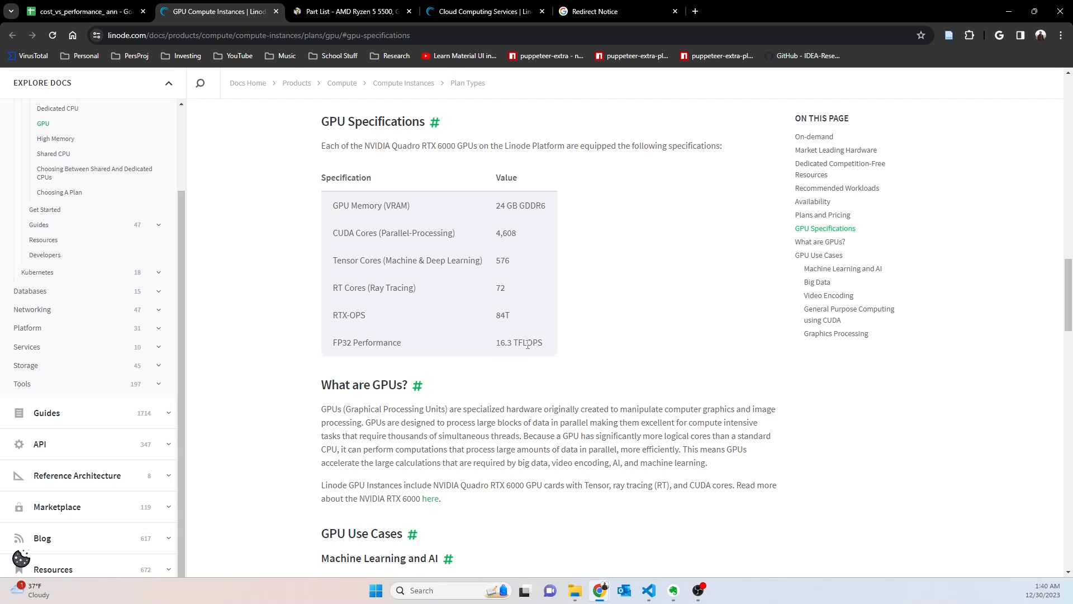
mouse_move(501, 358)
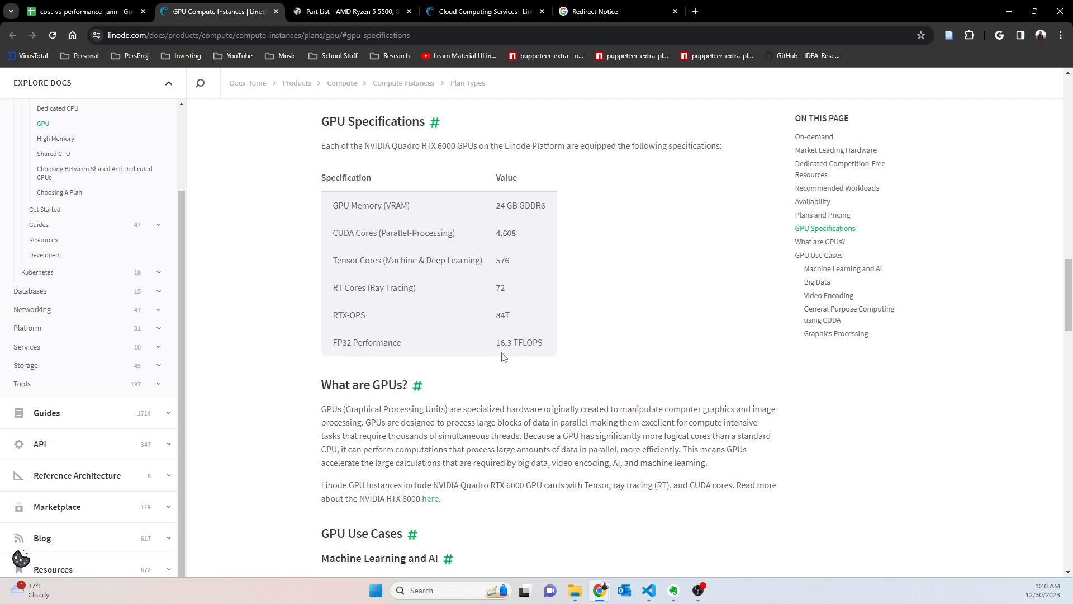
mouse_move(356, 343)
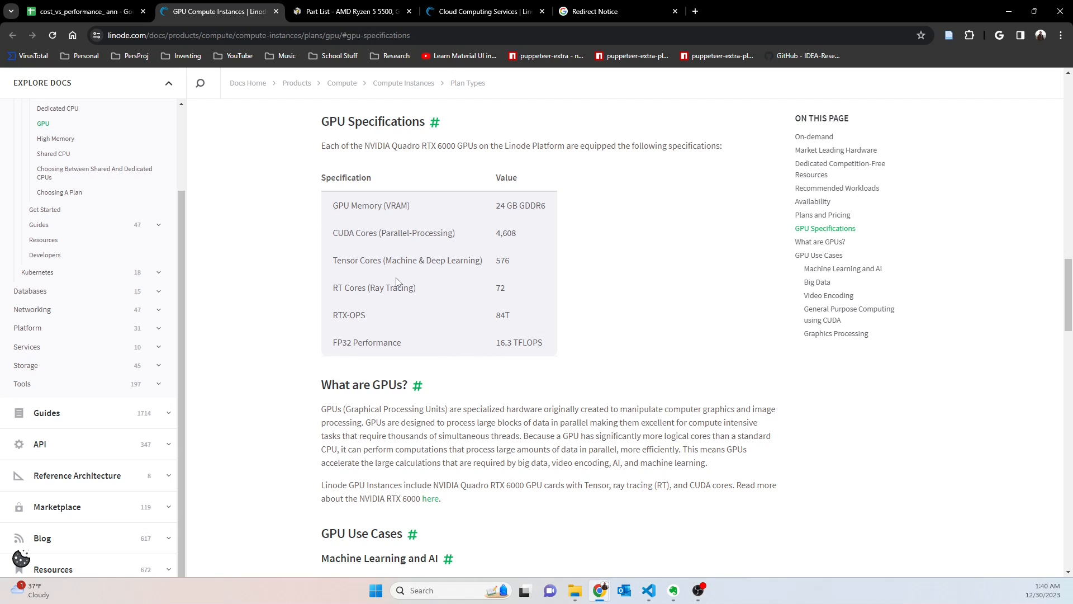
mouse_move(383, 205)
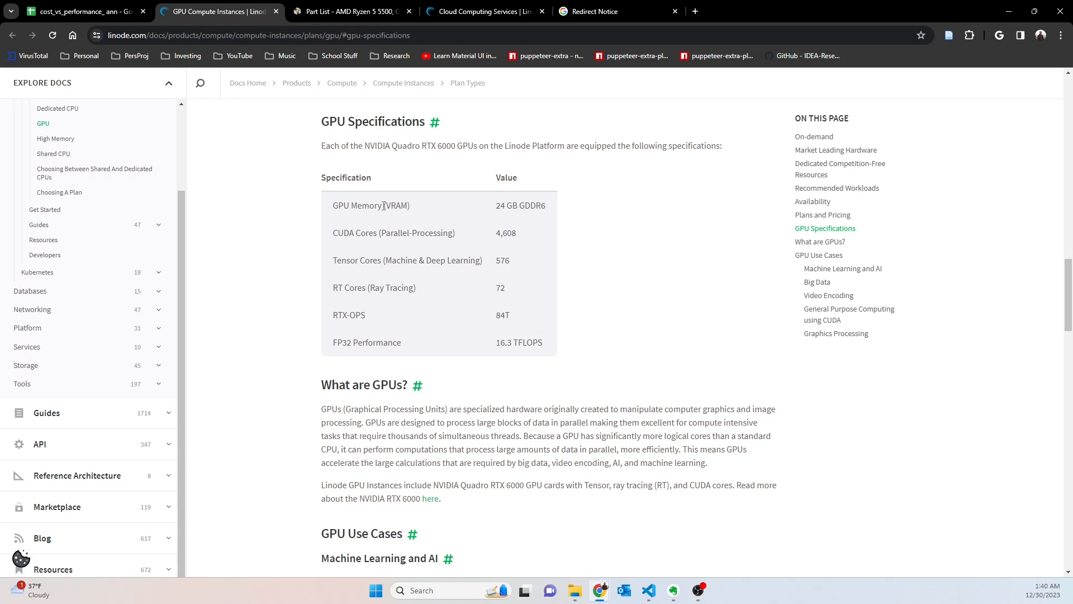
mouse_move(428, 144)
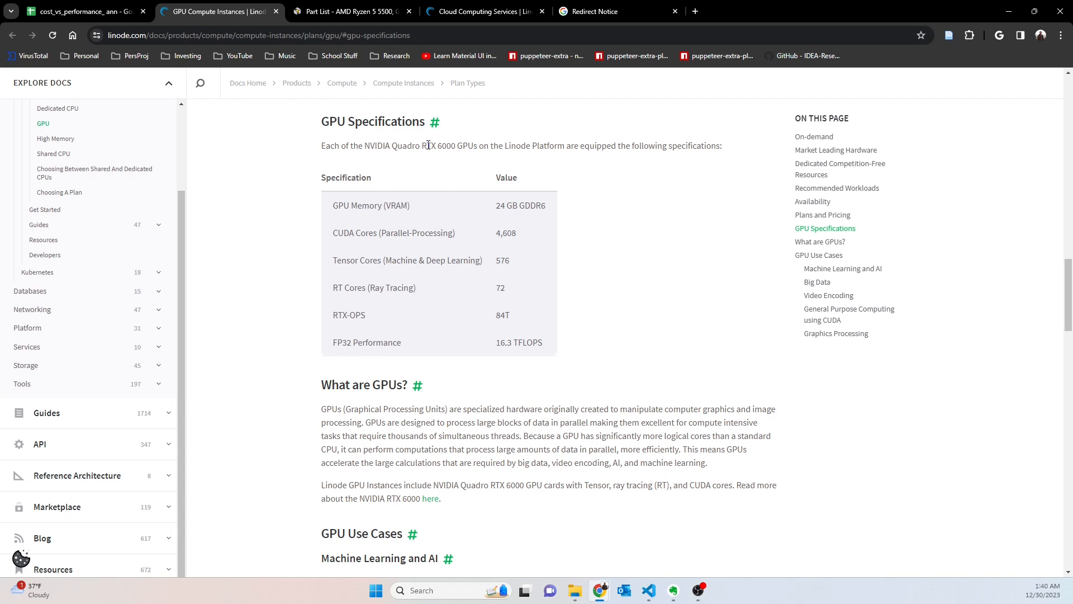
Show the Comp sheet and review CPU core counts, Cloud Based at 16 cores.
left_click(81, 12)
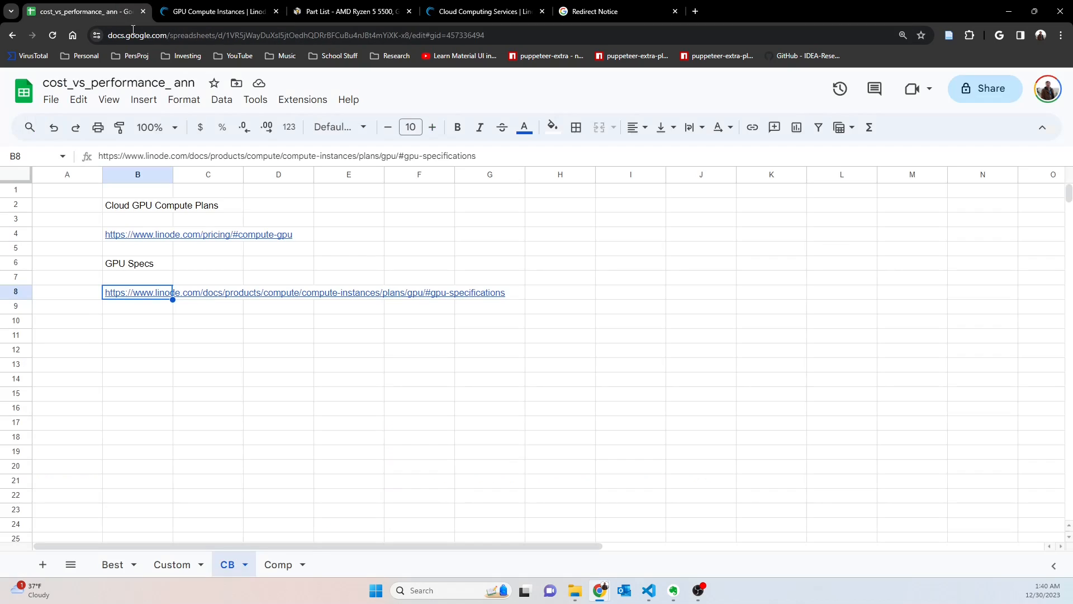
left_click(278, 563)
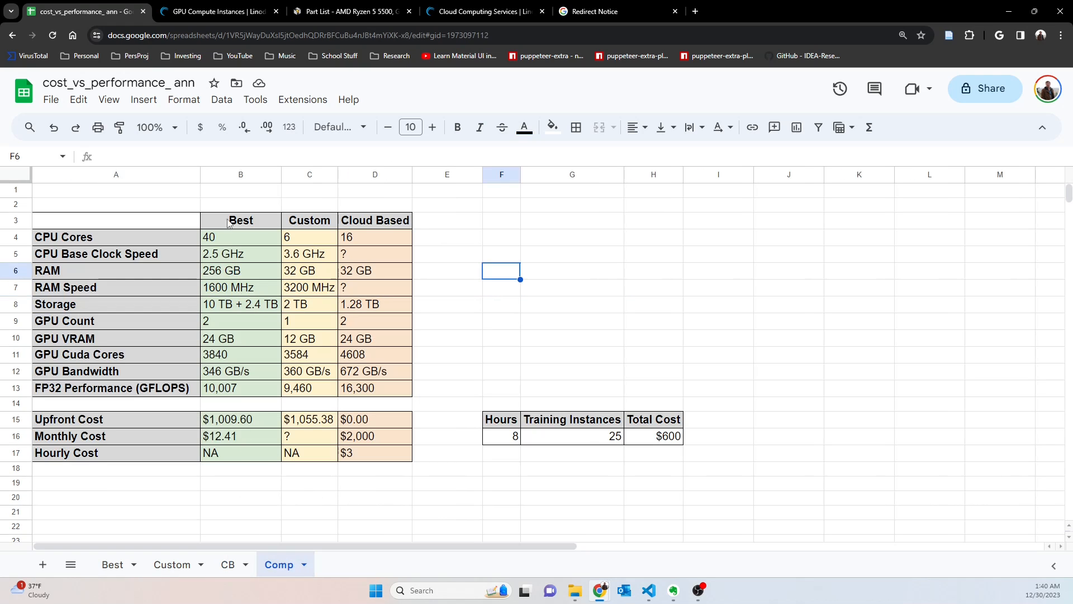
mouse_move(310, 459)
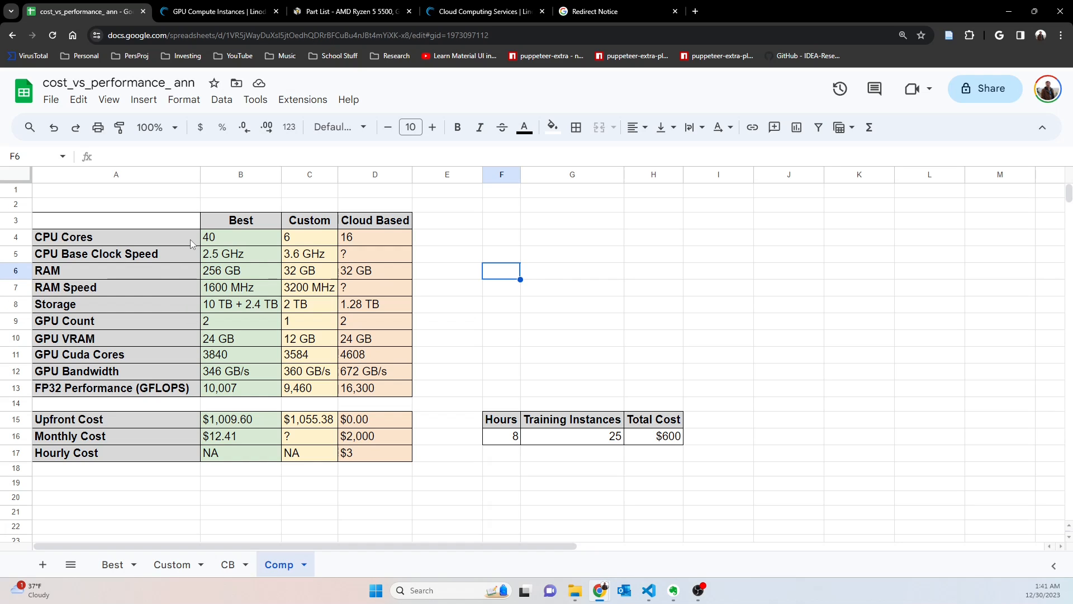
left_click(240, 220)
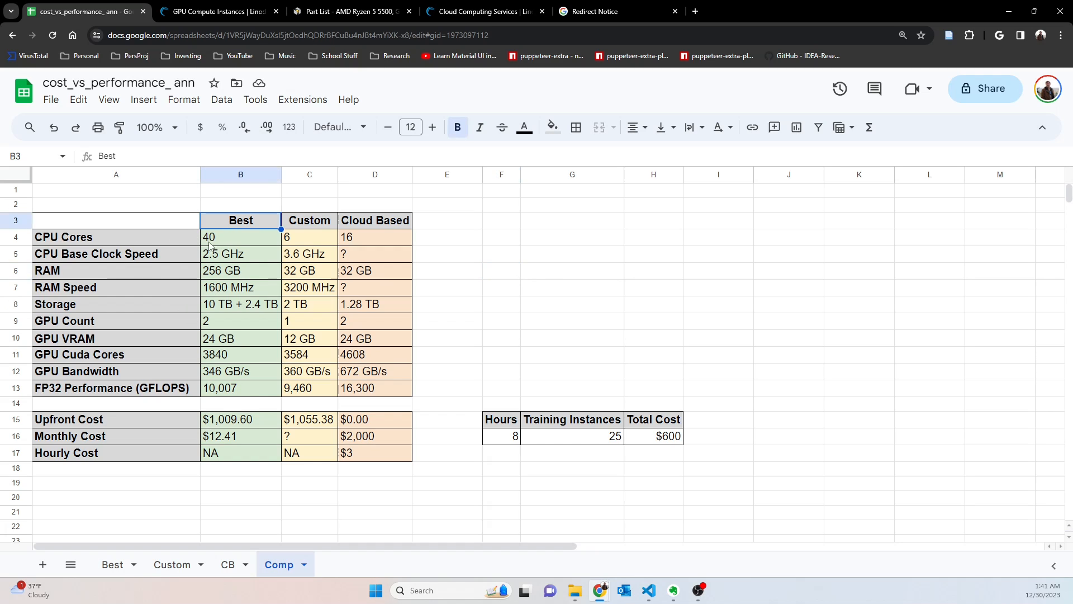
left_click(308, 237)
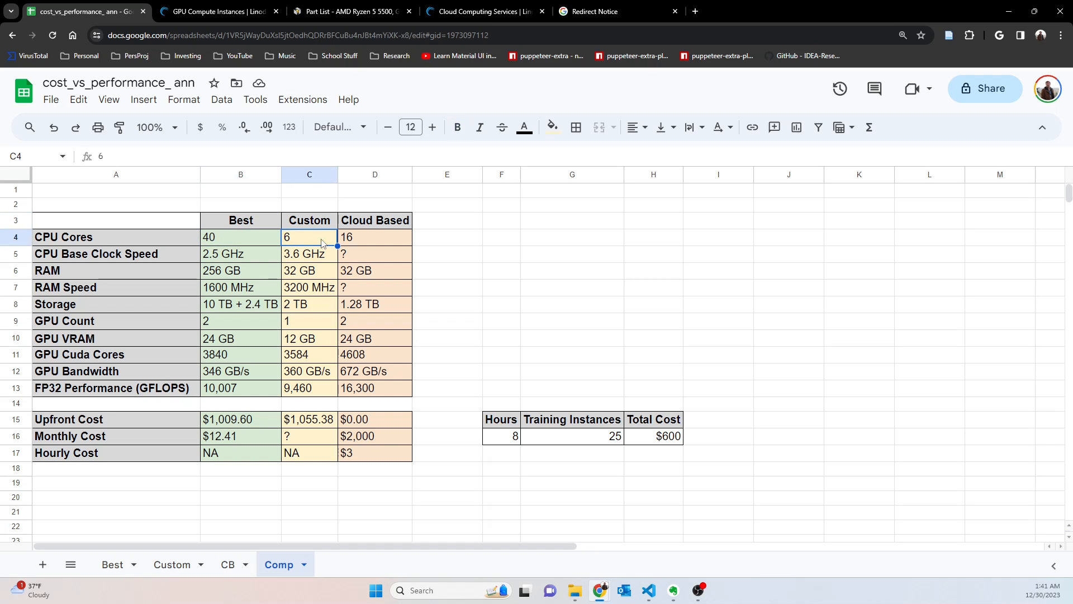
left_click(374, 237)
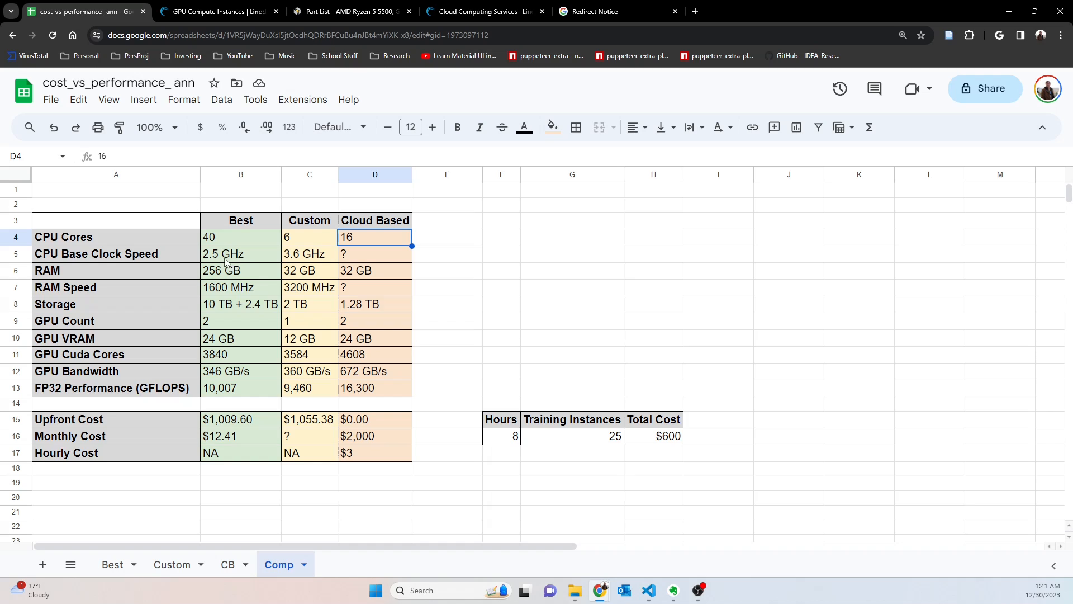
Review Best, Custom and unknown Cloud CPU base clocks, then Best's RAM amount.
left_click(241, 254)
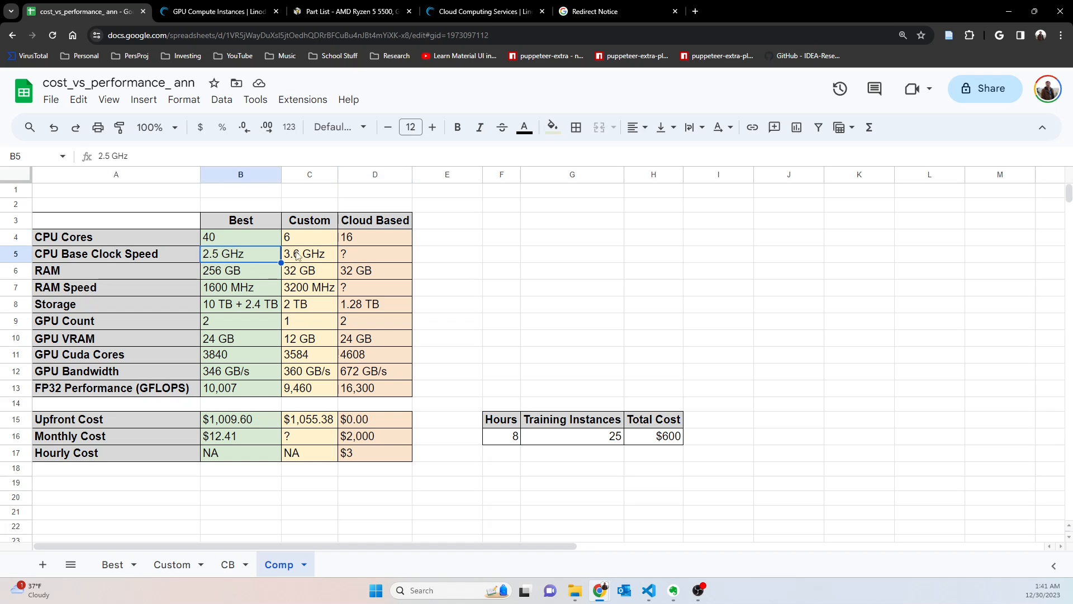
left_click(308, 254)
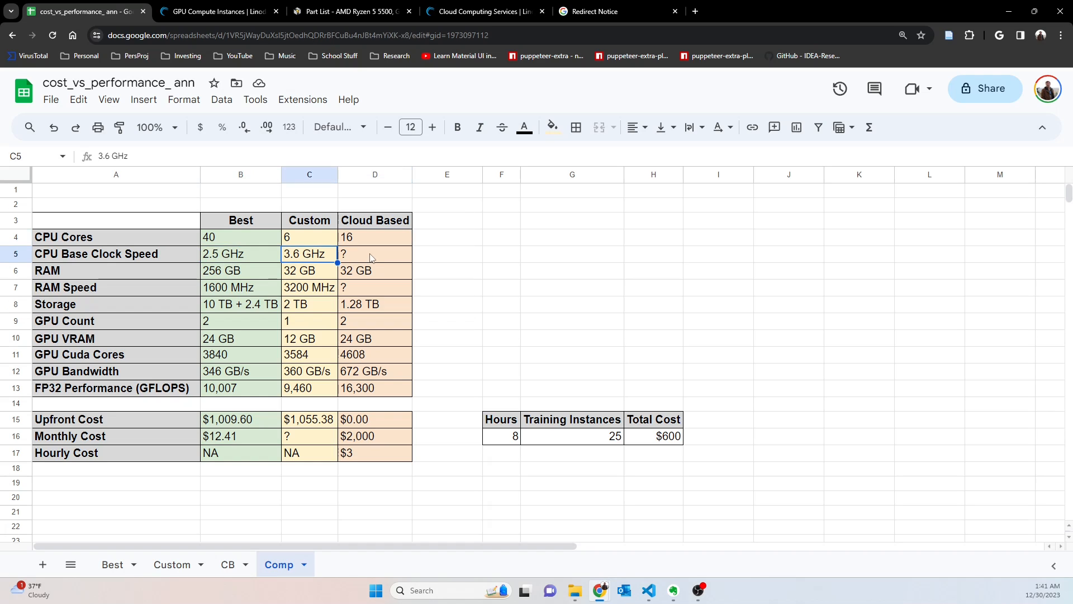
left_click(374, 254)
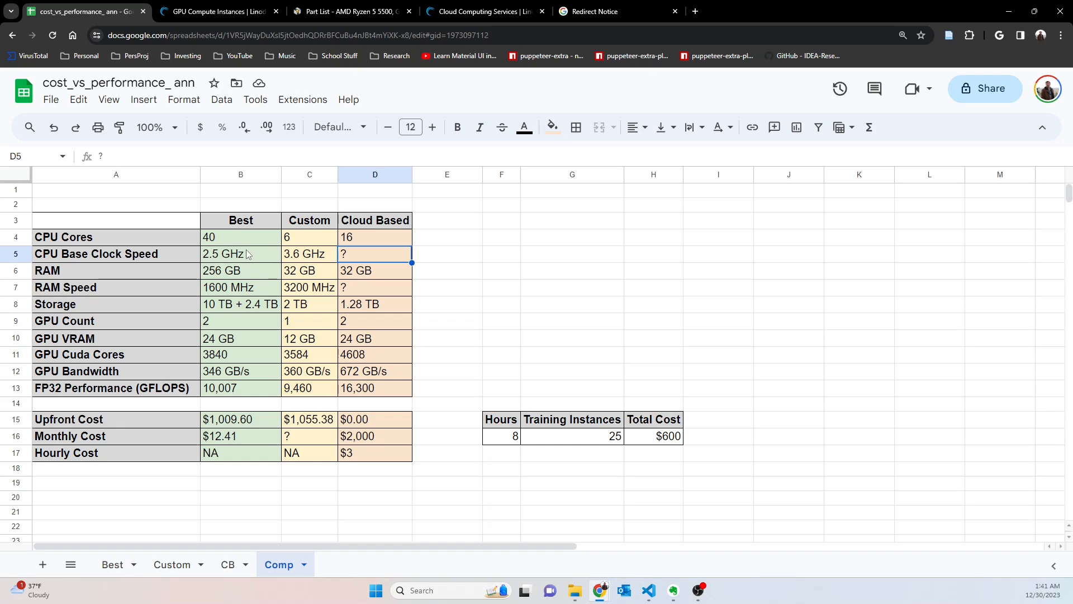
mouse_move(188, 297)
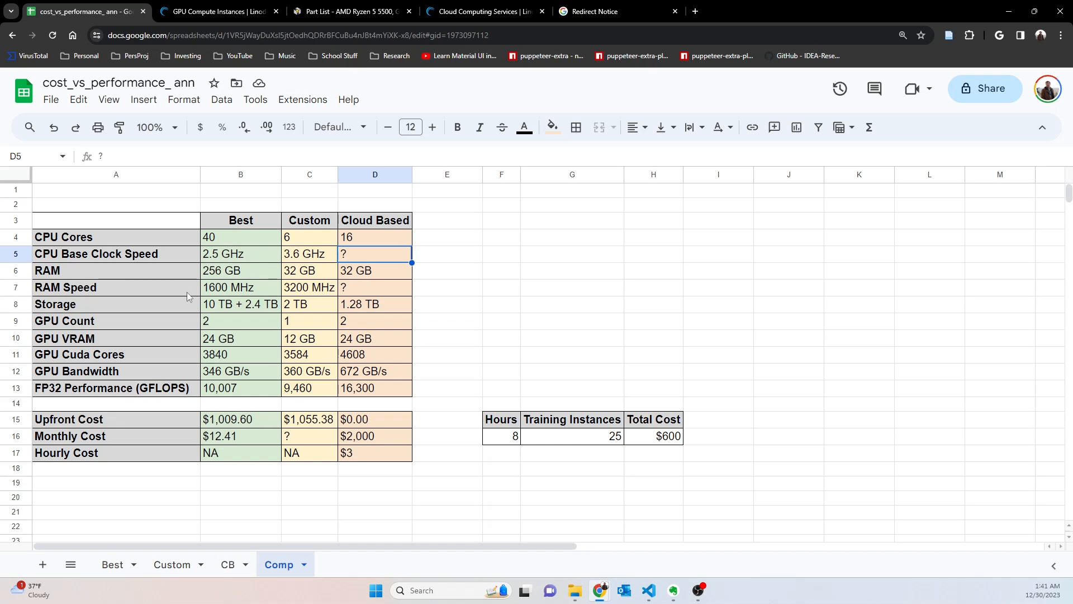
mouse_move(190, 358)
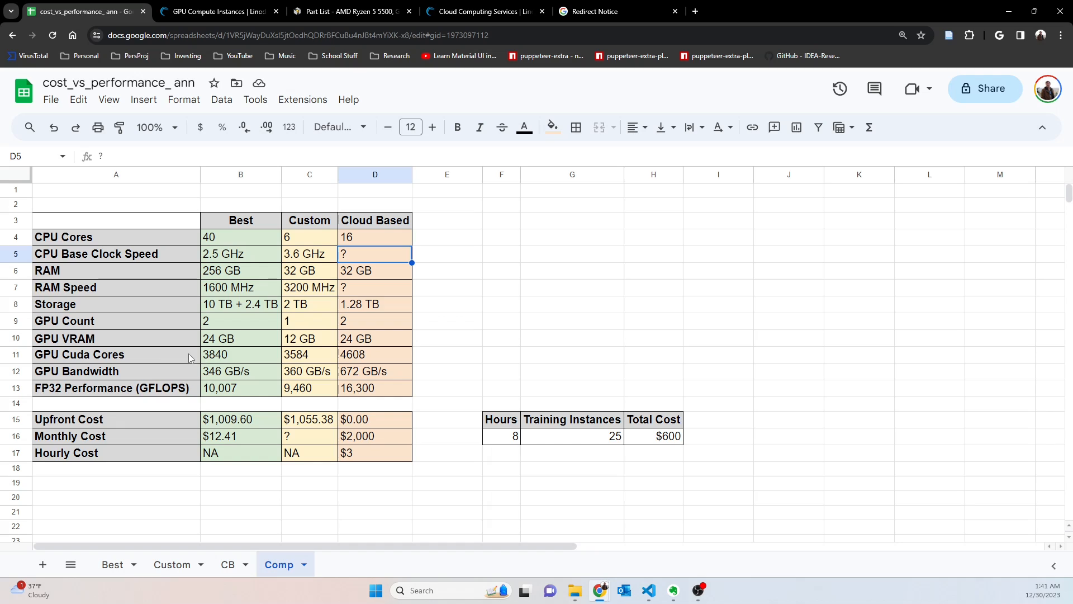
mouse_move(328, 276)
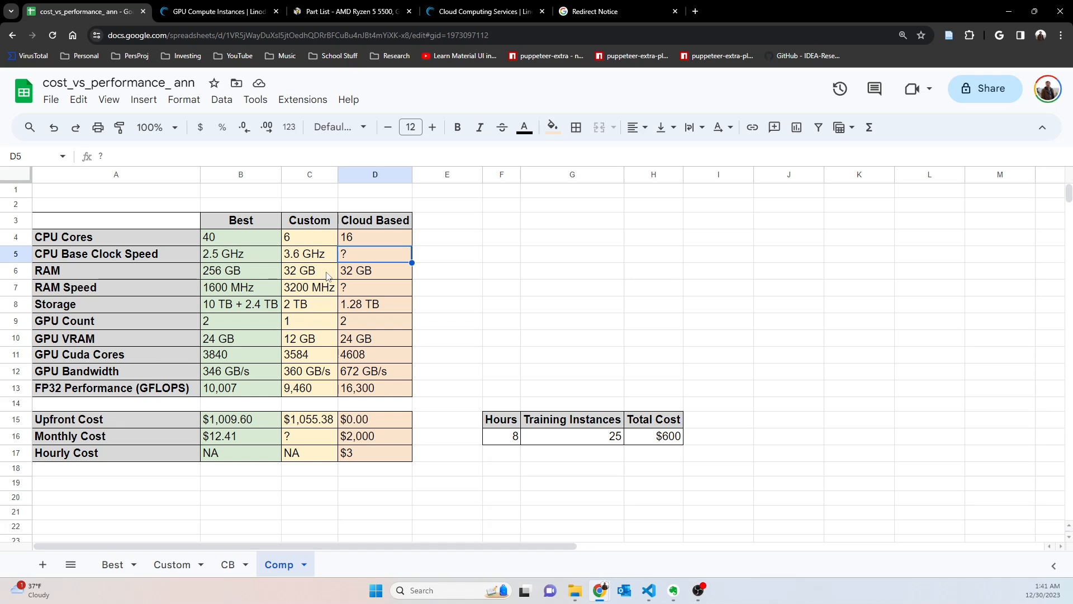
left_click(241, 270)
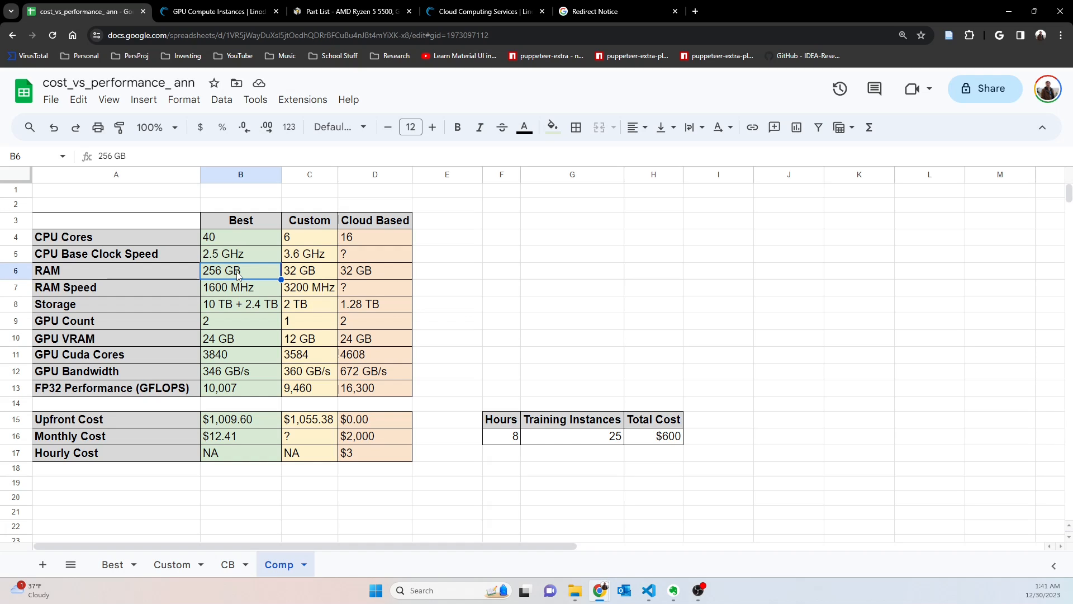
left_click(240, 287)
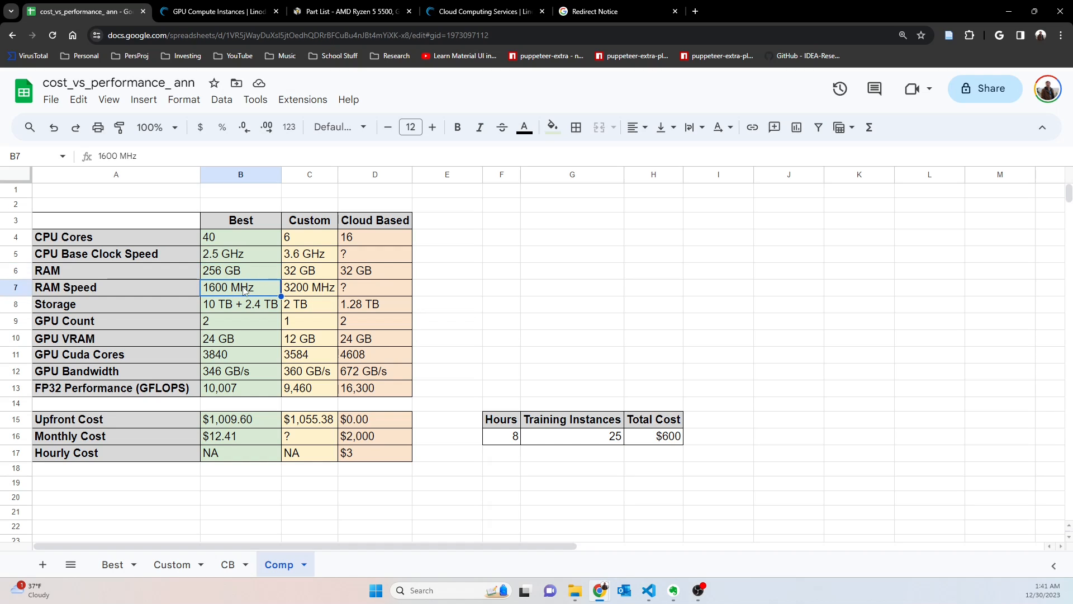
mouse_move(258, 296)
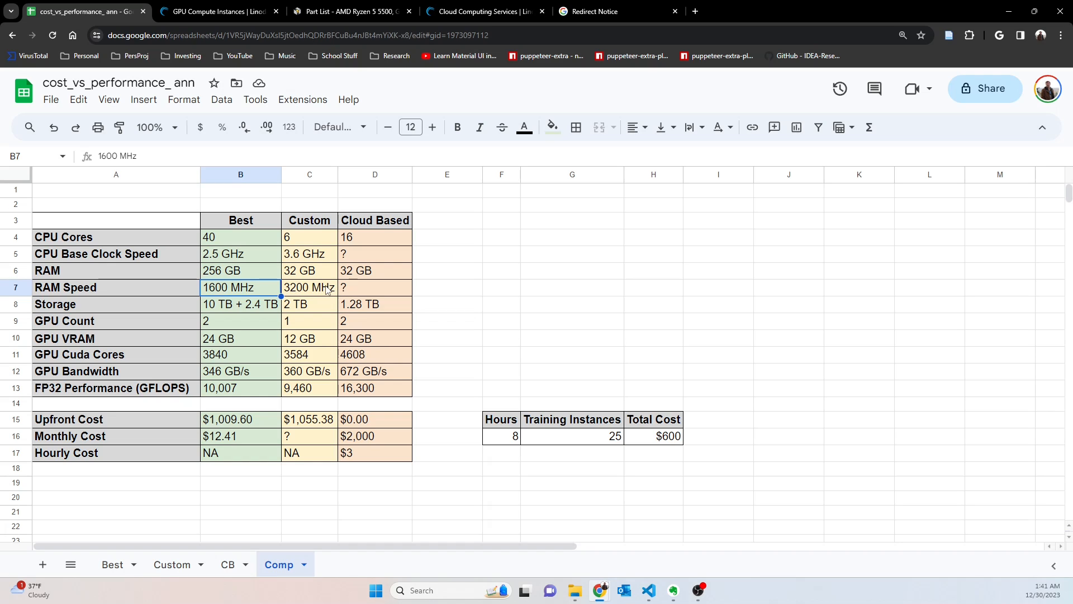
left_click(374, 287)
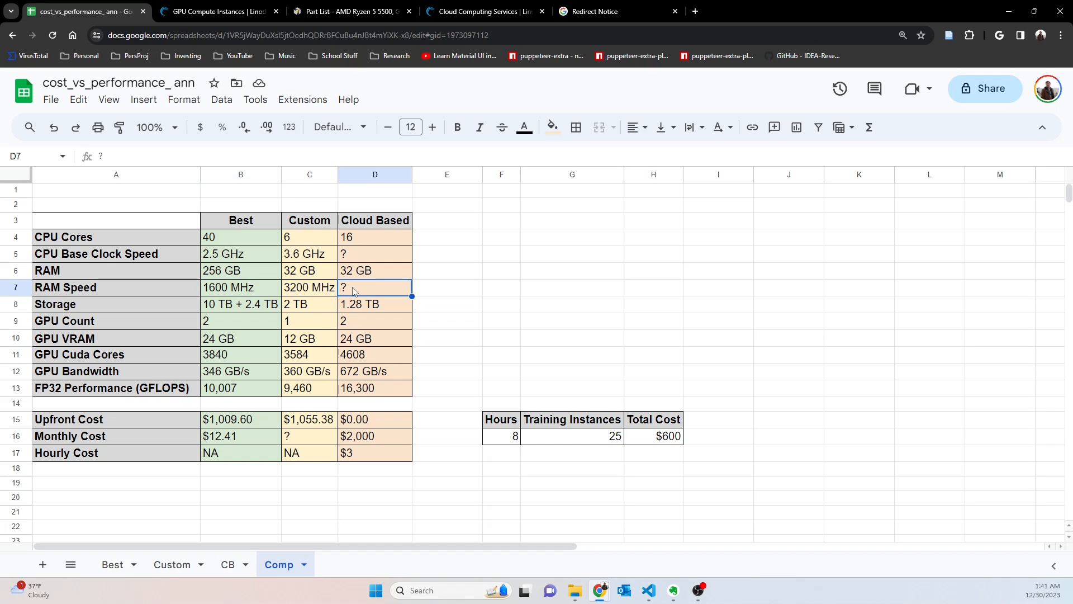
left_click(308, 287)
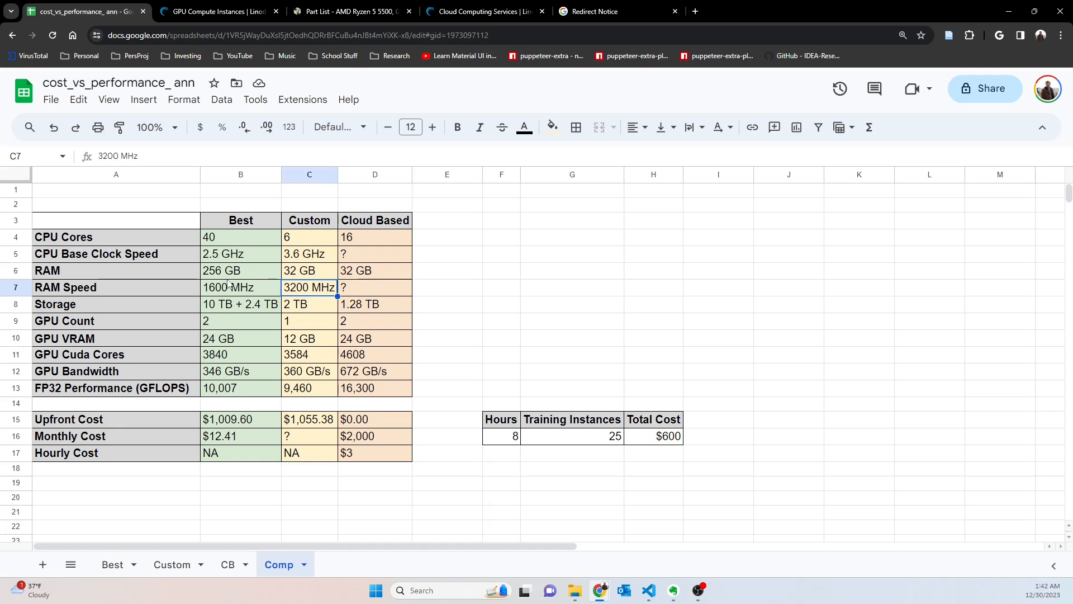
mouse_move(480, 337)
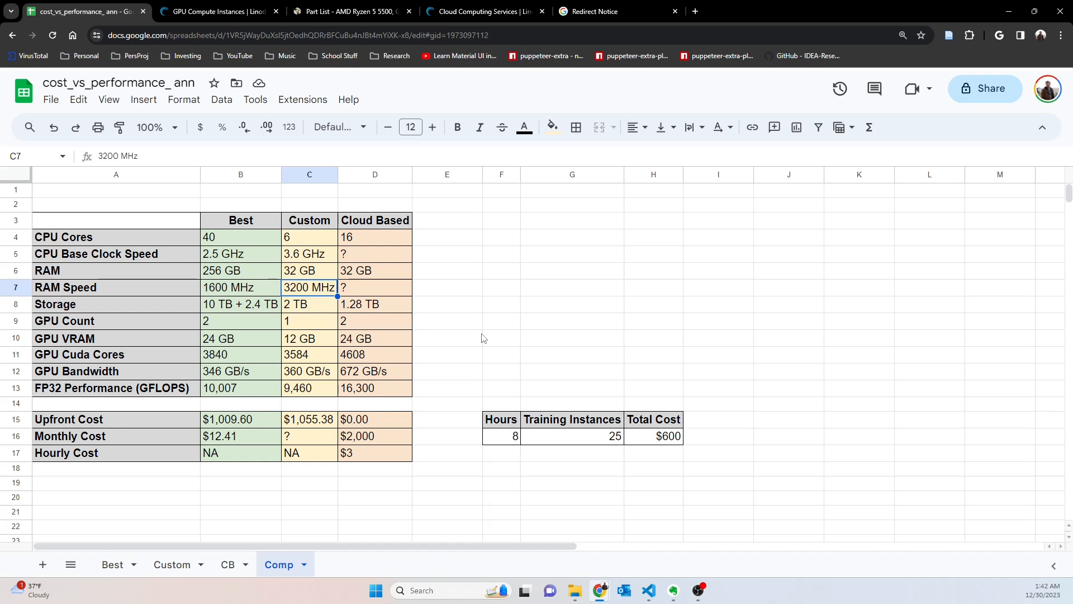
mouse_move(245, 306)
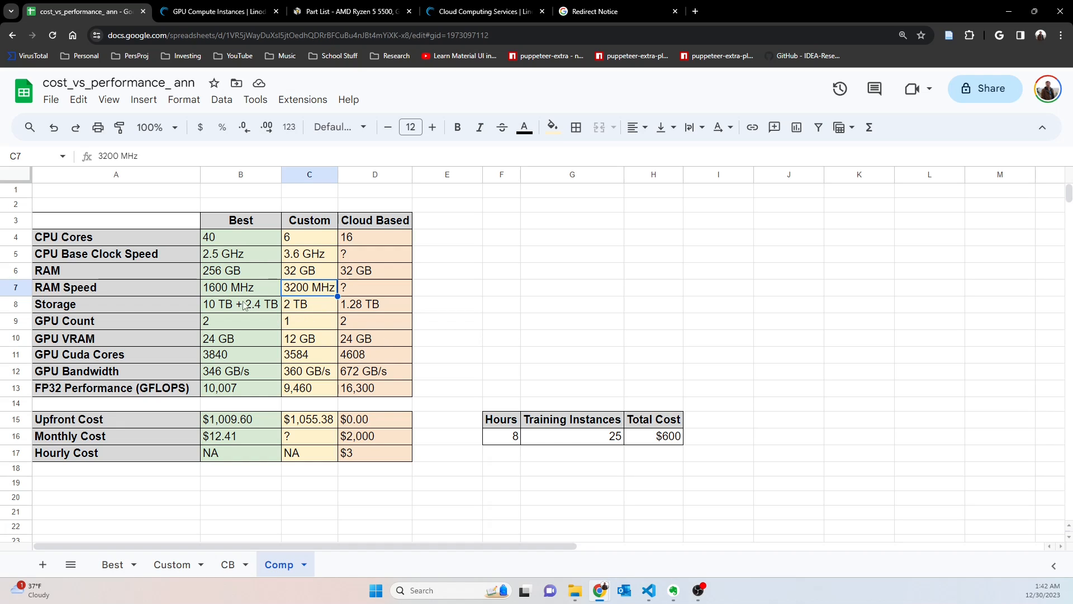
left_click(240, 304)
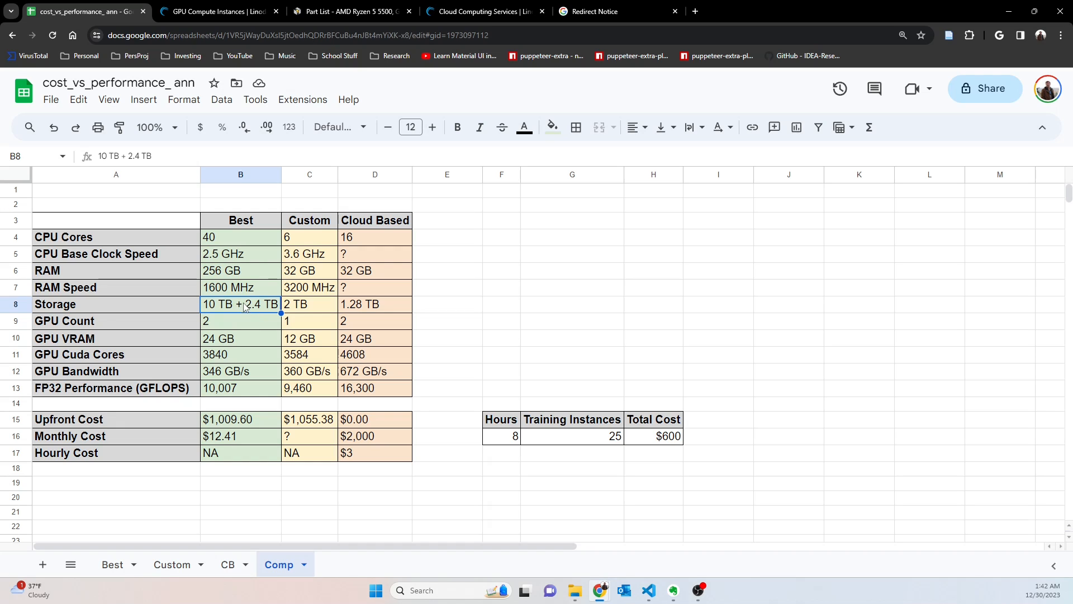
mouse_move(323, 315)
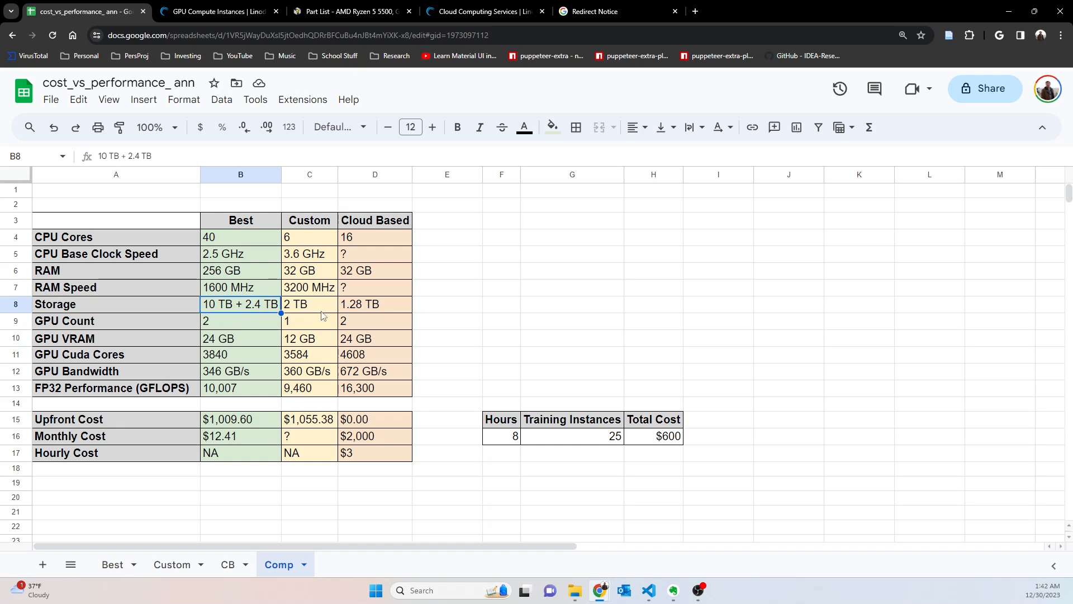
left_click(241, 321)
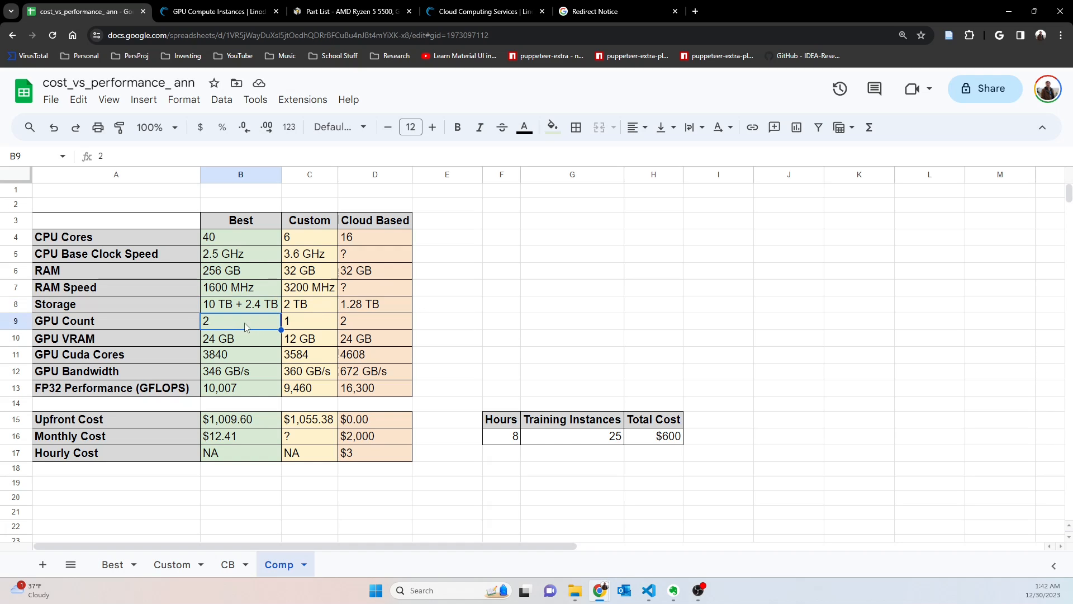
left_click(309, 321)
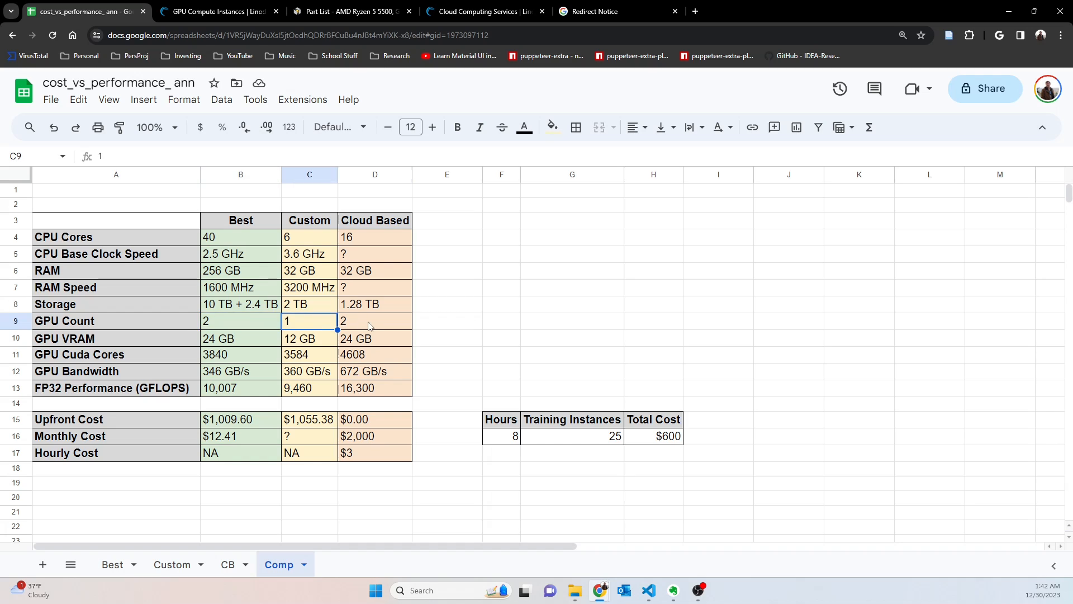
left_click(375, 321)
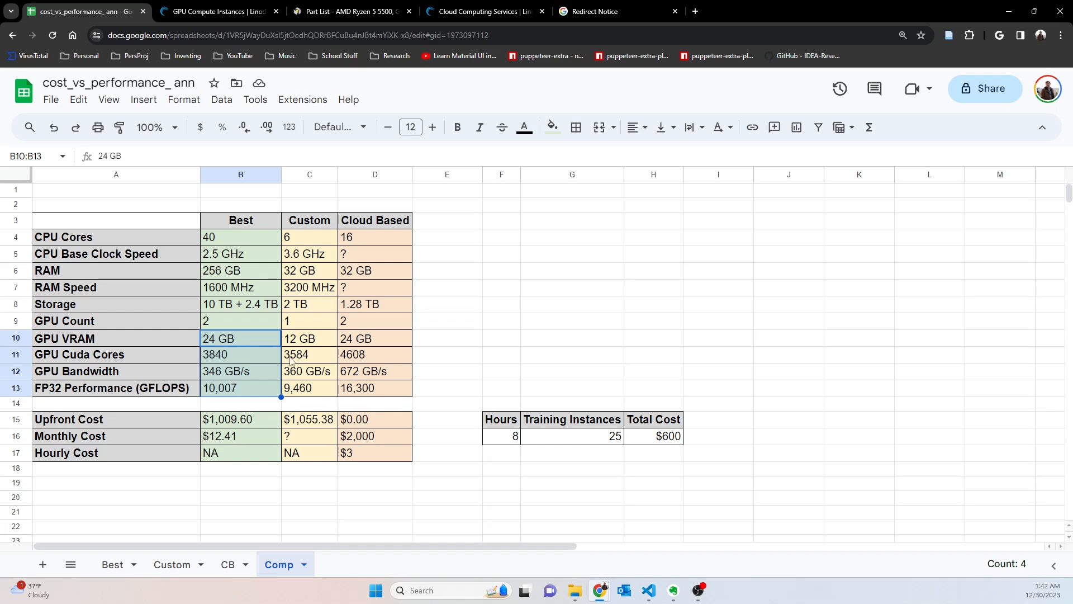
left_click(240, 338)
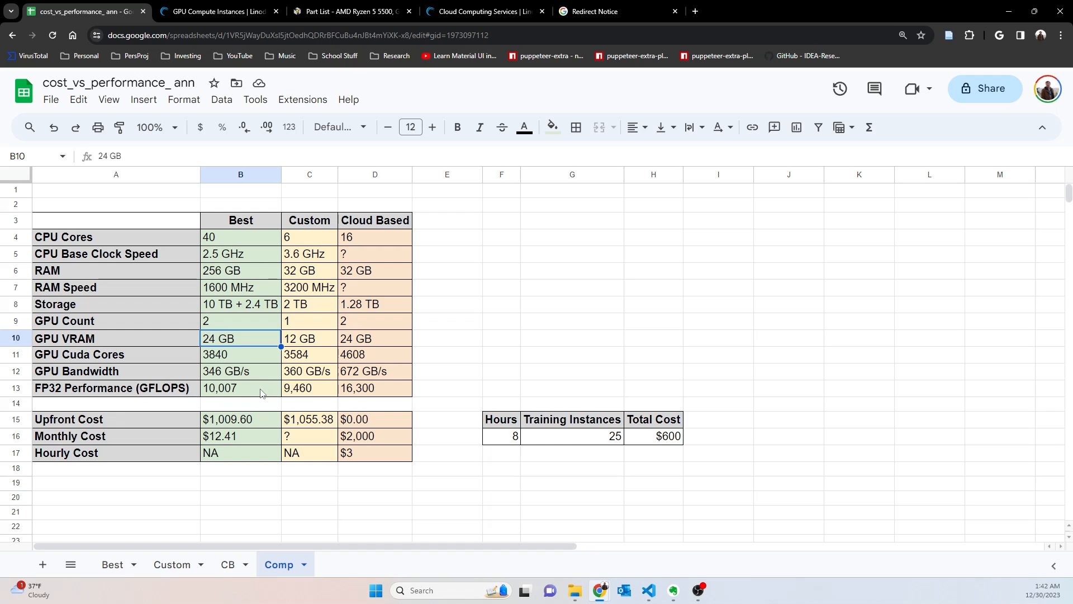
mouse_move(313, 359)
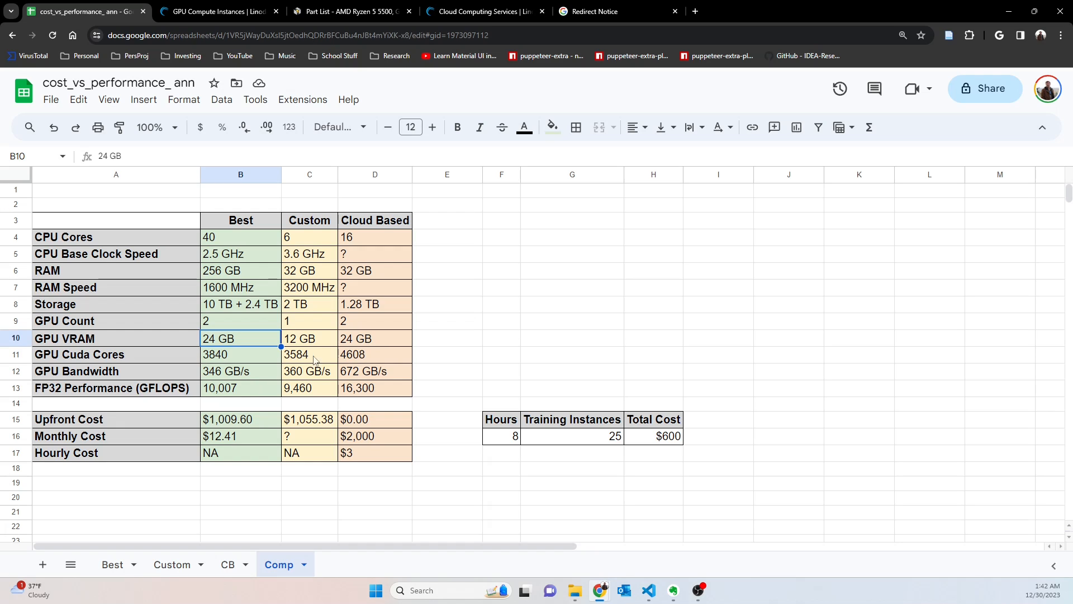
mouse_move(400, 352)
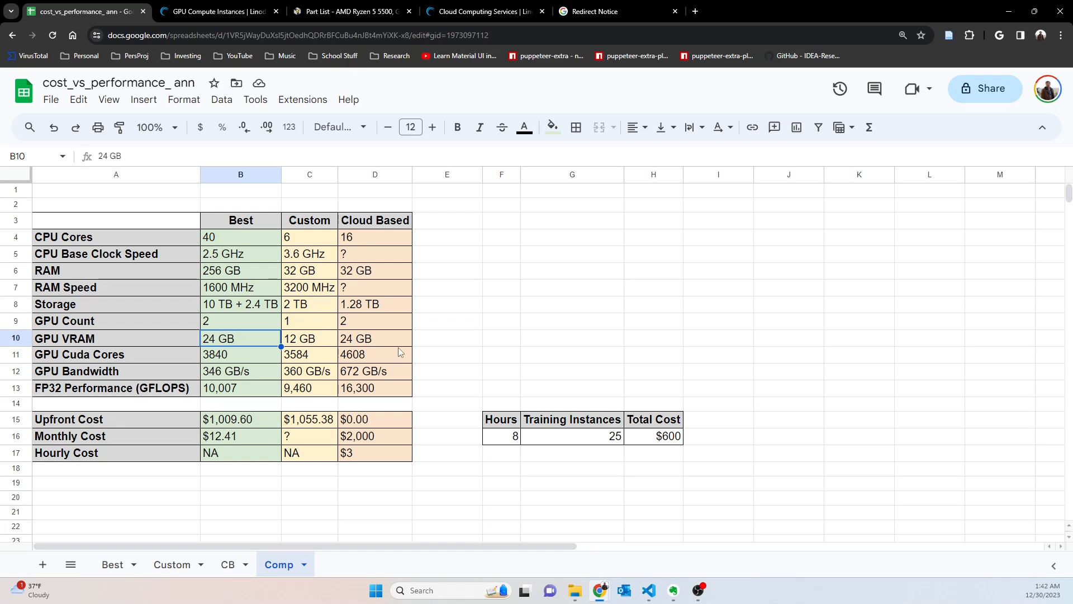
mouse_move(438, 343)
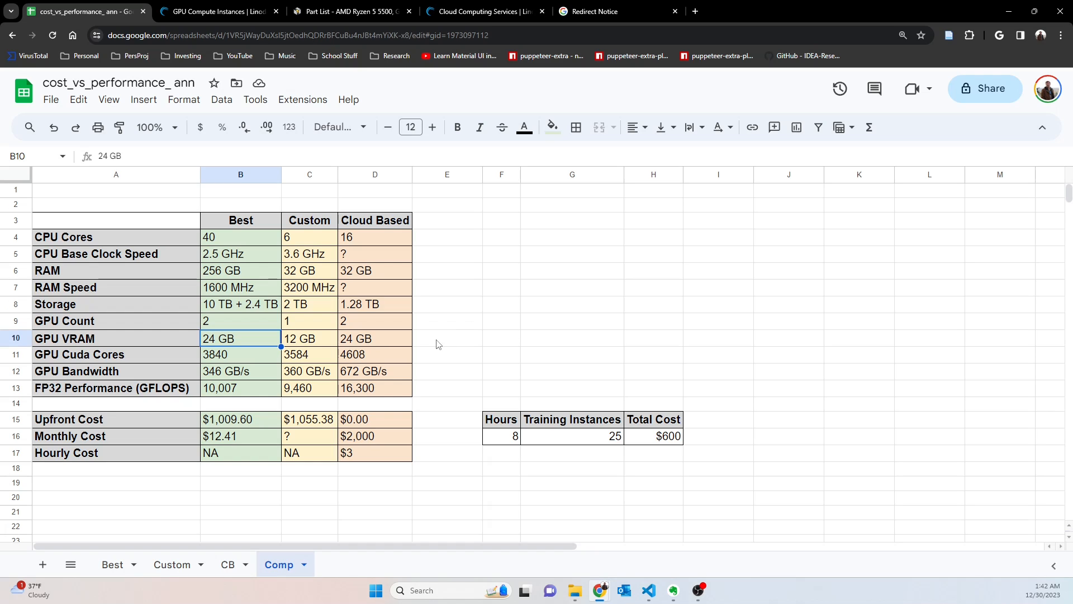
left_click(447, 338)
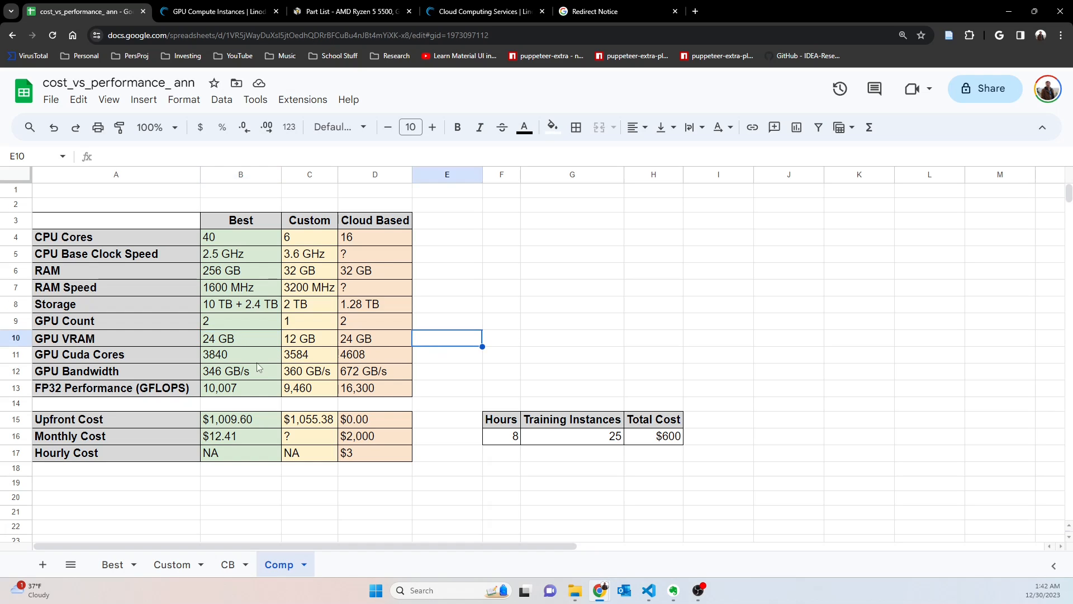
mouse_move(248, 385)
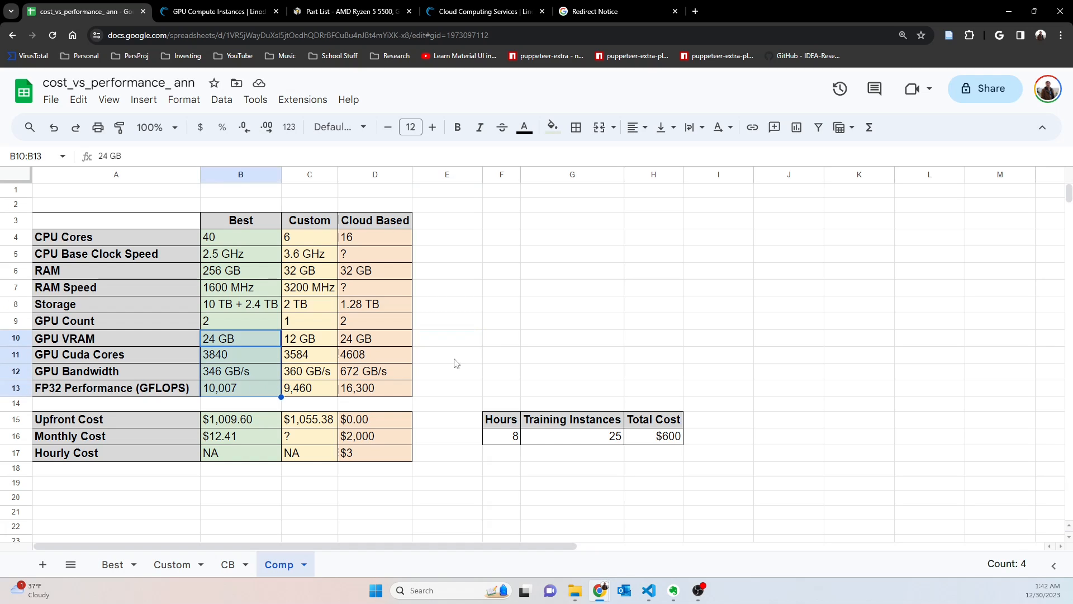
mouse_move(438, 365)
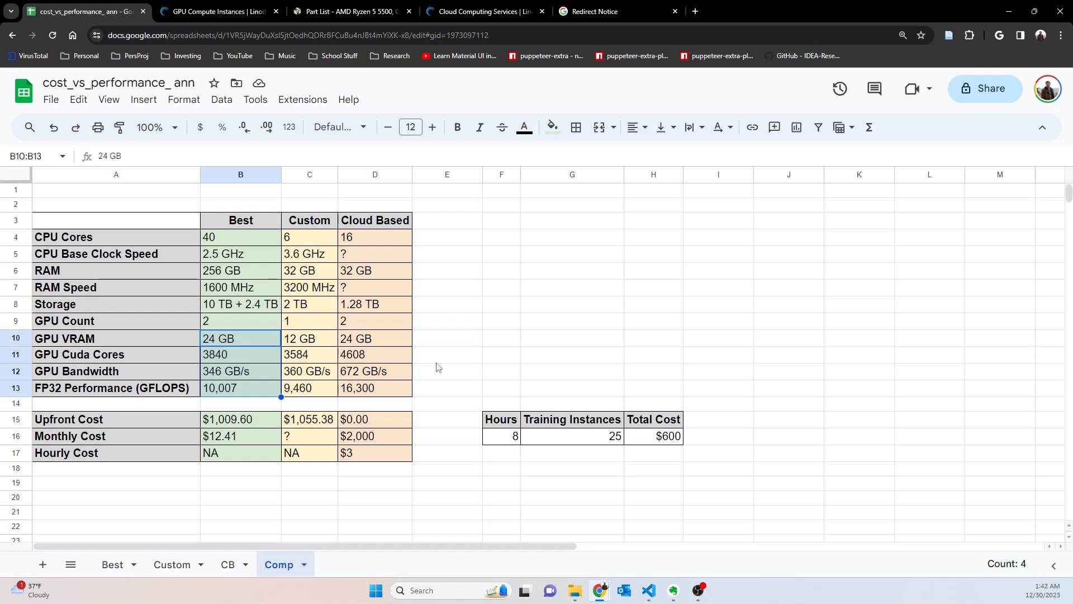
left_click(447, 371)
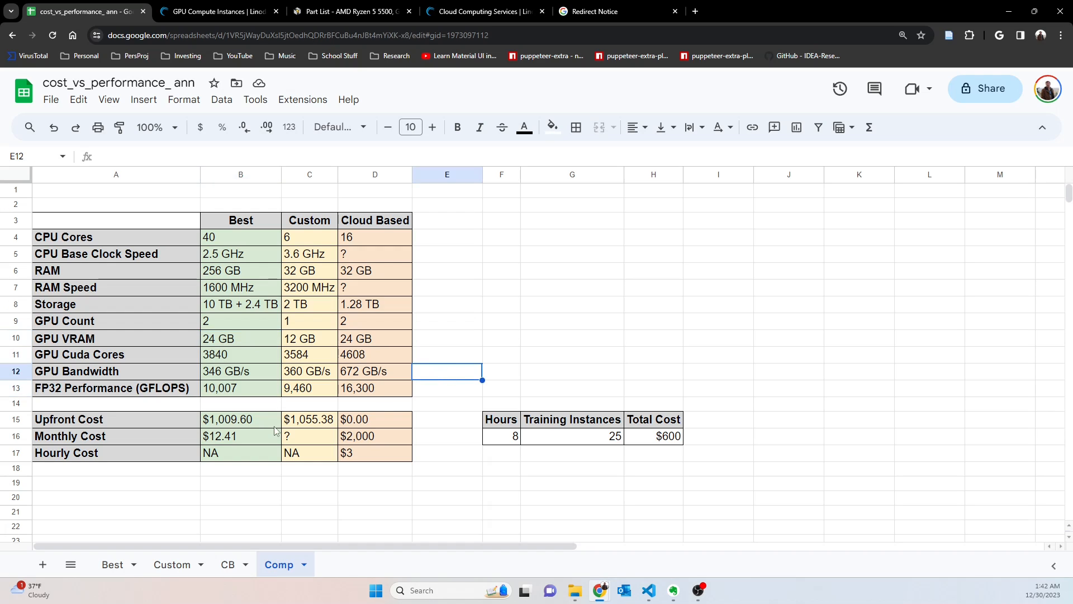
left_click(241, 419)
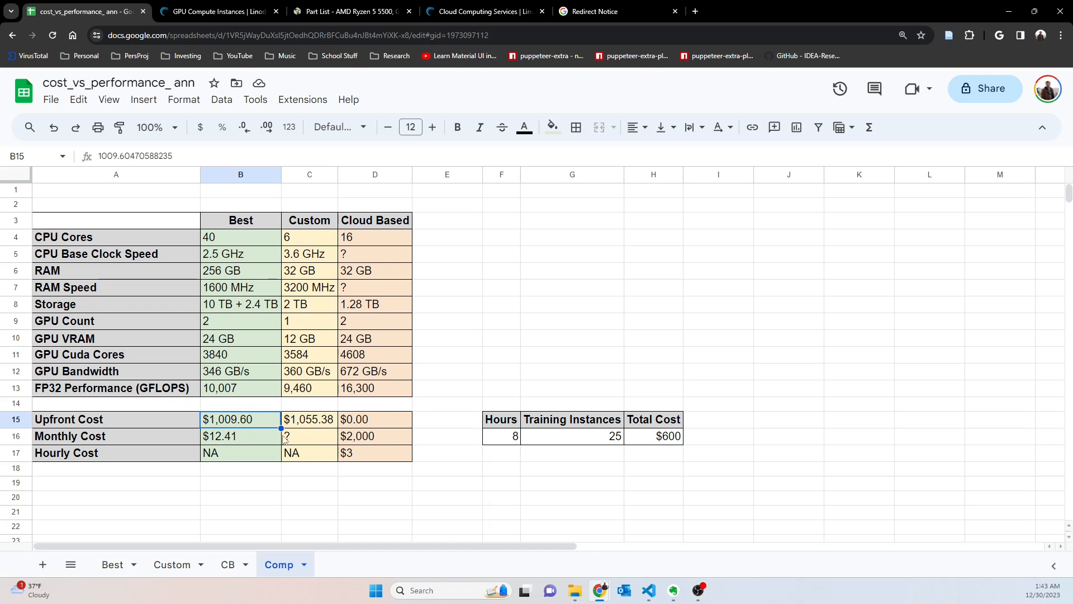
left_click(375, 419)
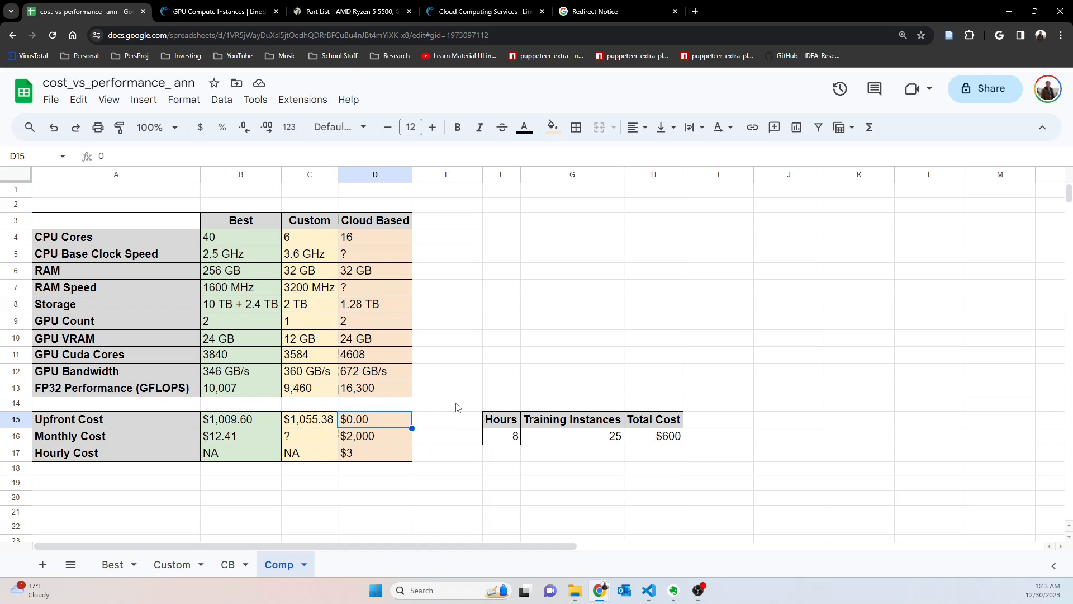
left_click(375, 436)
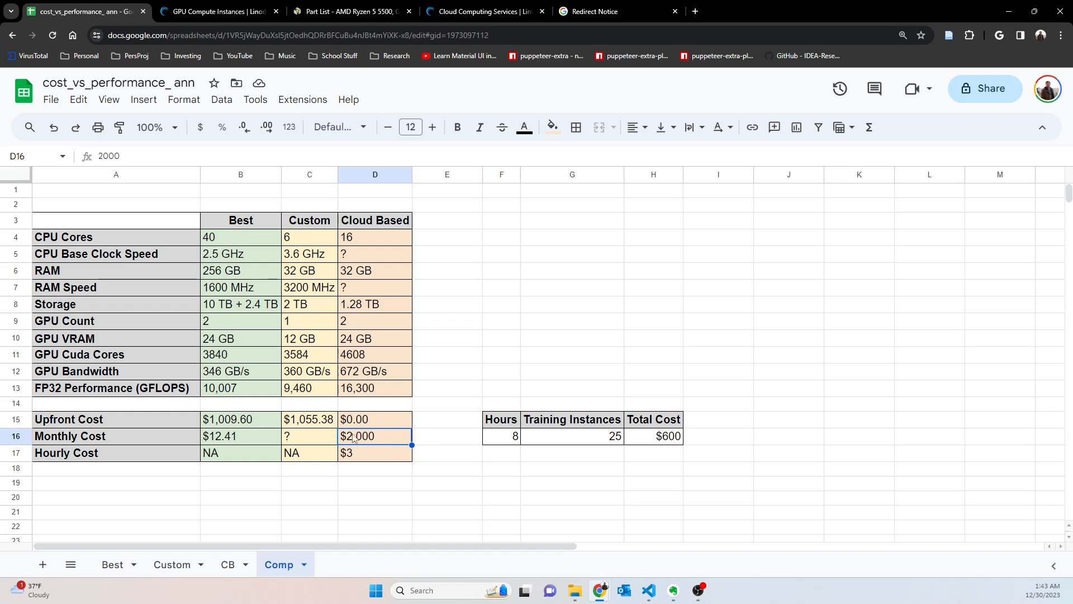
left_click(240, 419)
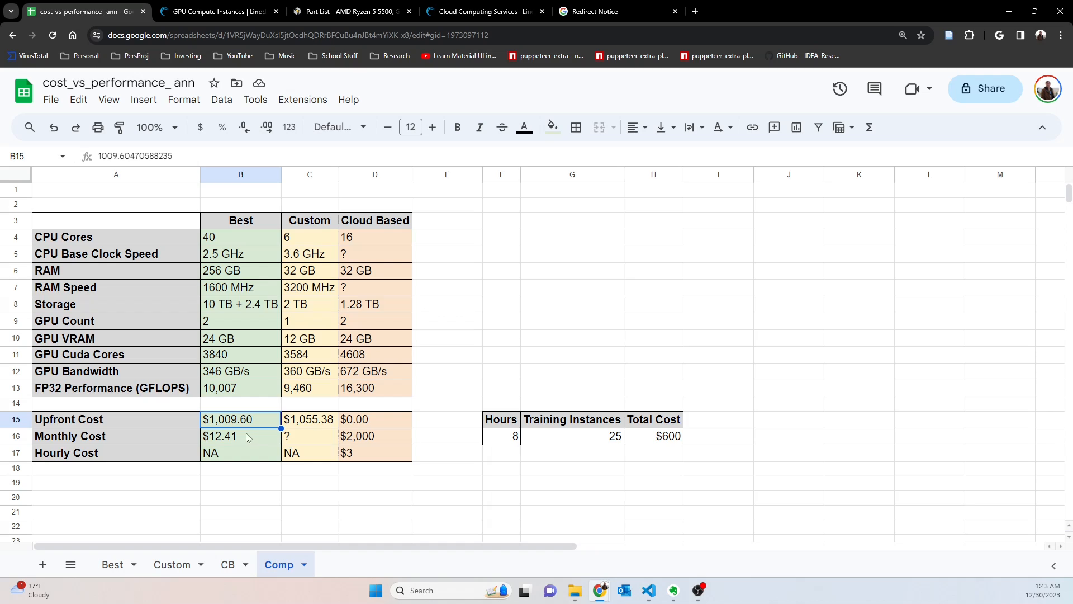
left_click(240, 436)
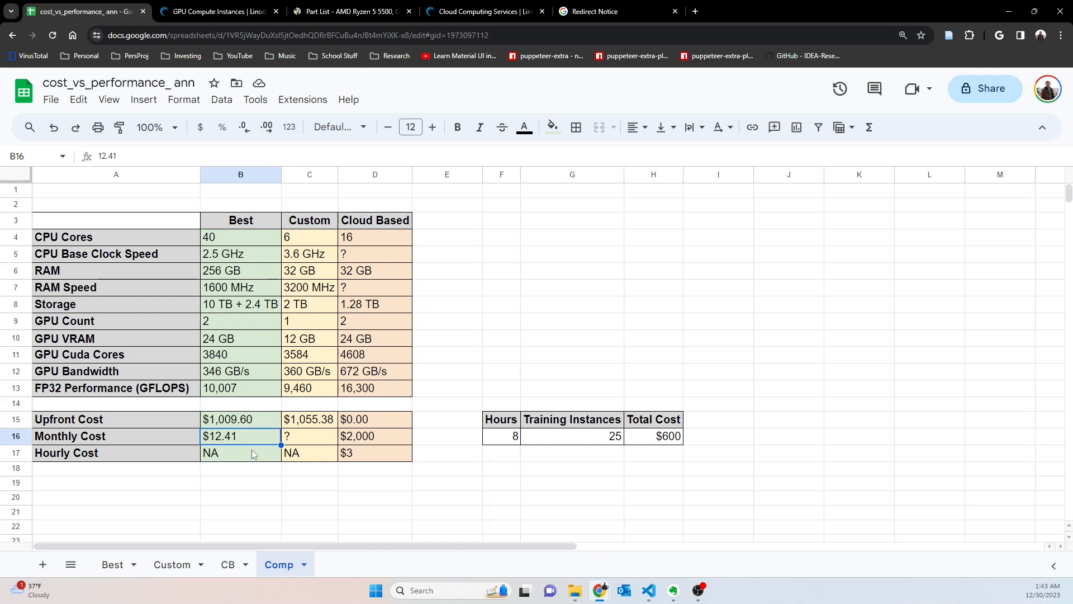
mouse_move(308, 493)
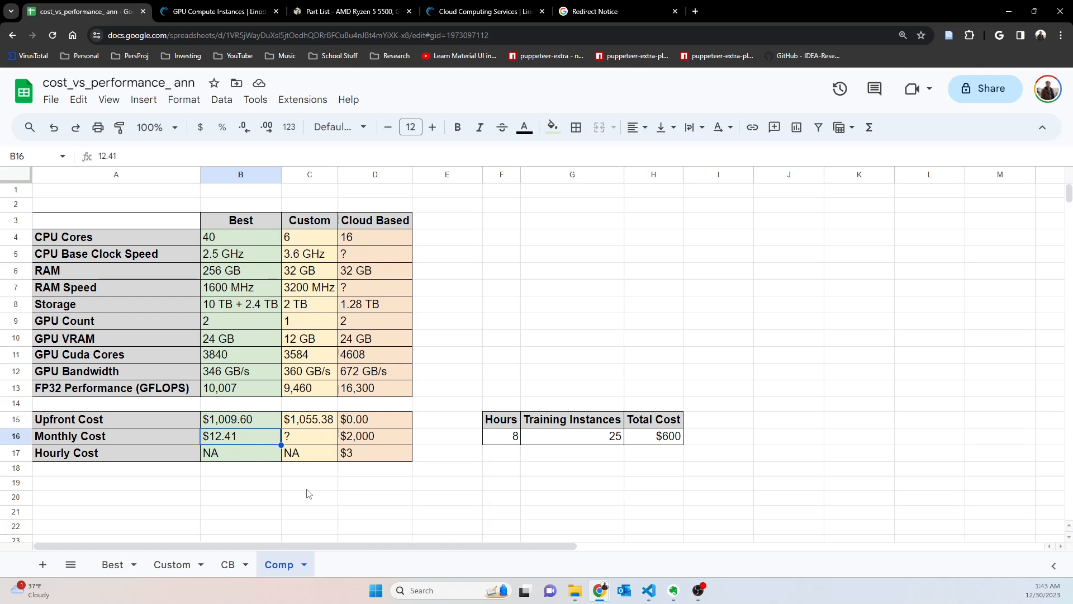
mouse_move(236, 442)
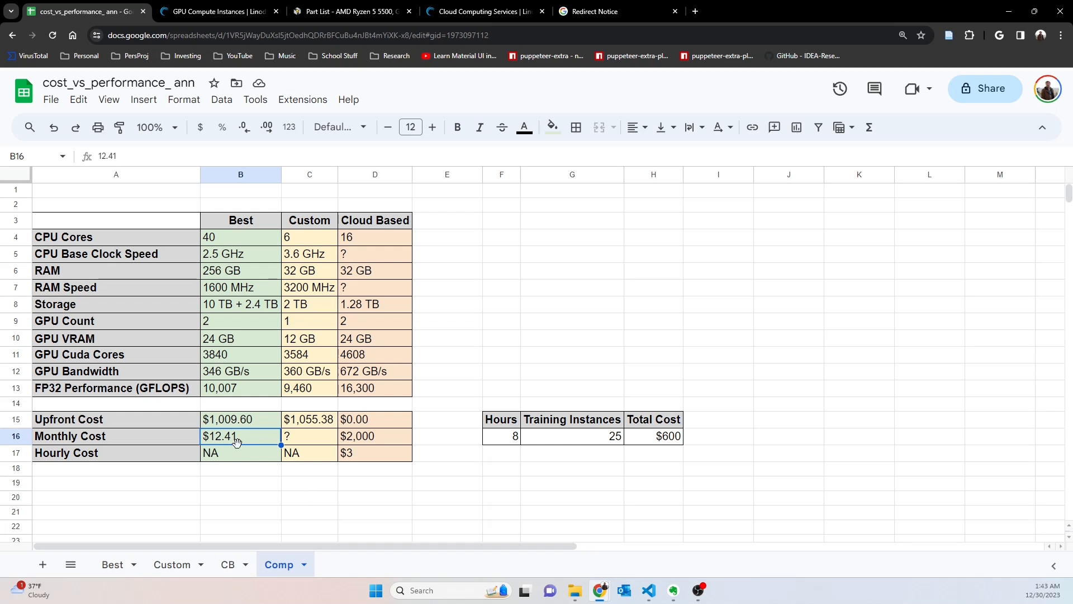
mouse_move(266, 424)
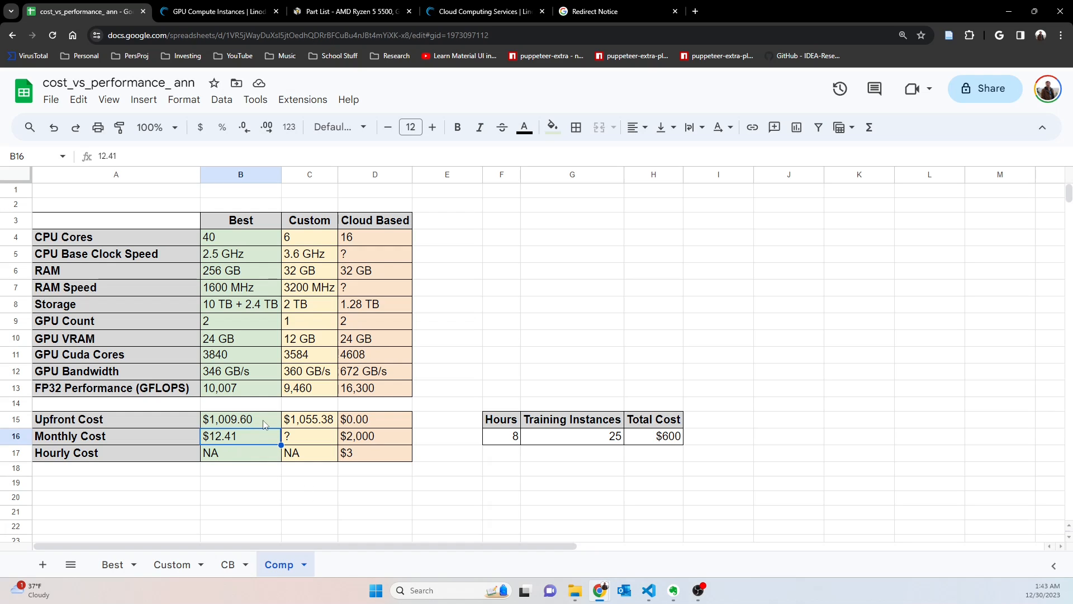
left_click(240, 175)
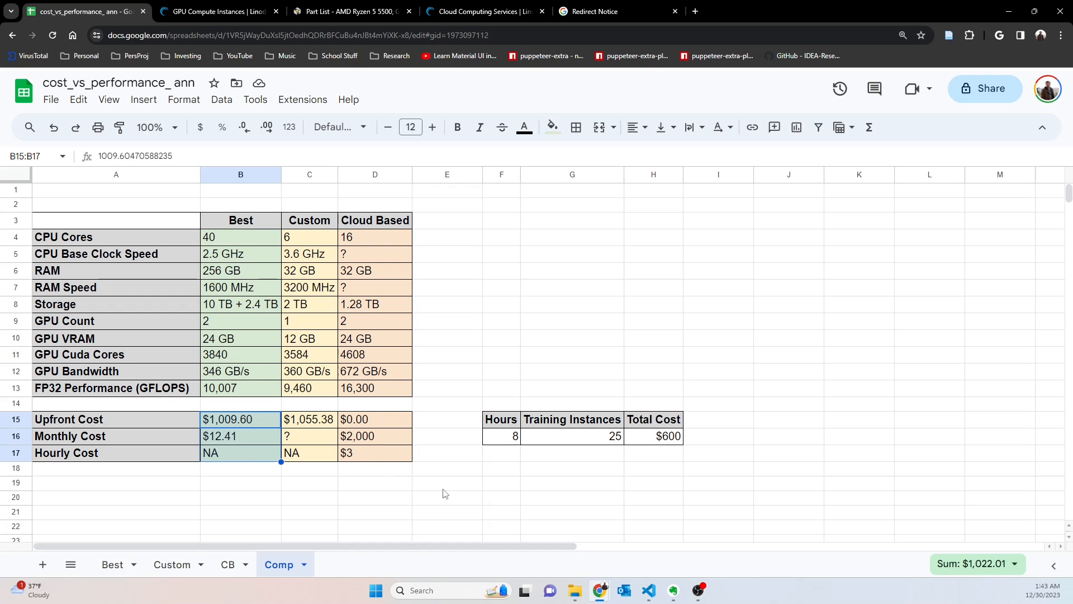
left_click(447, 483)
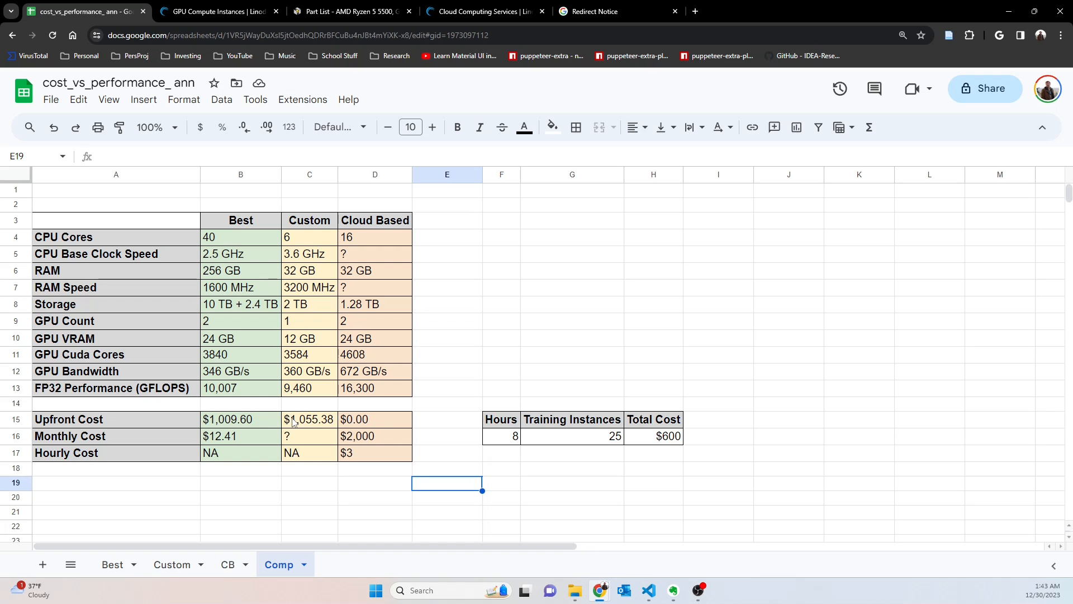
left_click(374, 483)
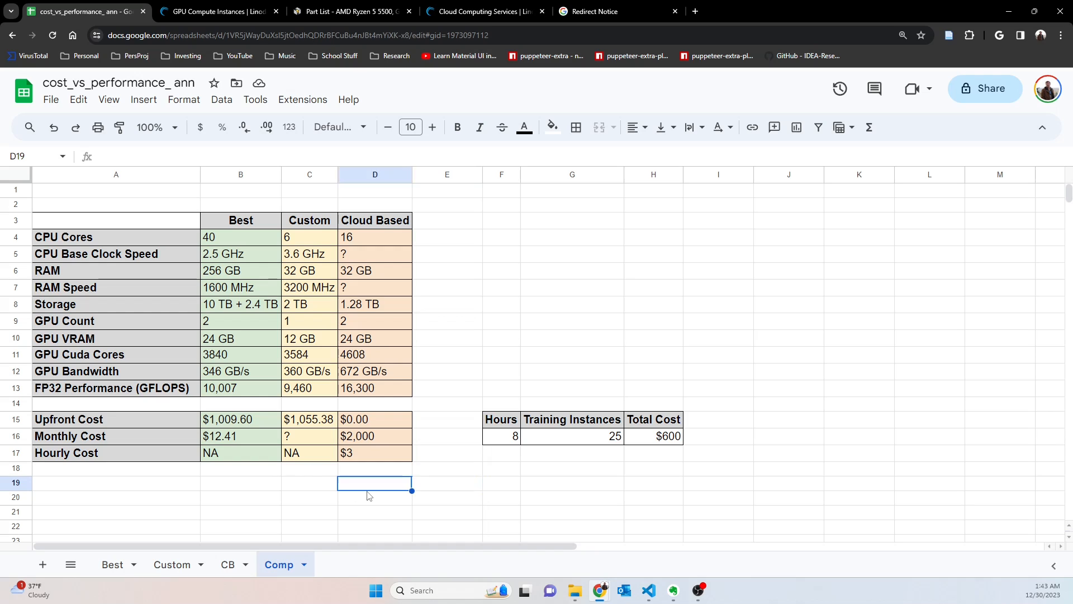
mouse_move(354, 465)
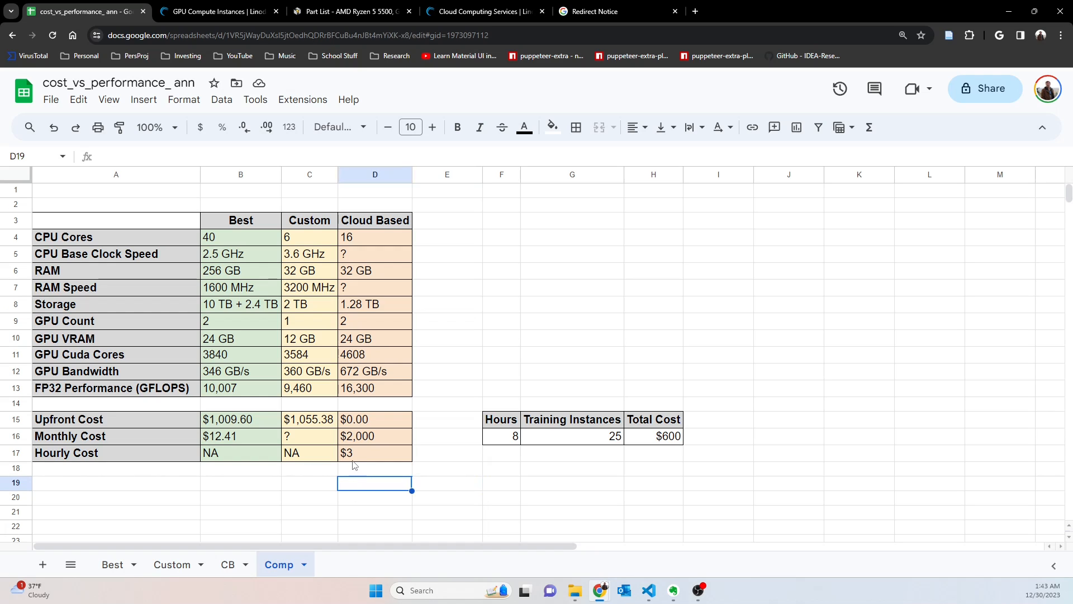
left_click(374, 452)
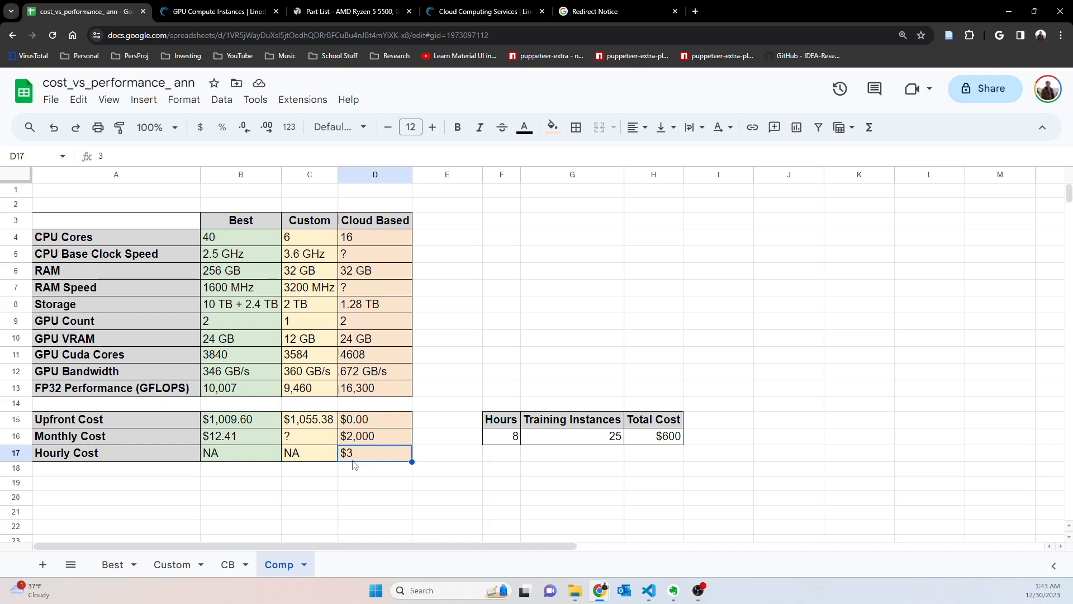
mouse_move(366, 482)
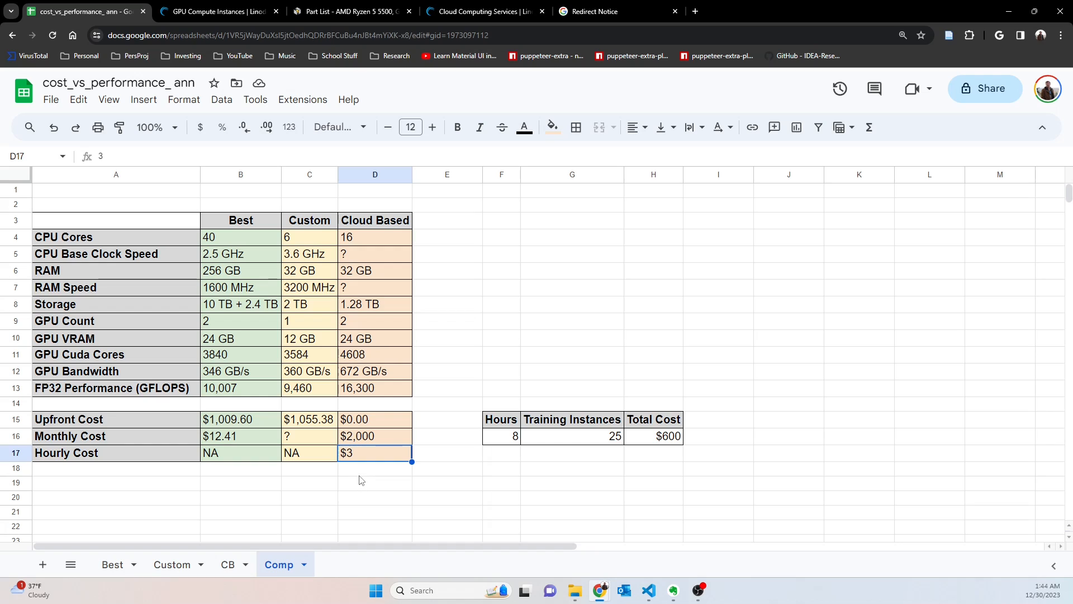
mouse_move(386, 484)
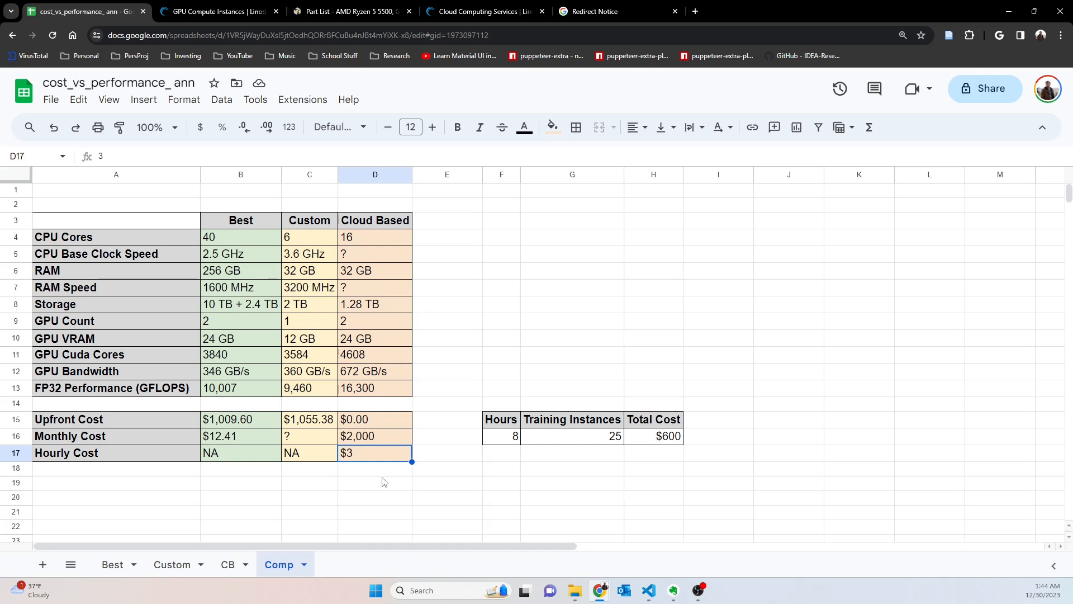
mouse_move(398, 486)
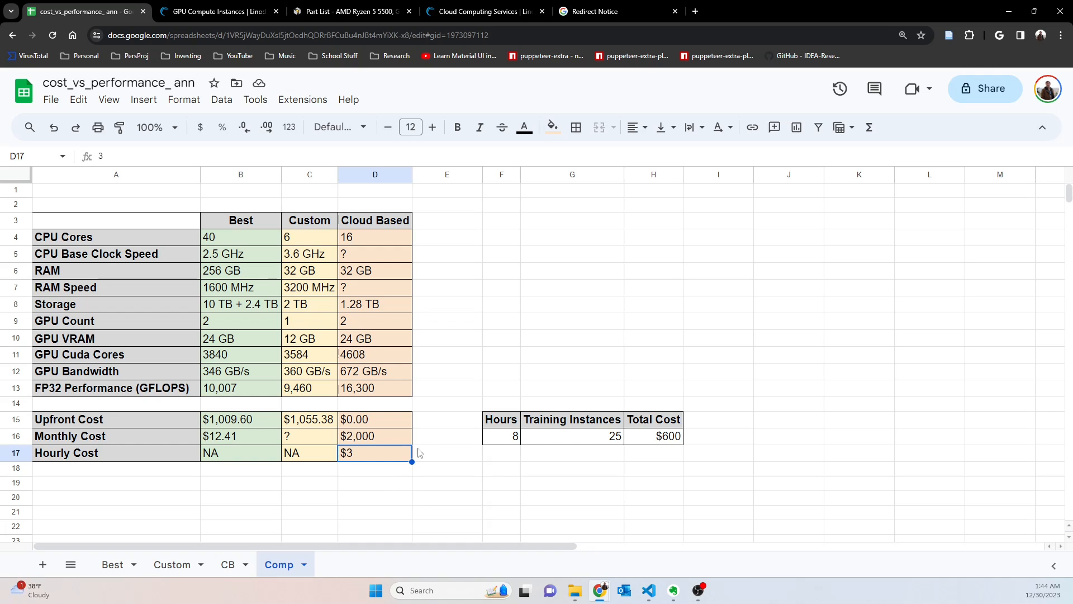
mouse_move(430, 440)
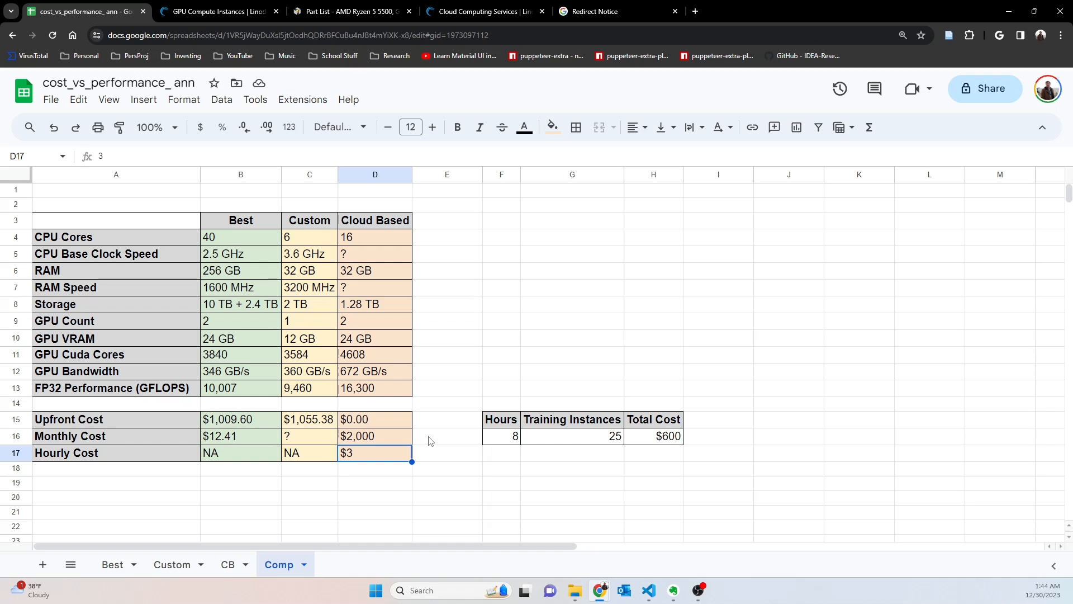
mouse_move(432, 487)
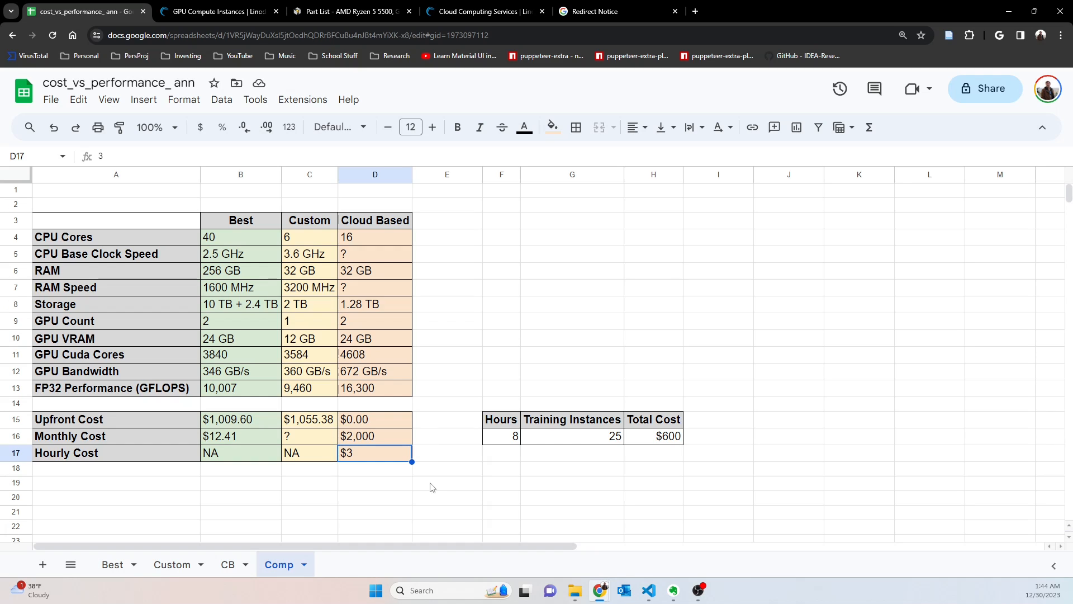
left_click(501, 436)
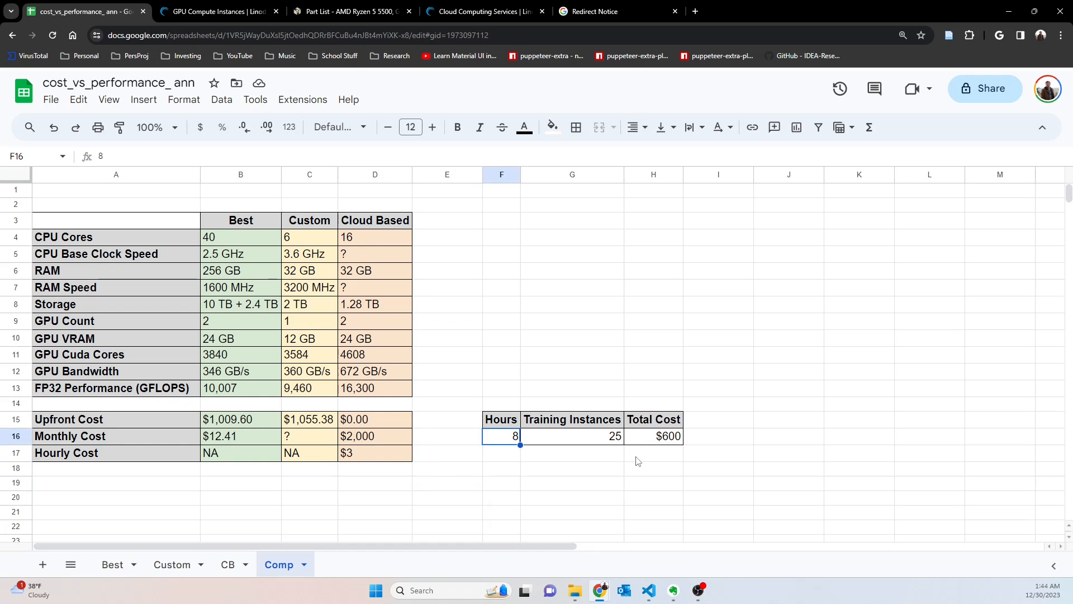
left_click(652, 452)
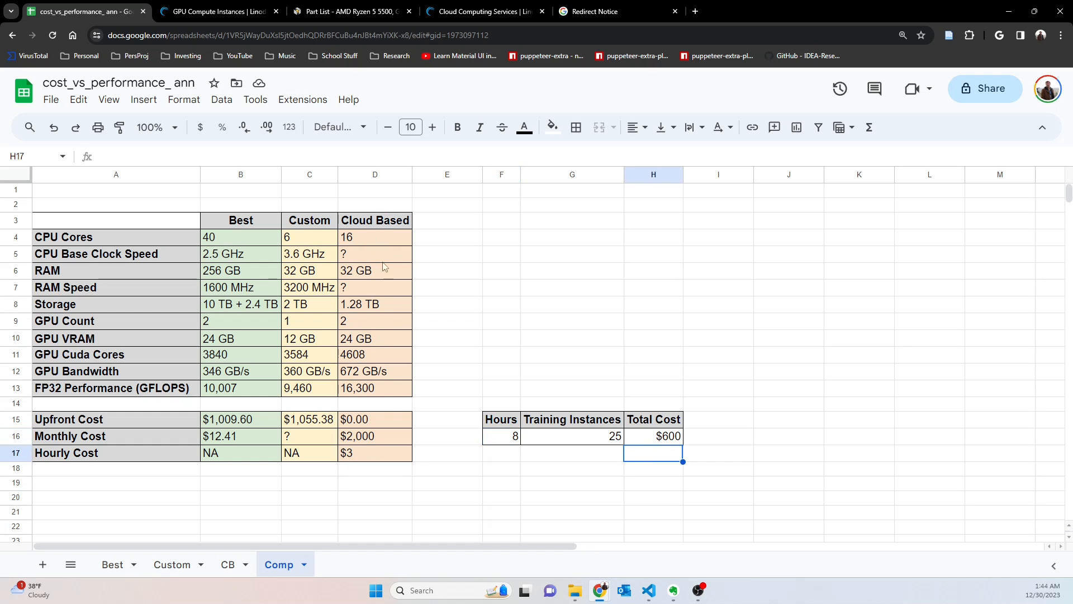
left_click(375, 453)
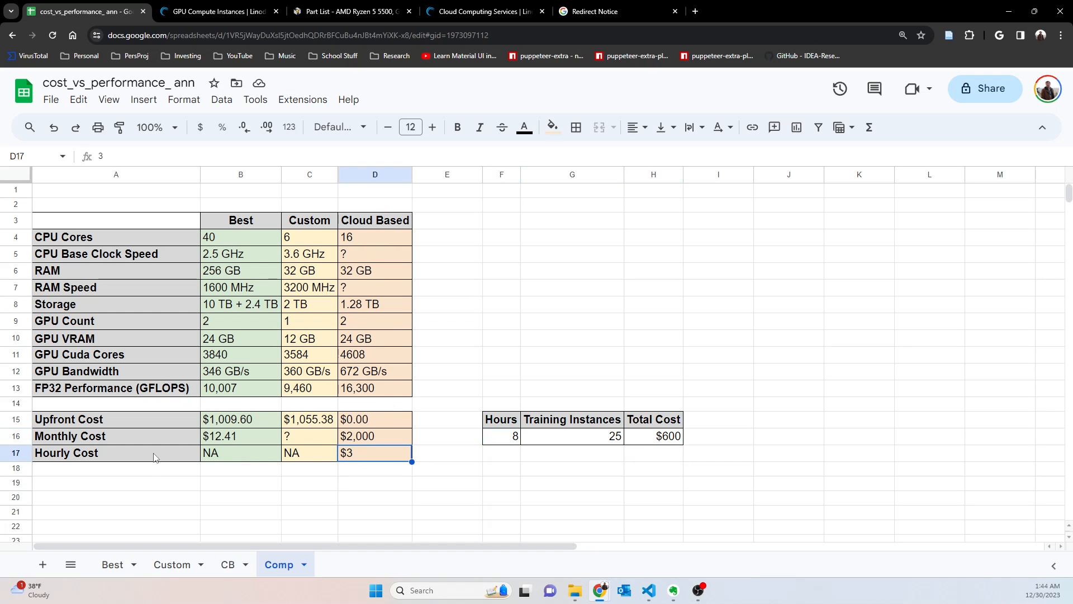
mouse_move(382, 496)
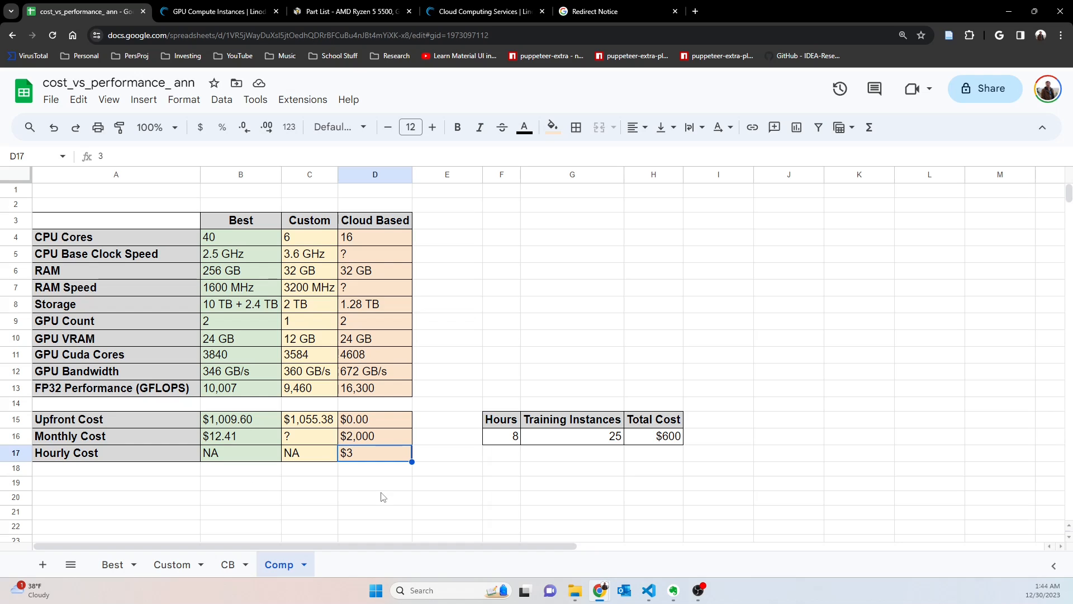
left_click(501, 436)
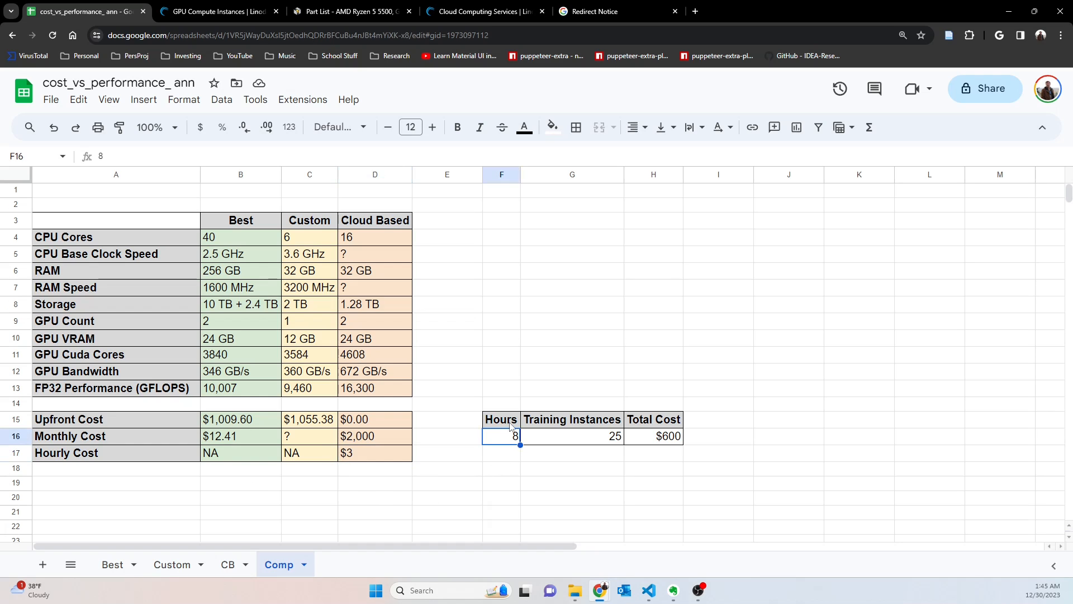
mouse_move(529, 457)
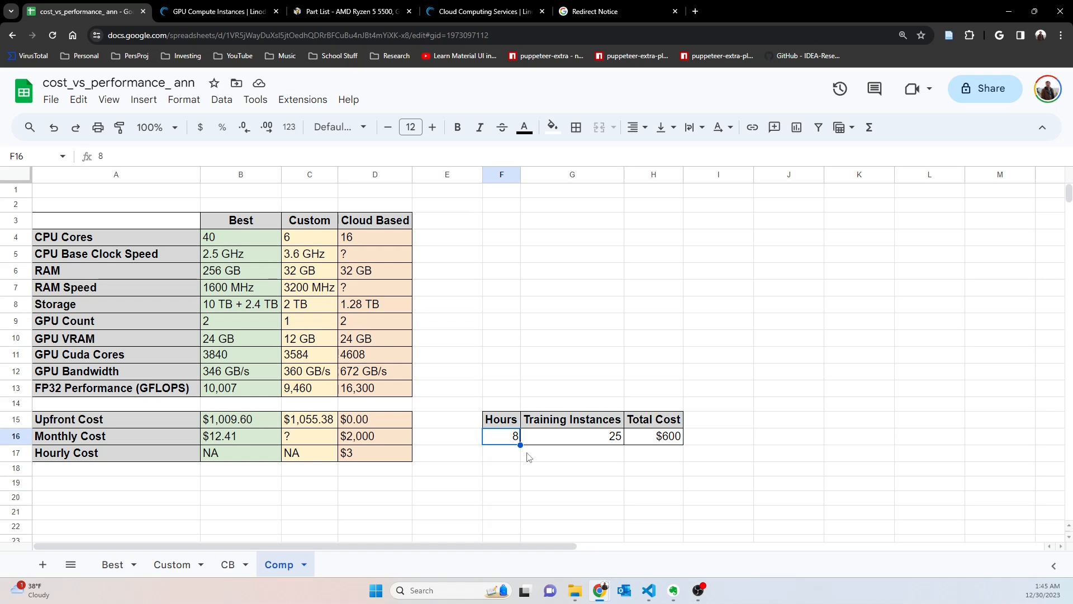
left_click(572, 436)
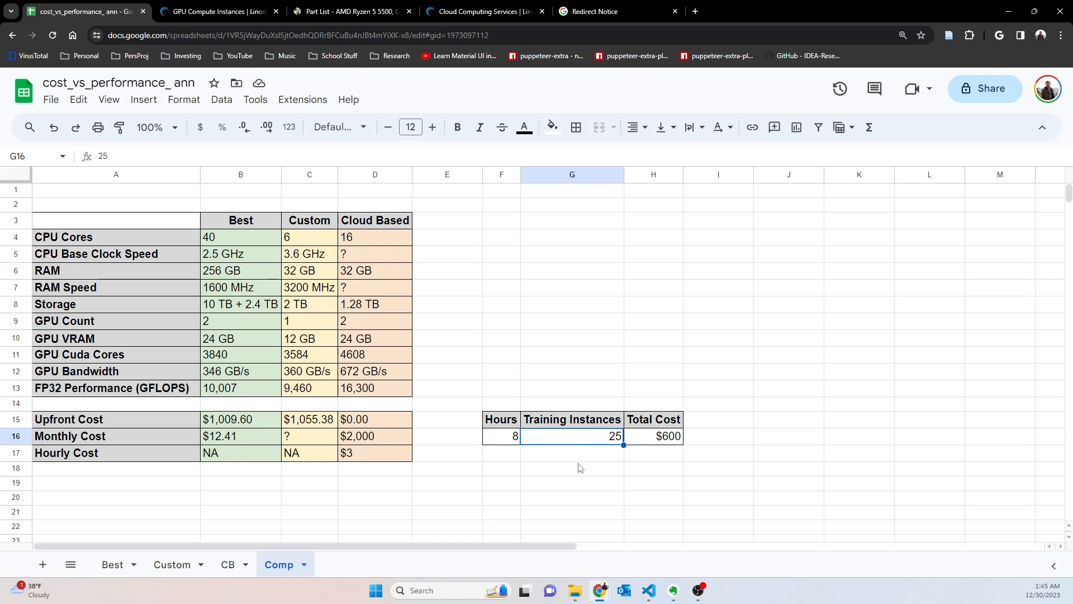
mouse_move(617, 469)
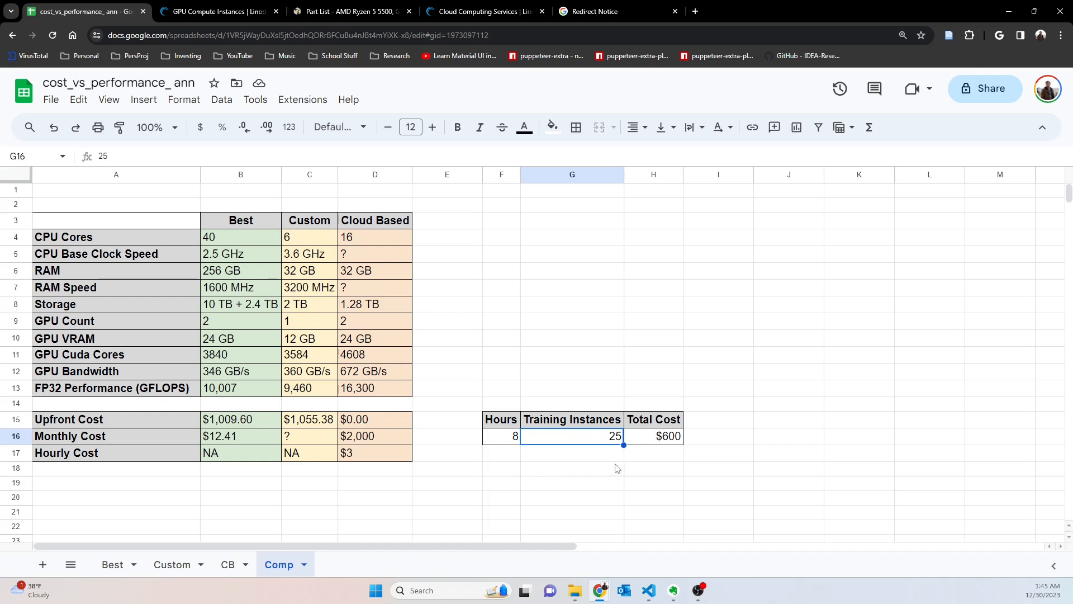
mouse_move(622, 461)
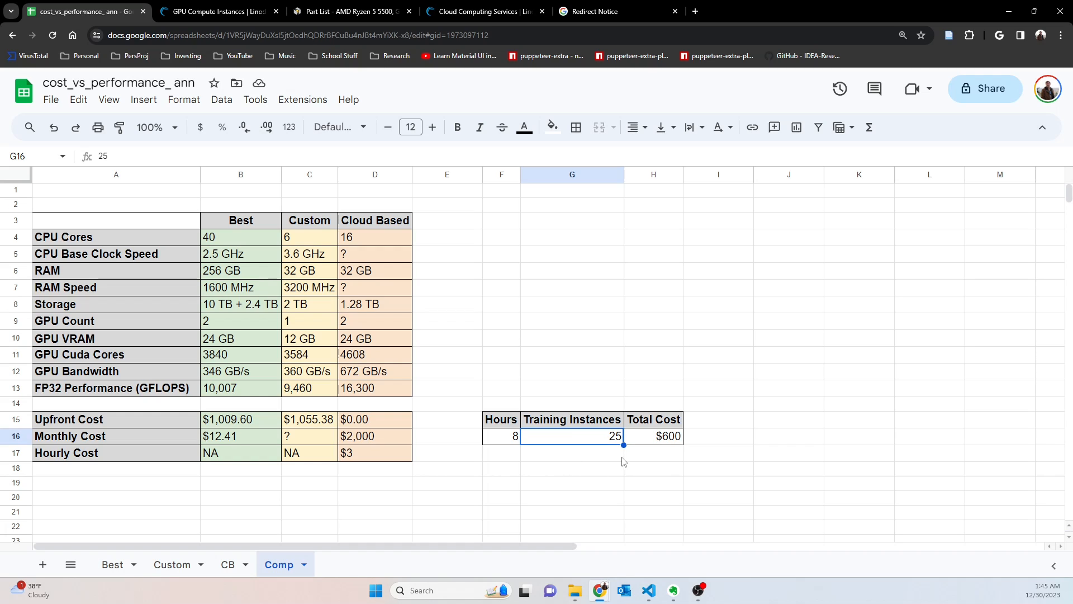
mouse_move(502, 395)
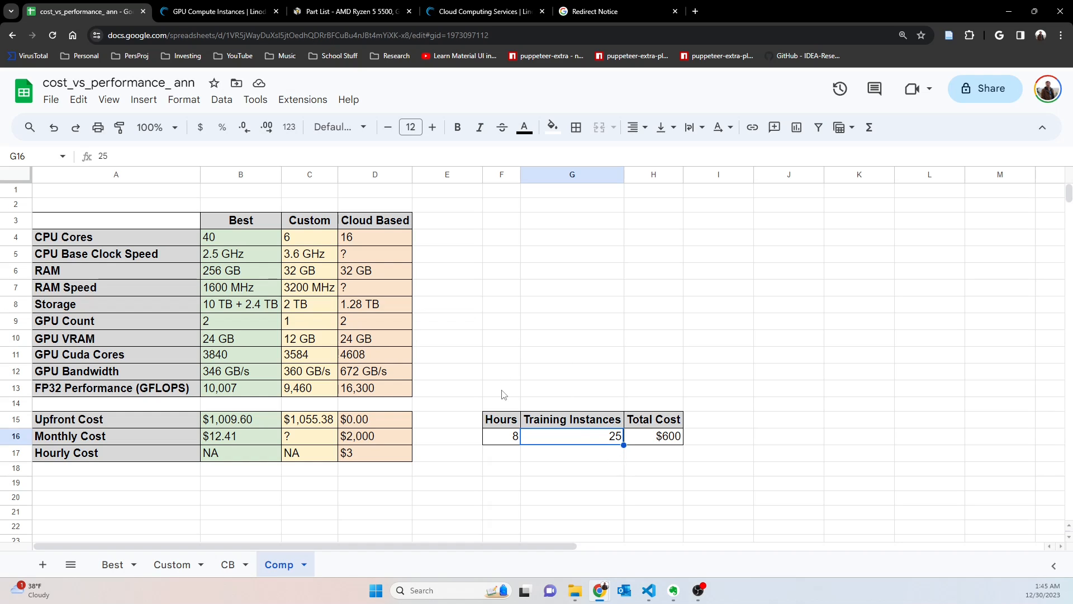
mouse_move(522, 438)
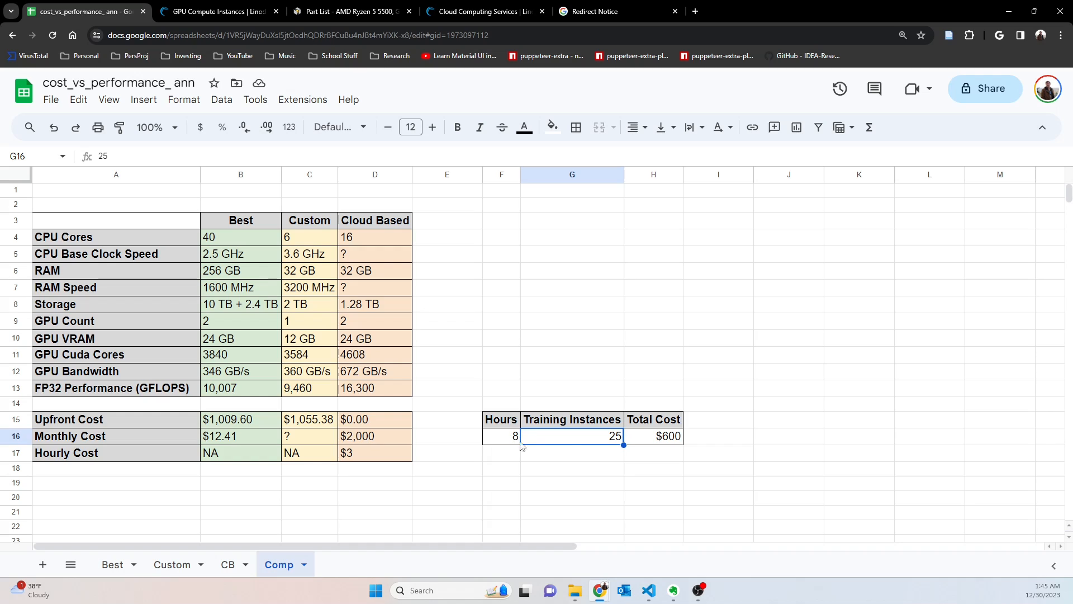
mouse_move(518, 444)
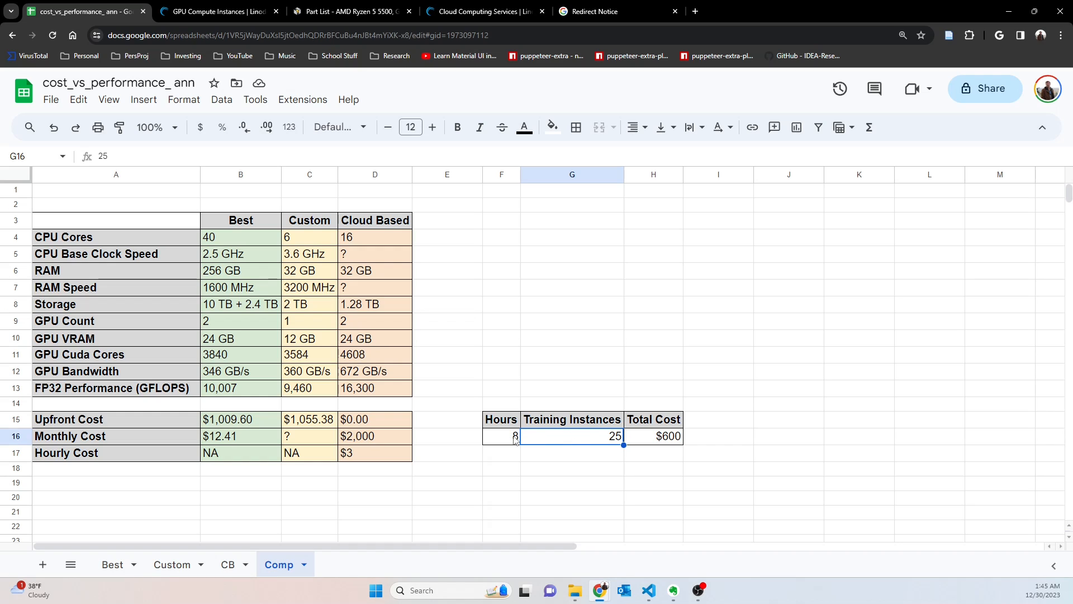
mouse_move(596, 486)
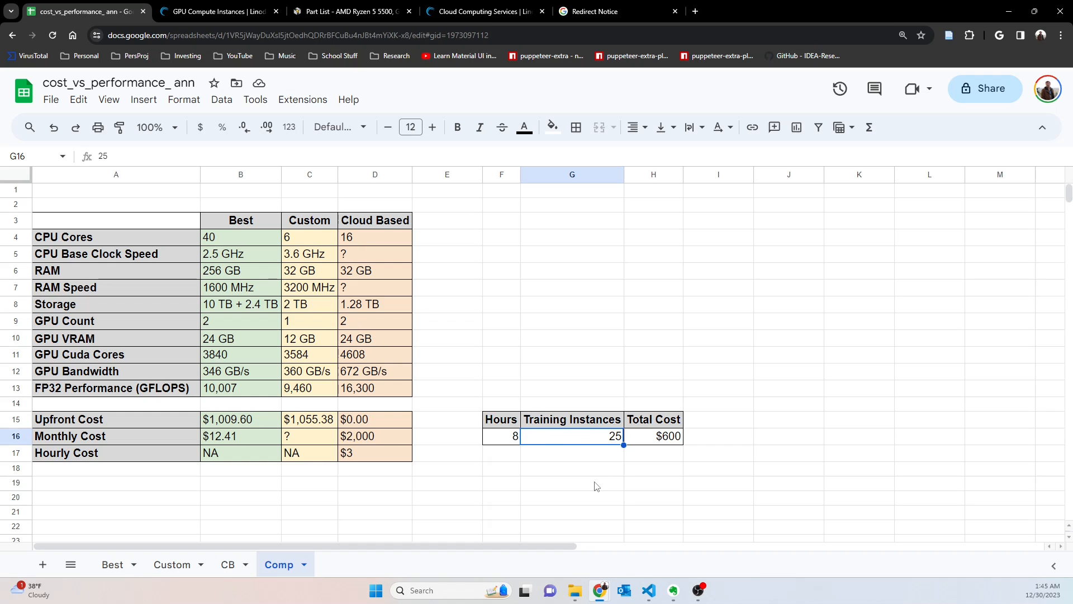
mouse_move(612, 459)
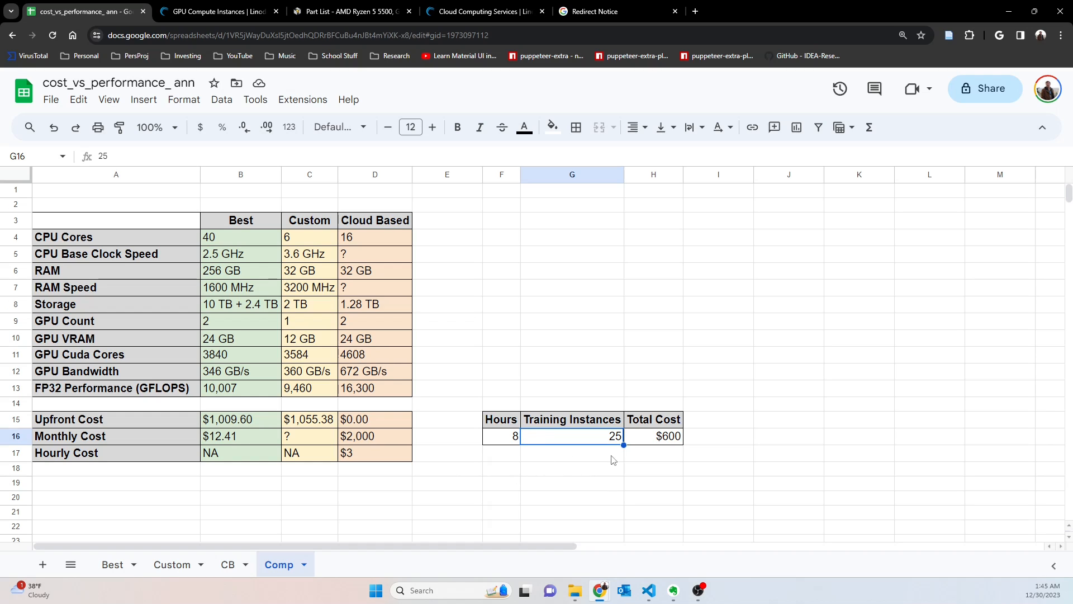
left_click(653, 436)
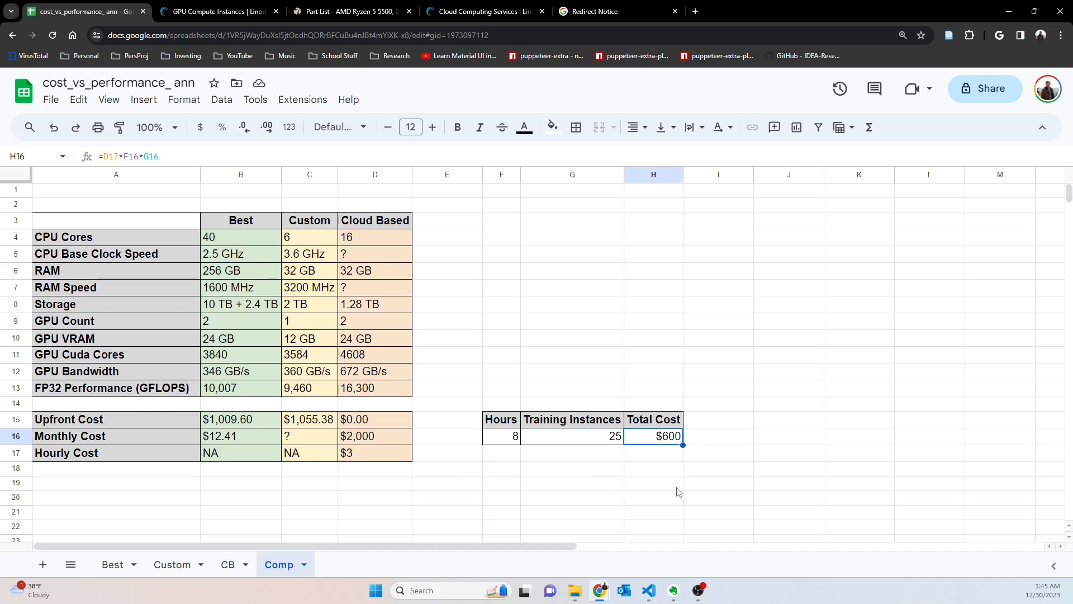
left_click(652, 483)
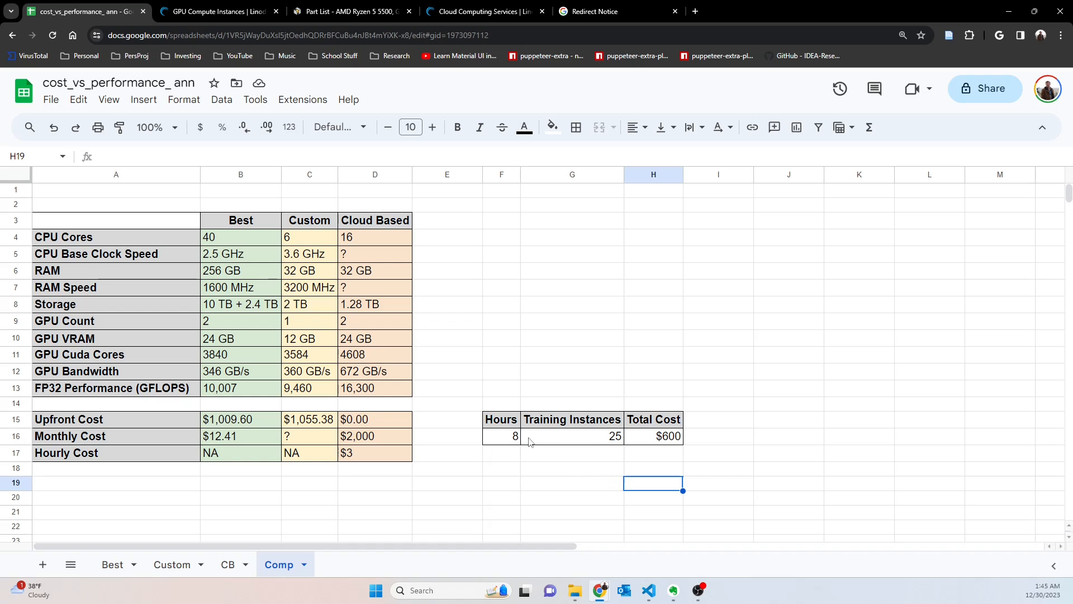
left_click(501, 436)
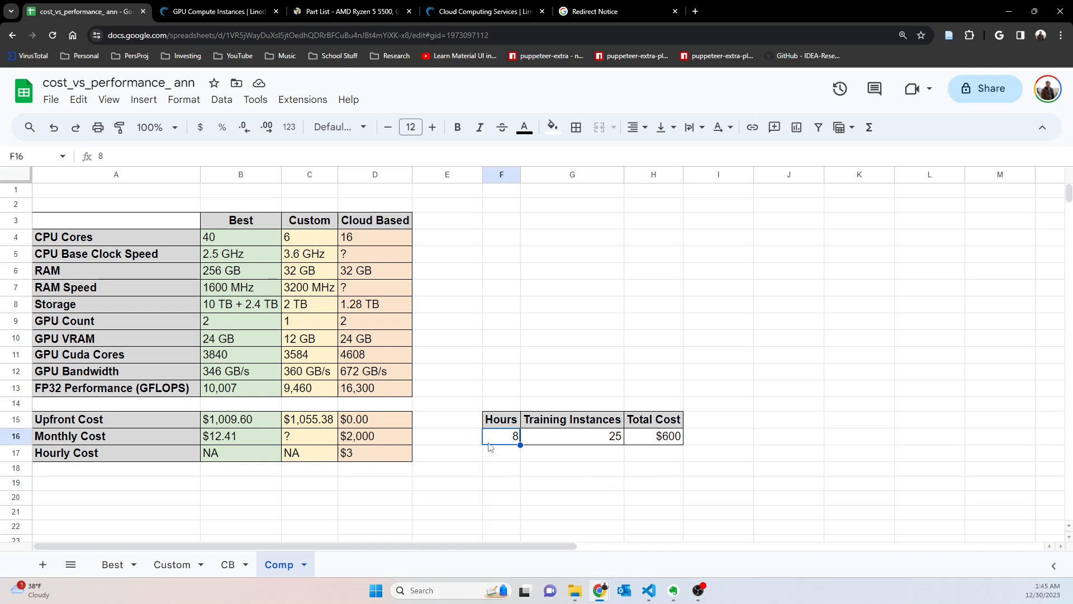
mouse_move(547, 468)
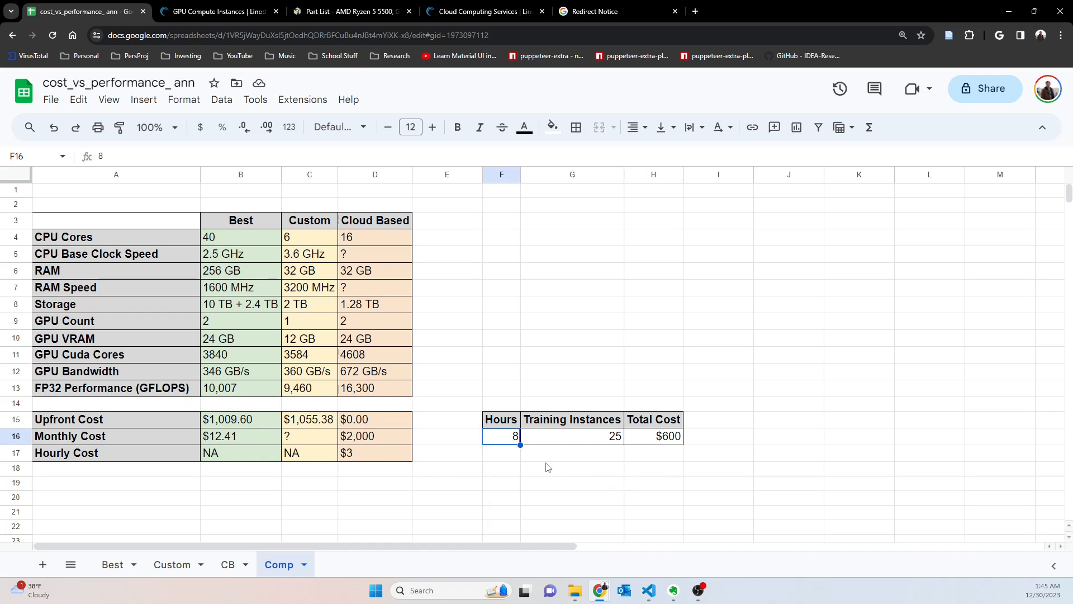
mouse_move(509, 440)
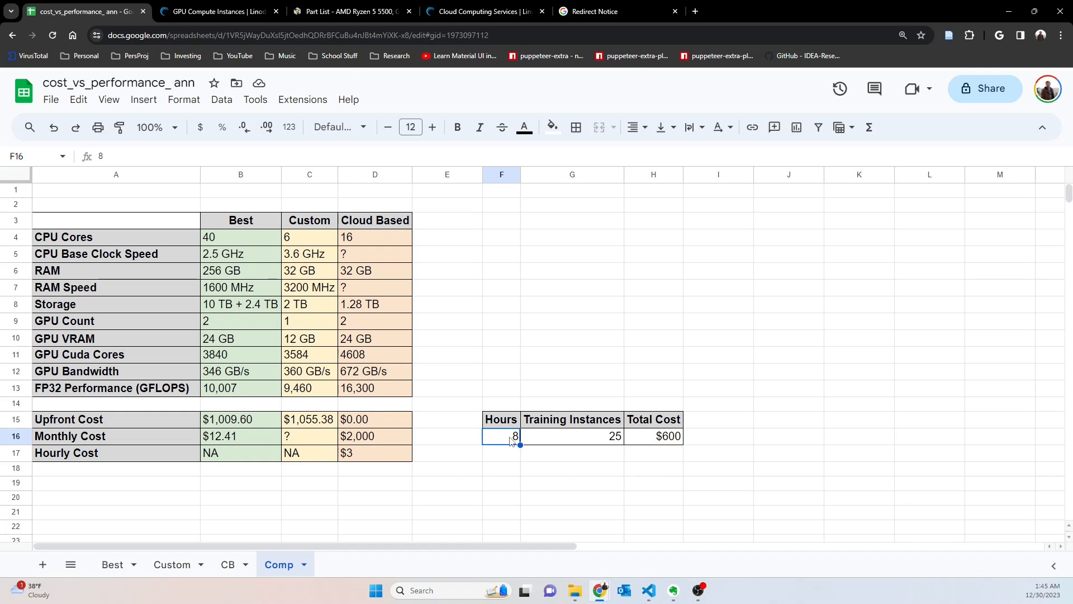
mouse_move(527, 498)
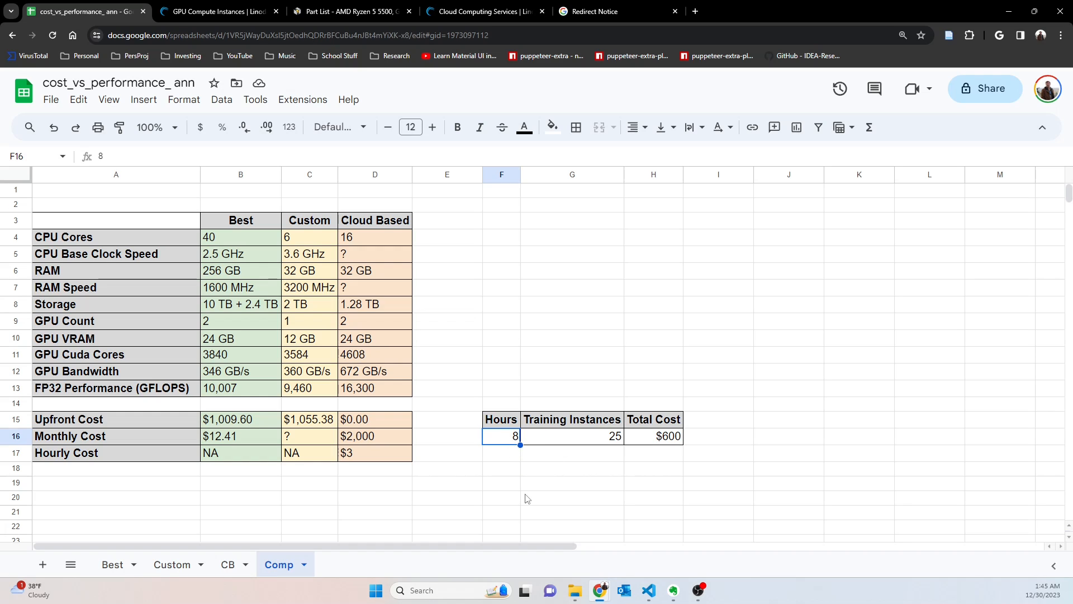
mouse_move(522, 479)
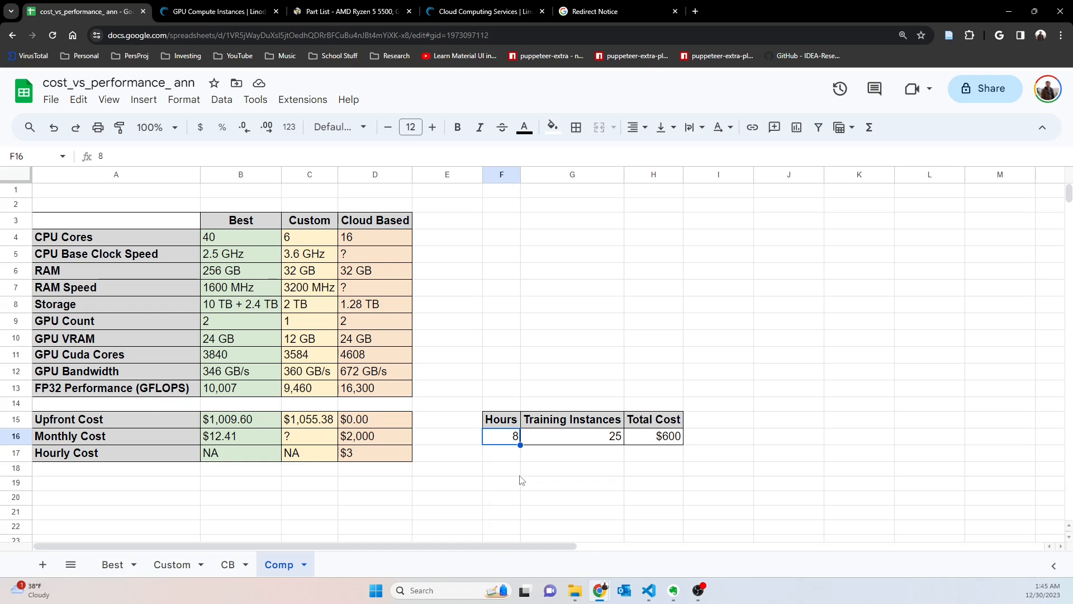
left_click(571, 468)
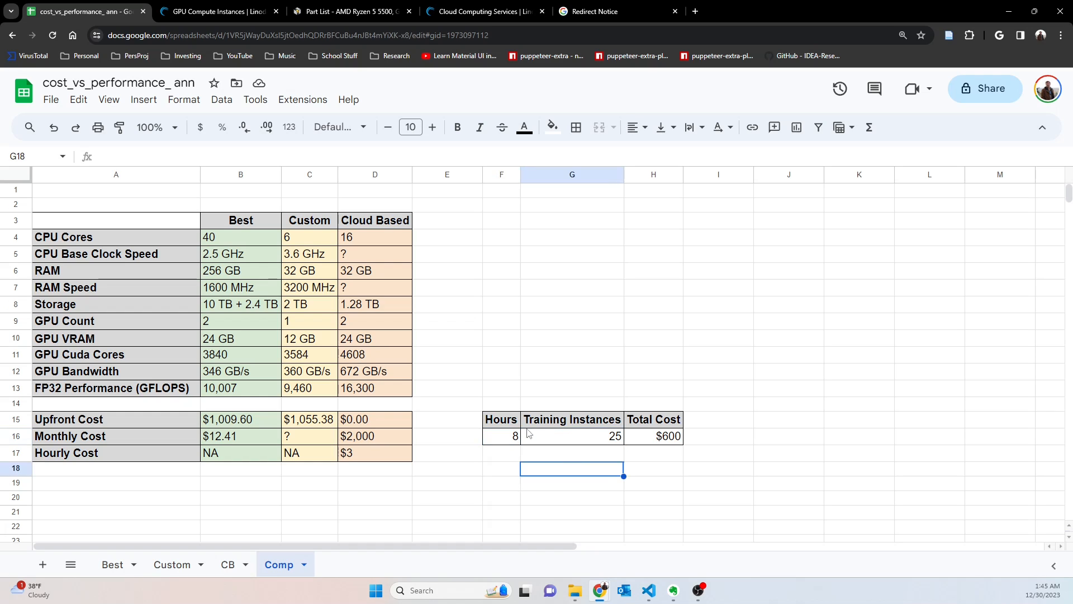
mouse_move(486, 408)
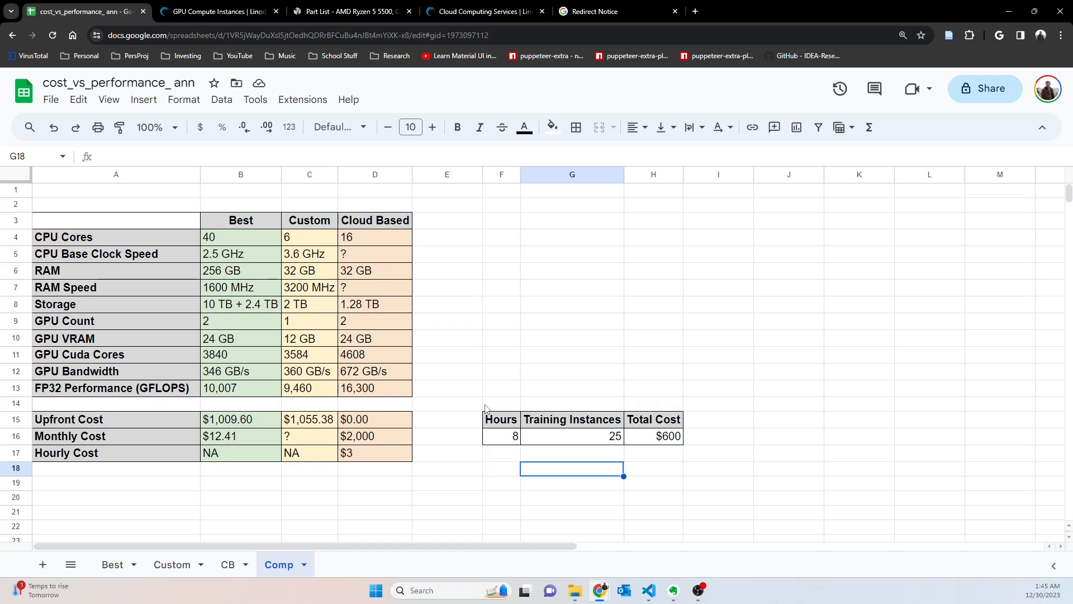
left_click(240, 174)
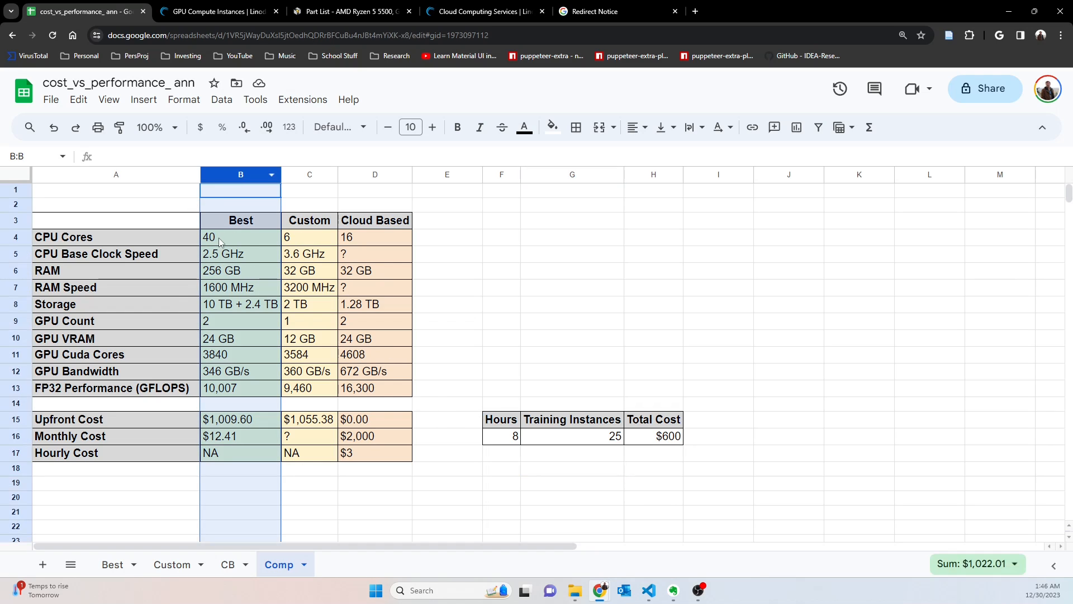
mouse_move(222, 249)
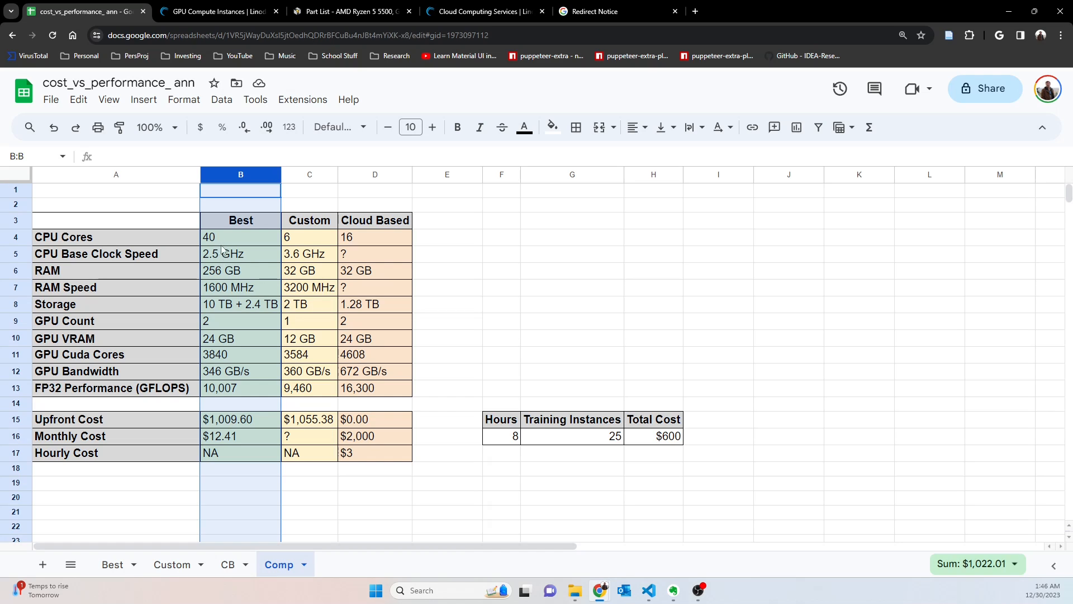
mouse_move(442, 295)
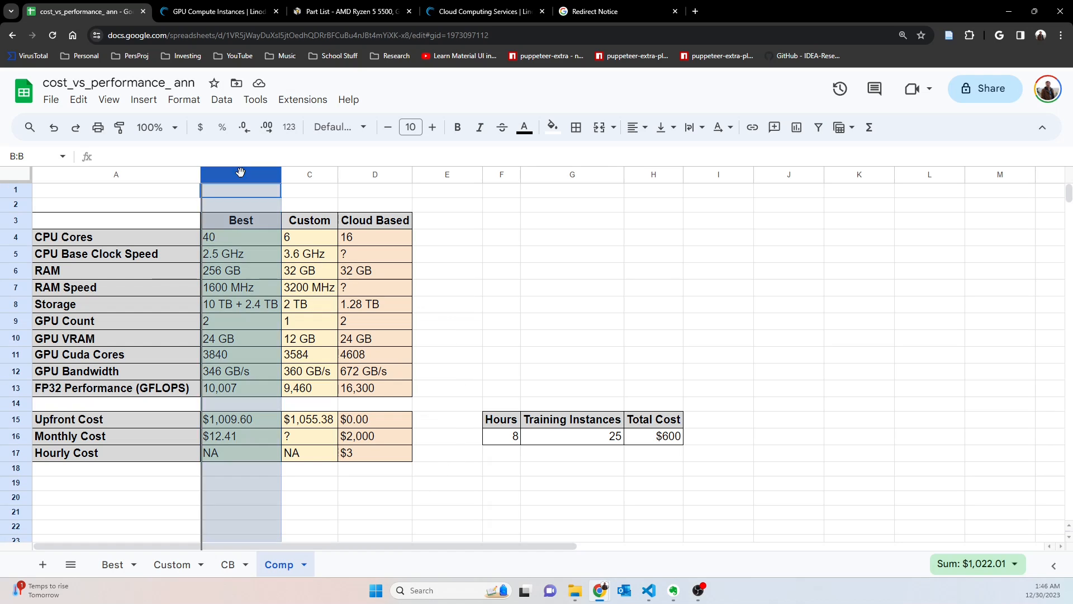
left_click(375, 190)
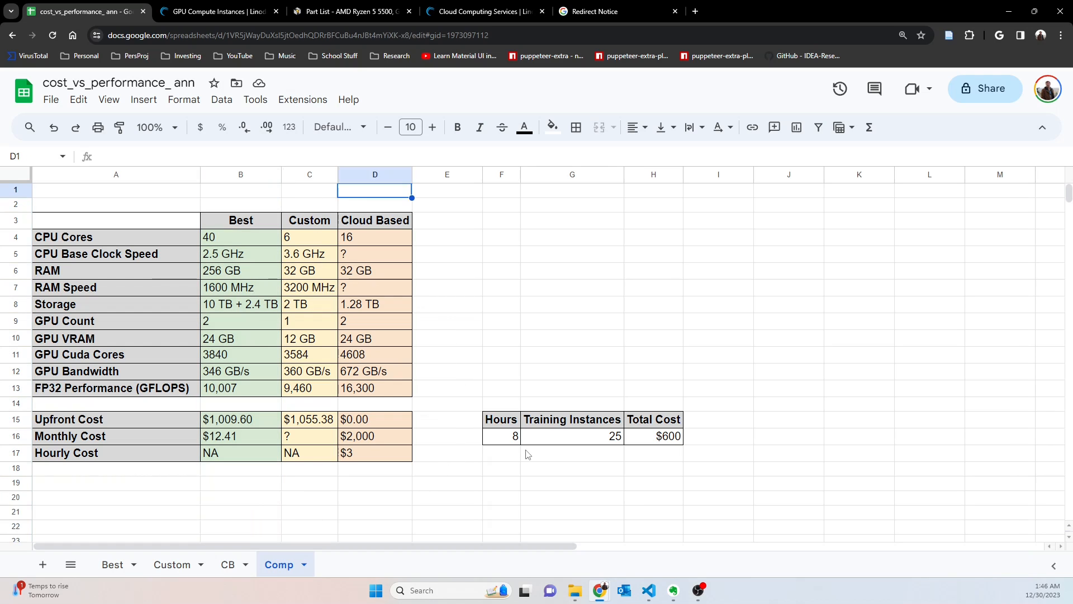
mouse_move(106, 564)
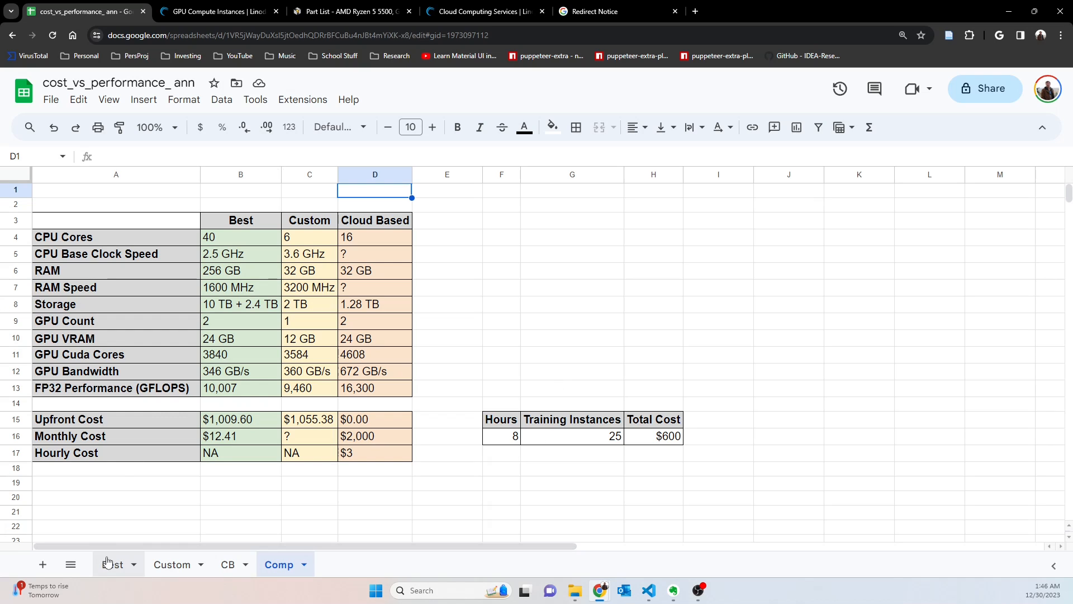
Switch to the Best sheet with its $1,009.60 rig parts list.
left_click(112, 563)
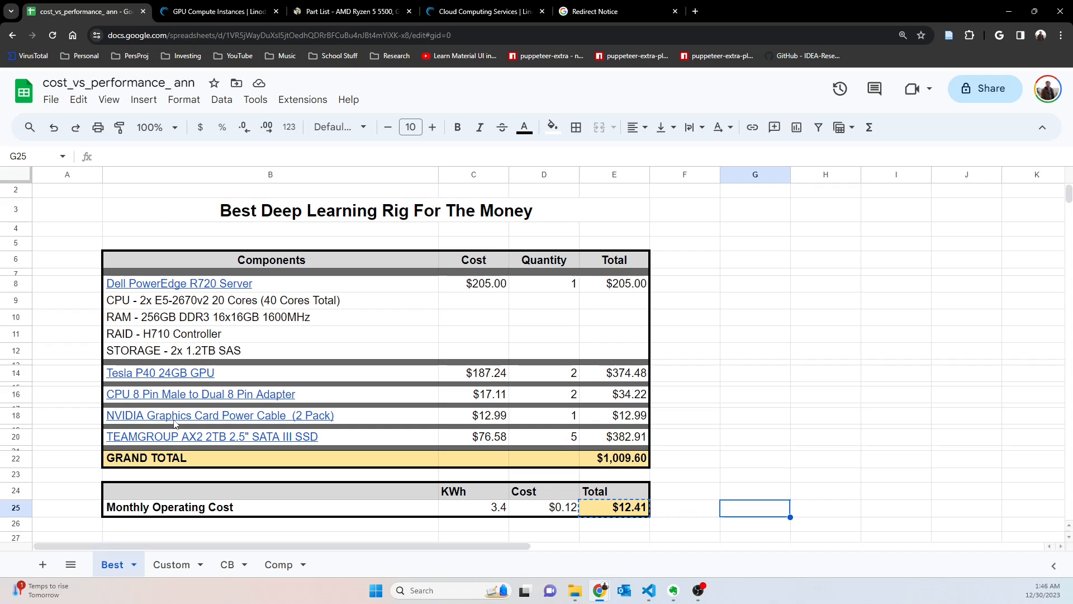
mouse_move(184, 218)
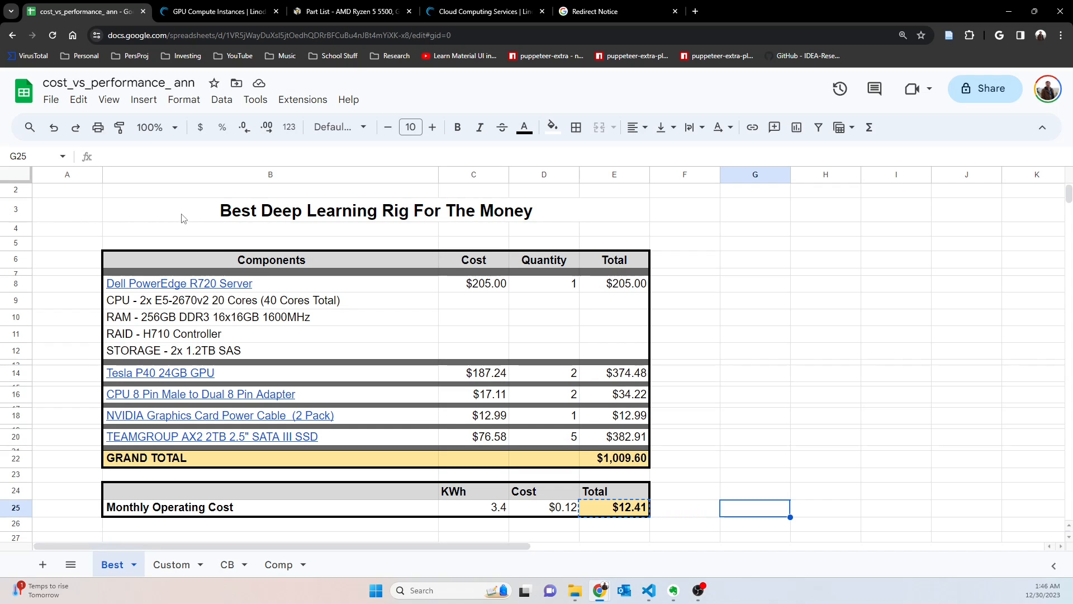
mouse_move(739, 295)
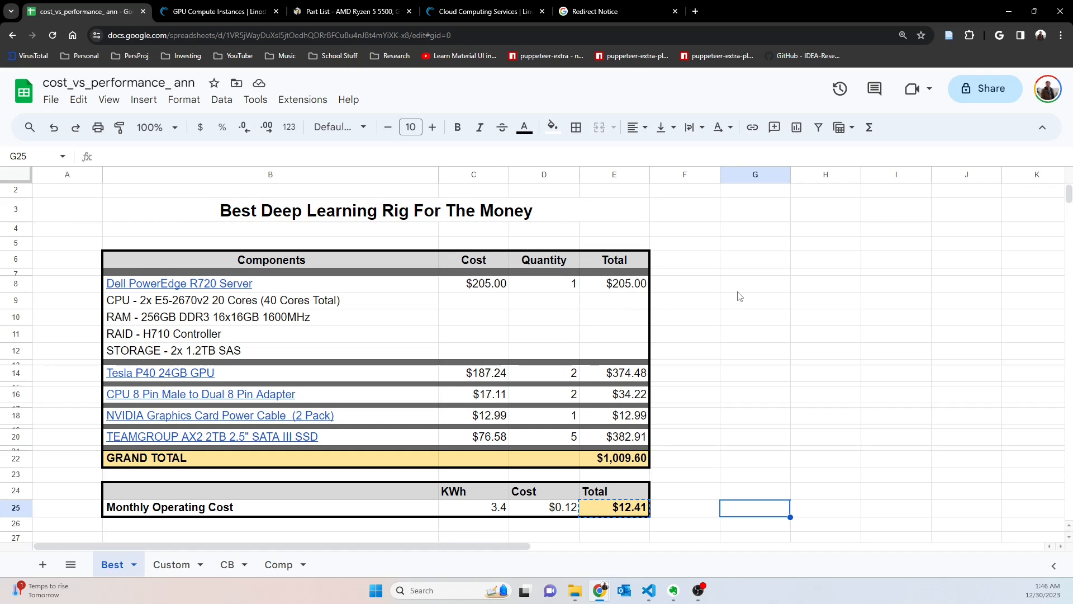
mouse_move(708, 296)
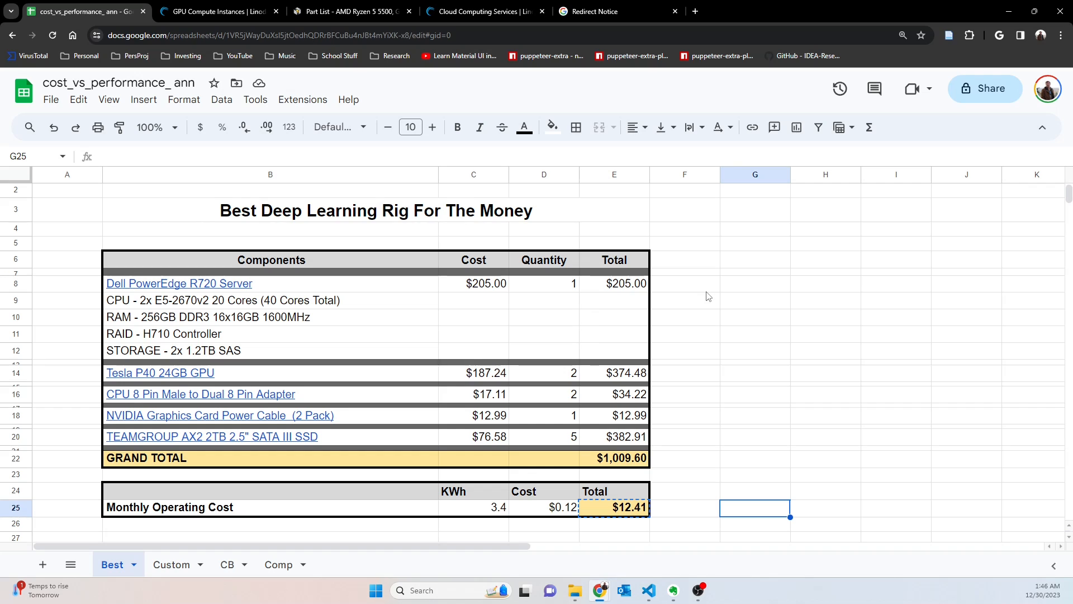
mouse_move(708, 289)
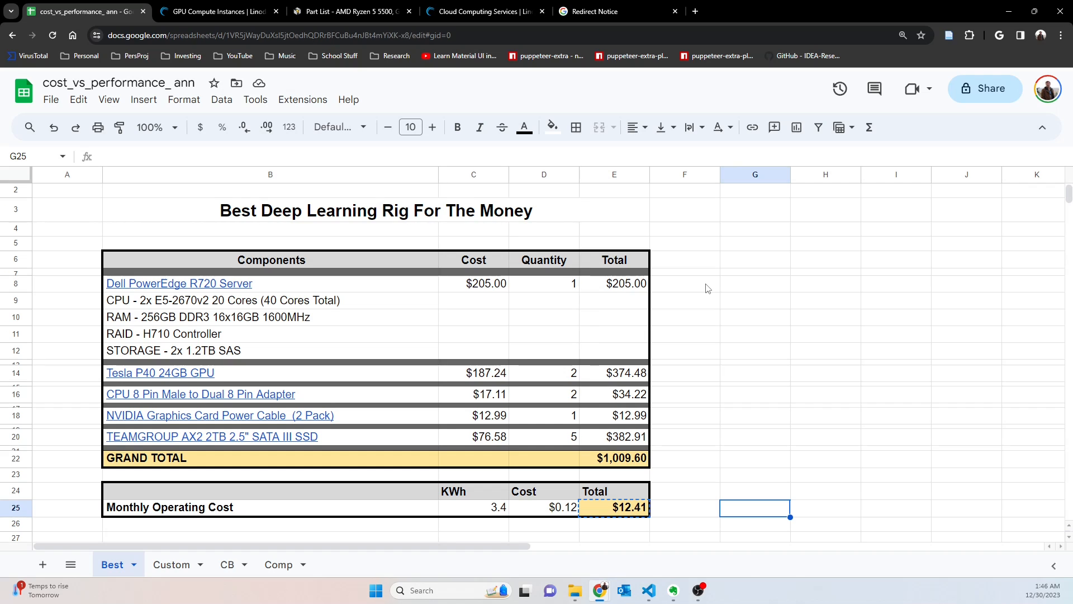
mouse_move(693, 291)
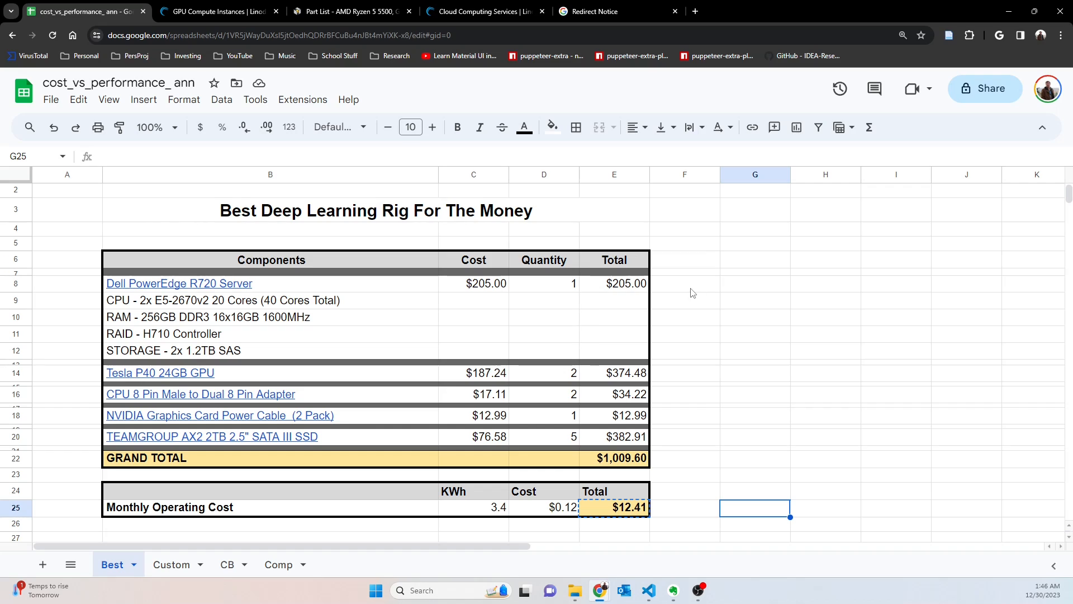